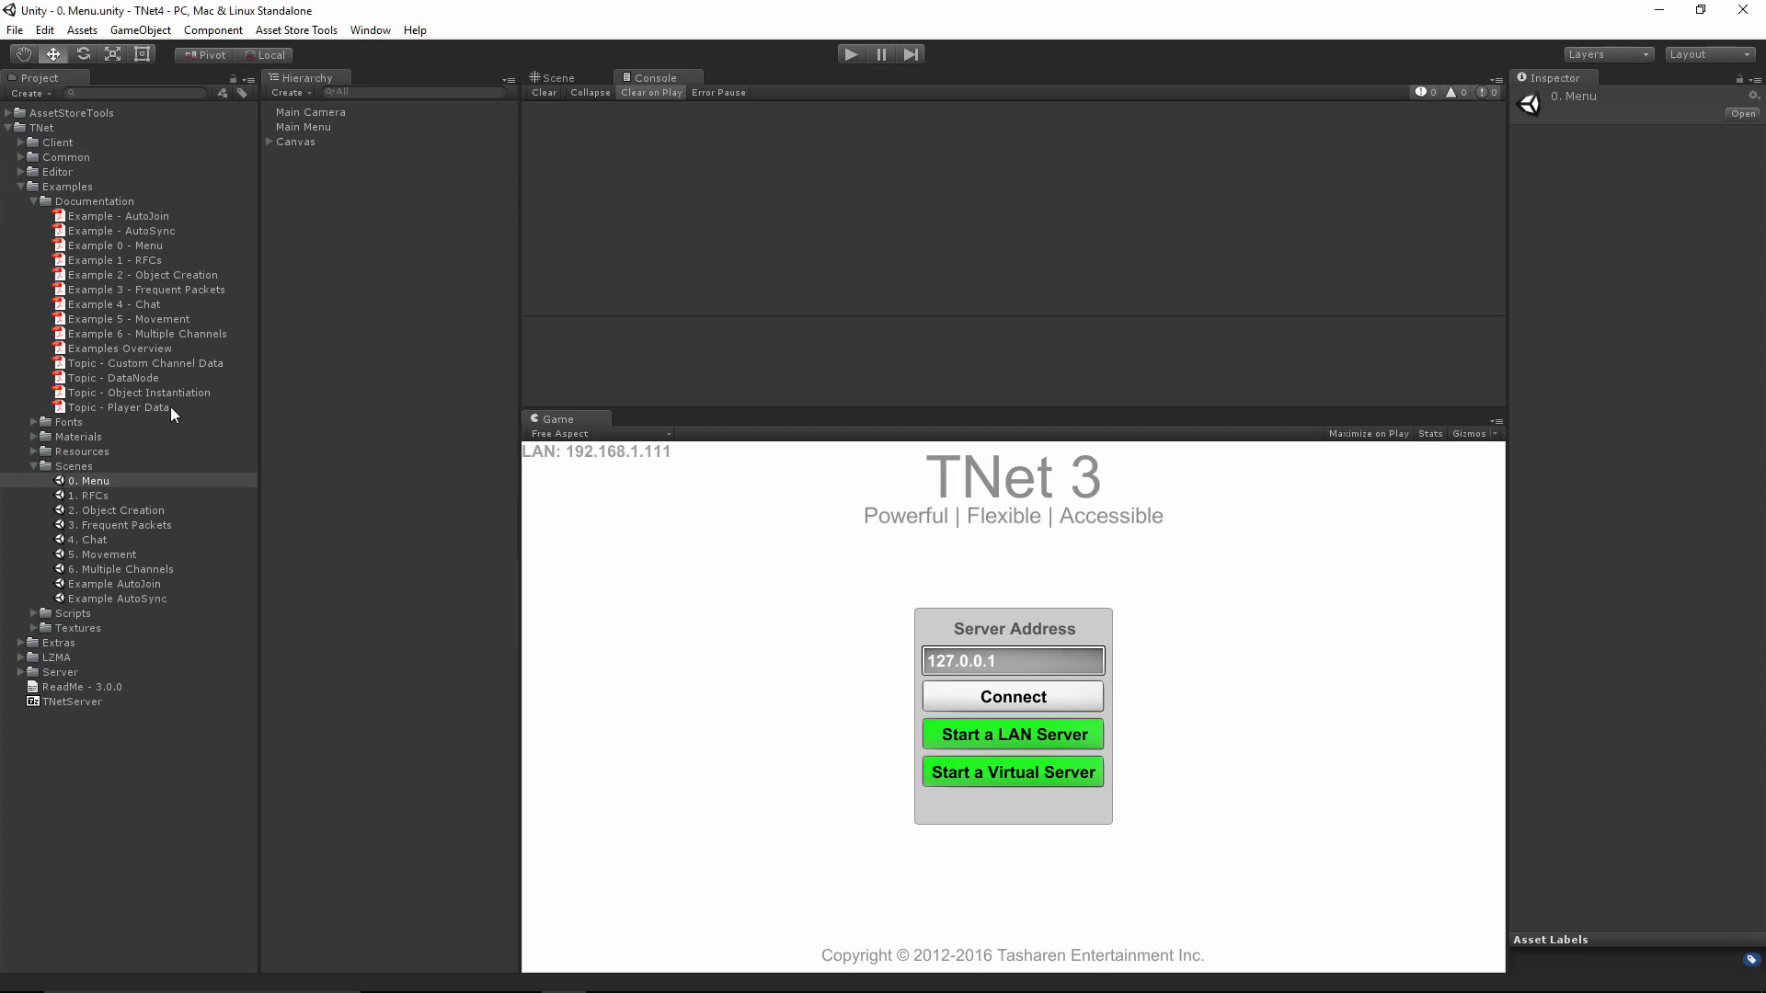
{"action": "mouse_move", "coordinate": [111, 274]}
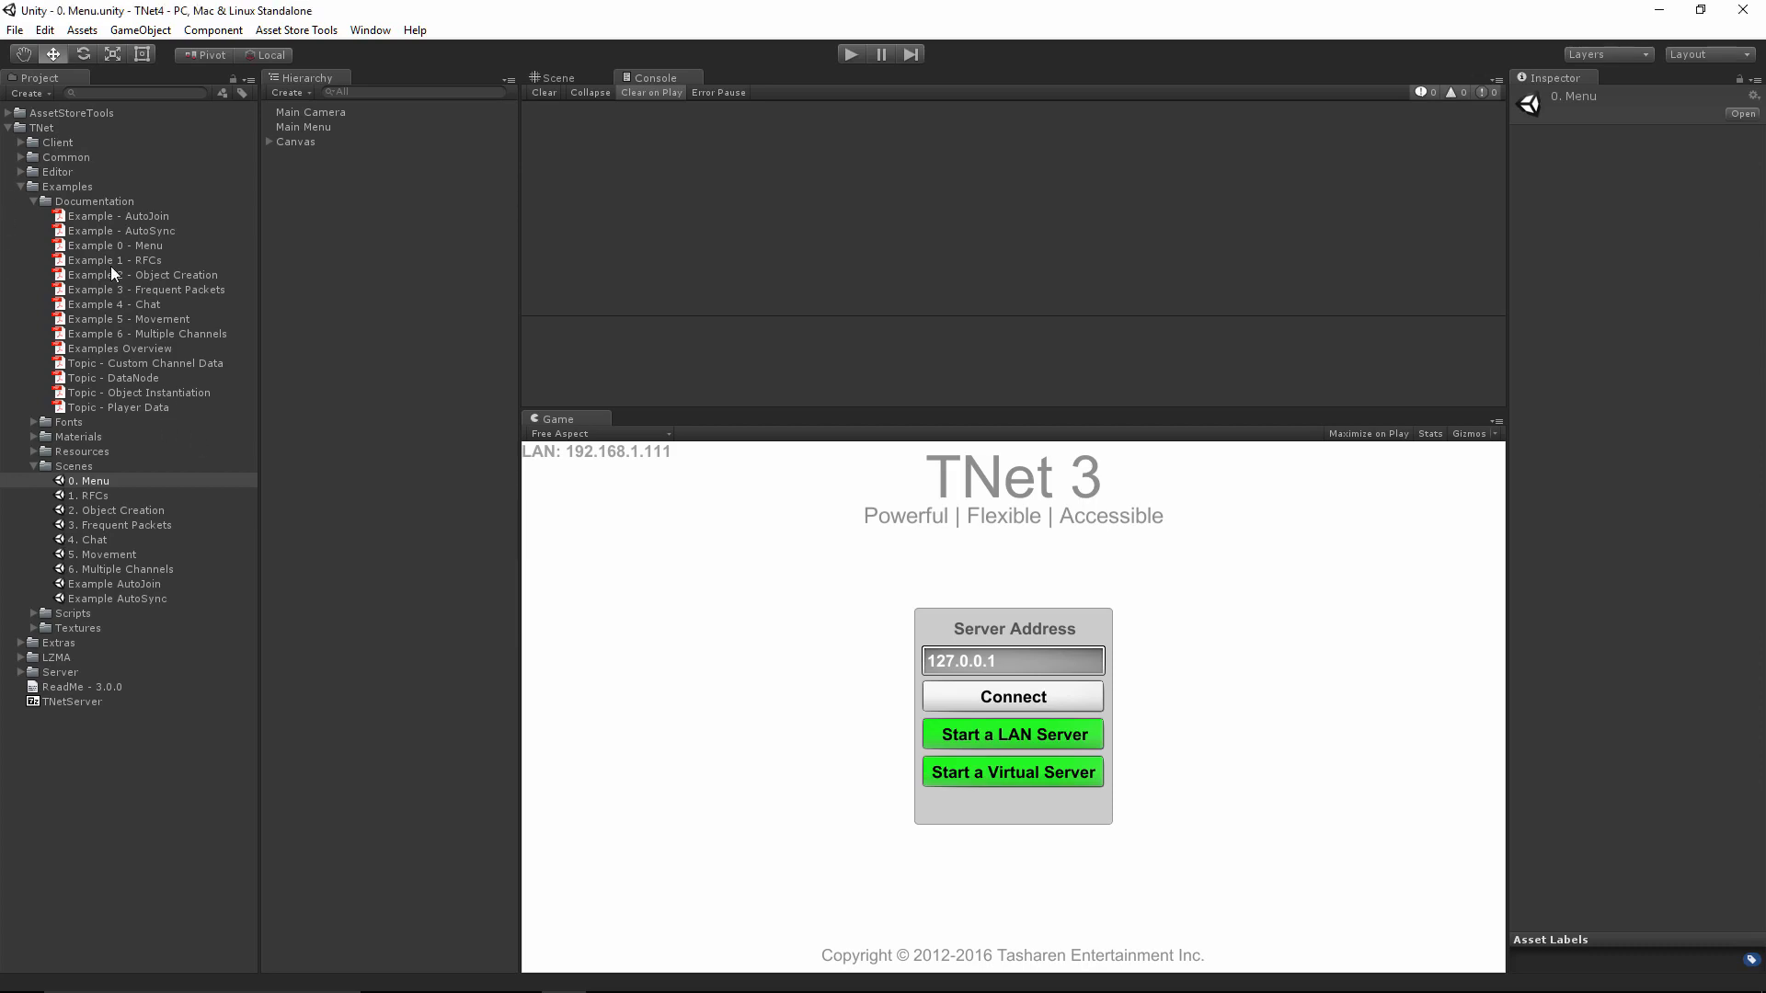
Browse the Examples folder and build settings scene list, then open the 1. RFCs scene.
{"action": "left_click", "coordinate": [20, 186]}
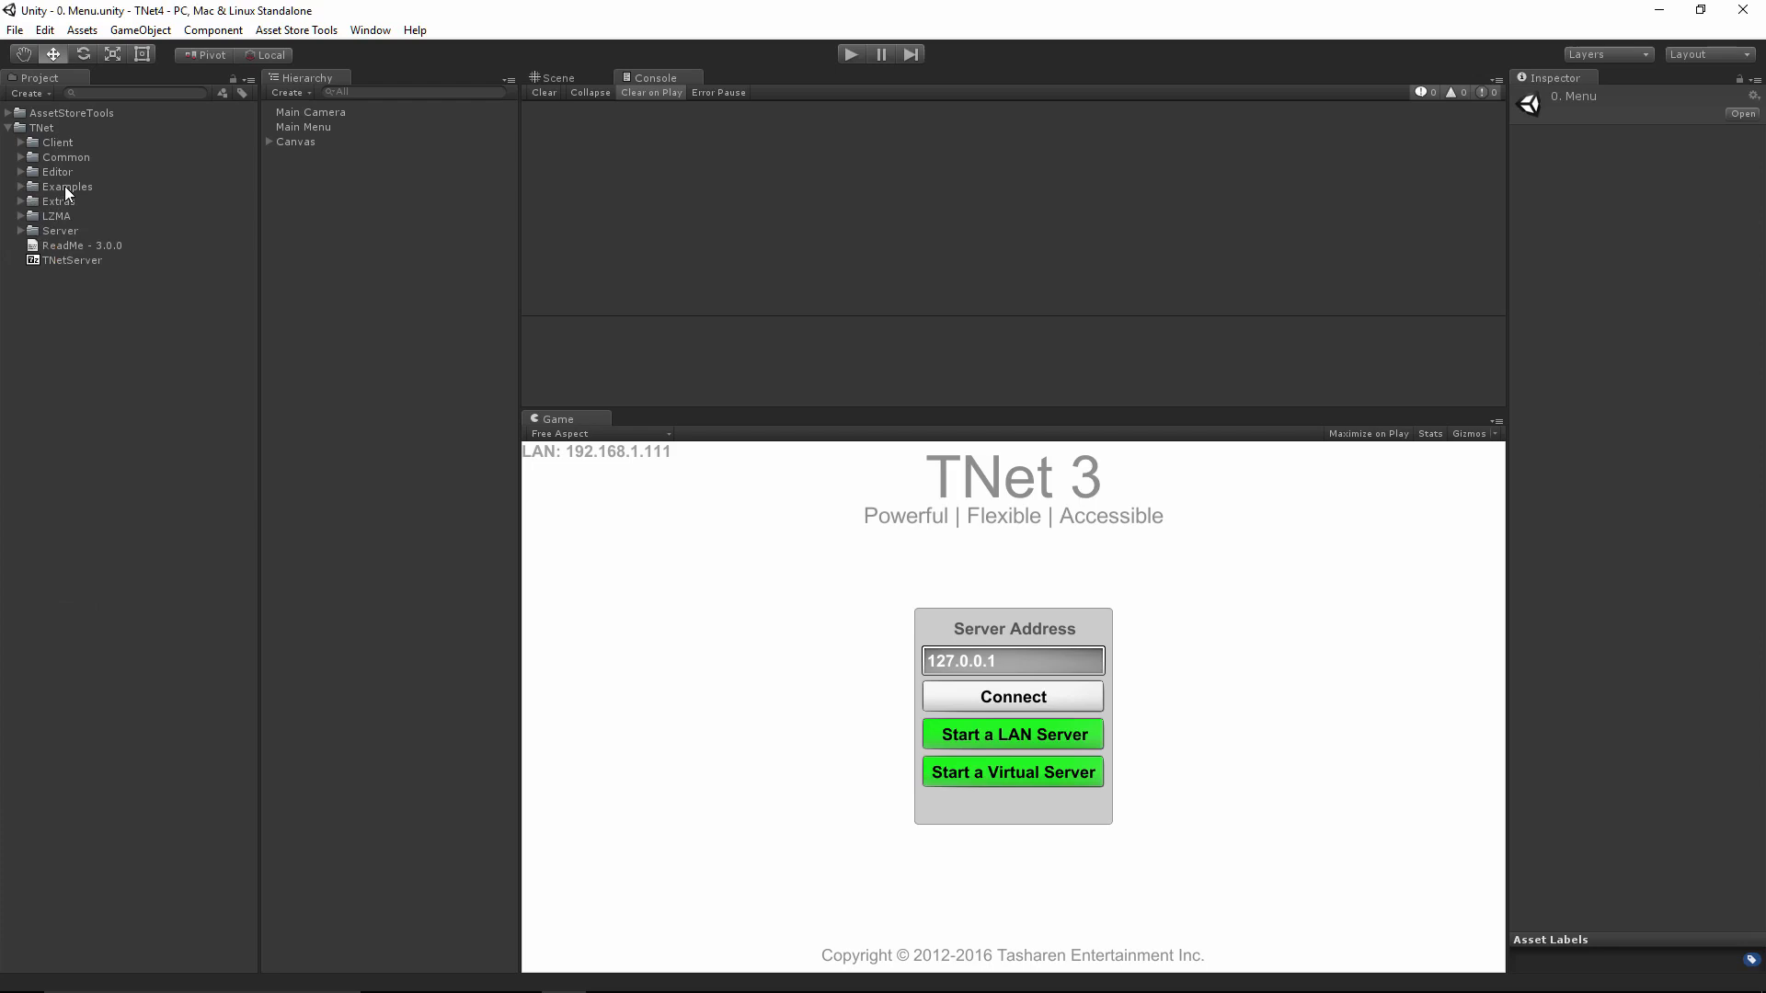
{"action": "left_click", "coordinate": [20, 186]}
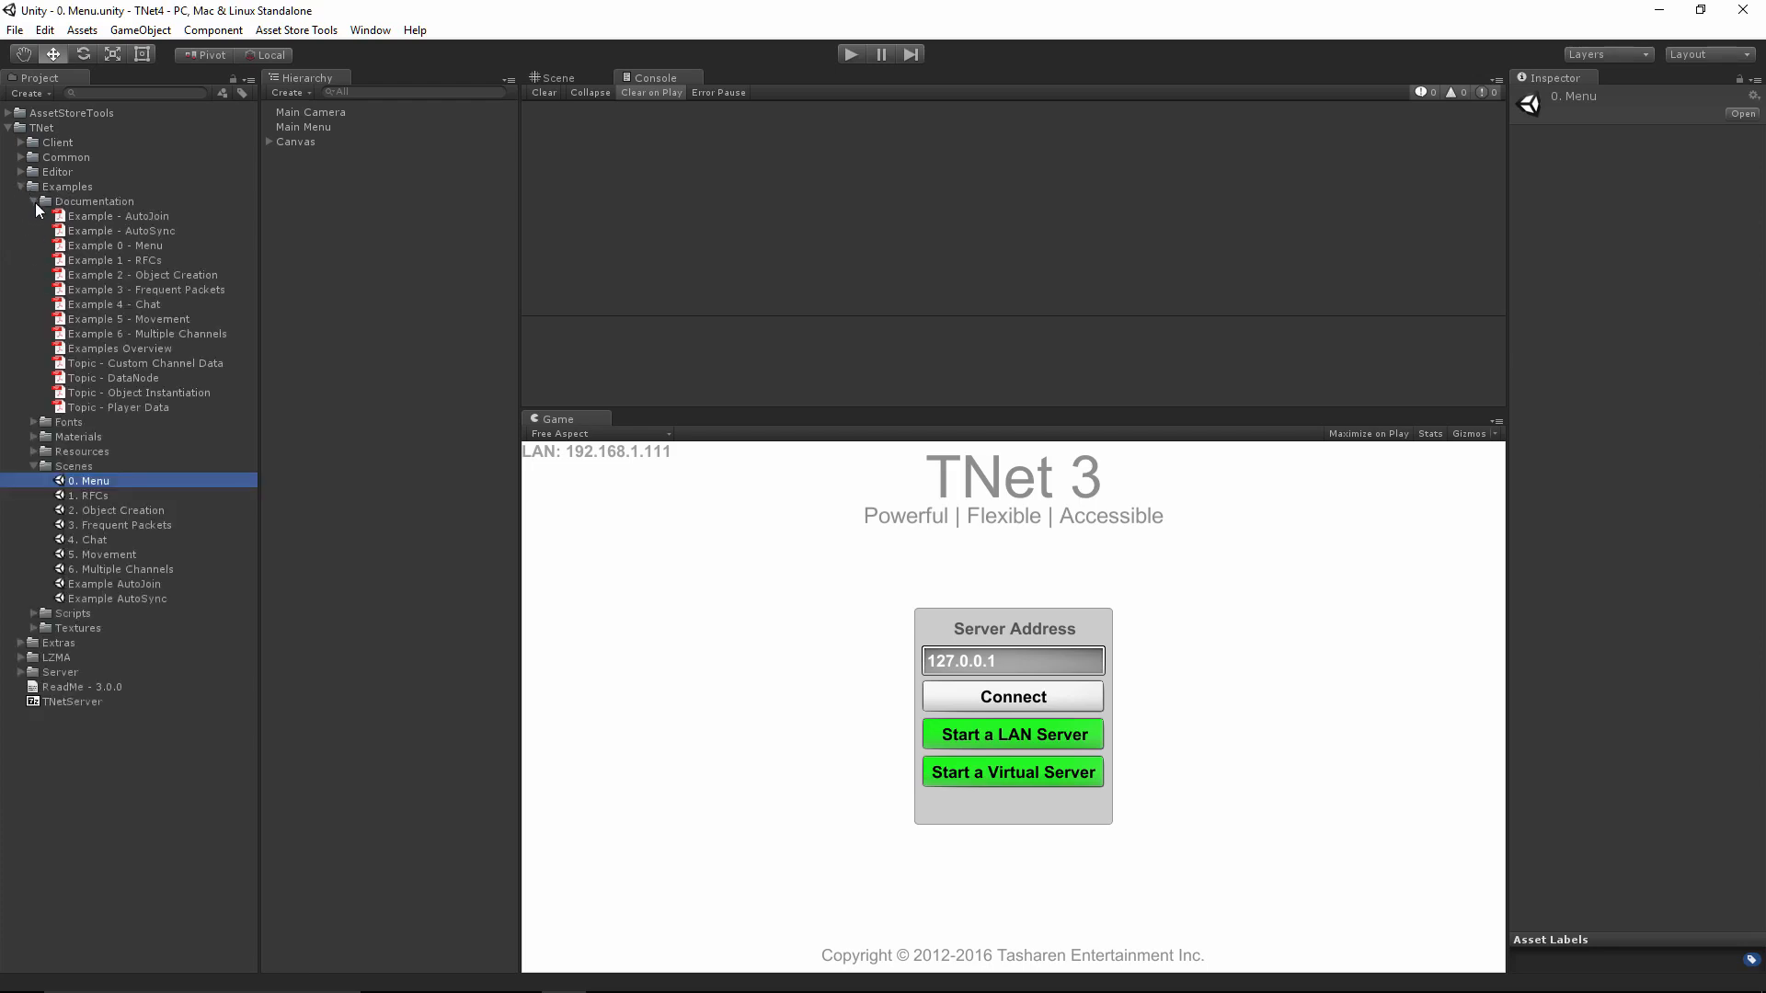
{"action": "mouse_move", "coordinate": [157, 601]}
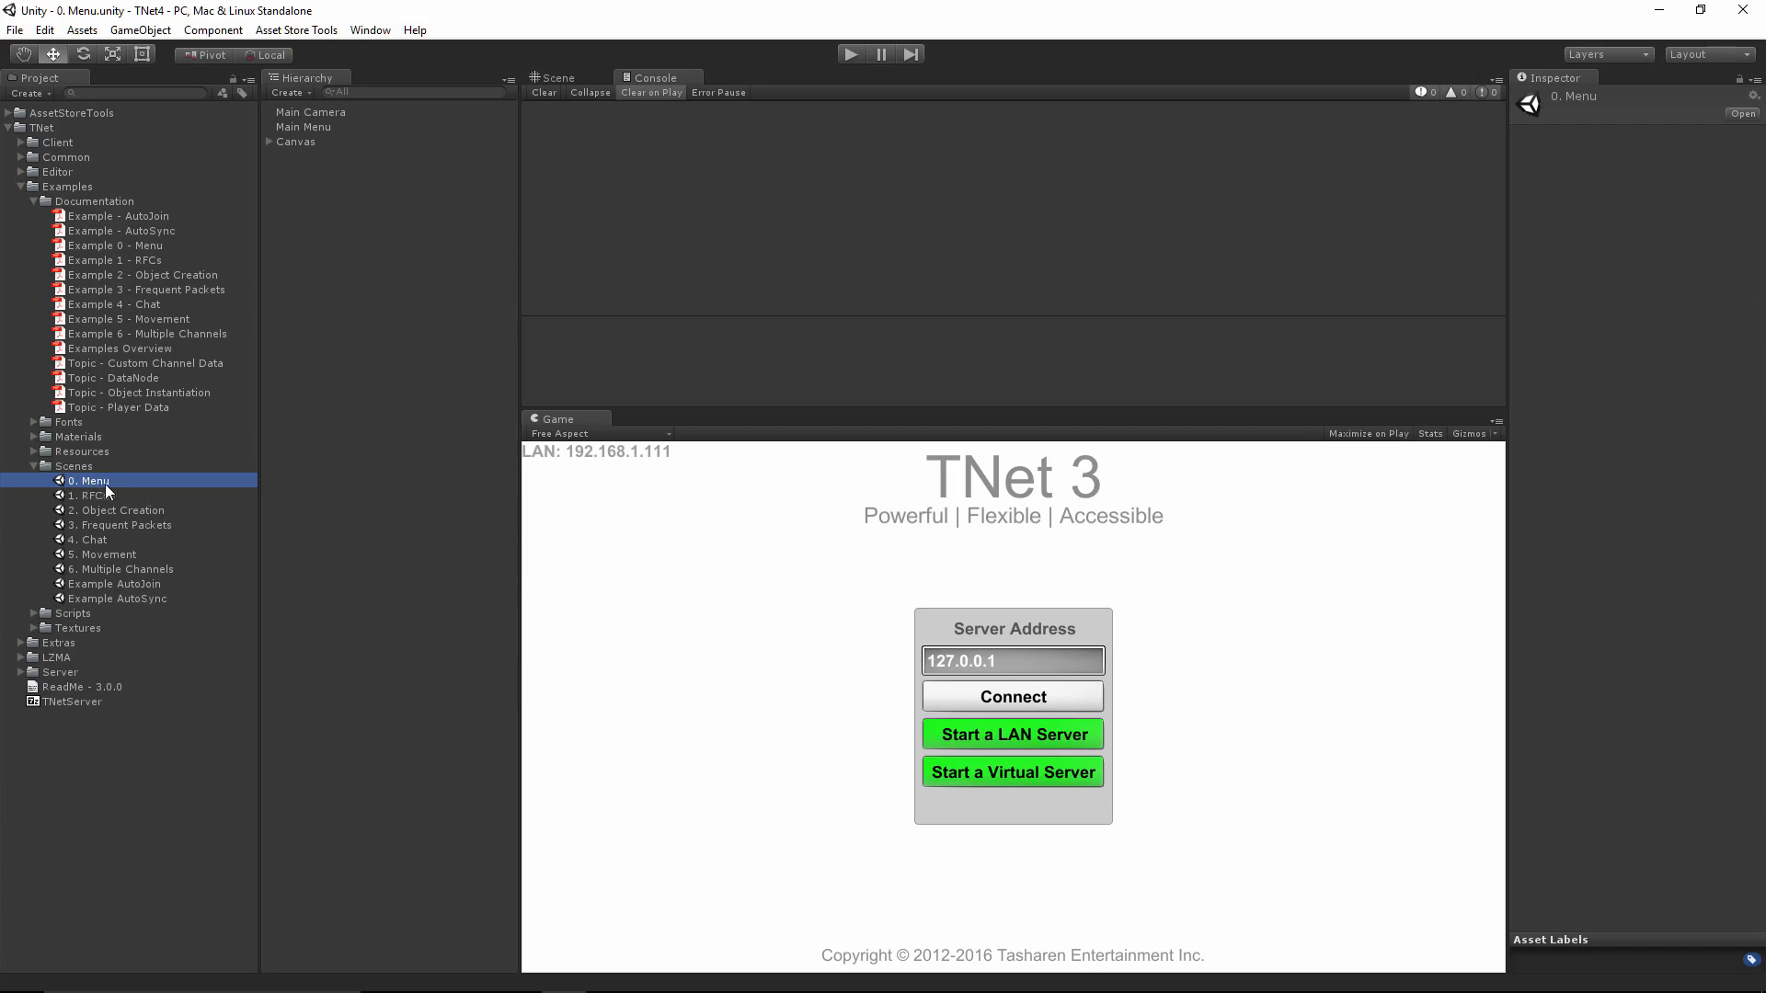
{"action": "mouse_move", "coordinate": [54, 100]}
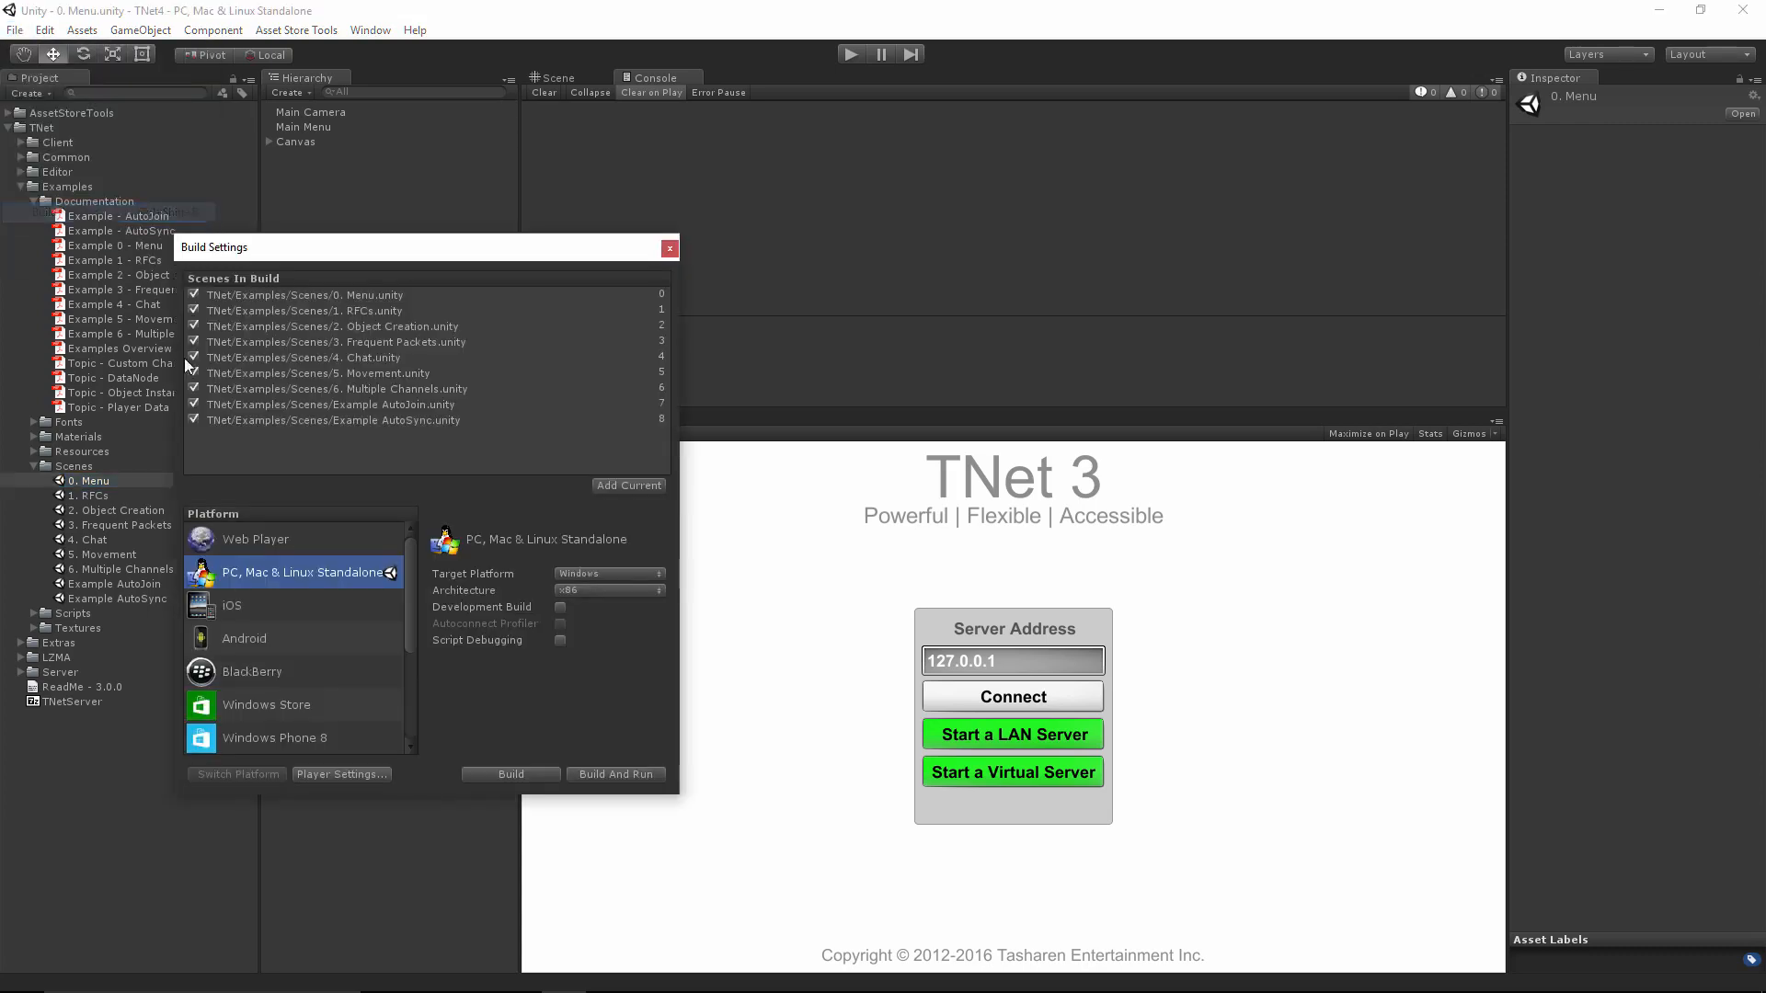
{"action": "mouse_move", "coordinate": [402, 408]}
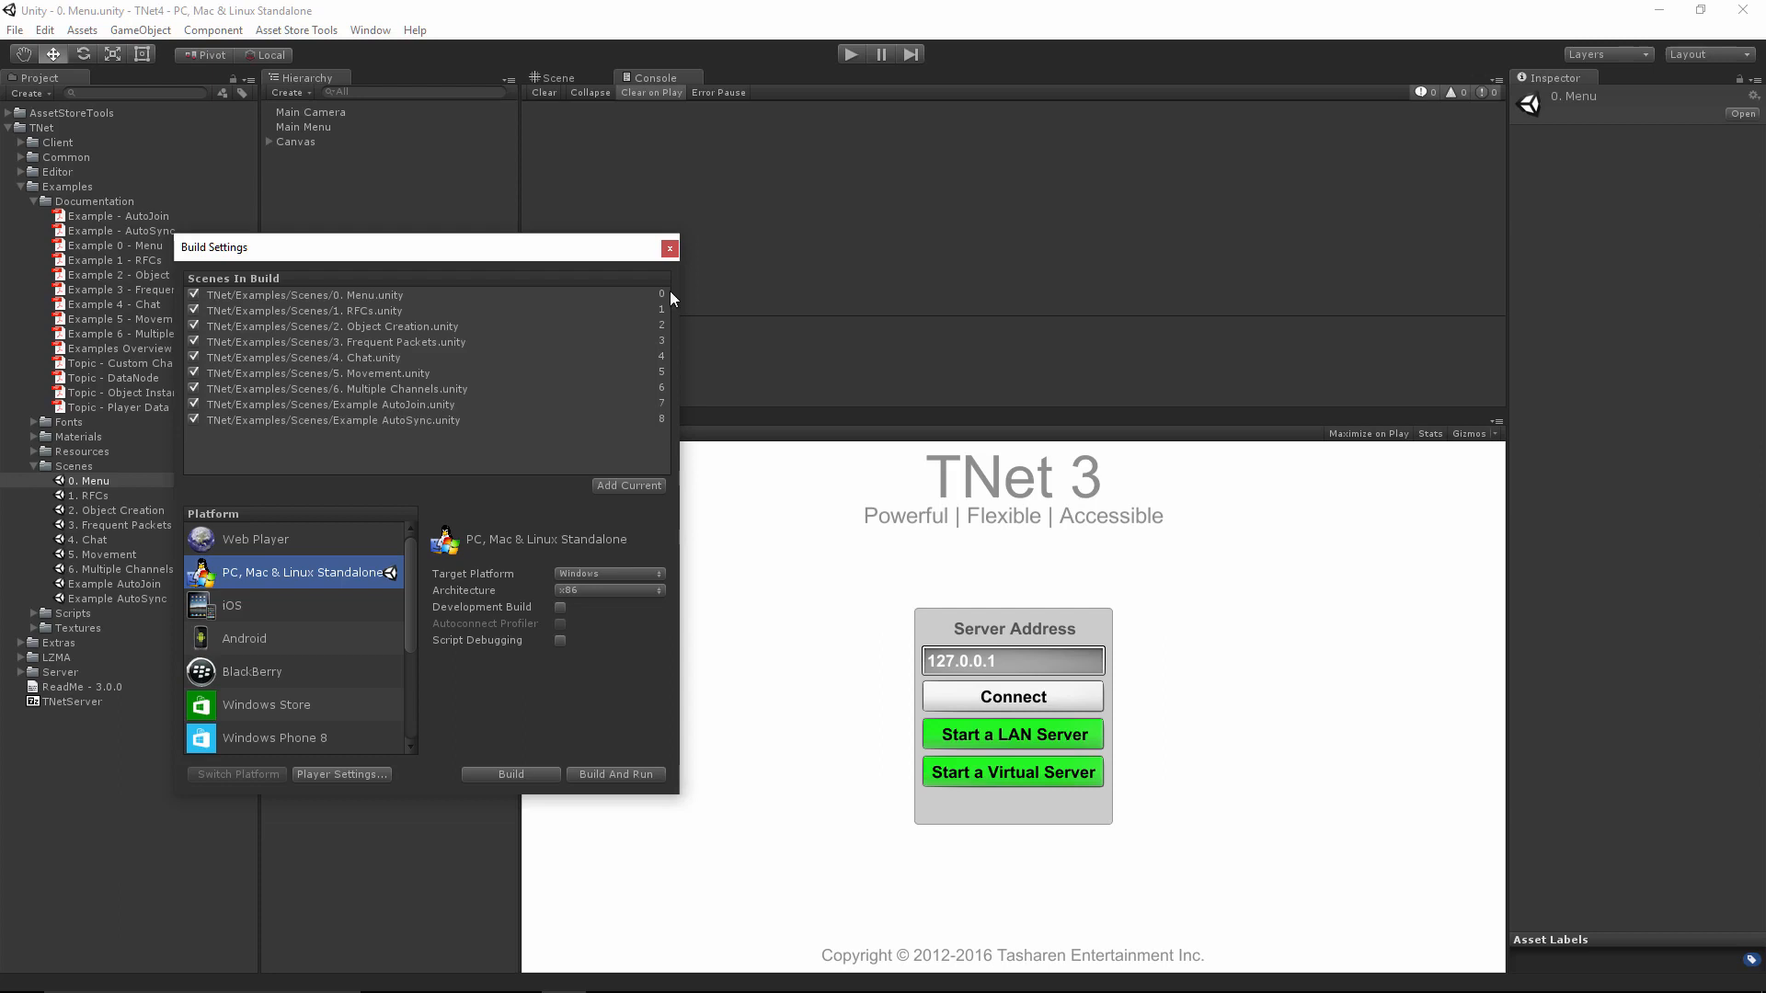
{"action": "left_click", "coordinate": [668, 247]}
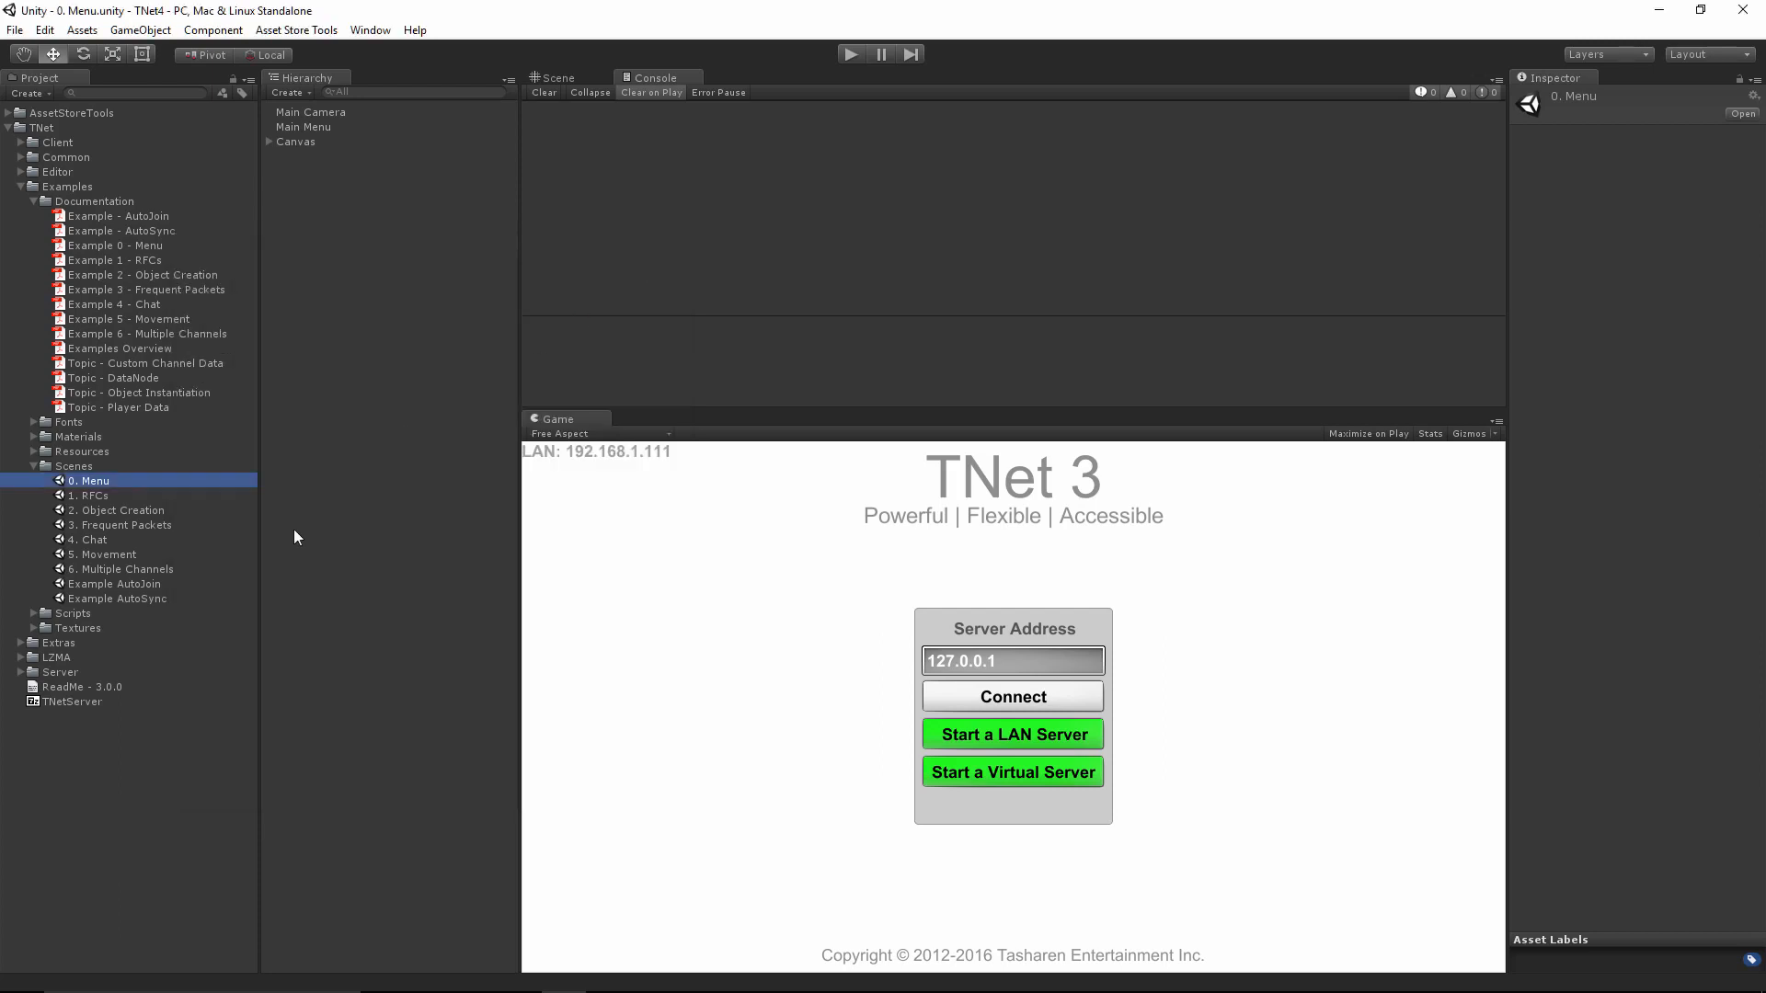
{"action": "mouse_move", "coordinate": [207, 629]}
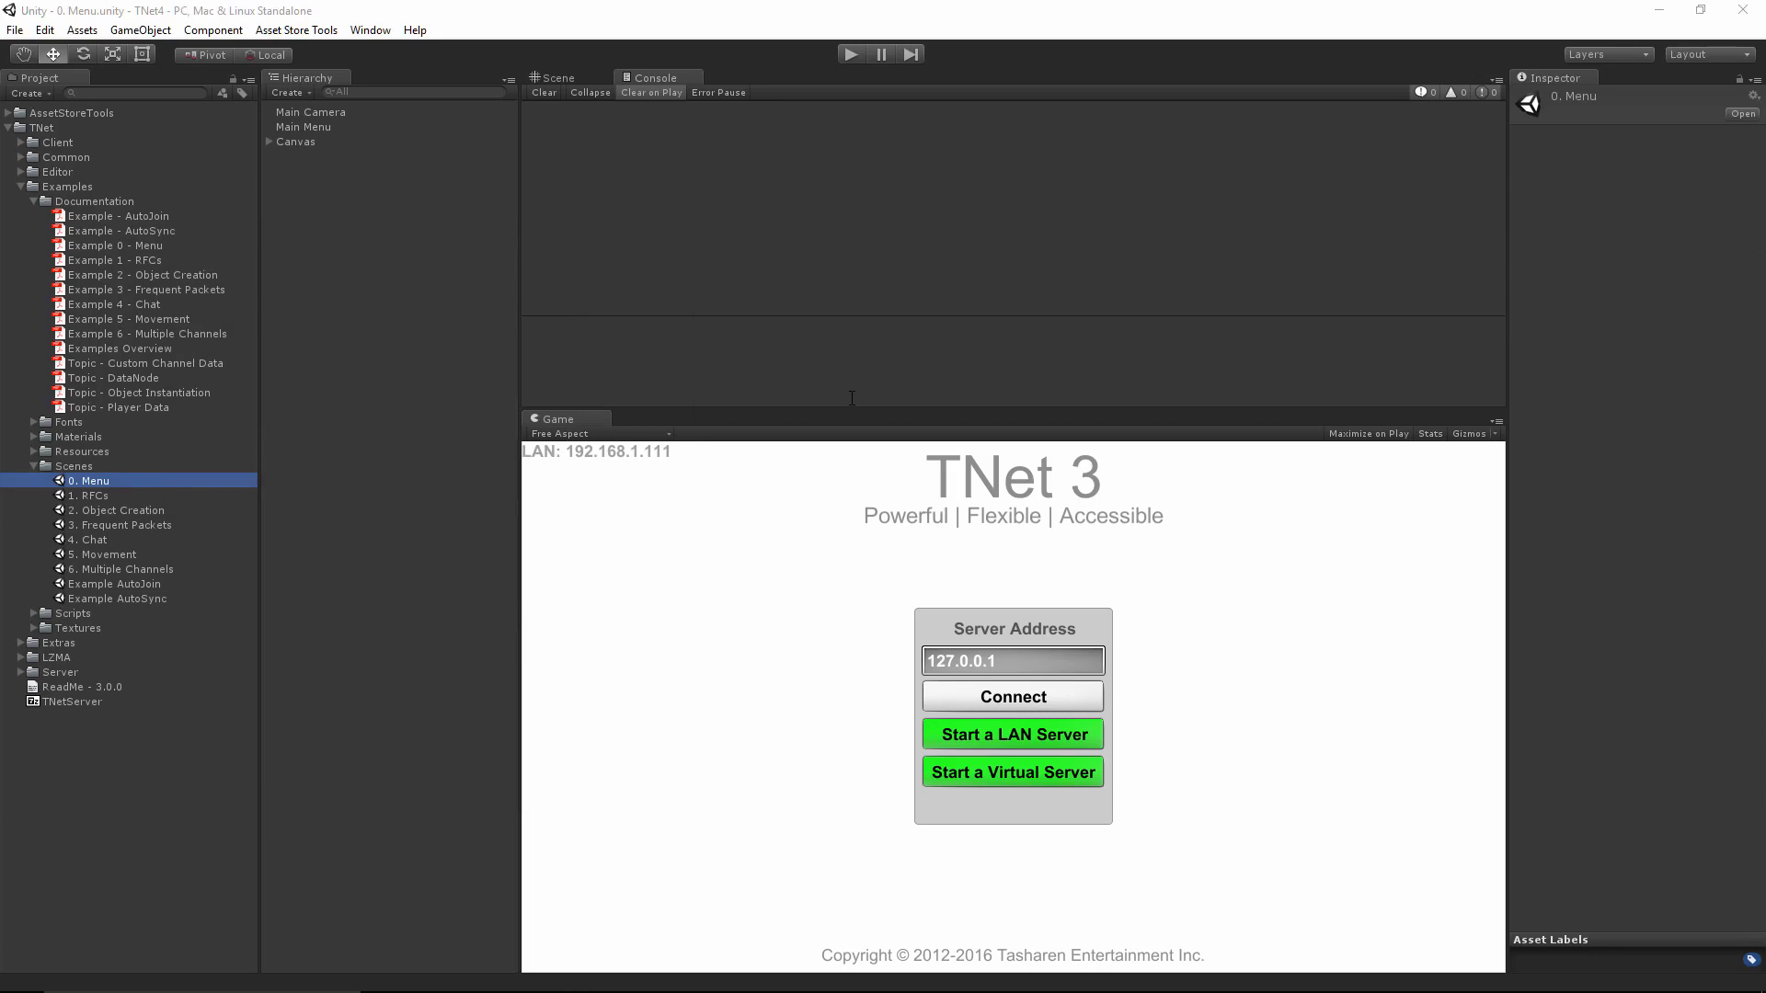
{"action": "mouse_move", "coordinate": [124, 662]}
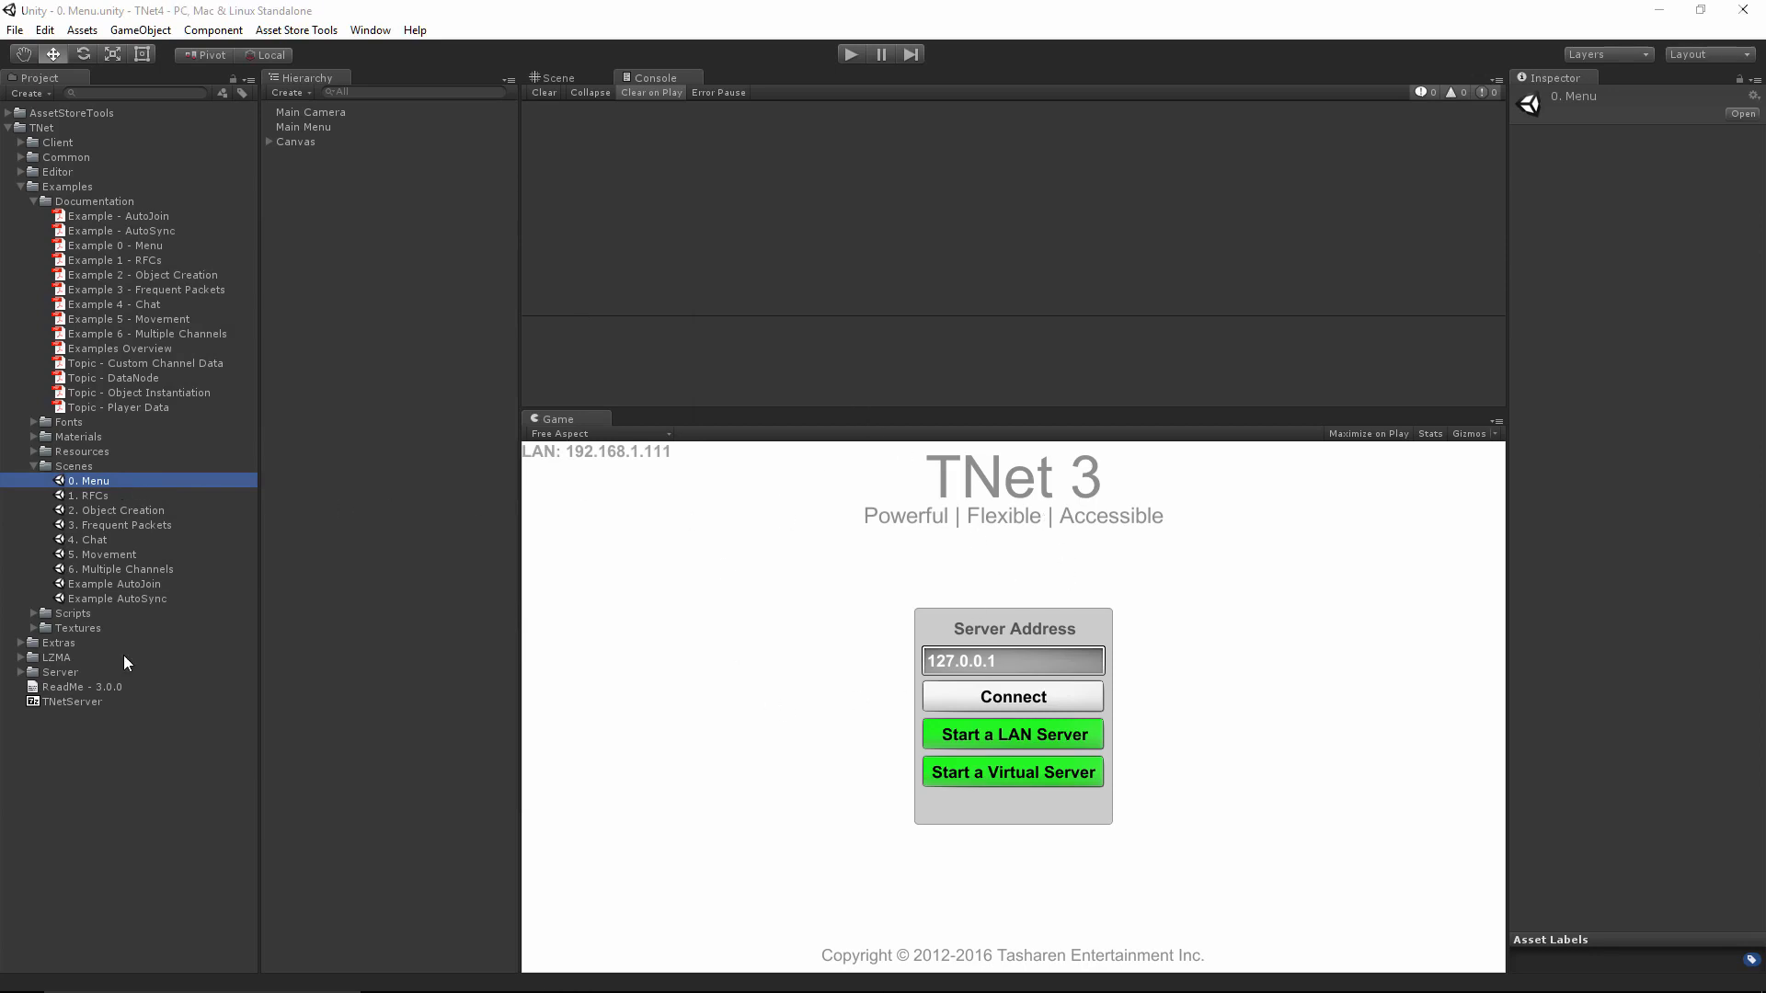
{"action": "mouse_move", "coordinate": [778, 545]}
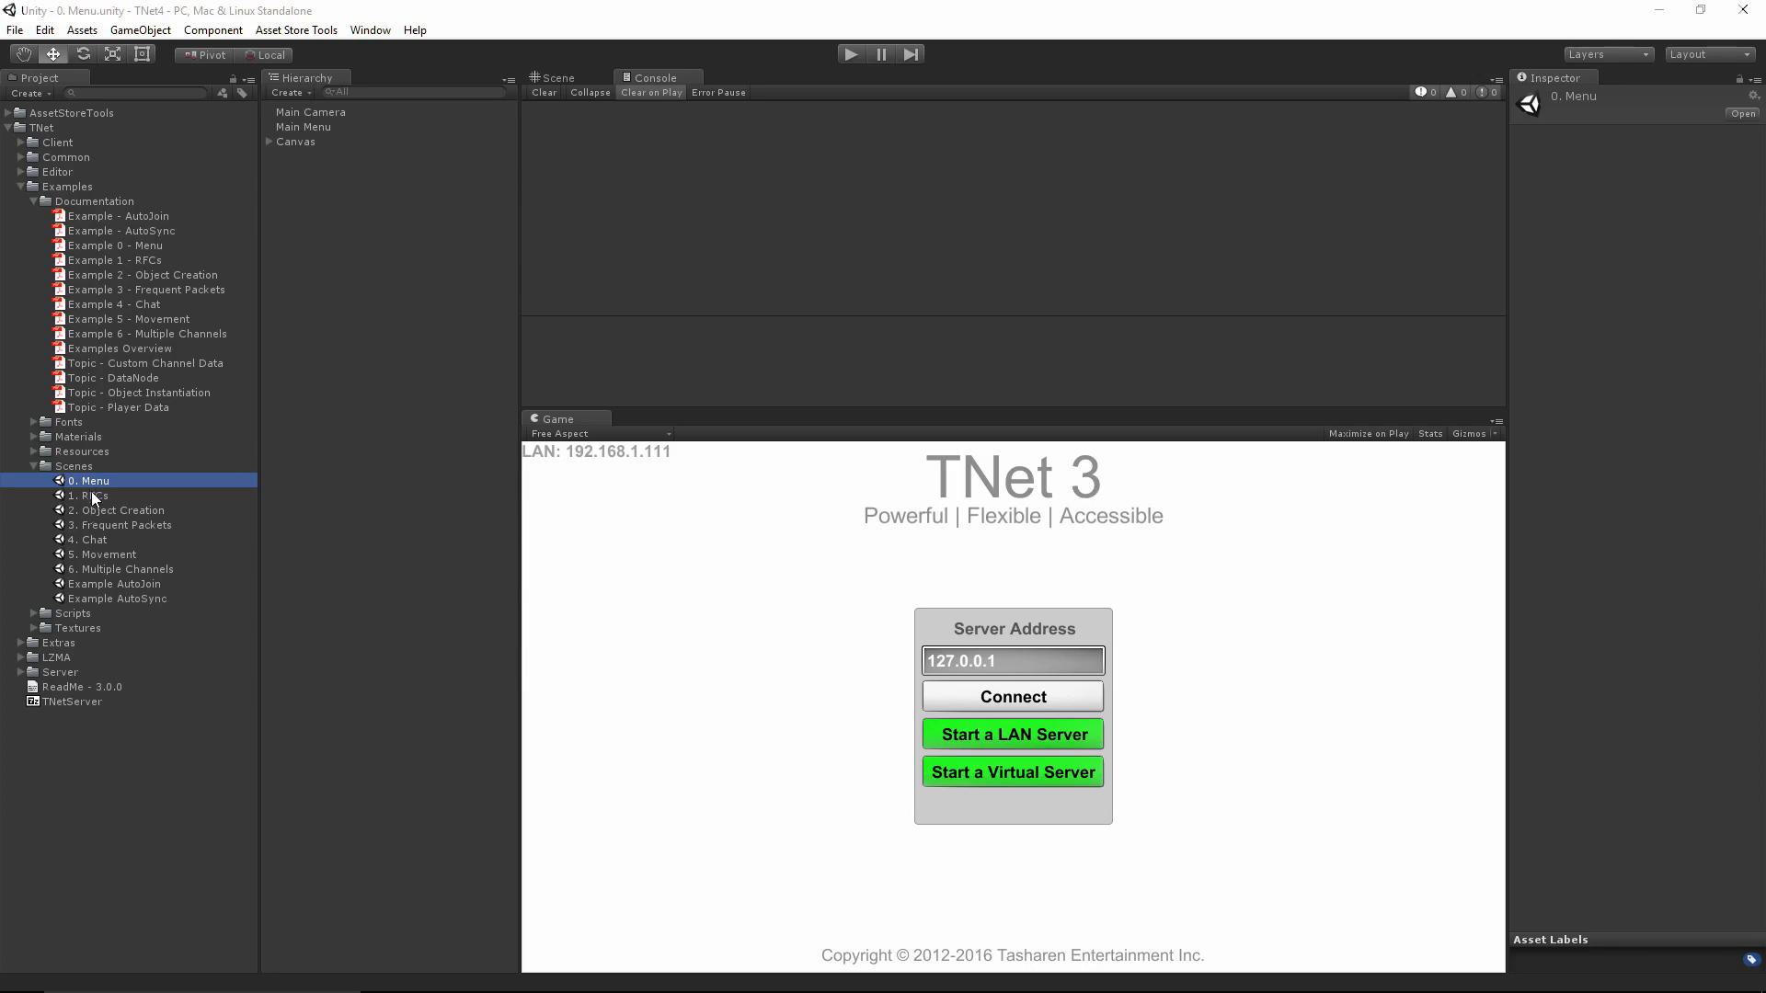
{"action": "double_click", "coordinate": [88, 496]}
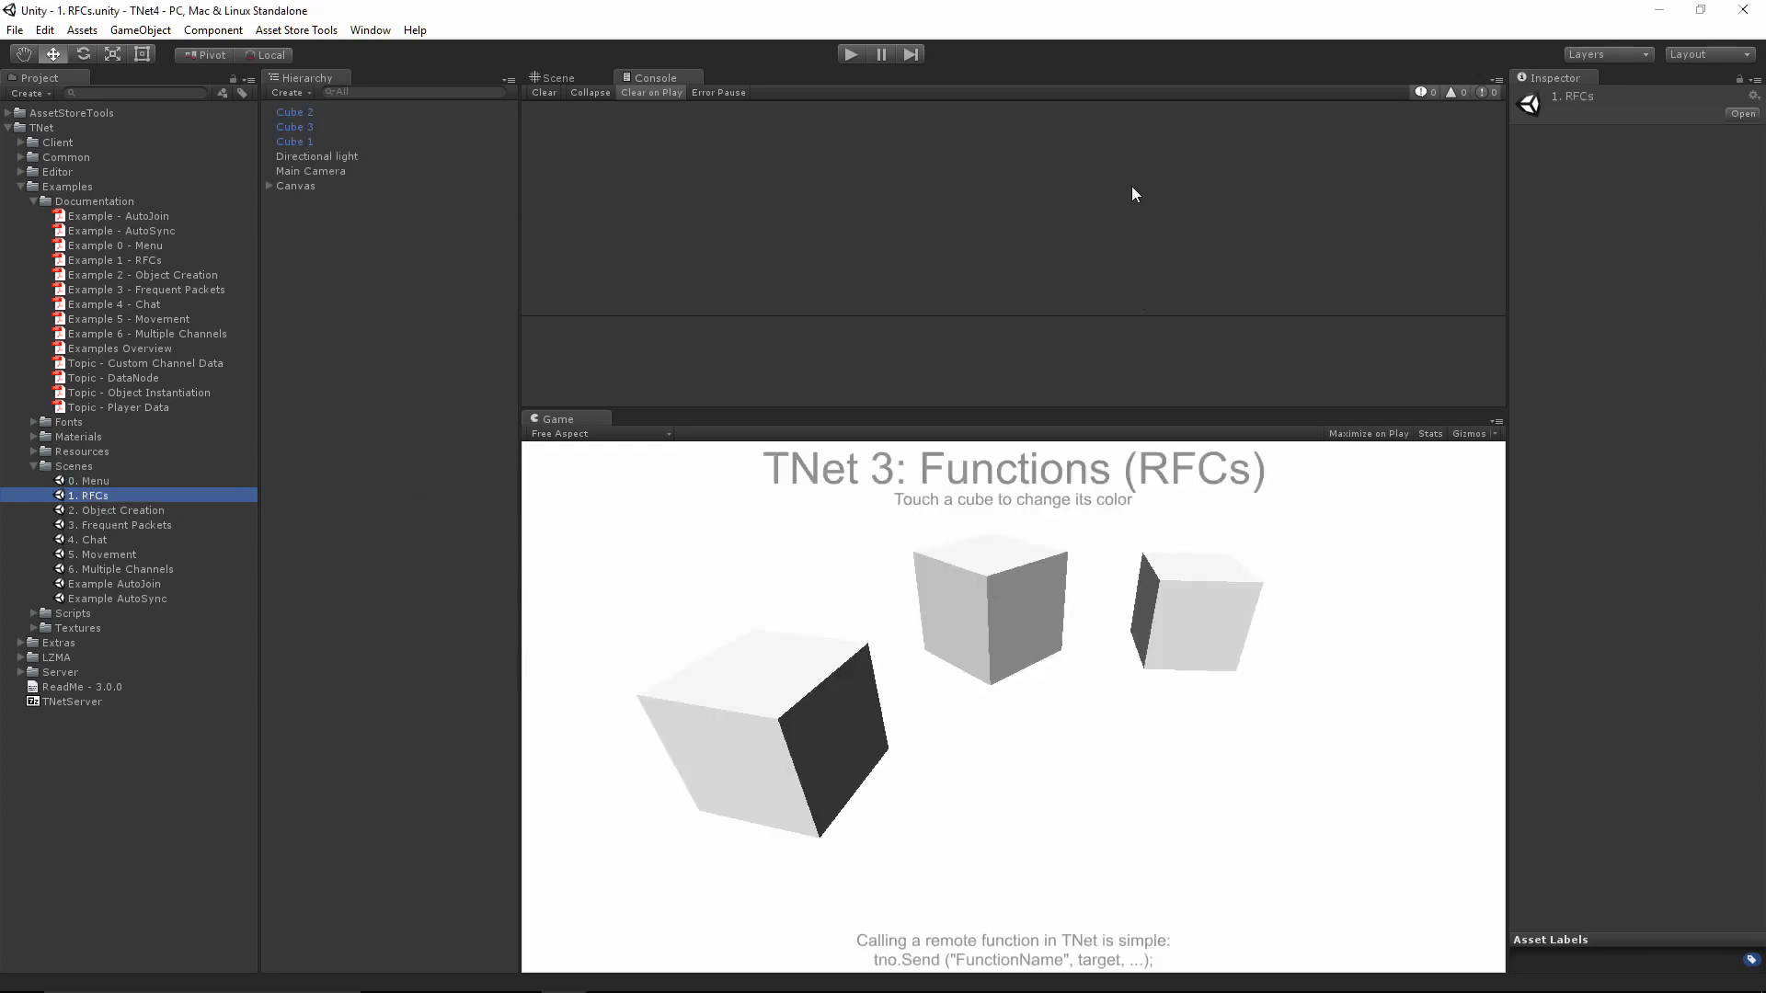
Run the RFCs scene briefly and stop it, then play the 0. Menu scene.
{"action": "left_click", "coordinate": [850, 54]}
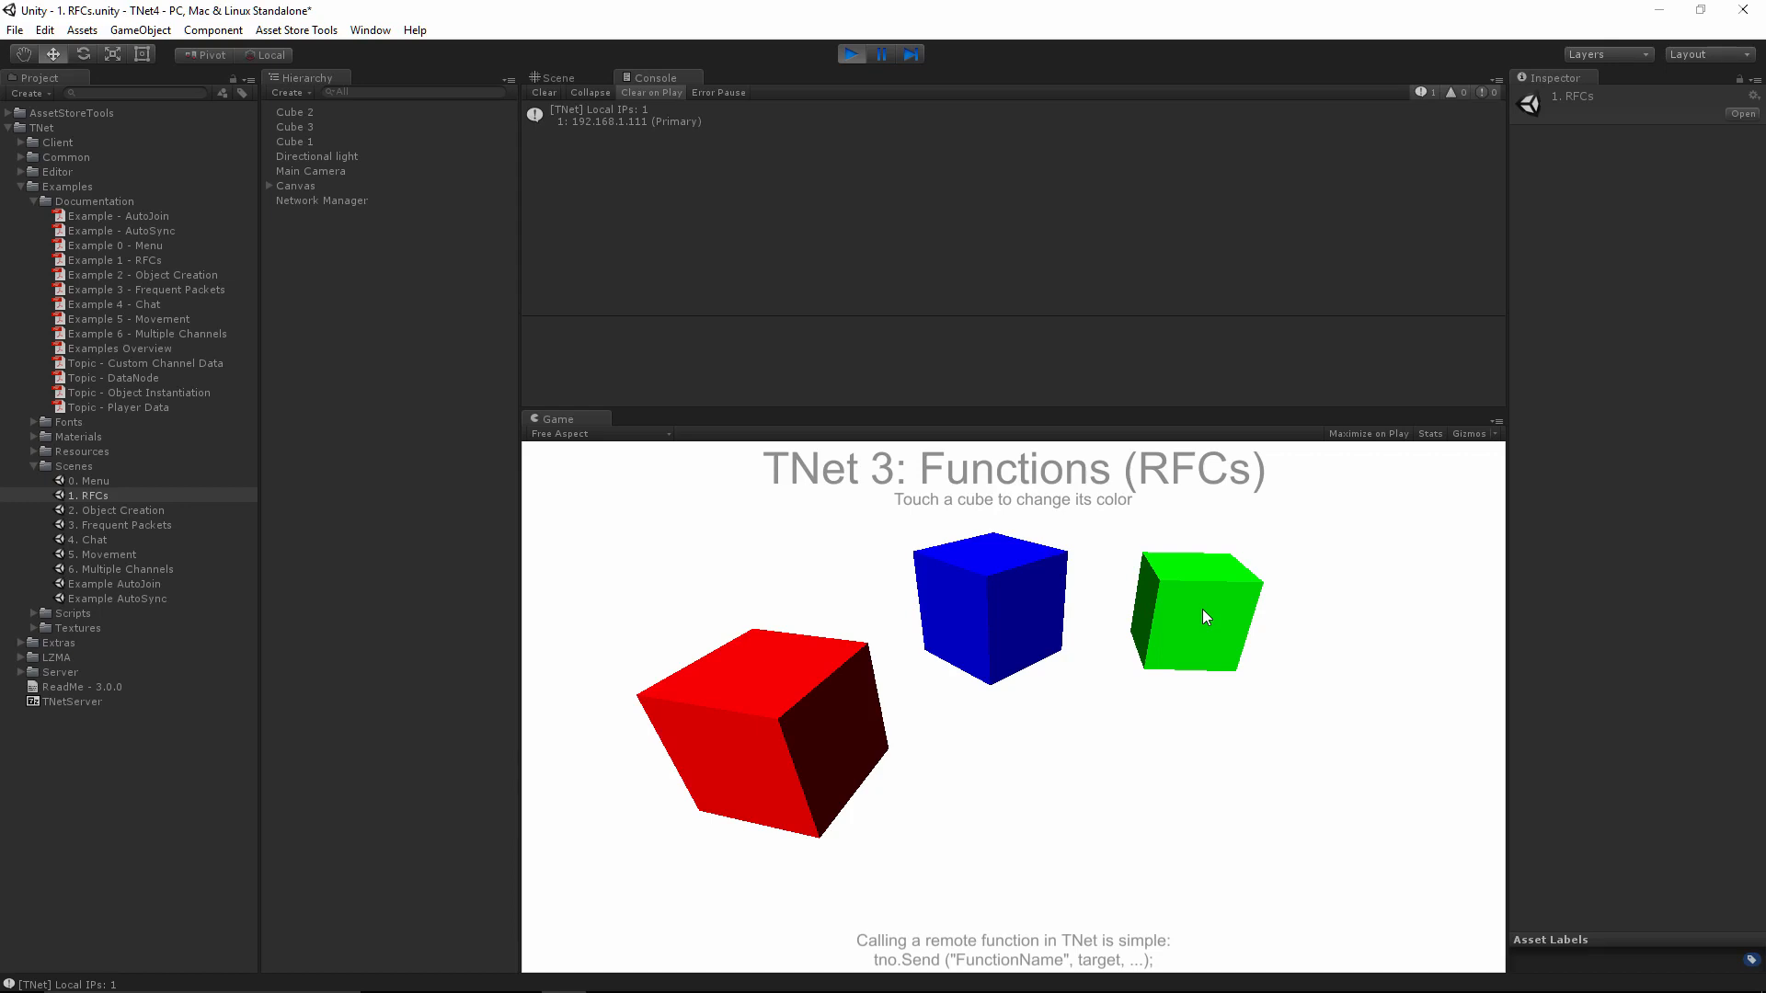
{"action": "mouse_move", "coordinate": [890, 935]}
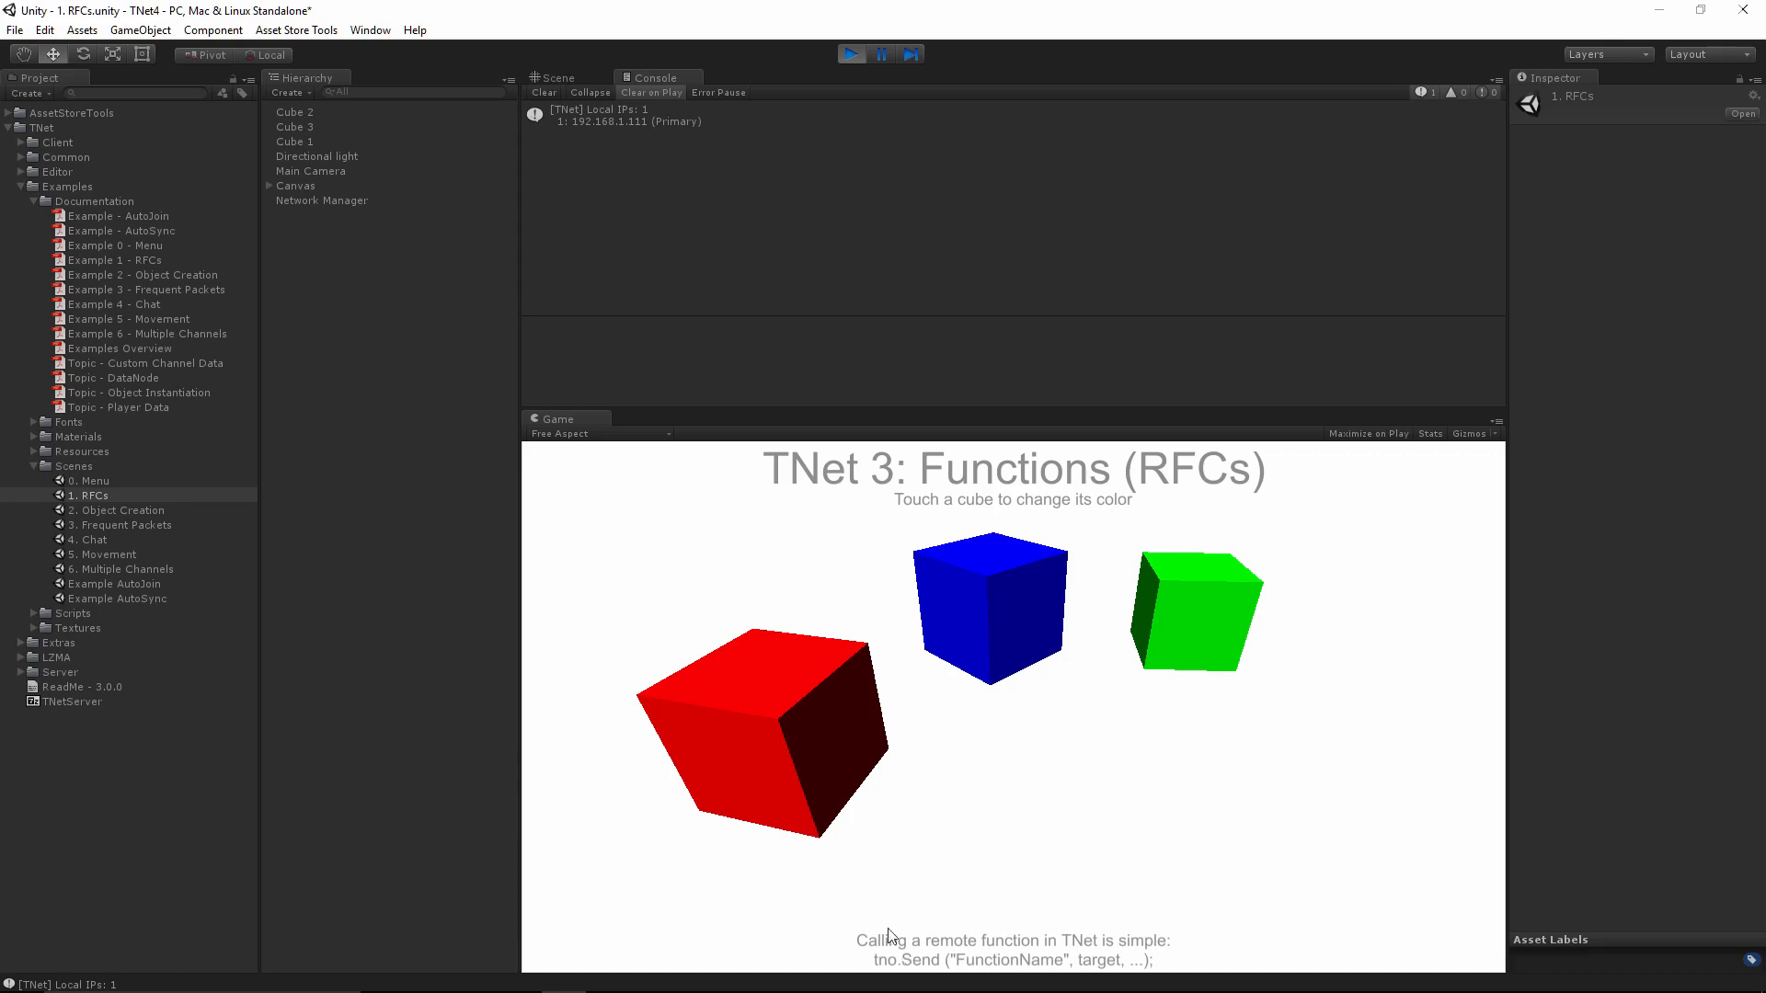
{"action": "mouse_move", "coordinate": [1102, 750]}
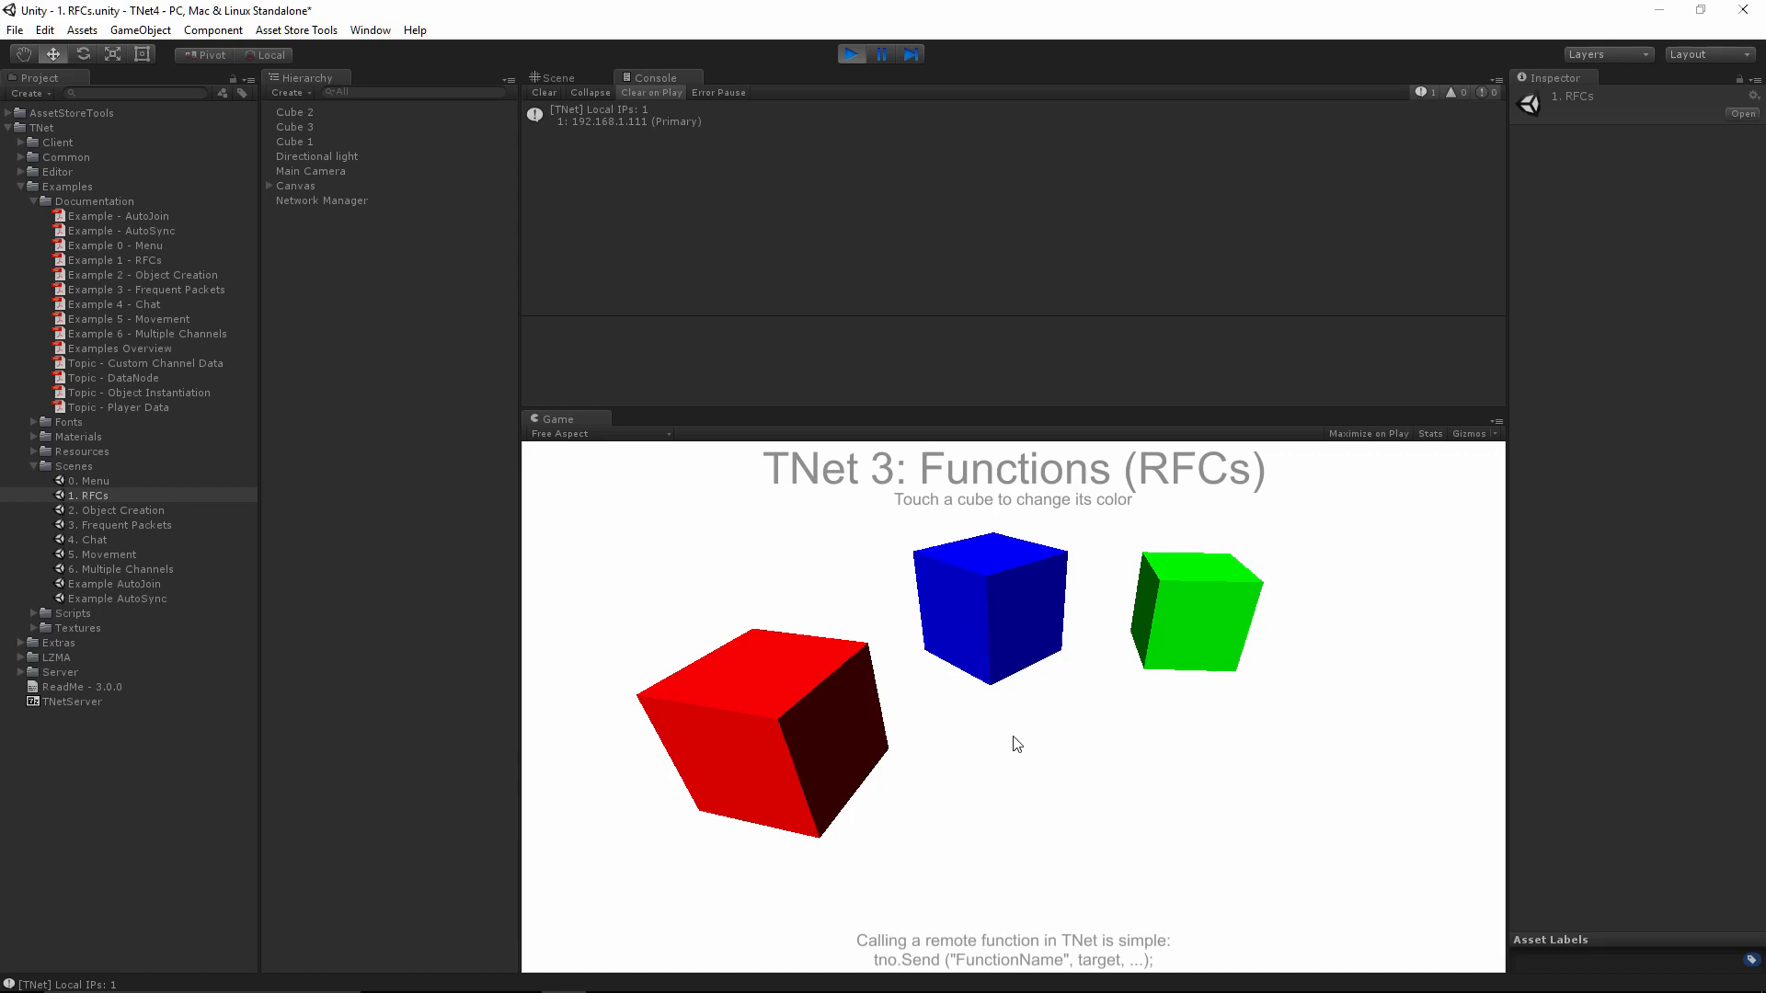
{"action": "left_click", "coordinate": [852, 54]}
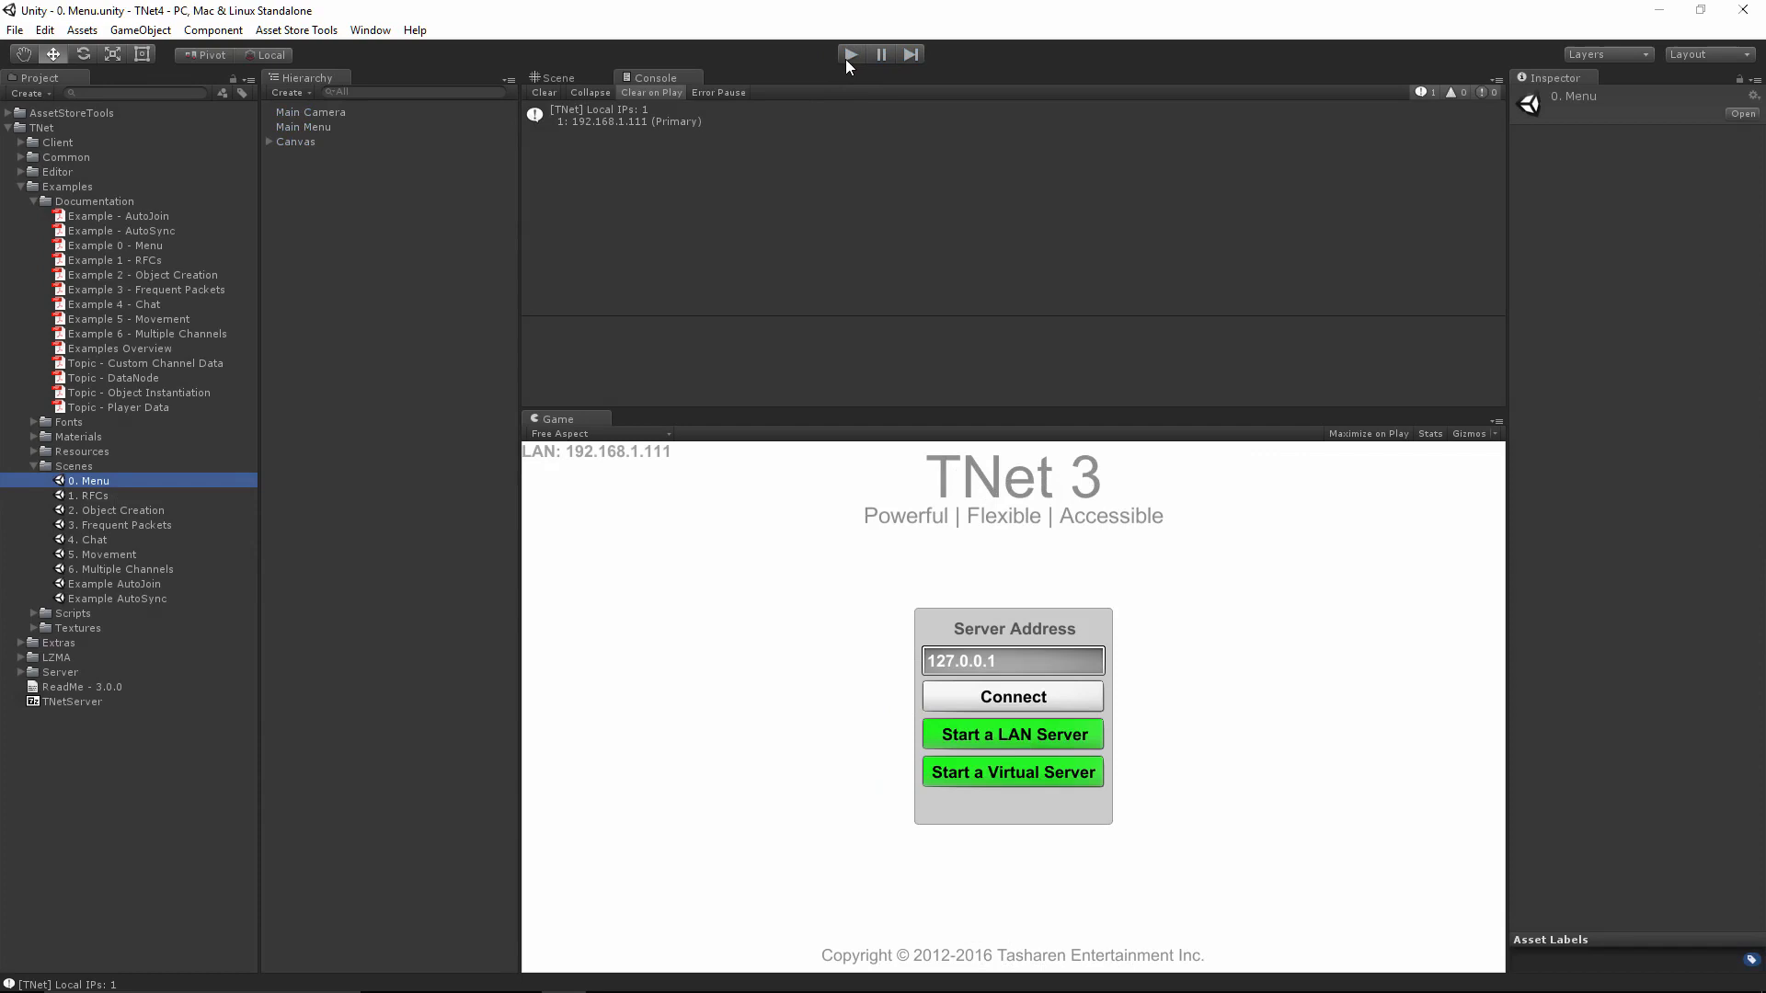
{"action": "left_click", "coordinate": [850, 54]}
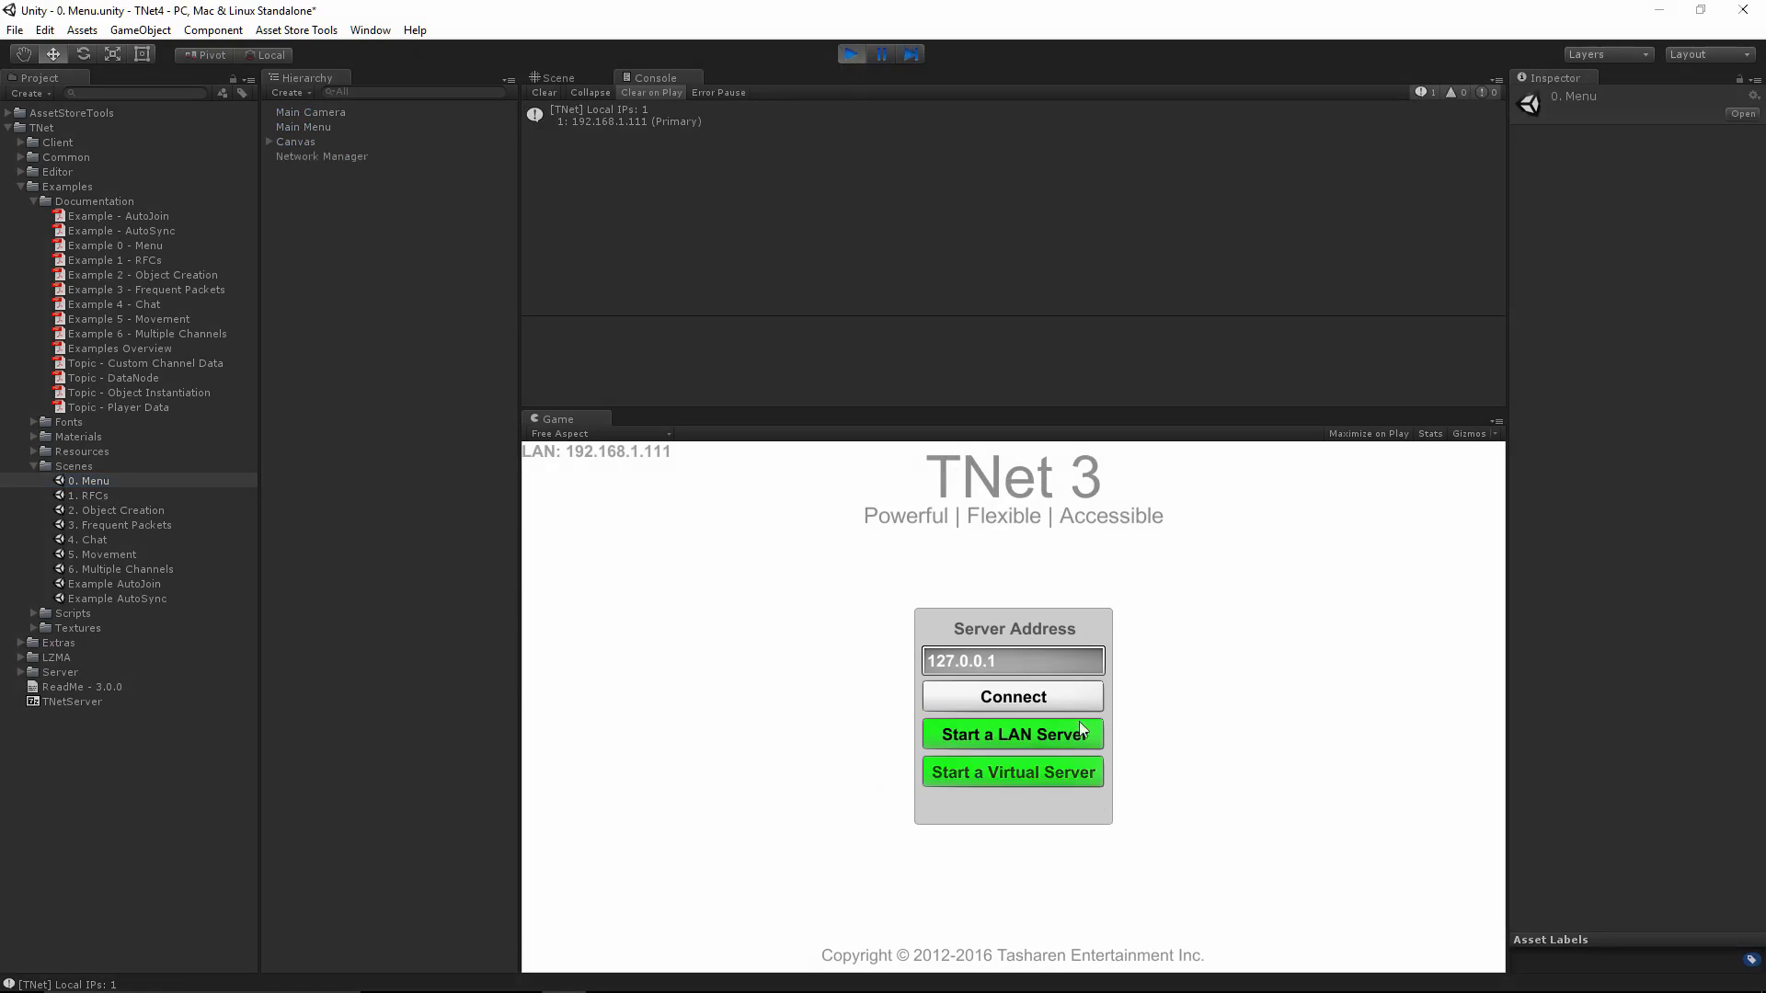
{"action": "mouse_move", "coordinate": [1105, 763]}
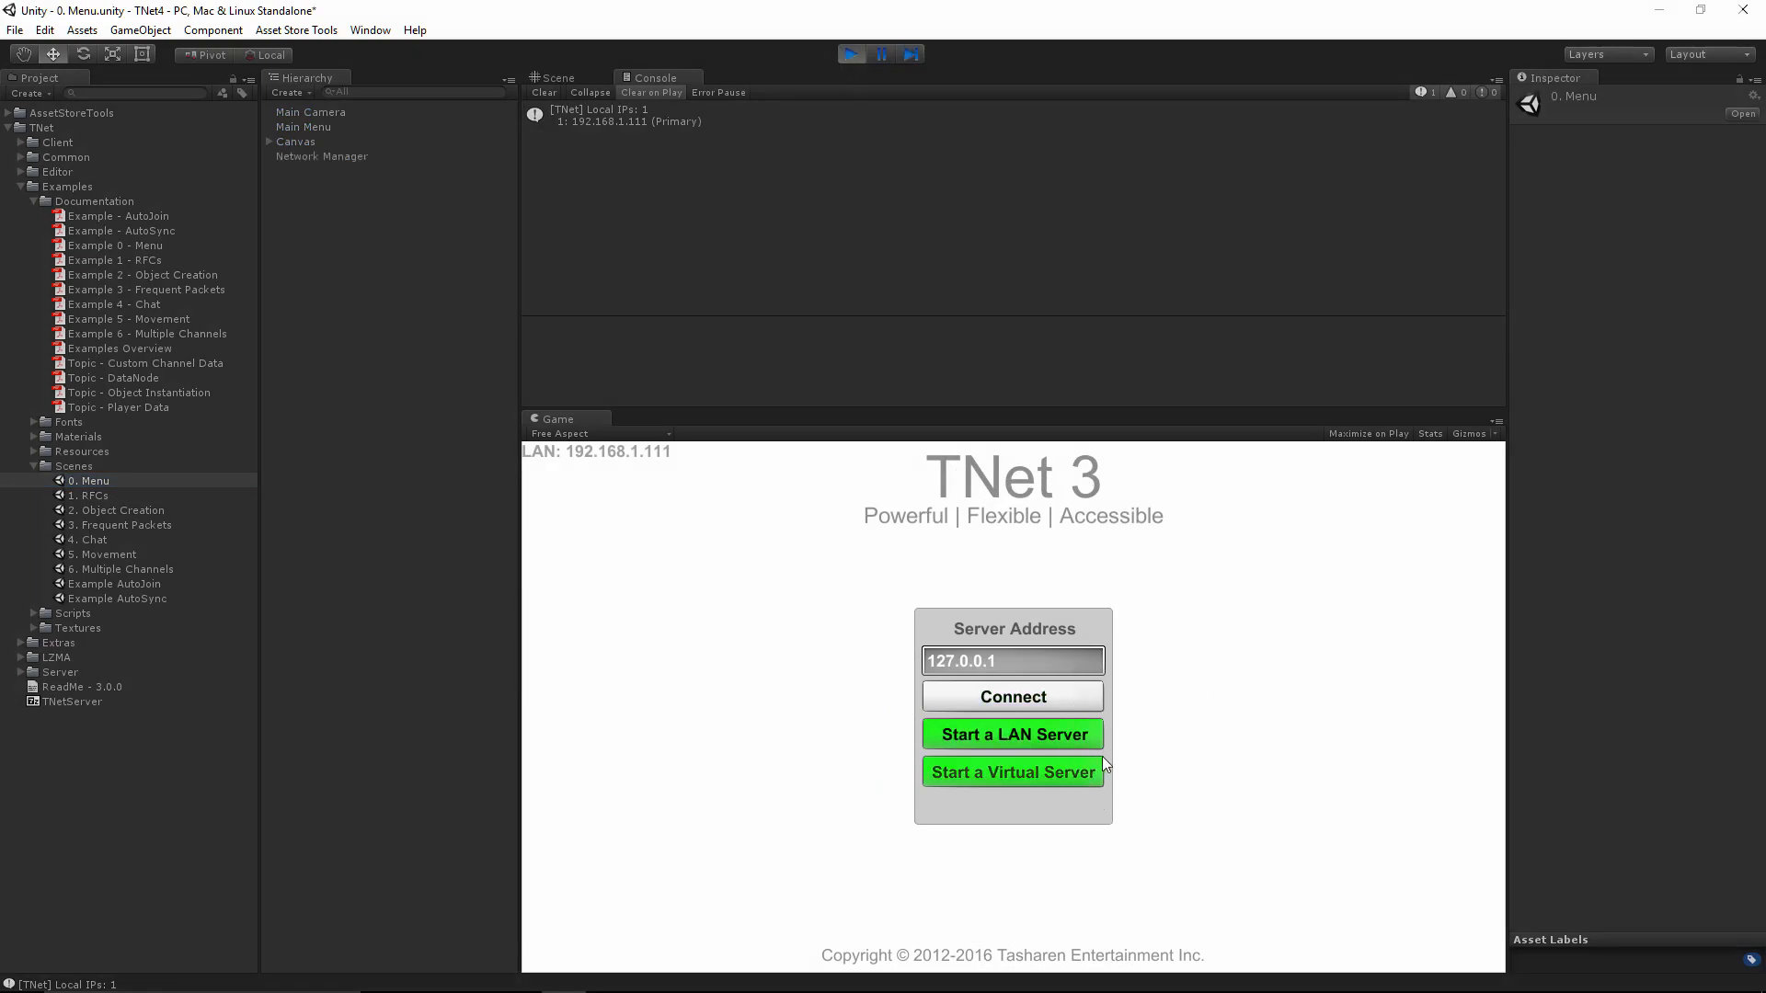
{"action": "mouse_move", "coordinate": [1176, 702]}
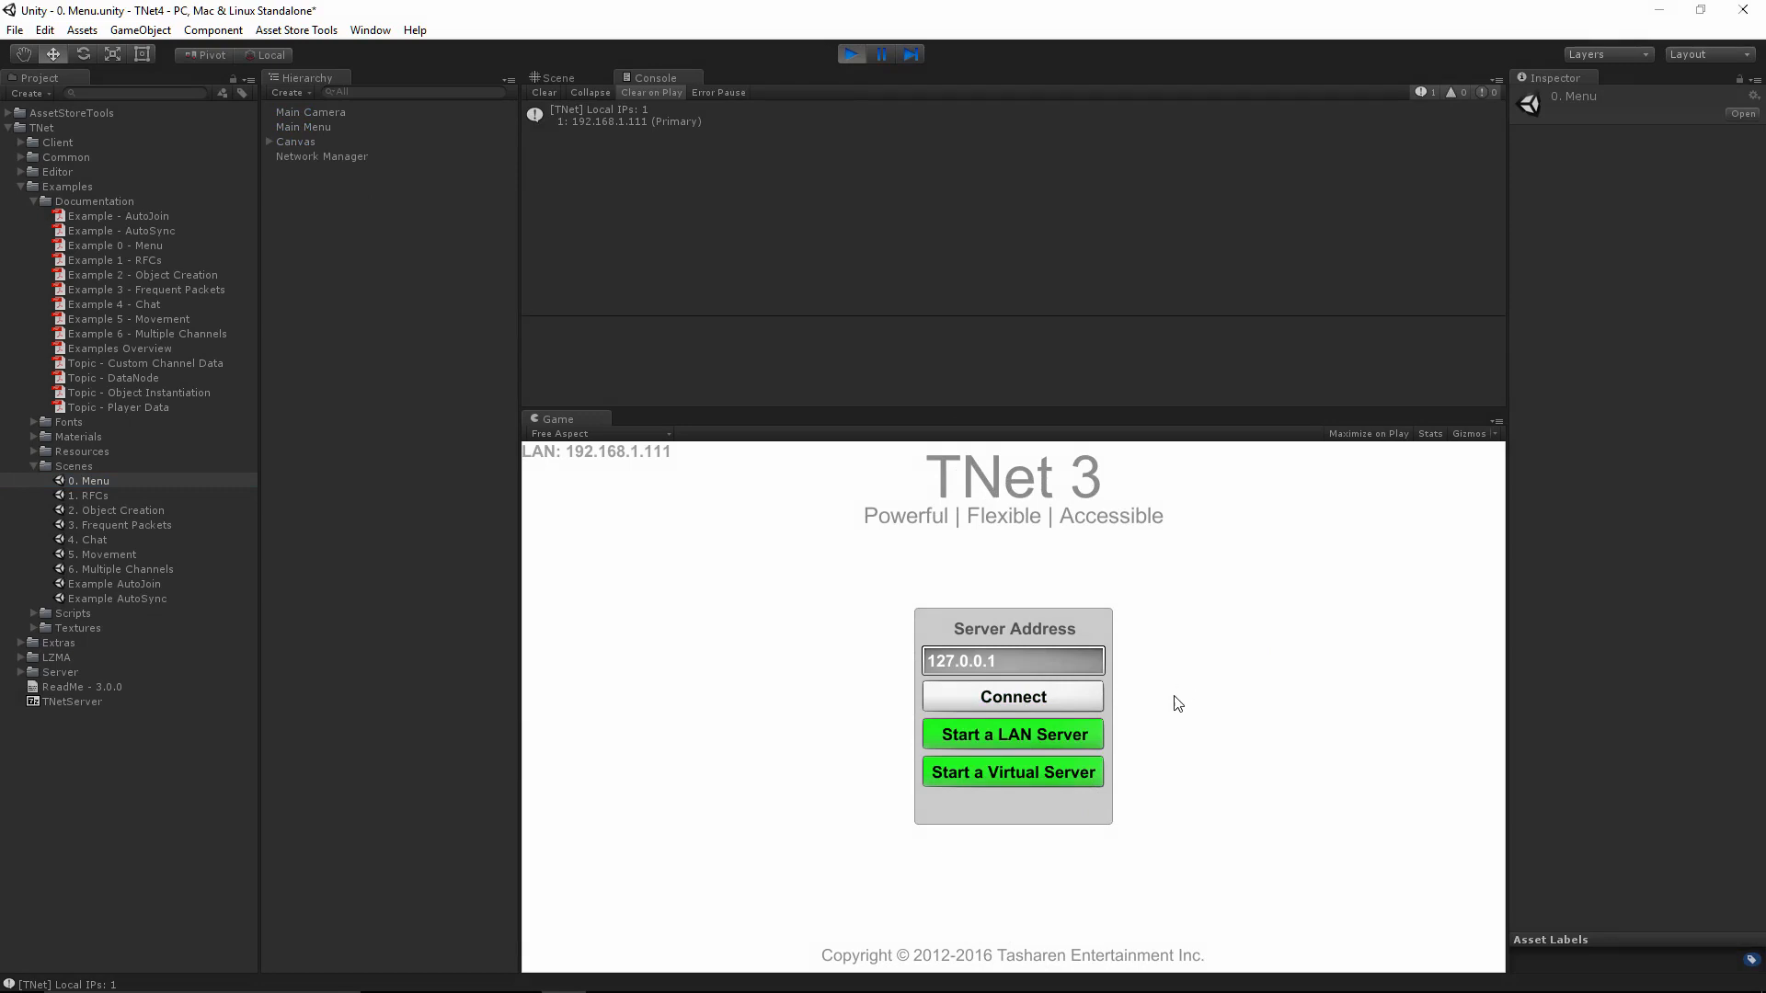
{"action": "mouse_move", "coordinate": [1024, 749]}
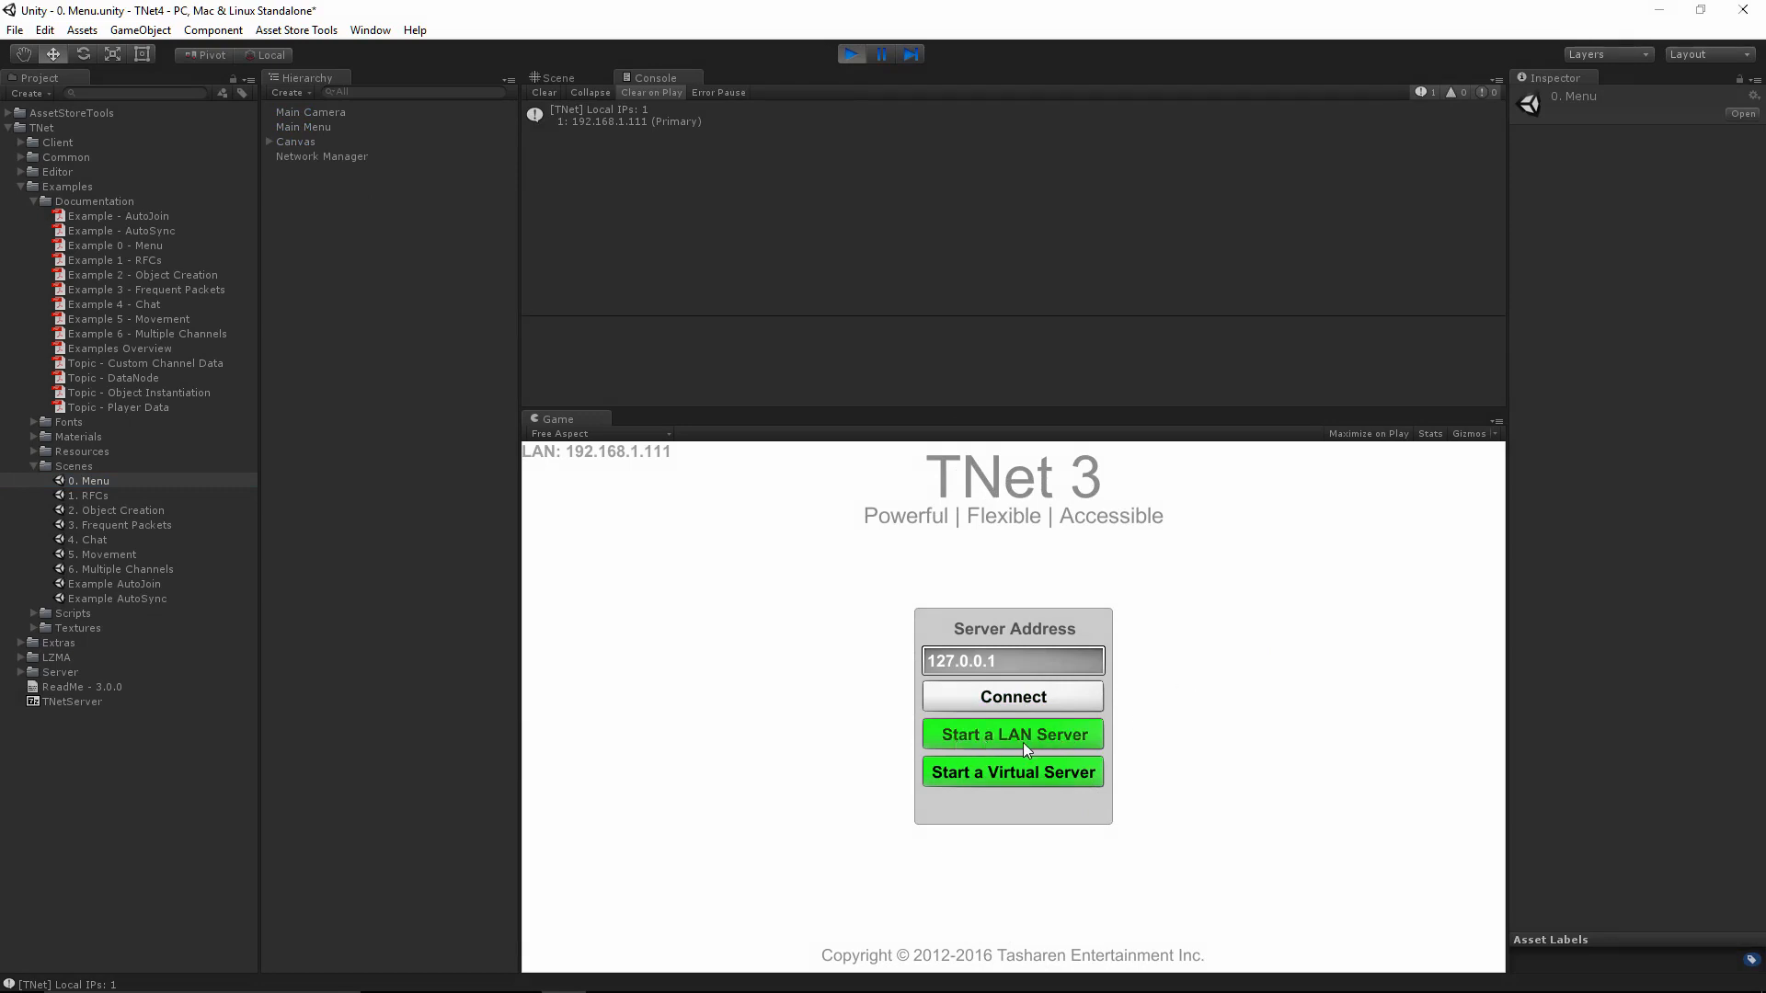
{"action": "mouse_move", "coordinate": [1012, 749]}
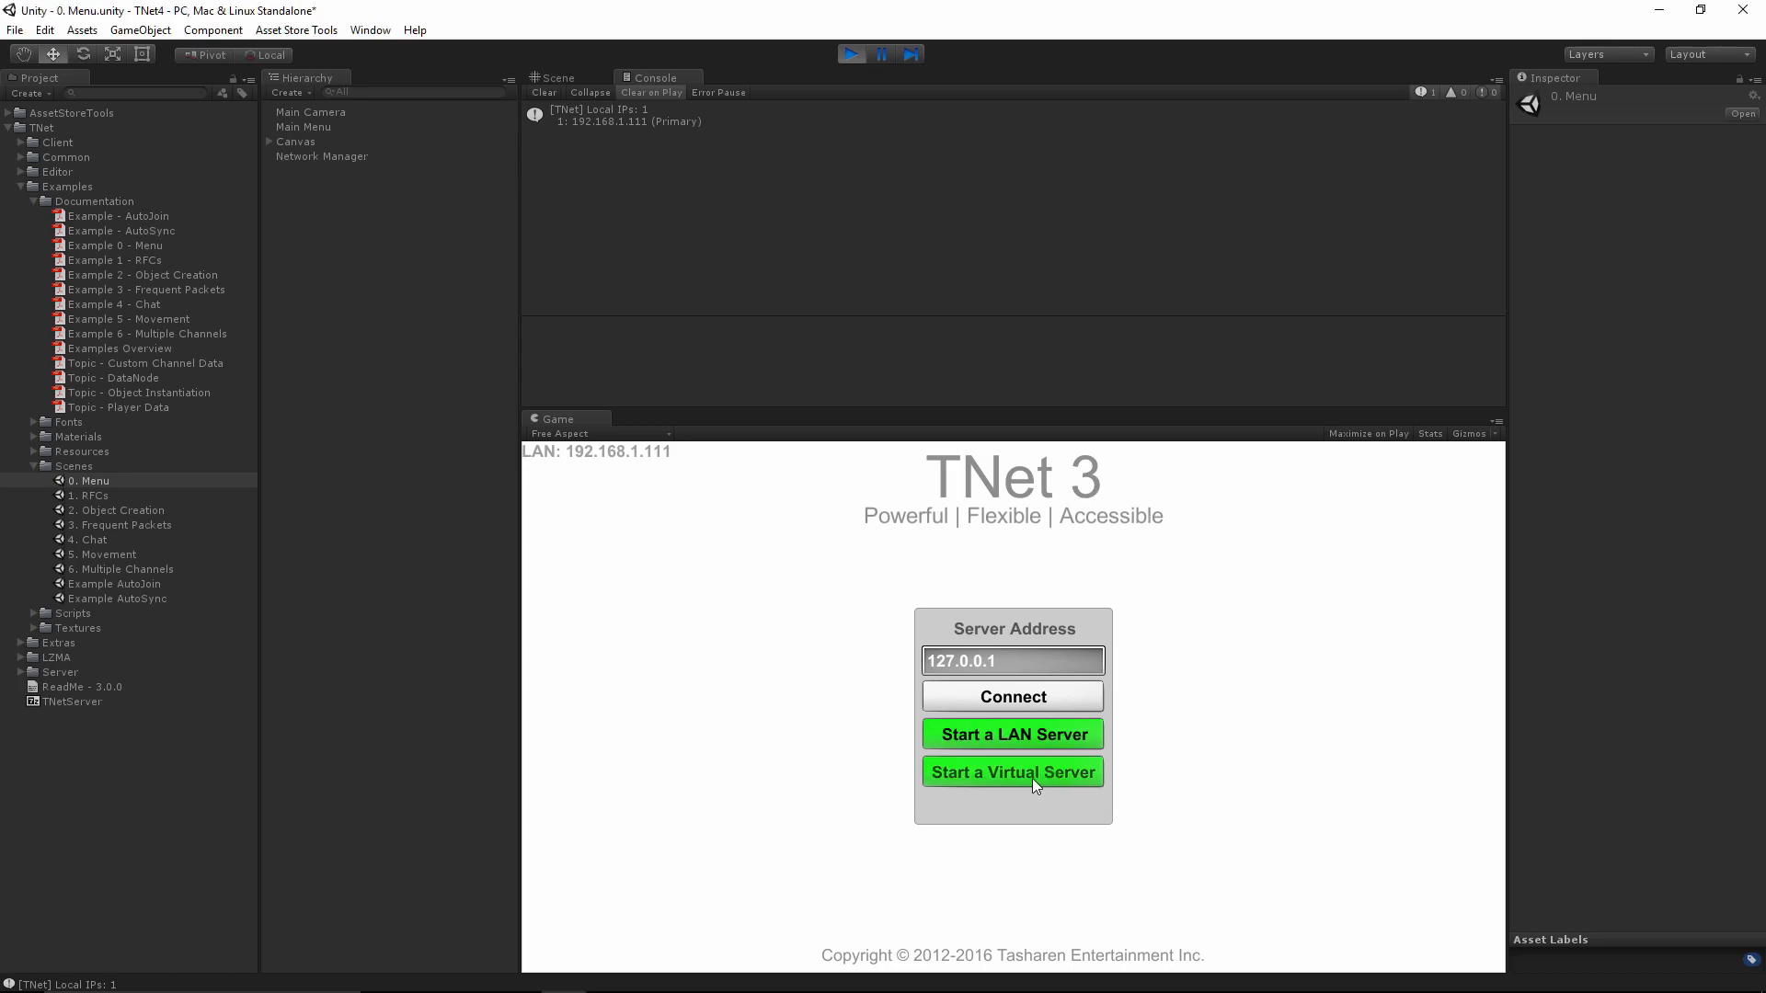
Start a Virtual Server from the running menu so the example buttons appear.
{"action": "left_click", "coordinate": [1012, 772]}
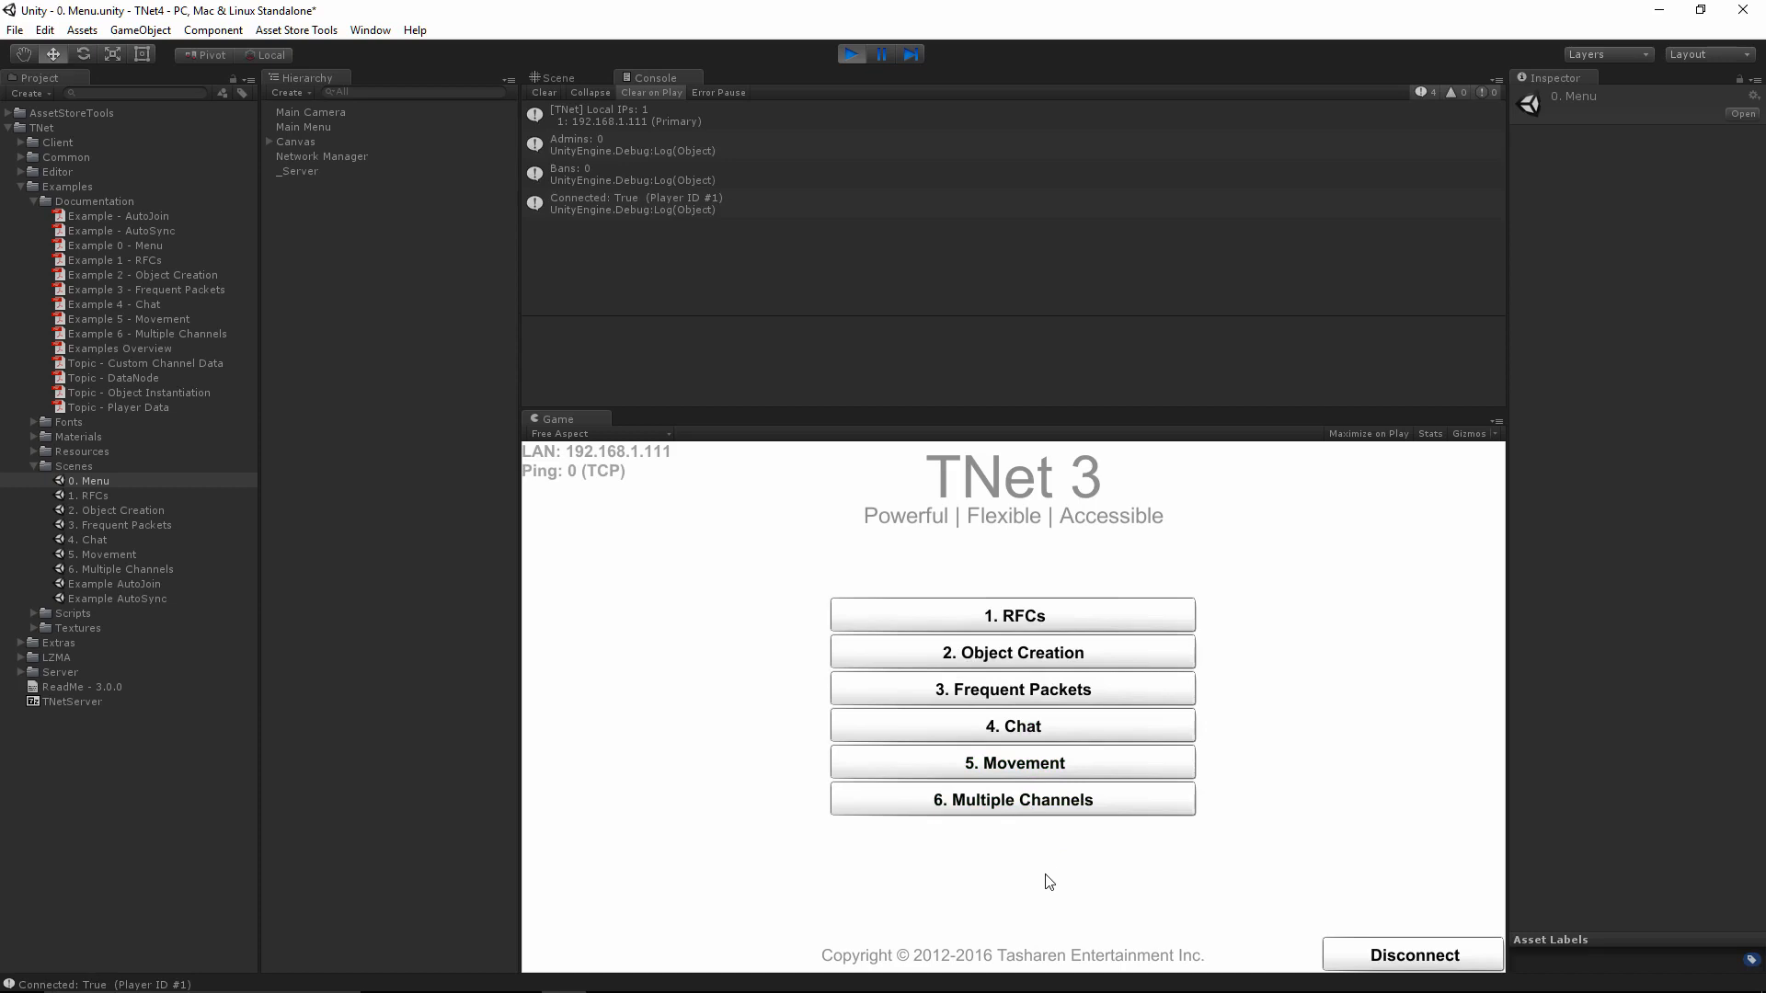
{"action": "mouse_move", "coordinate": [604, 204]}
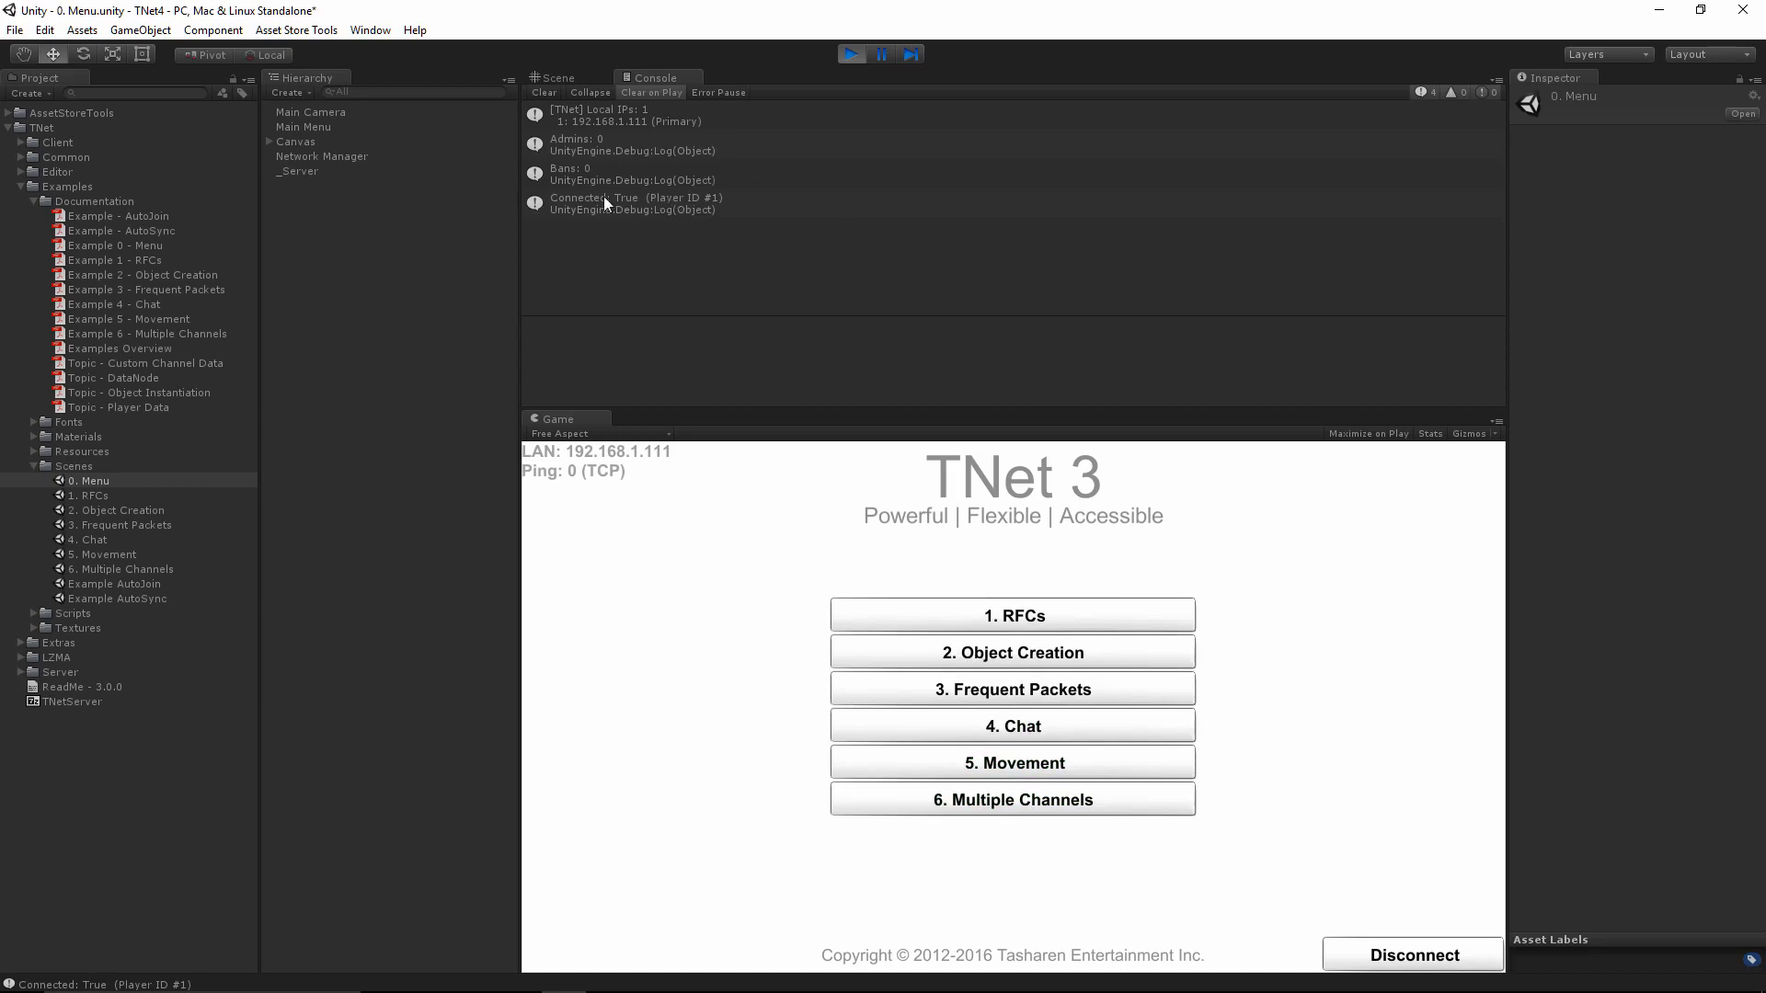
{"action": "mouse_move", "coordinate": [683, 237]}
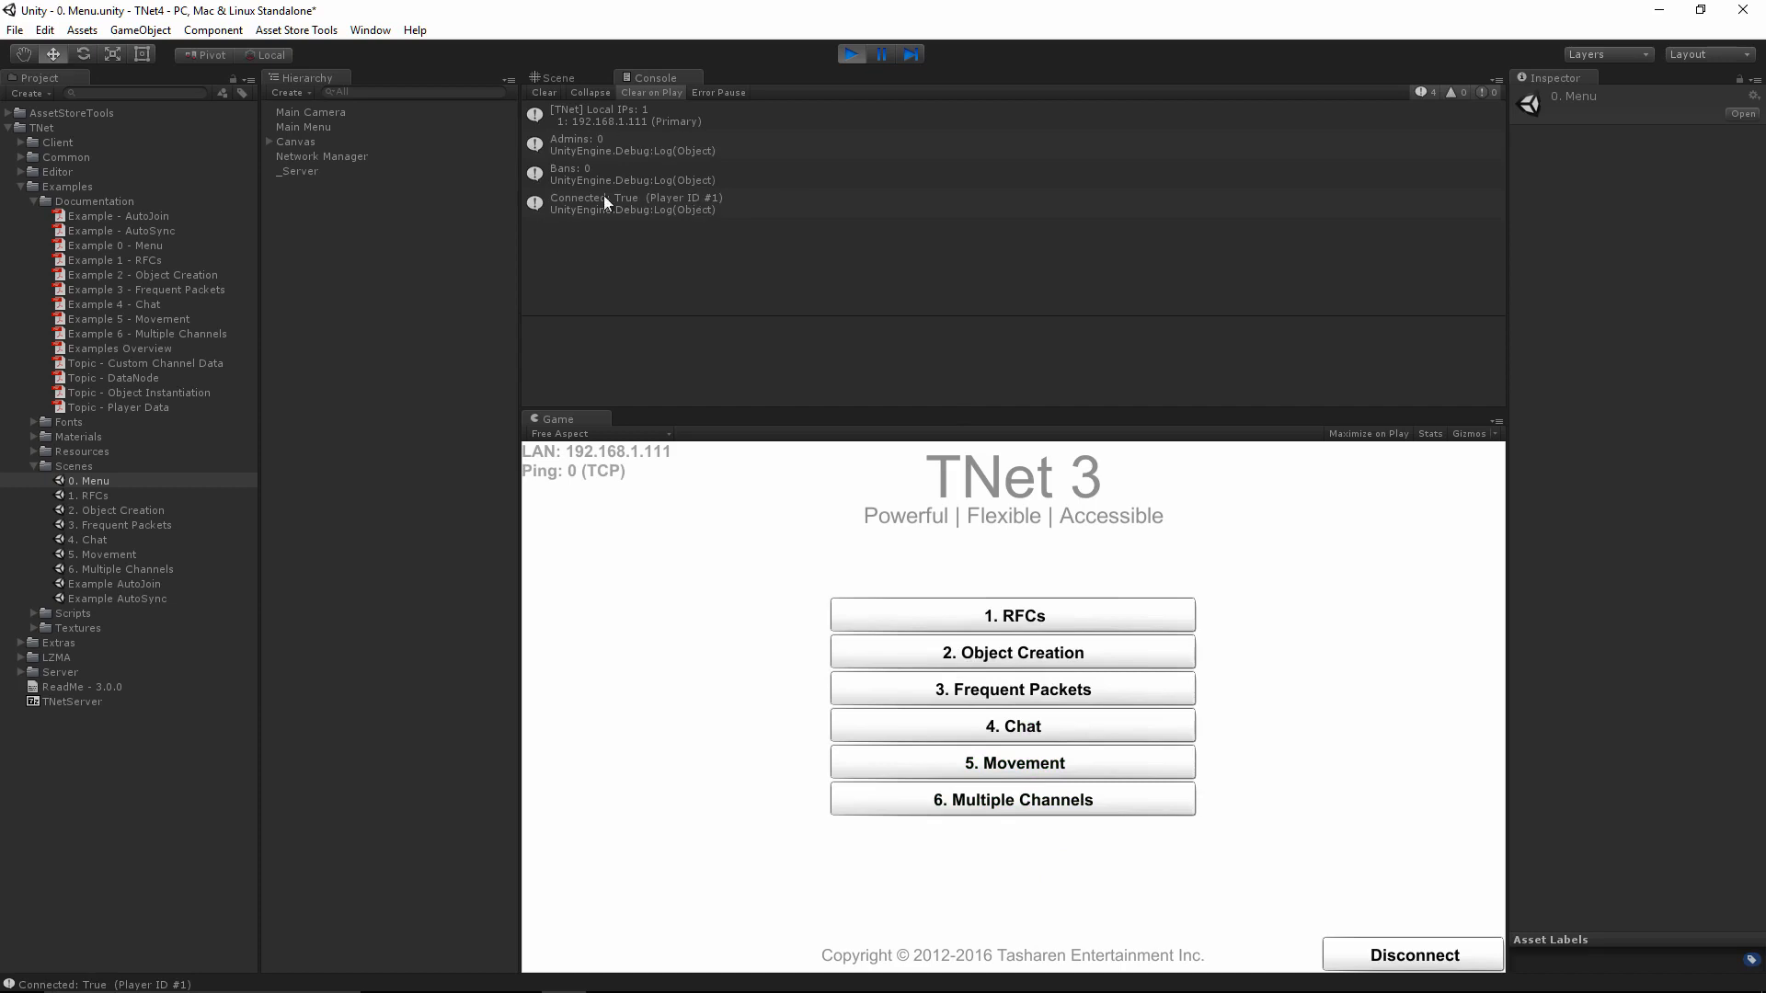
{"action": "mouse_move", "coordinate": [819, 684]}
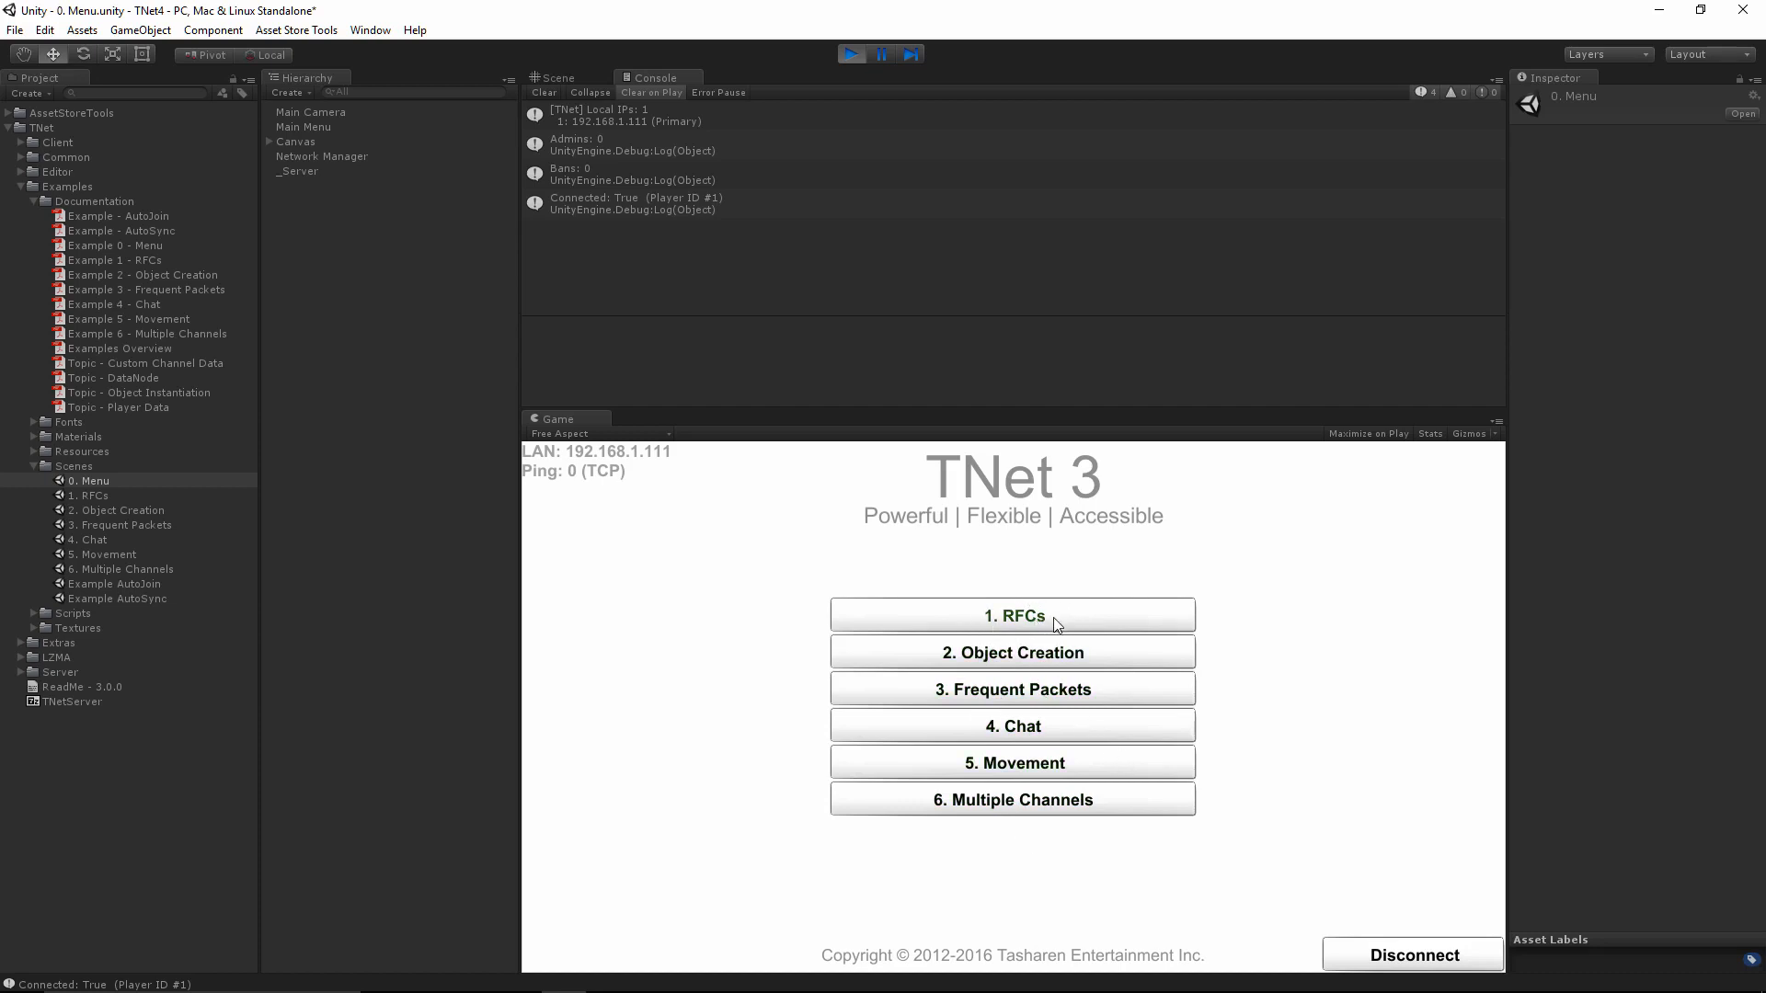
In 1. RFCs, turn the middle and left cubes green and the right one blue, then reopen the example.
{"action": "left_click", "coordinate": [1010, 615]}
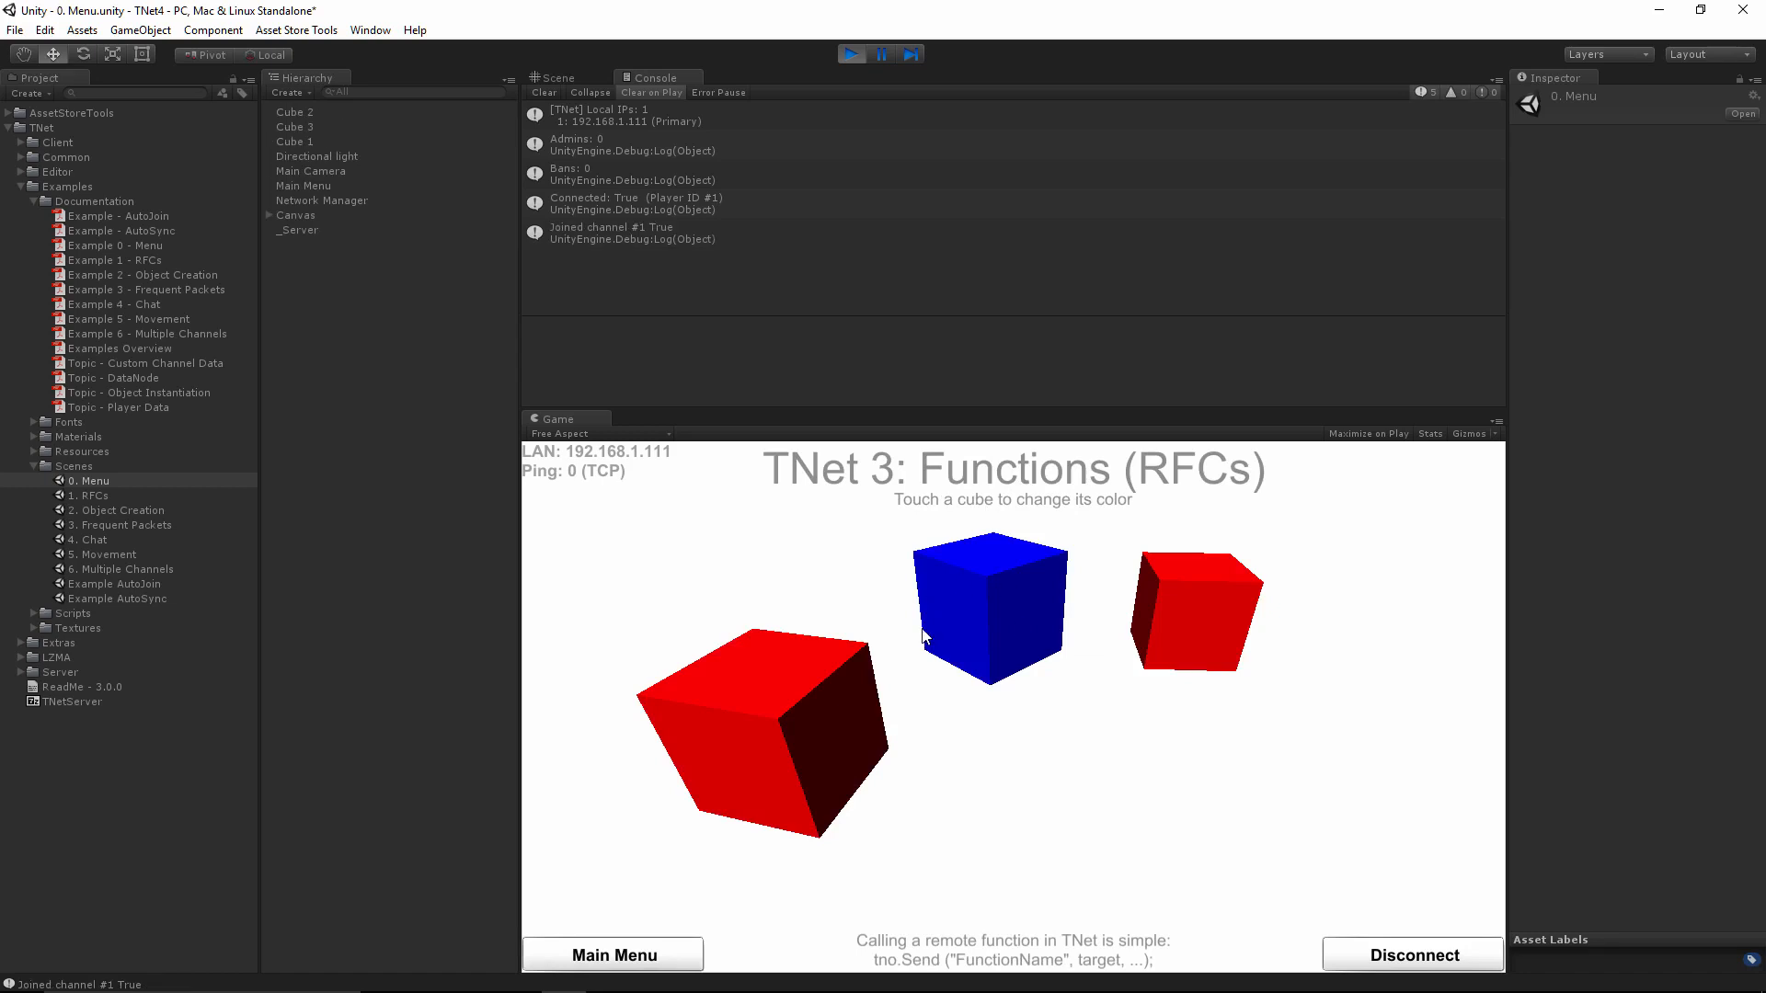
{"action": "mouse_move", "coordinate": [977, 638]}
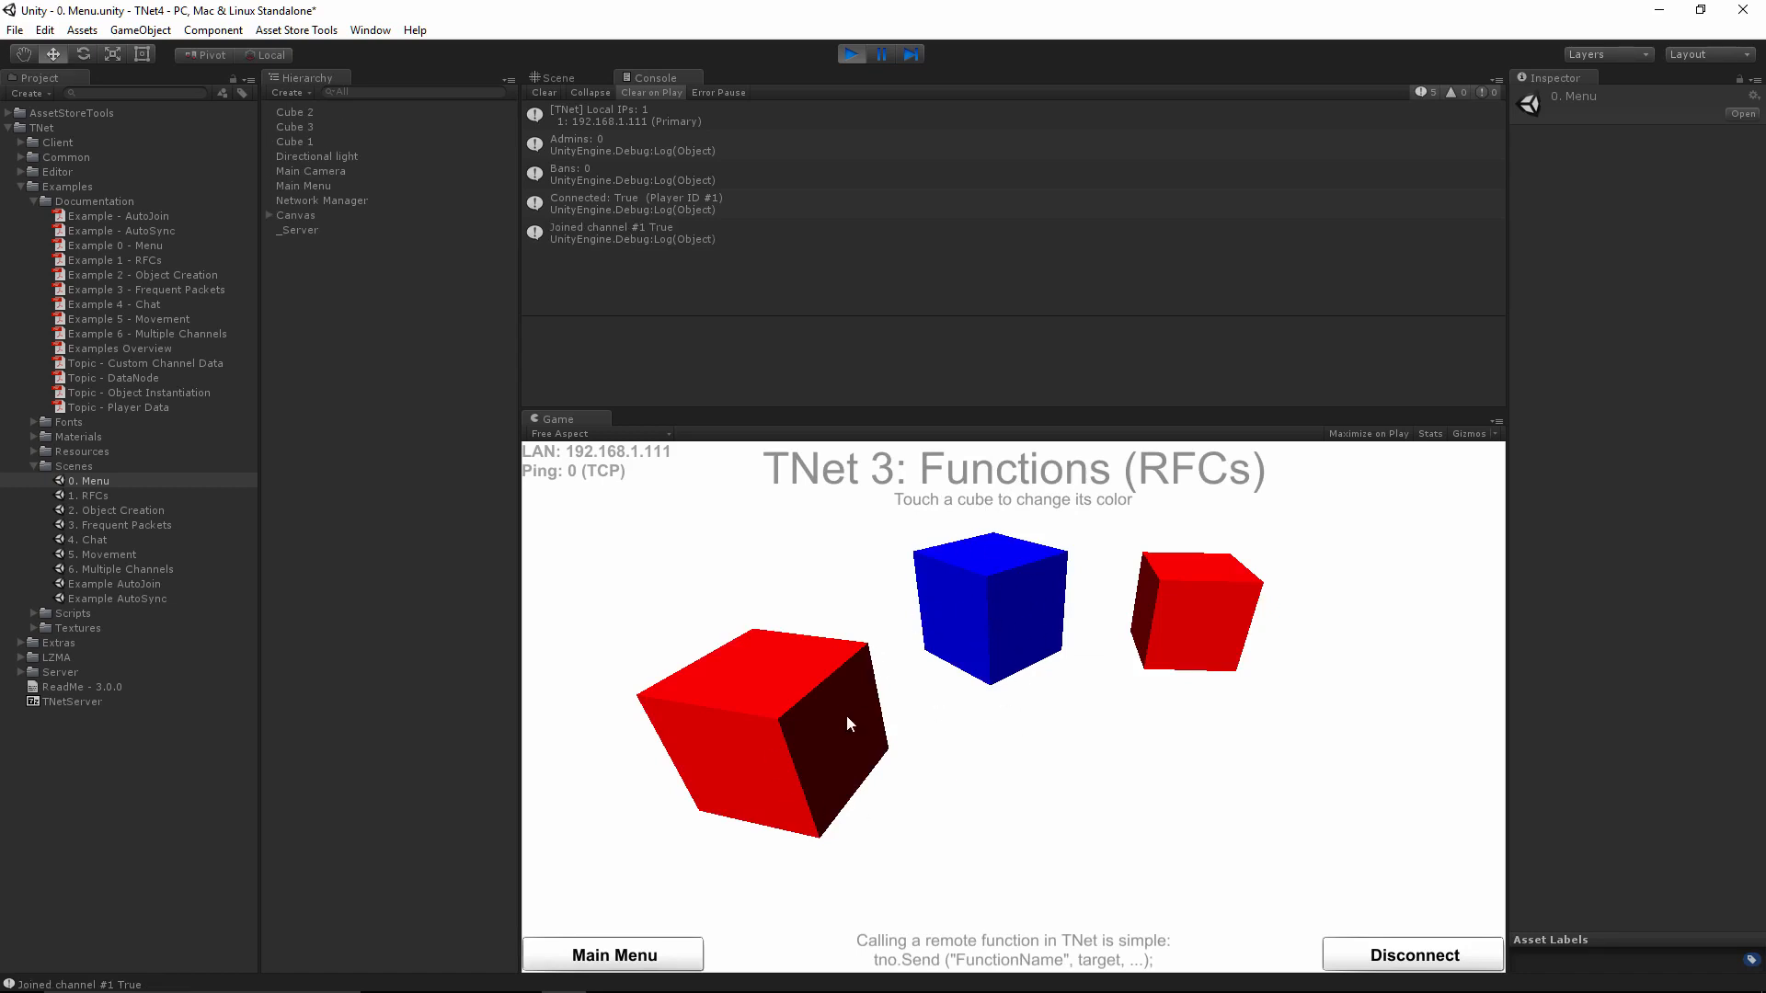
{"action": "left_click", "coordinate": [988, 602]}
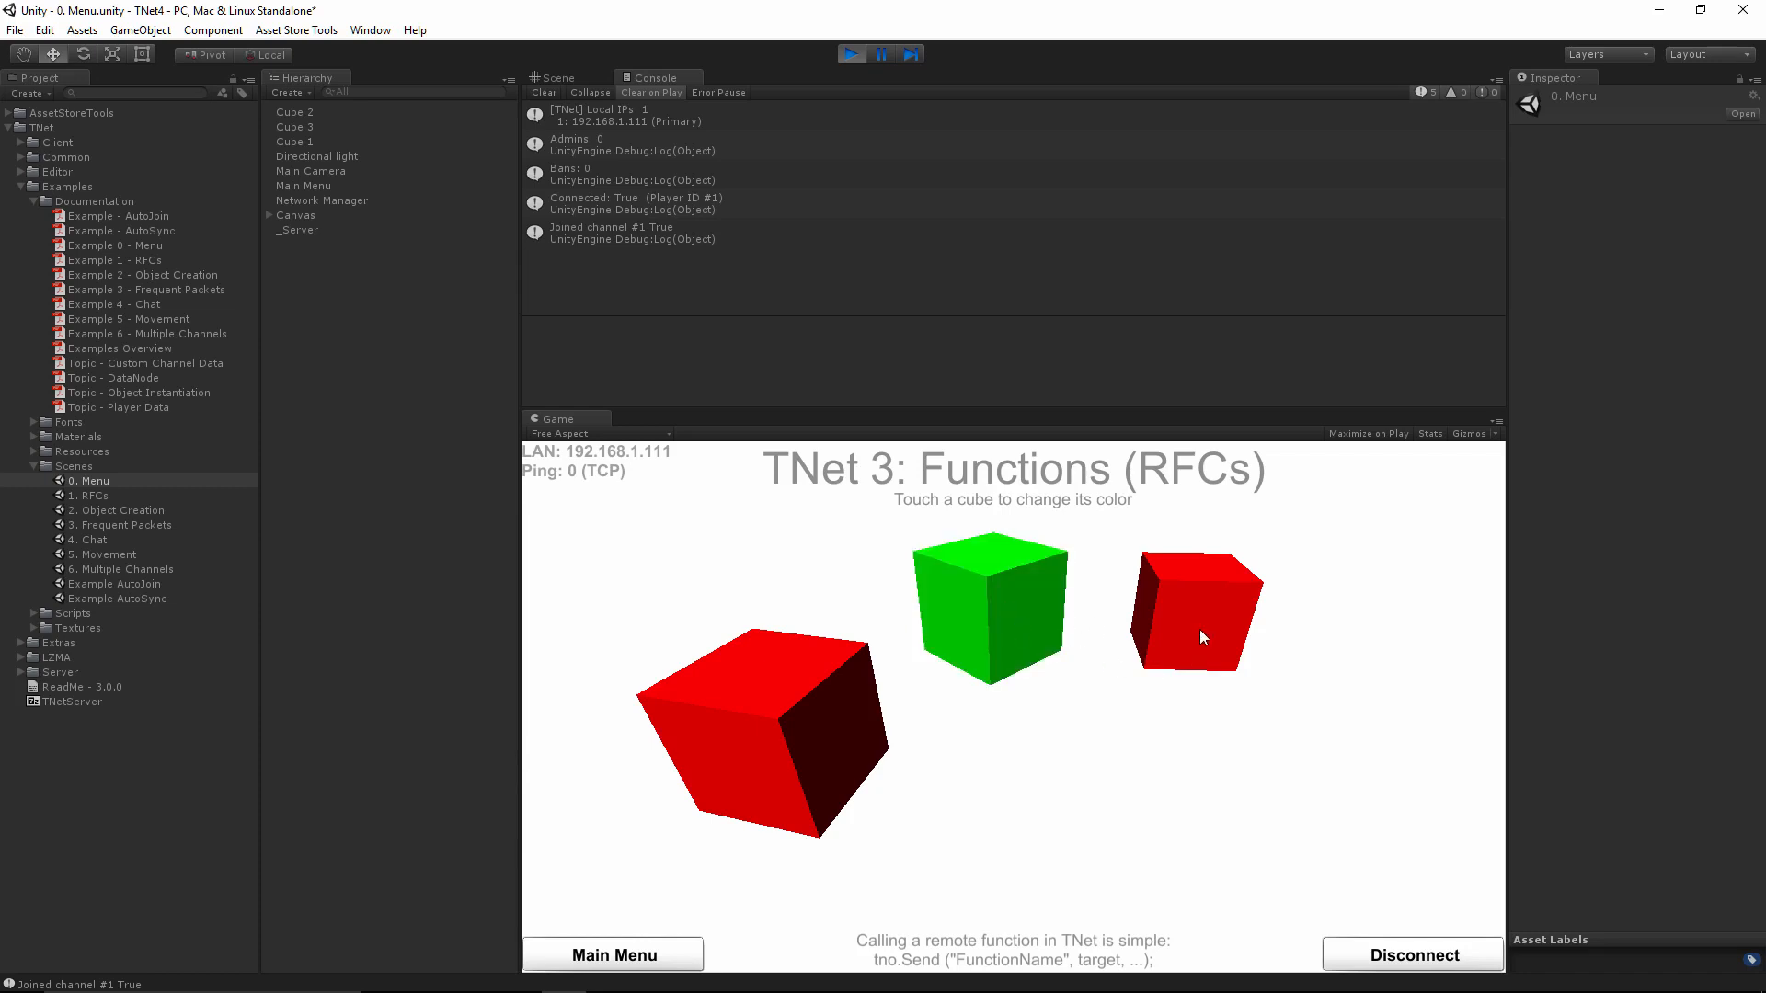
{"action": "left_click", "coordinate": [1198, 612]}
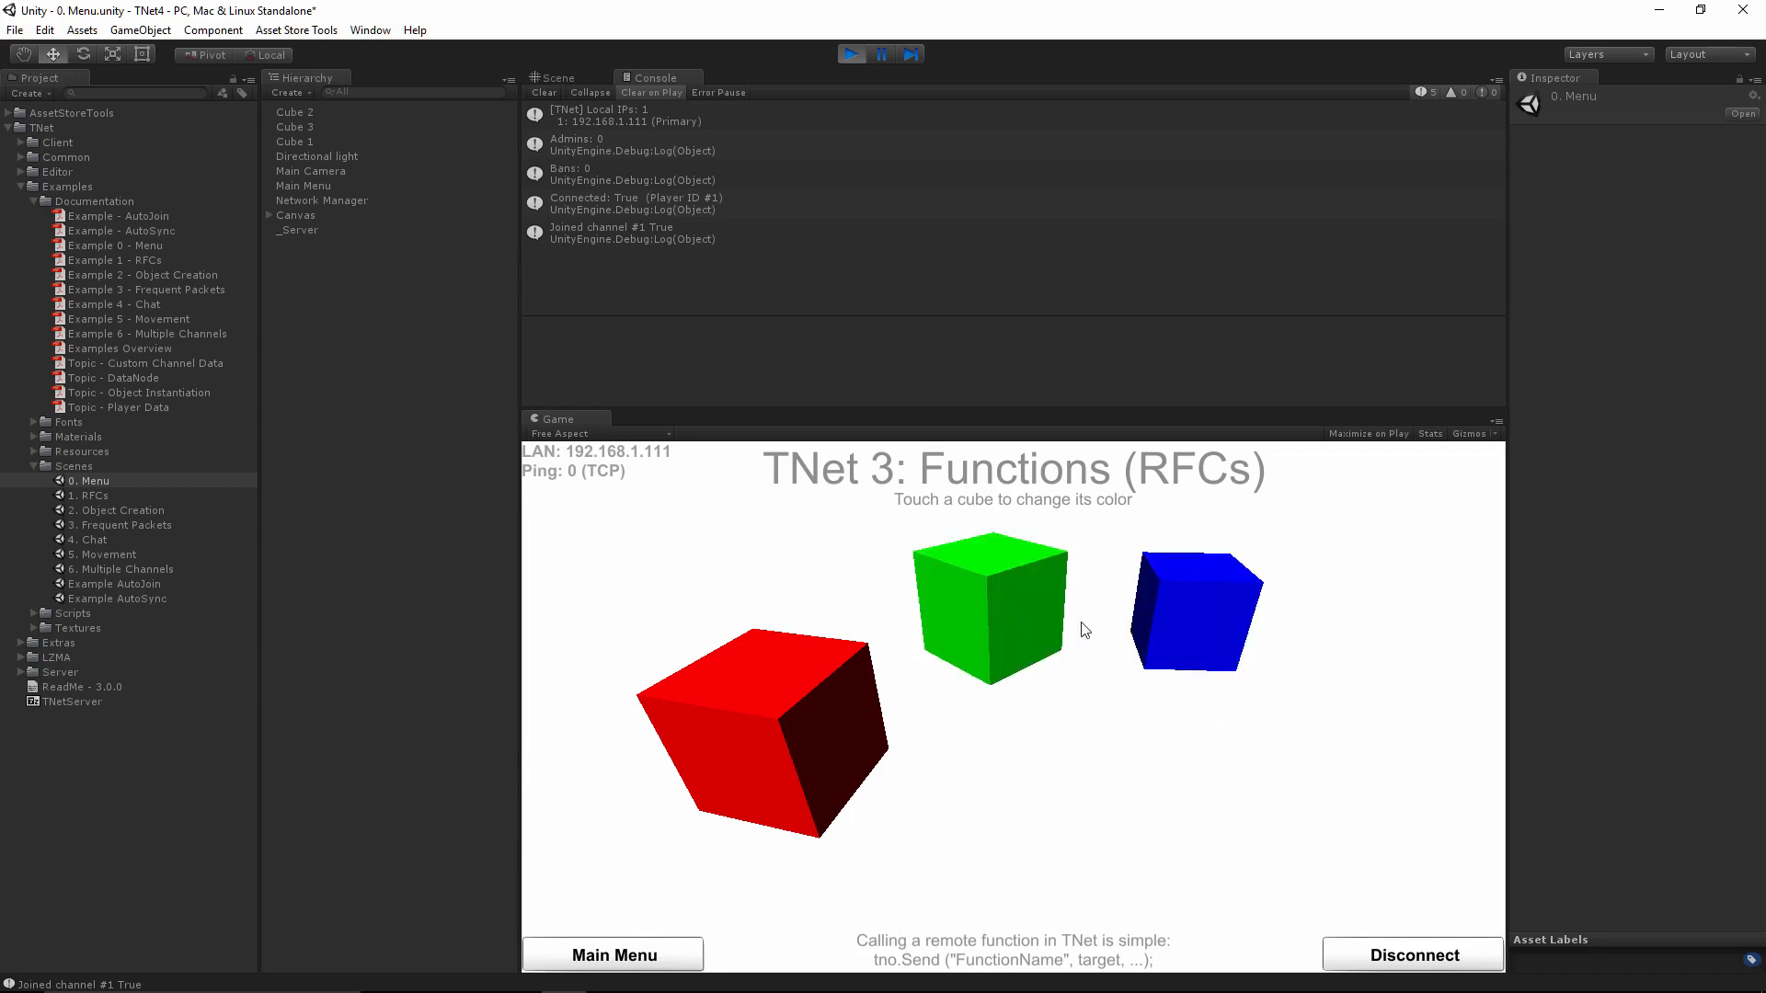
{"action": "left_click", "coordinate": [761, 733]}
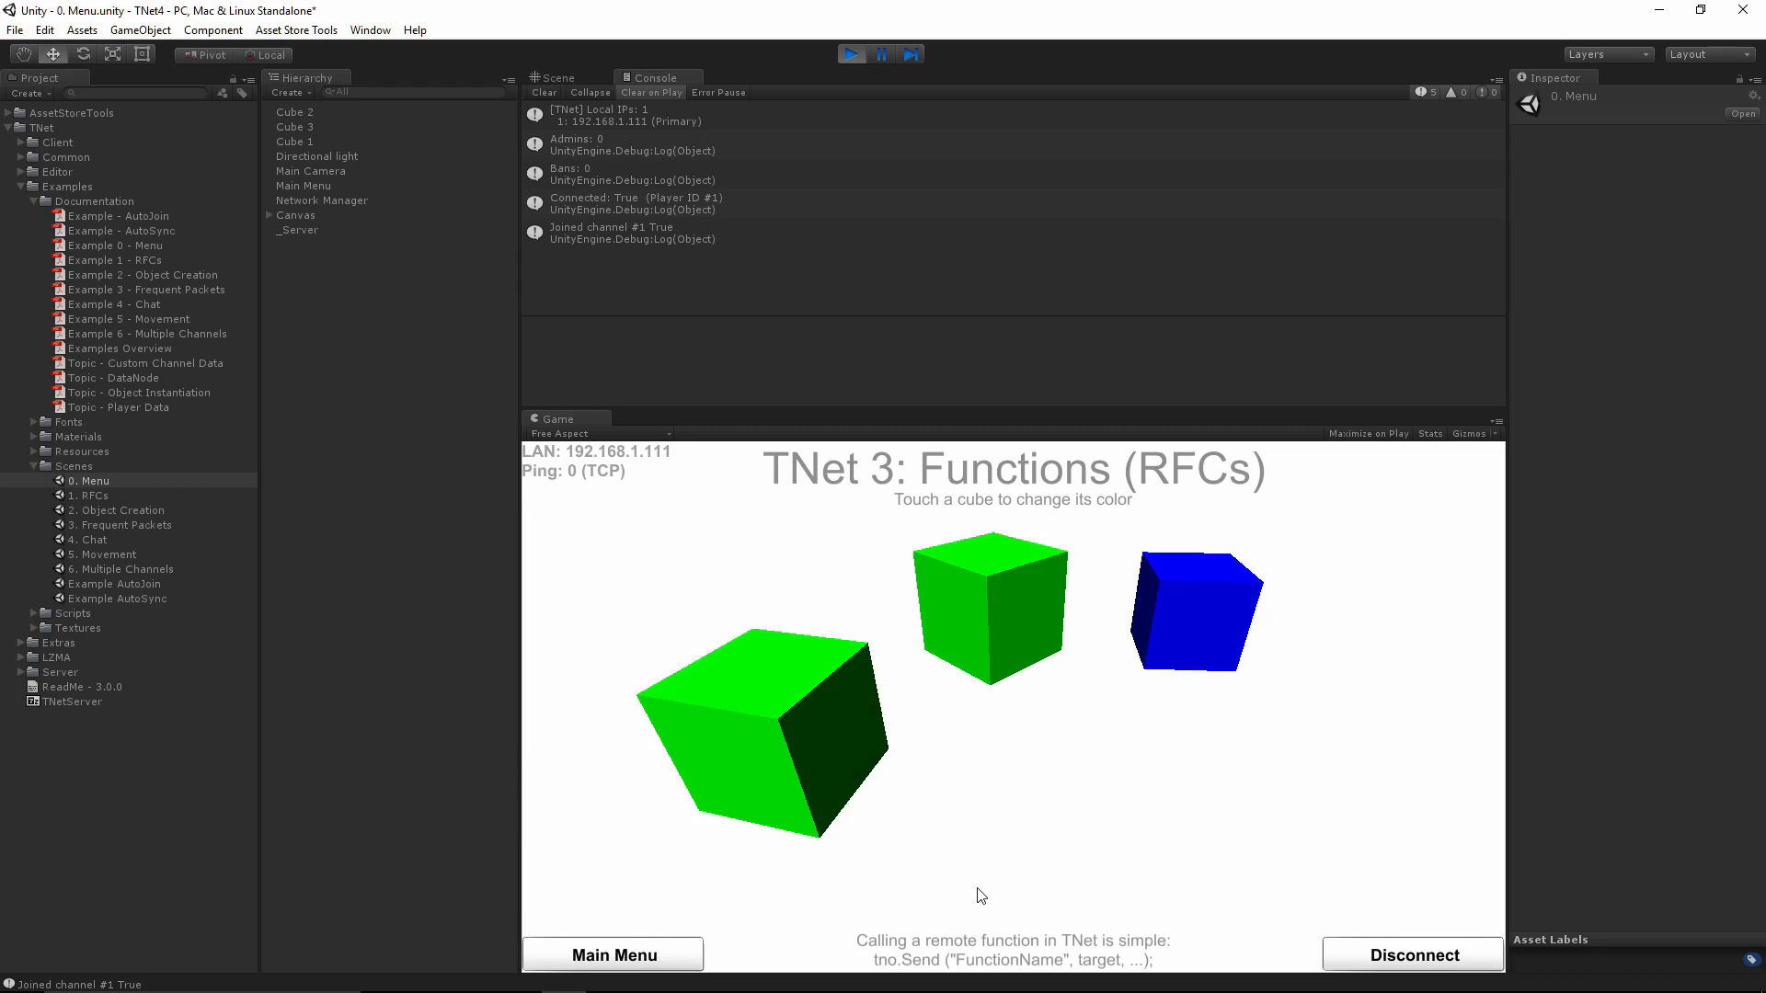
{"action": "left_click", "coordinate": [611, 954]}
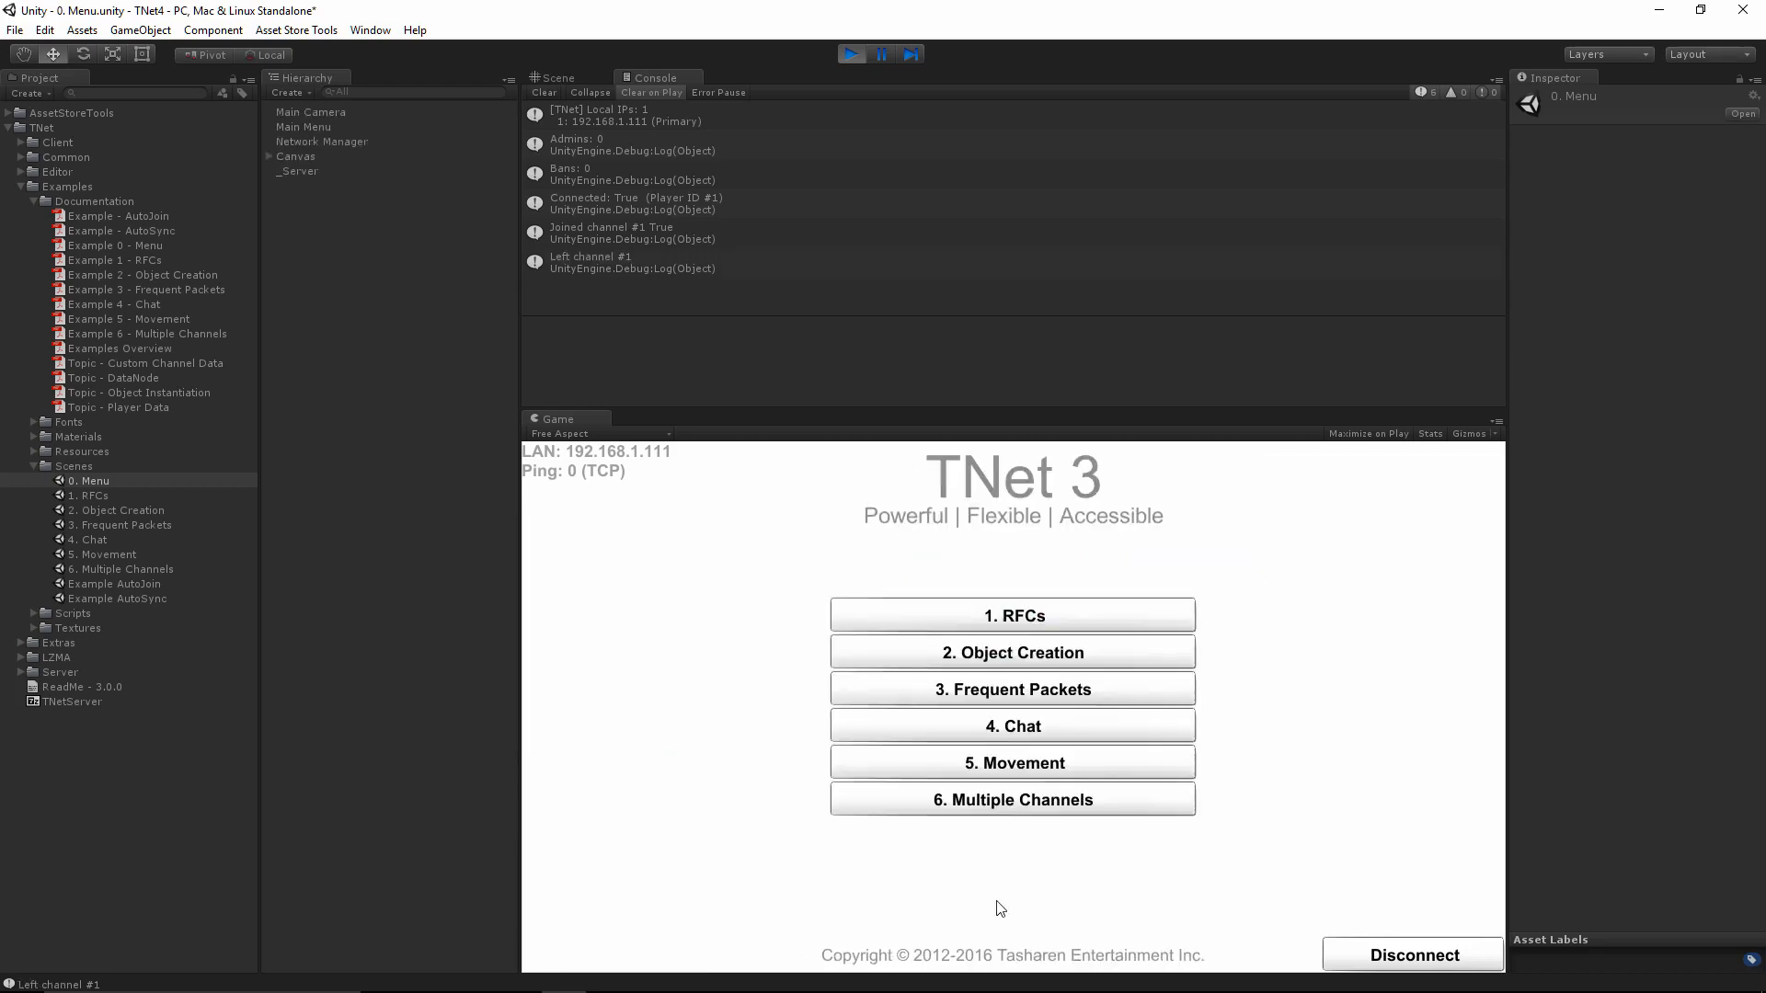
{"action": "left_click", "coordinate": [1012, 614]}
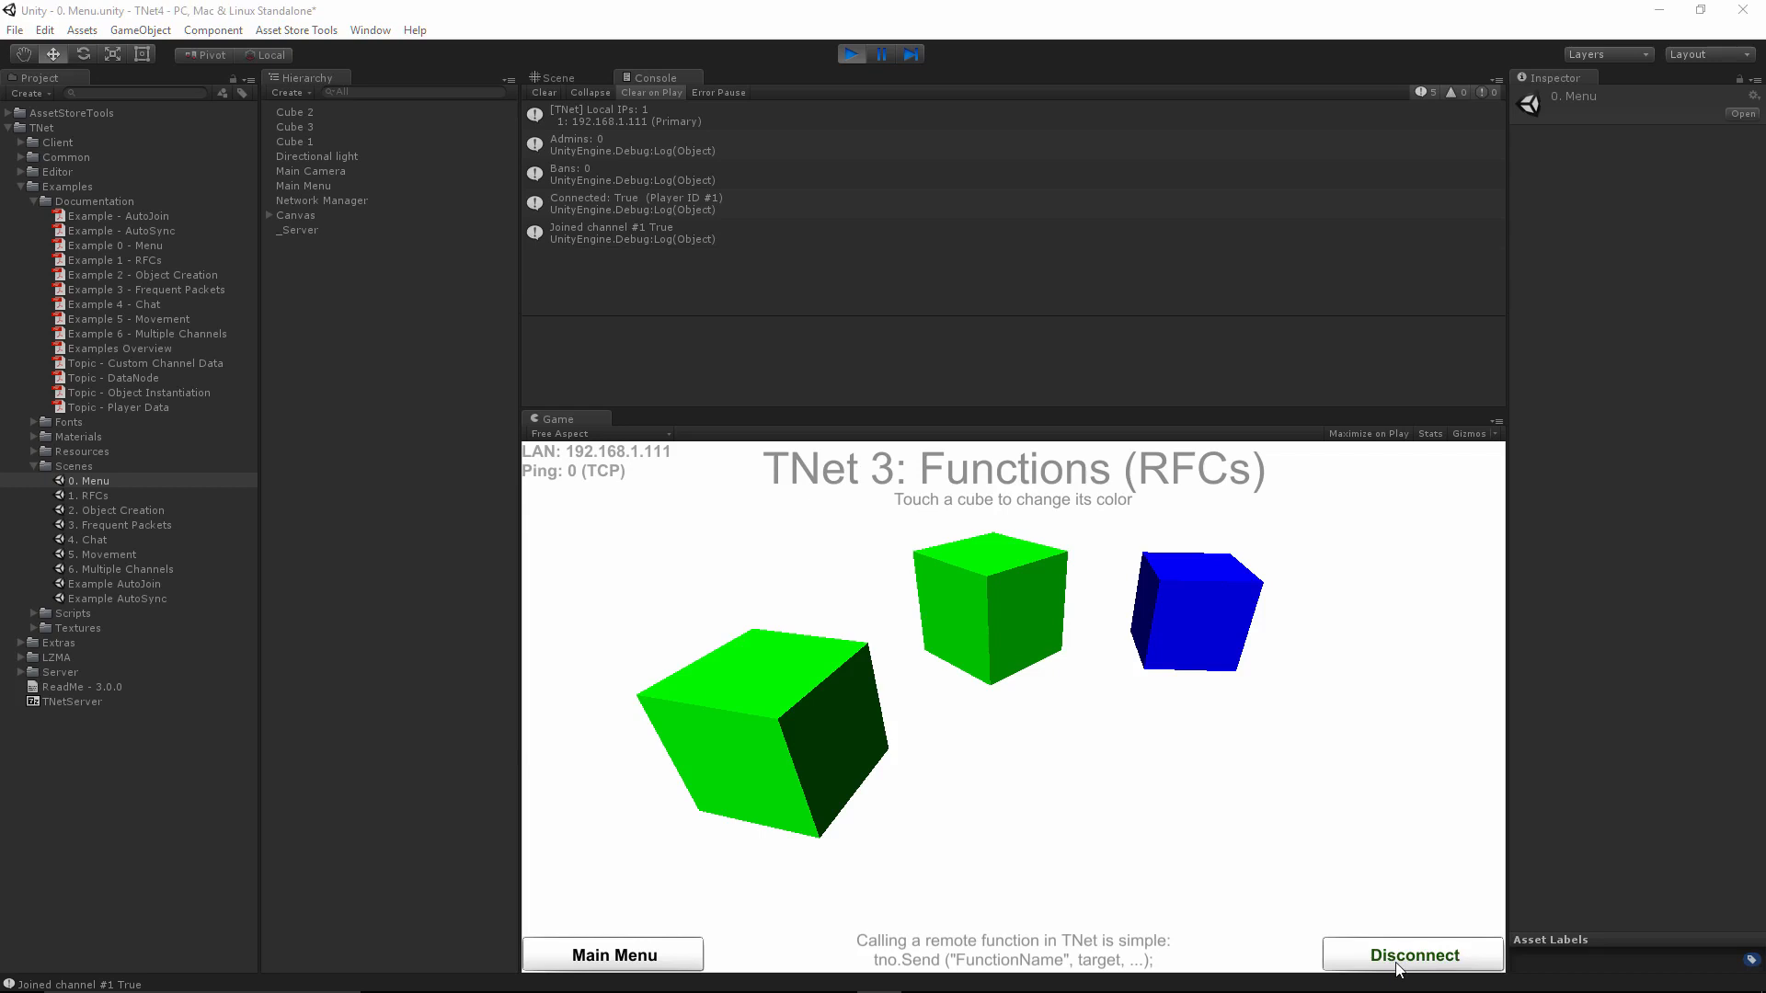
Disconnect from the server, return to the setup screen, and stop the local server.
{"action": "left_click", "coordinate": [1411, 955]}
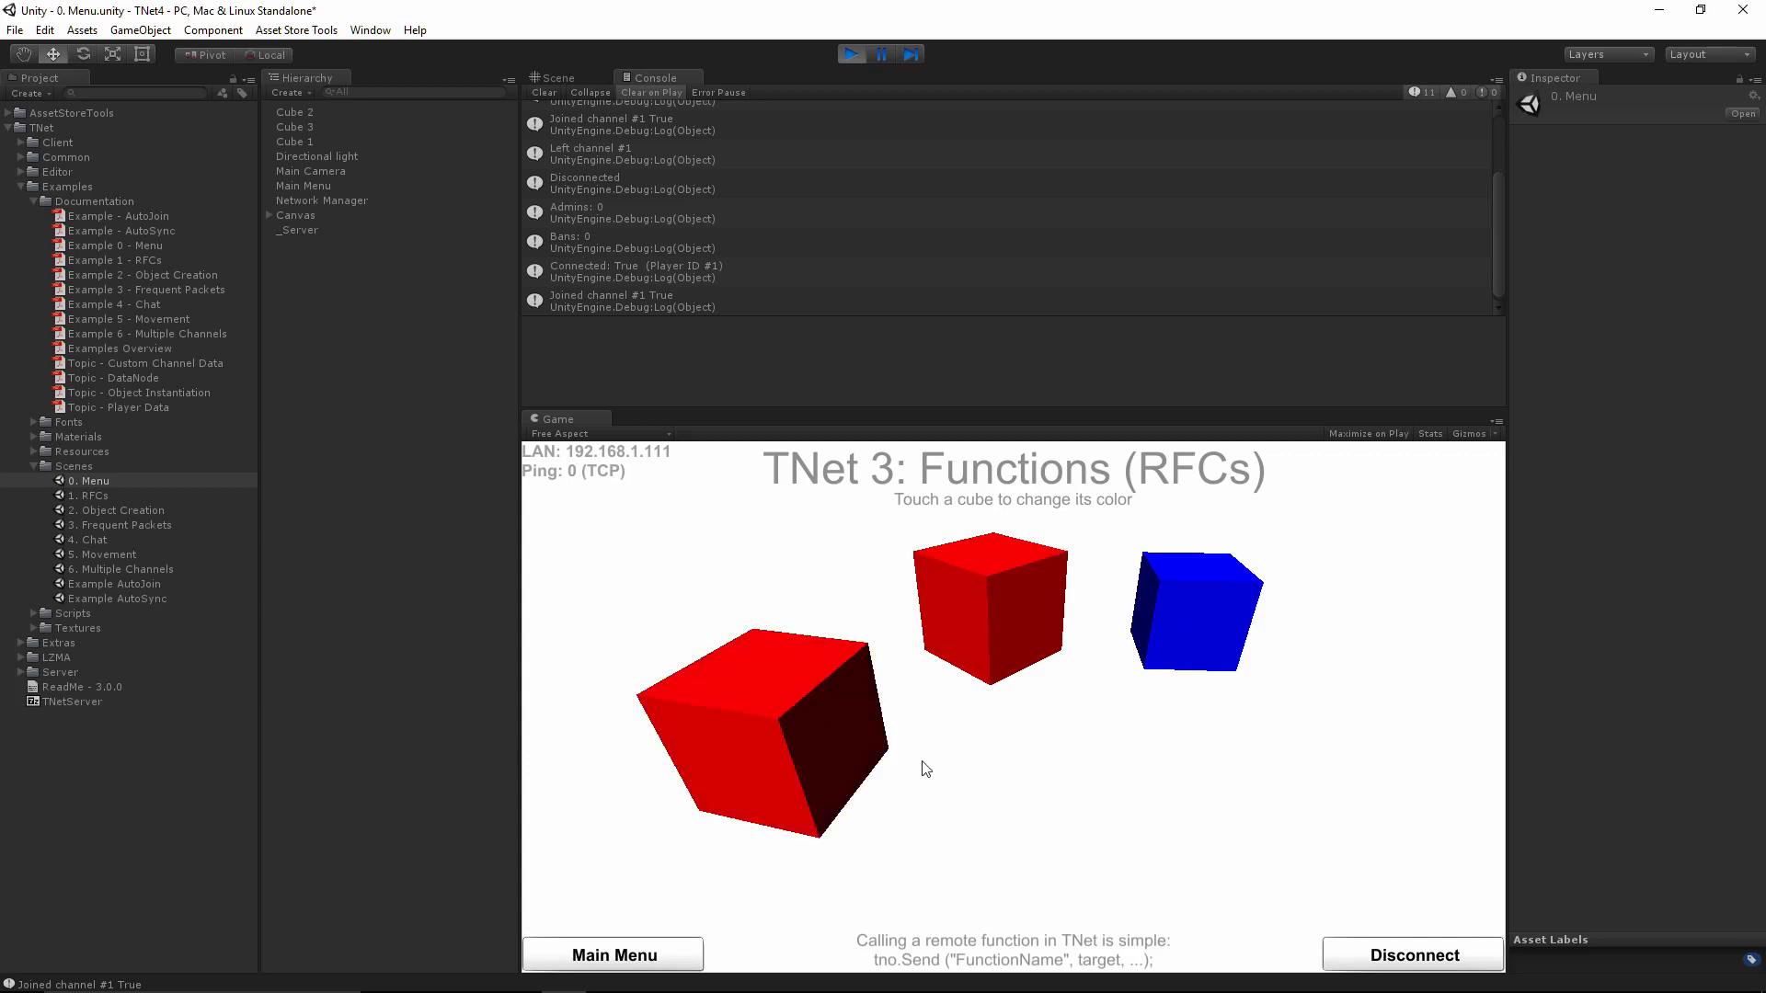
{"action": "left_click", "coordinate": [612, 954]}
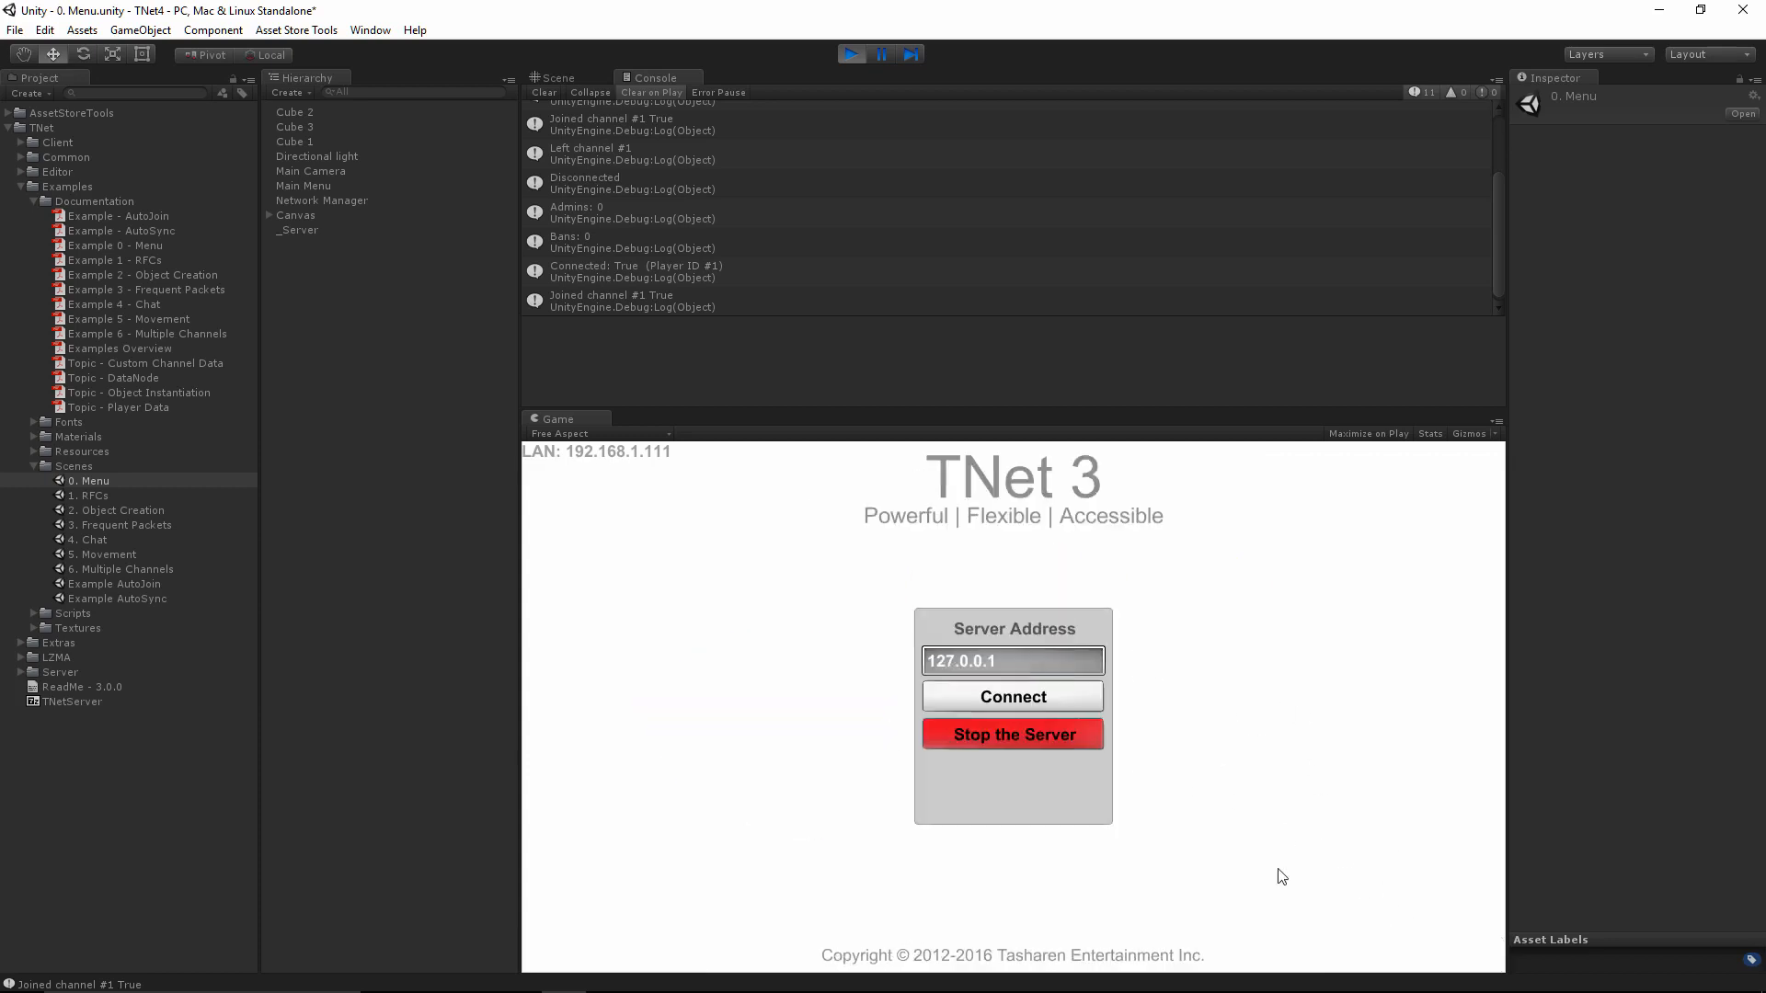
{"action": "left_click", "coordinate": [1010, 733]}
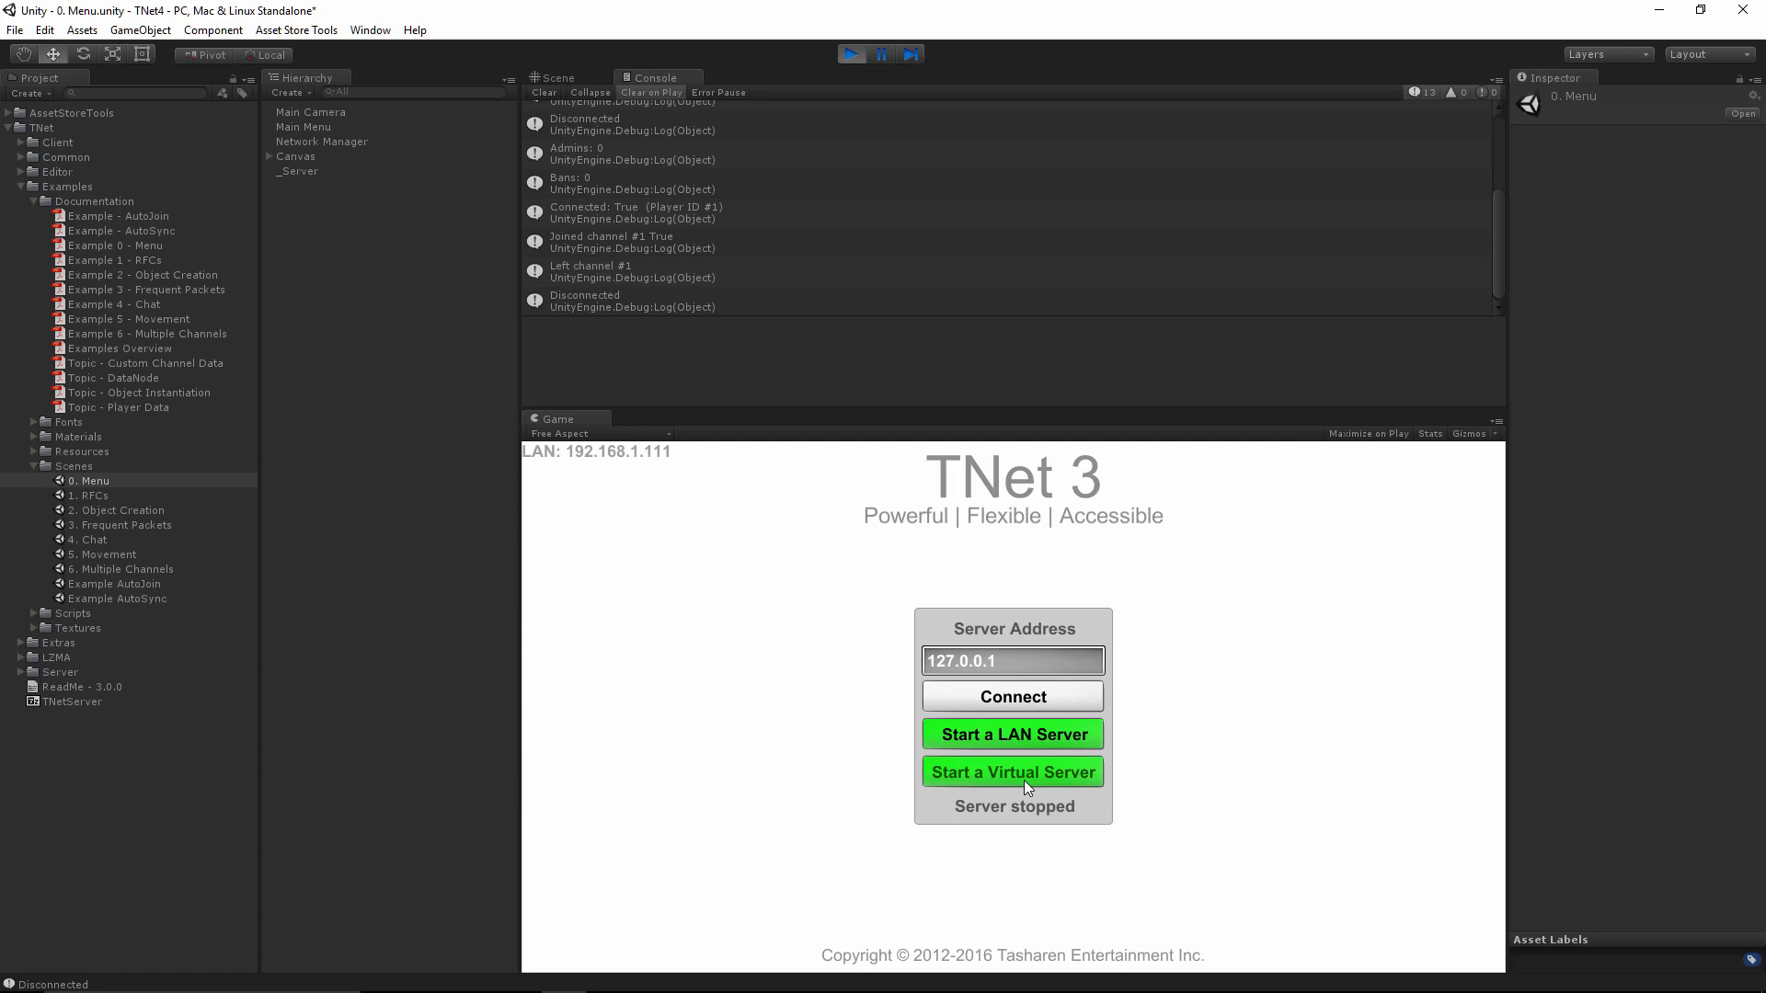
Restart Play mode and open the Object Creation example.
{"action": "left_click", "coordinate": [853, 54]}
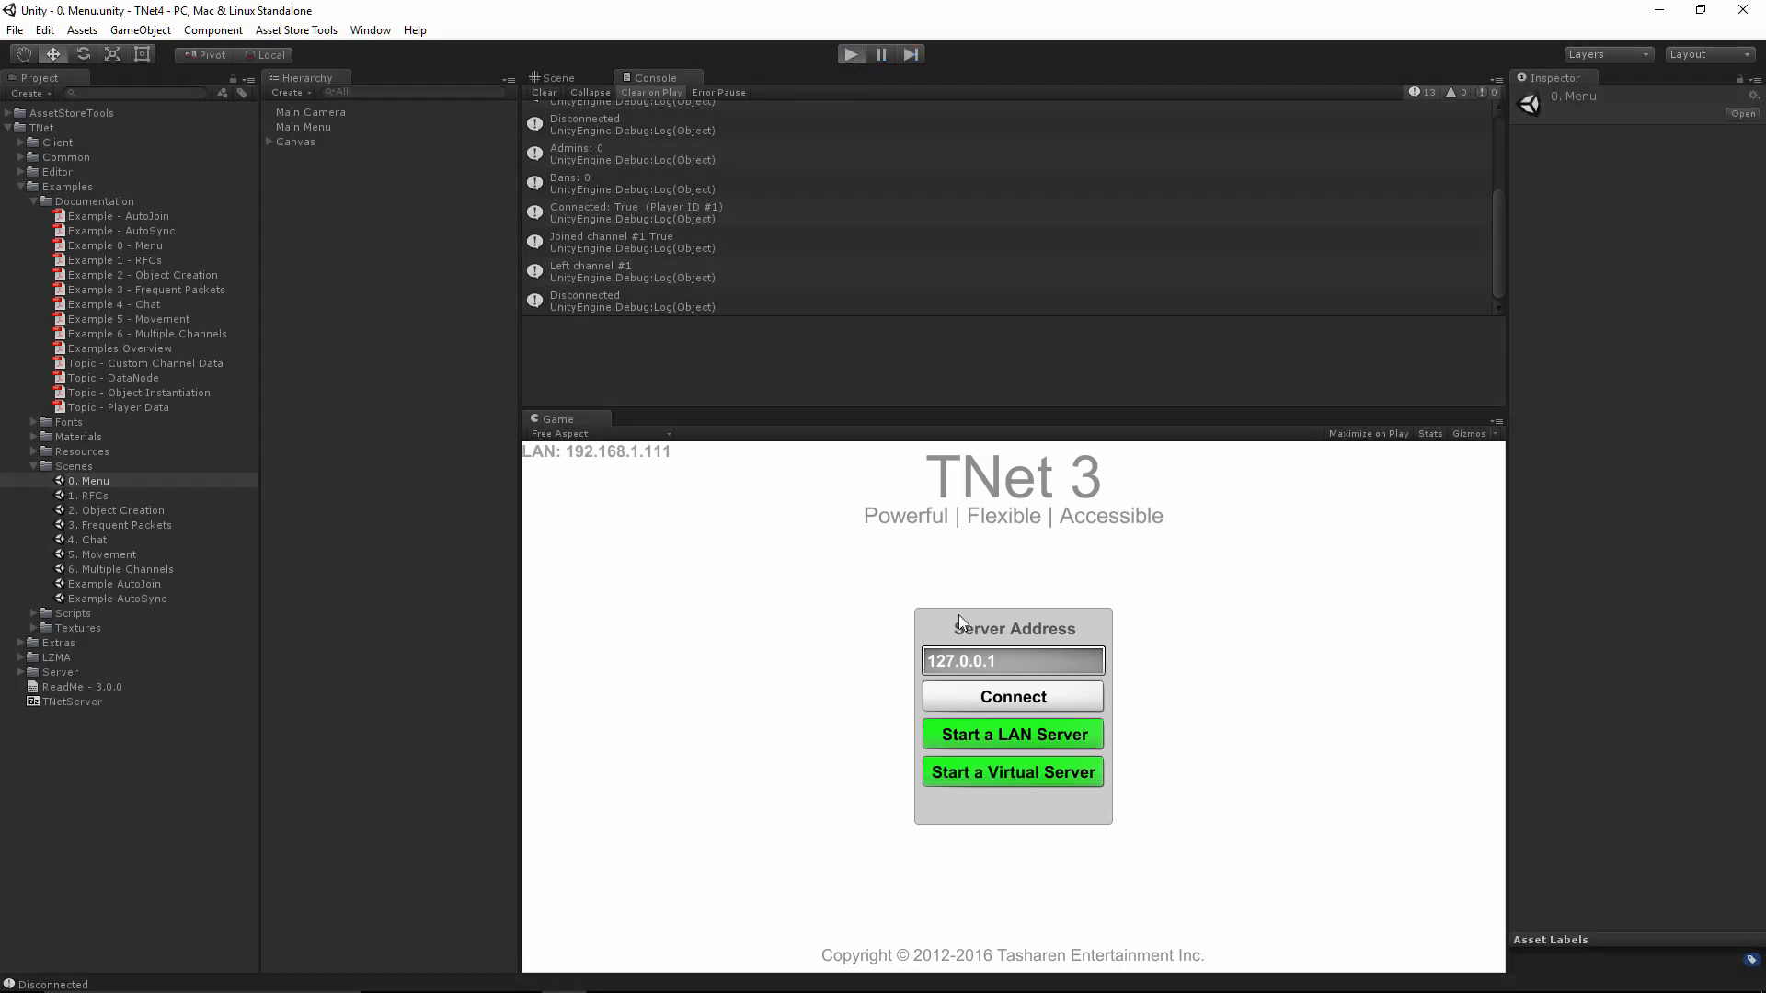
{"action": "left_click", "coordinate": [1012, 733]}
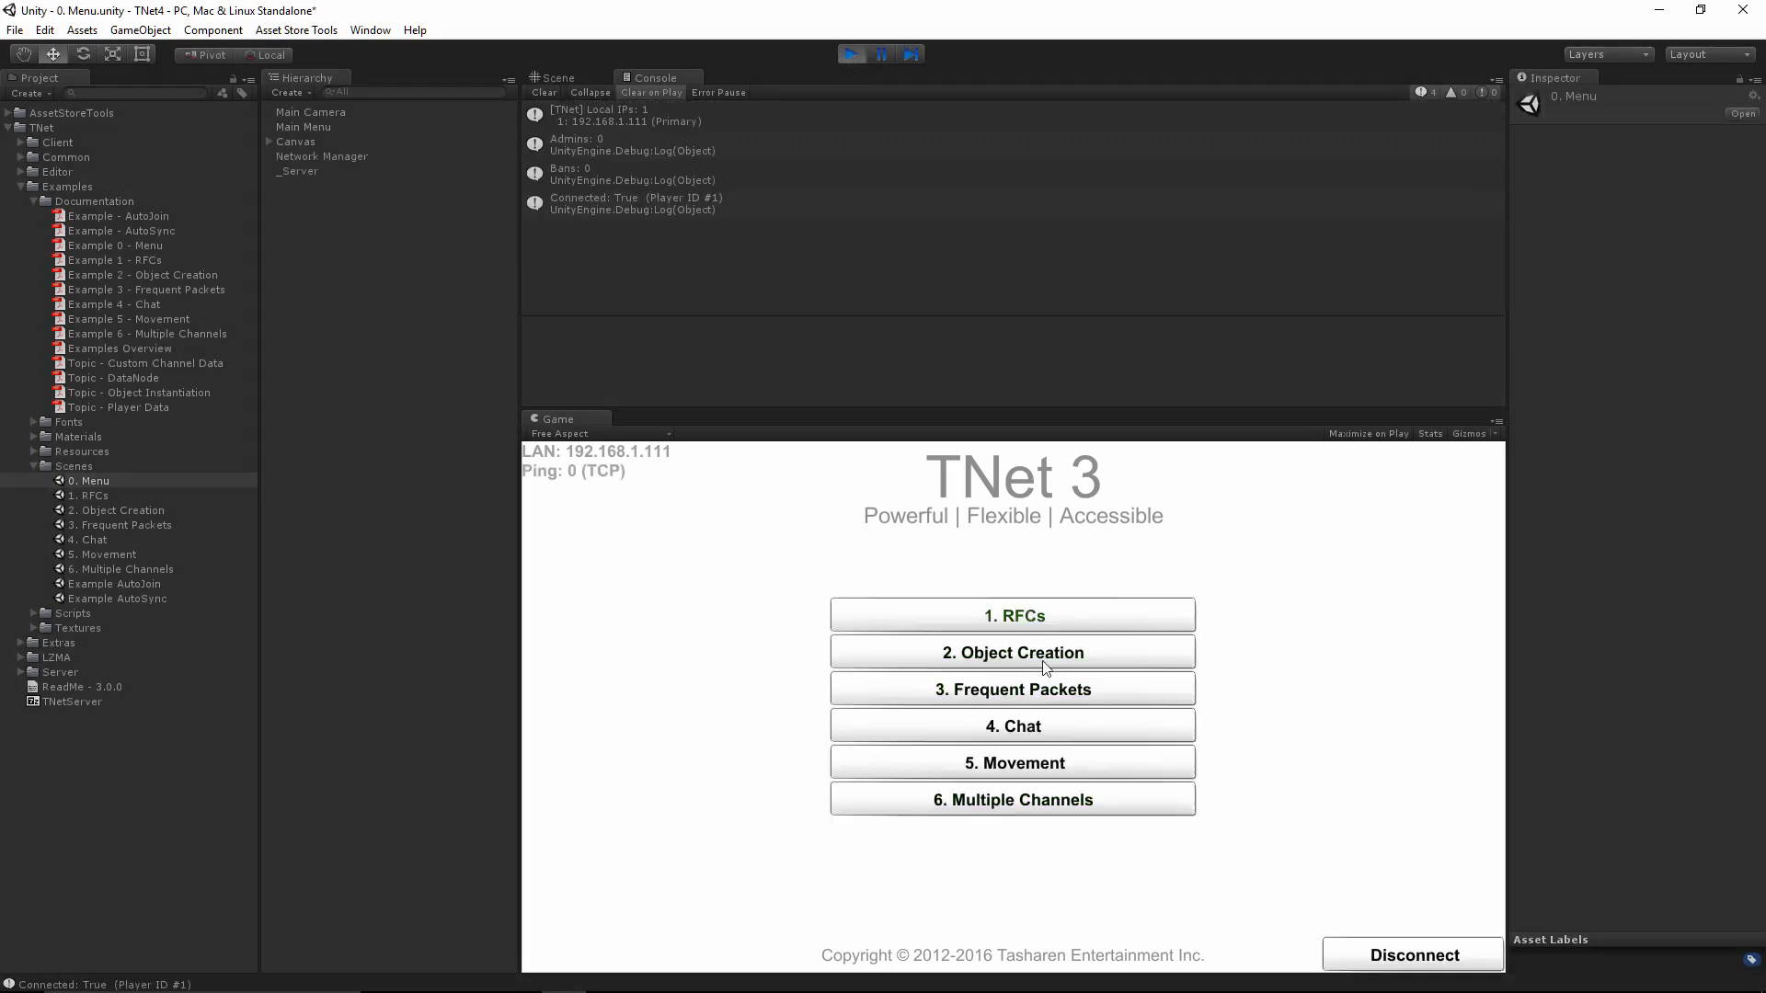
{"action": "left_click", "coordinate": [1012, 616]}
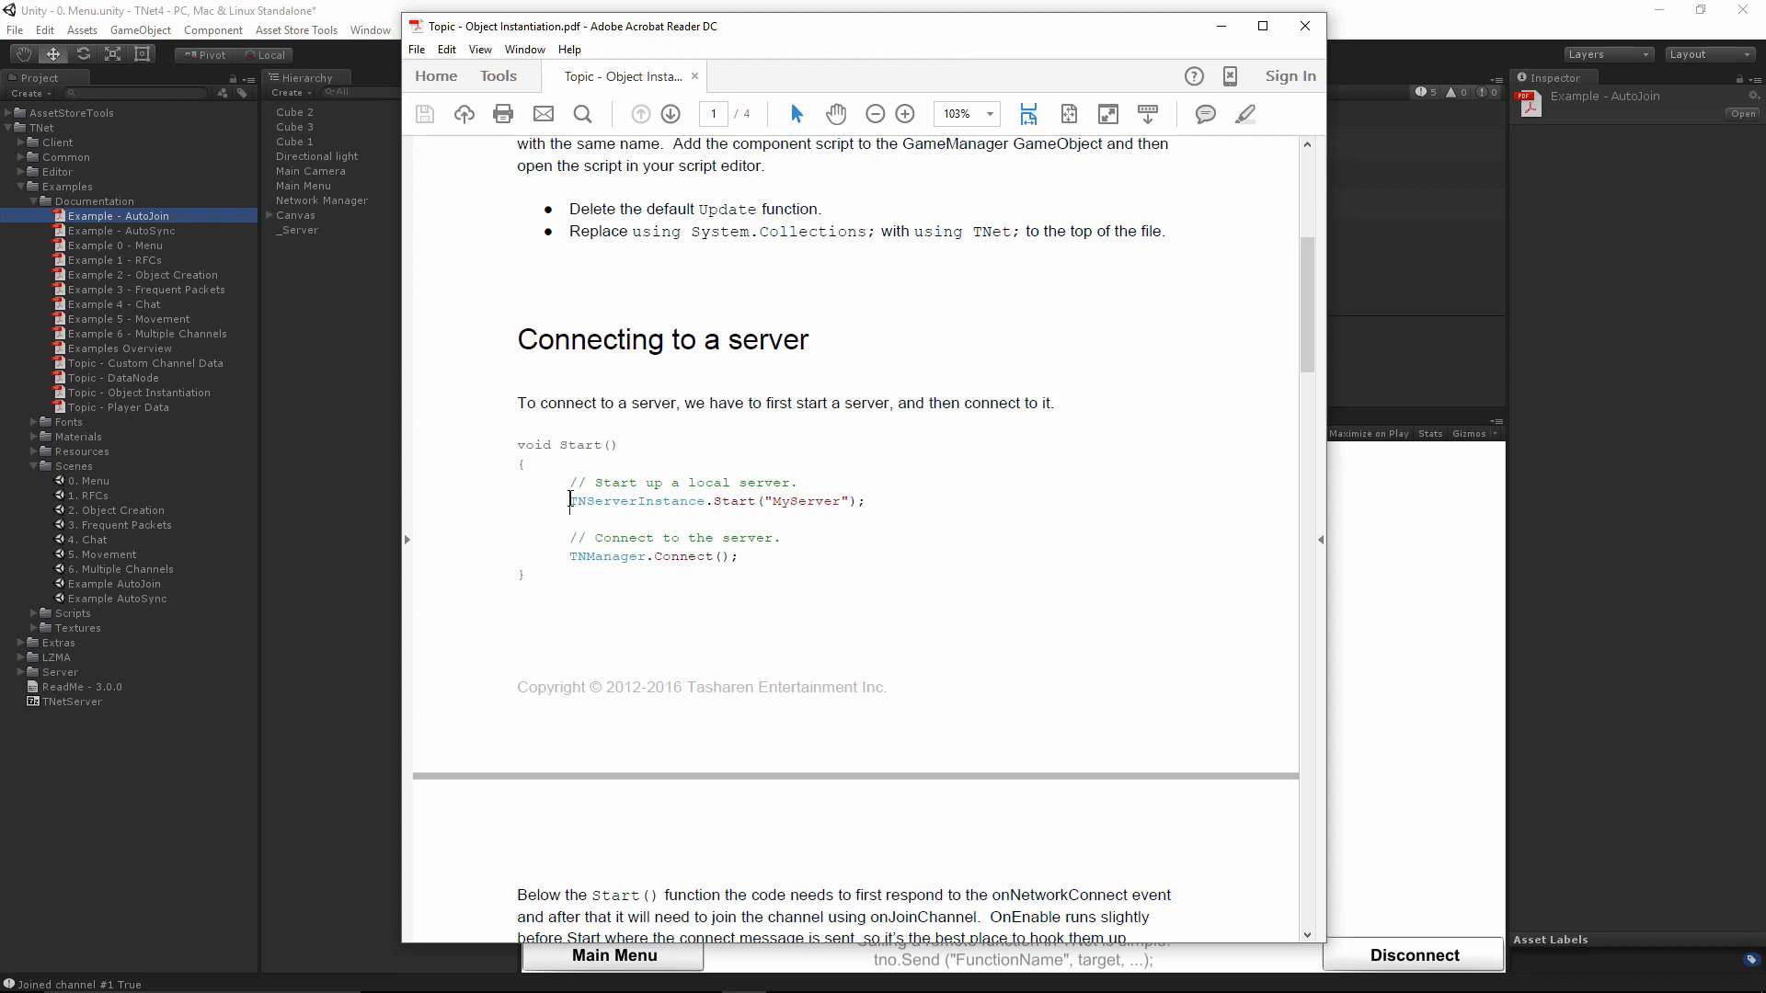
{"action": "mouse_move", "coordinate": [814, 512]}
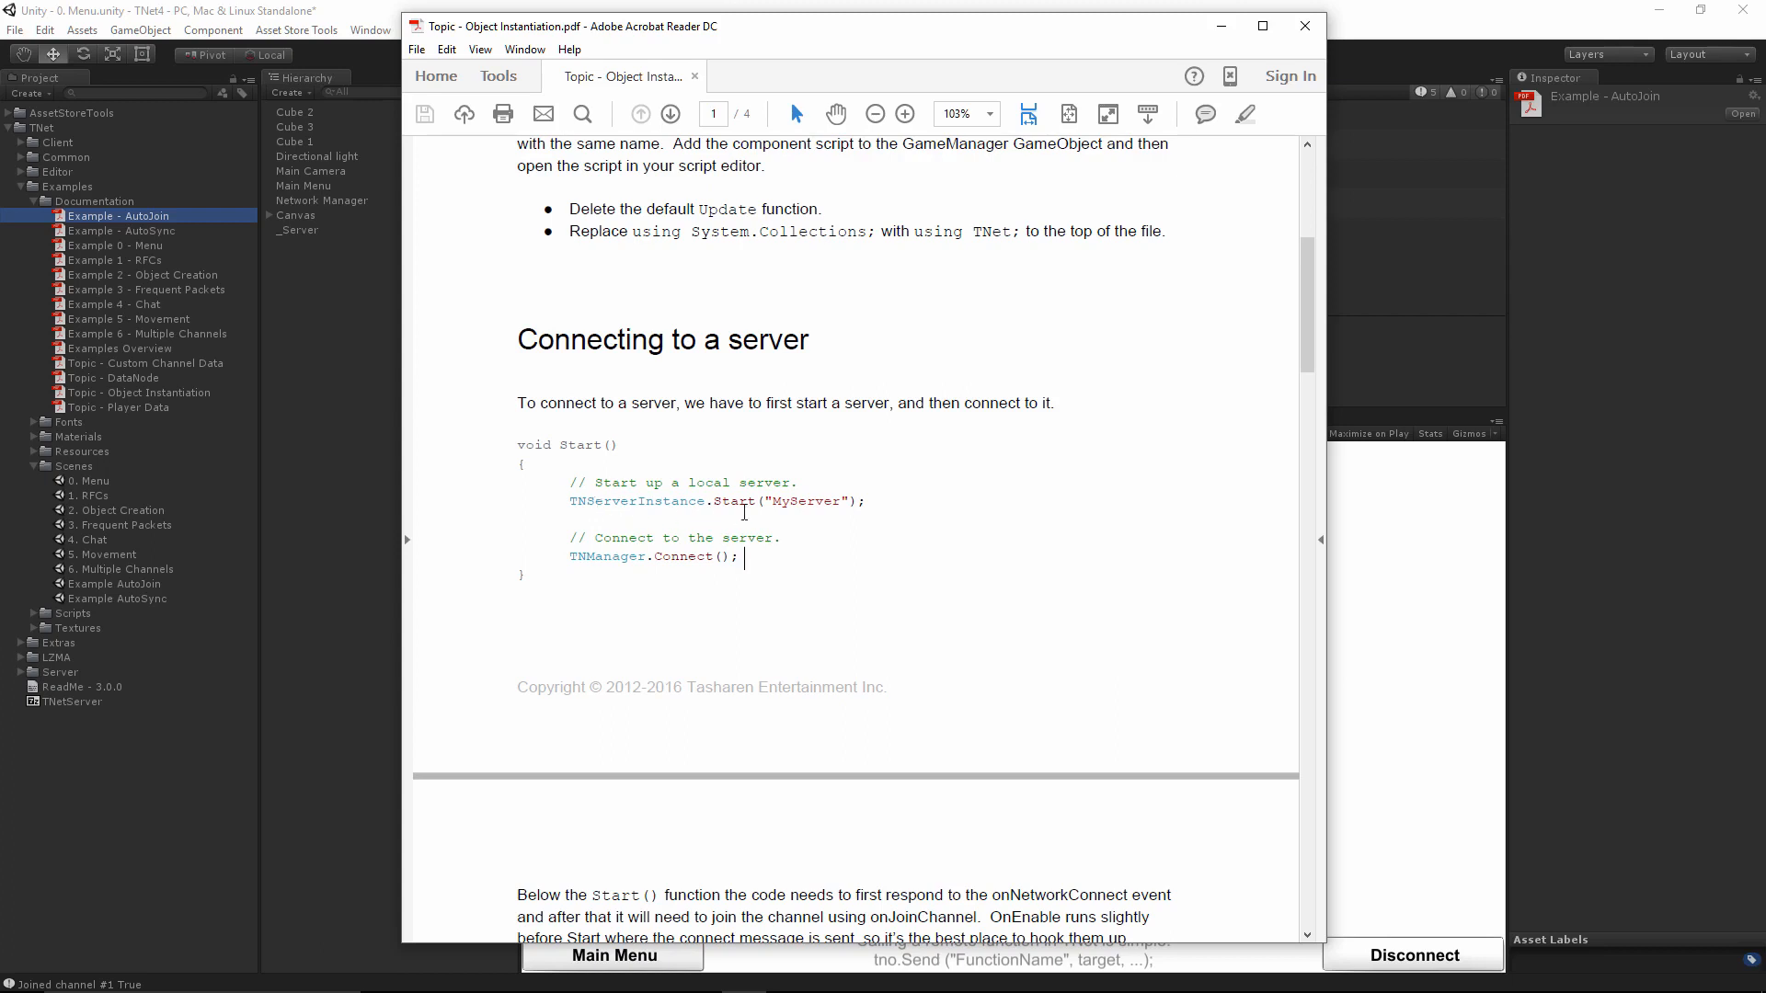
{"action": "mouse_move", "coordinate": [871, 561]}
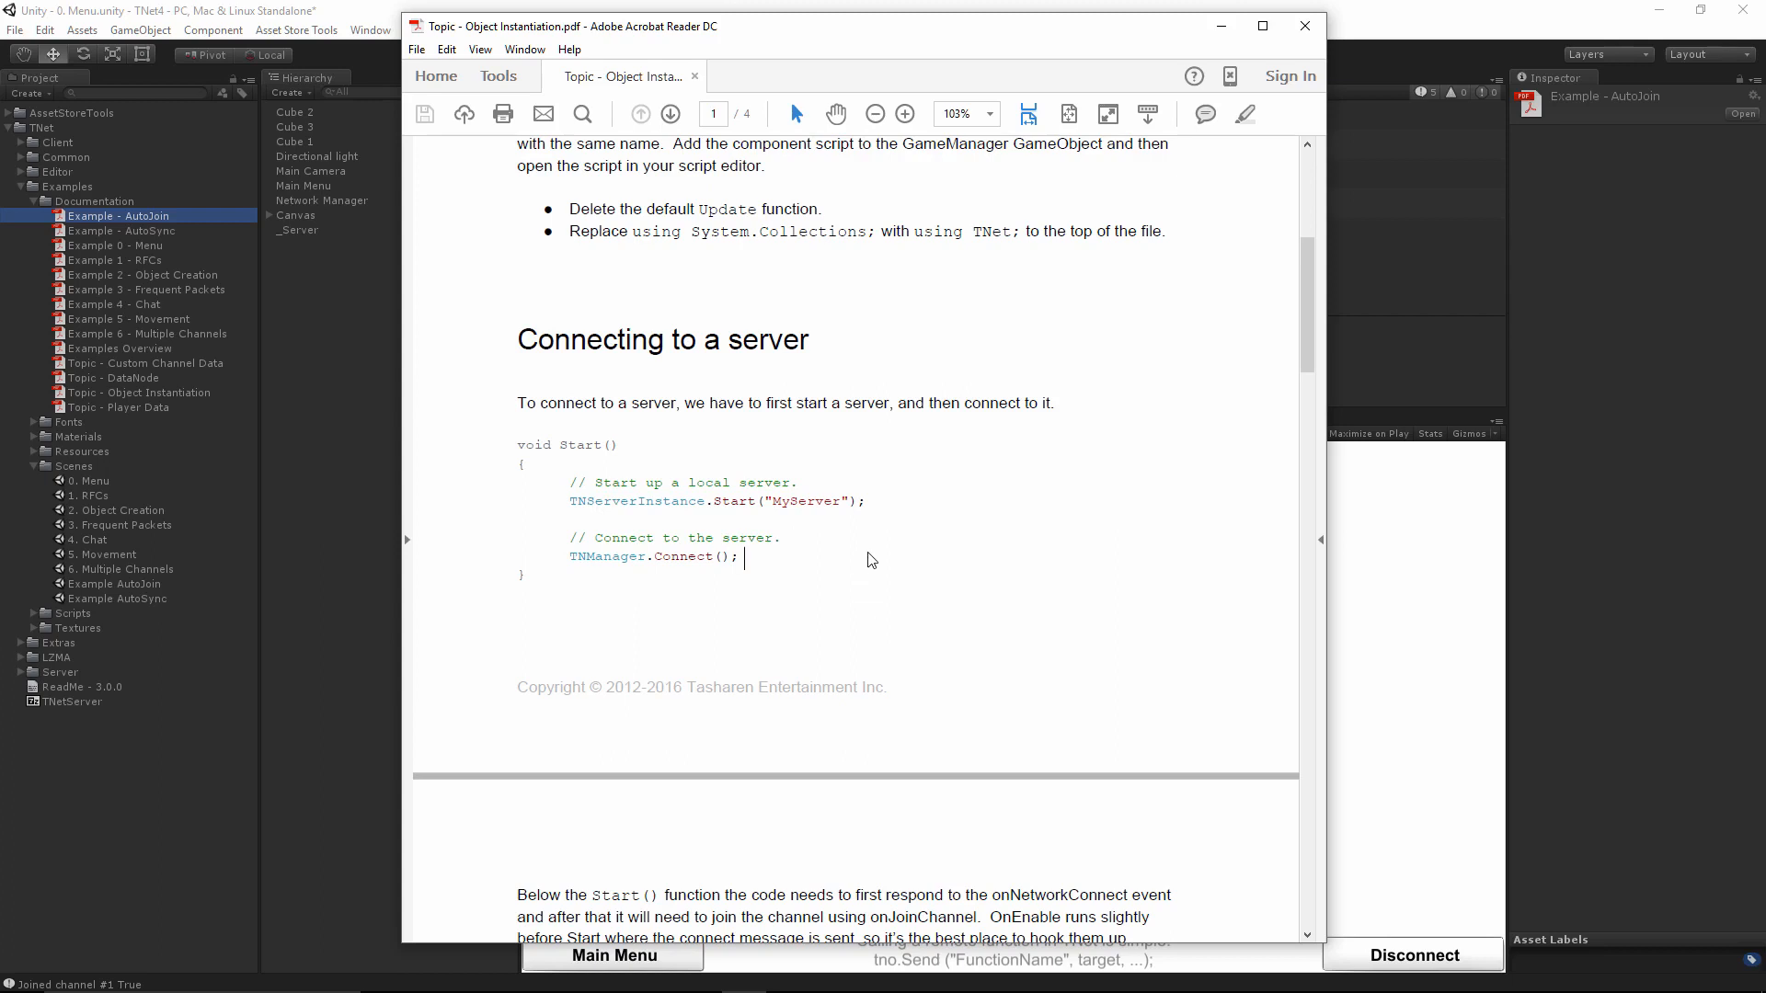
Open Topic - Object Instantiation.pdf at its 'Connecting to a server' section.
{"action": "double_click", "coordinate": [807, 501]}
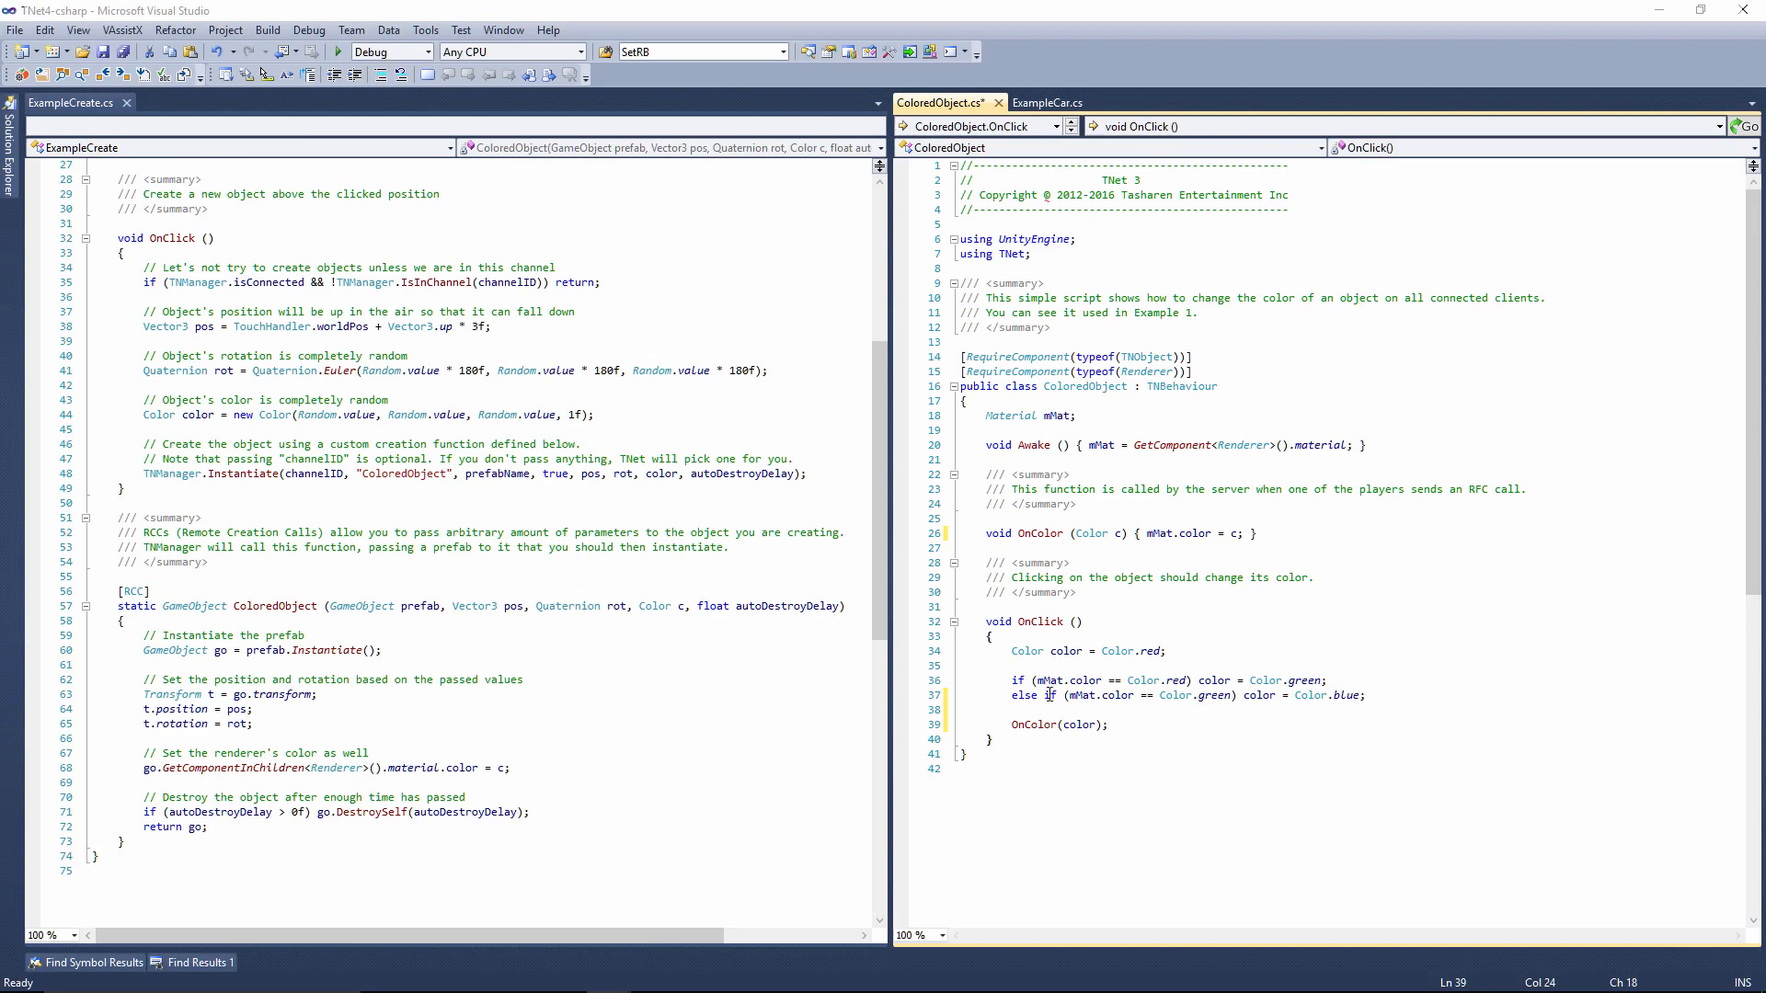
{"action": "mouse_move", "coordinate": [1040, 530]}
{"action": "type", "text": "[RFC] "}
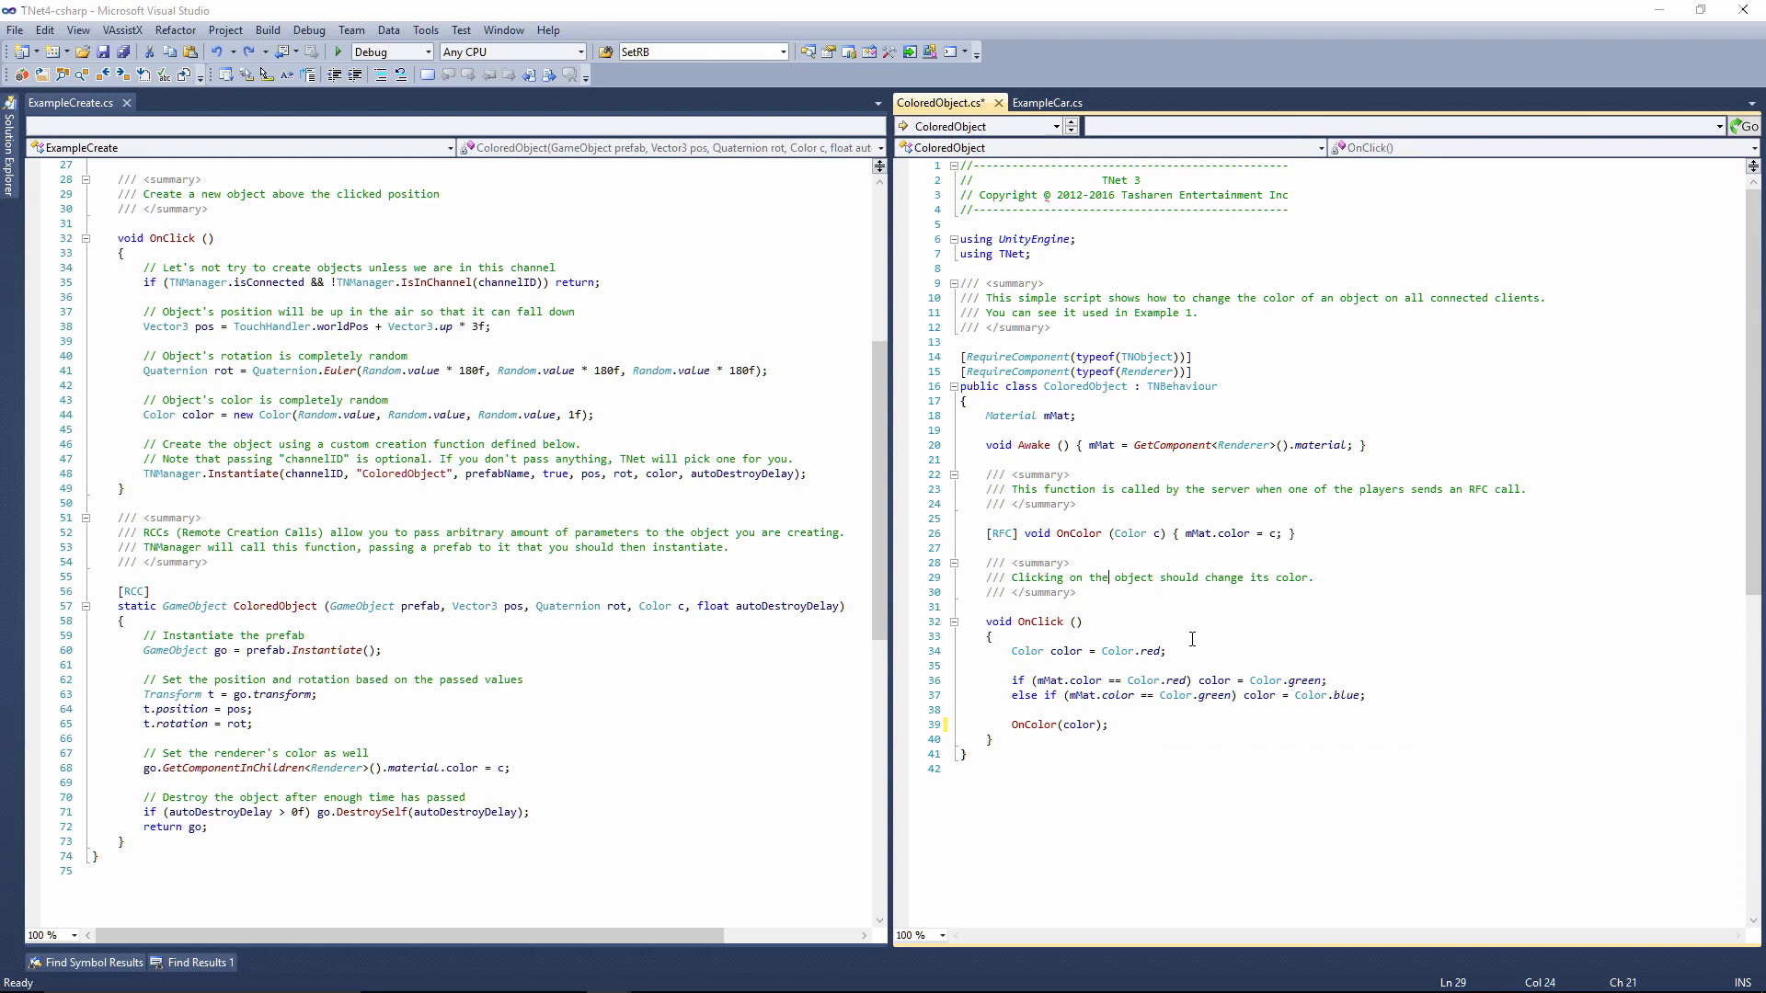
In OnClick, call tno.Send("OnColor", Target.AllSaved, color); instead of OnColor(color).
{"action": "type", "text": "tno.Send(\"OnColor\", Target.AllSaved, color);"}
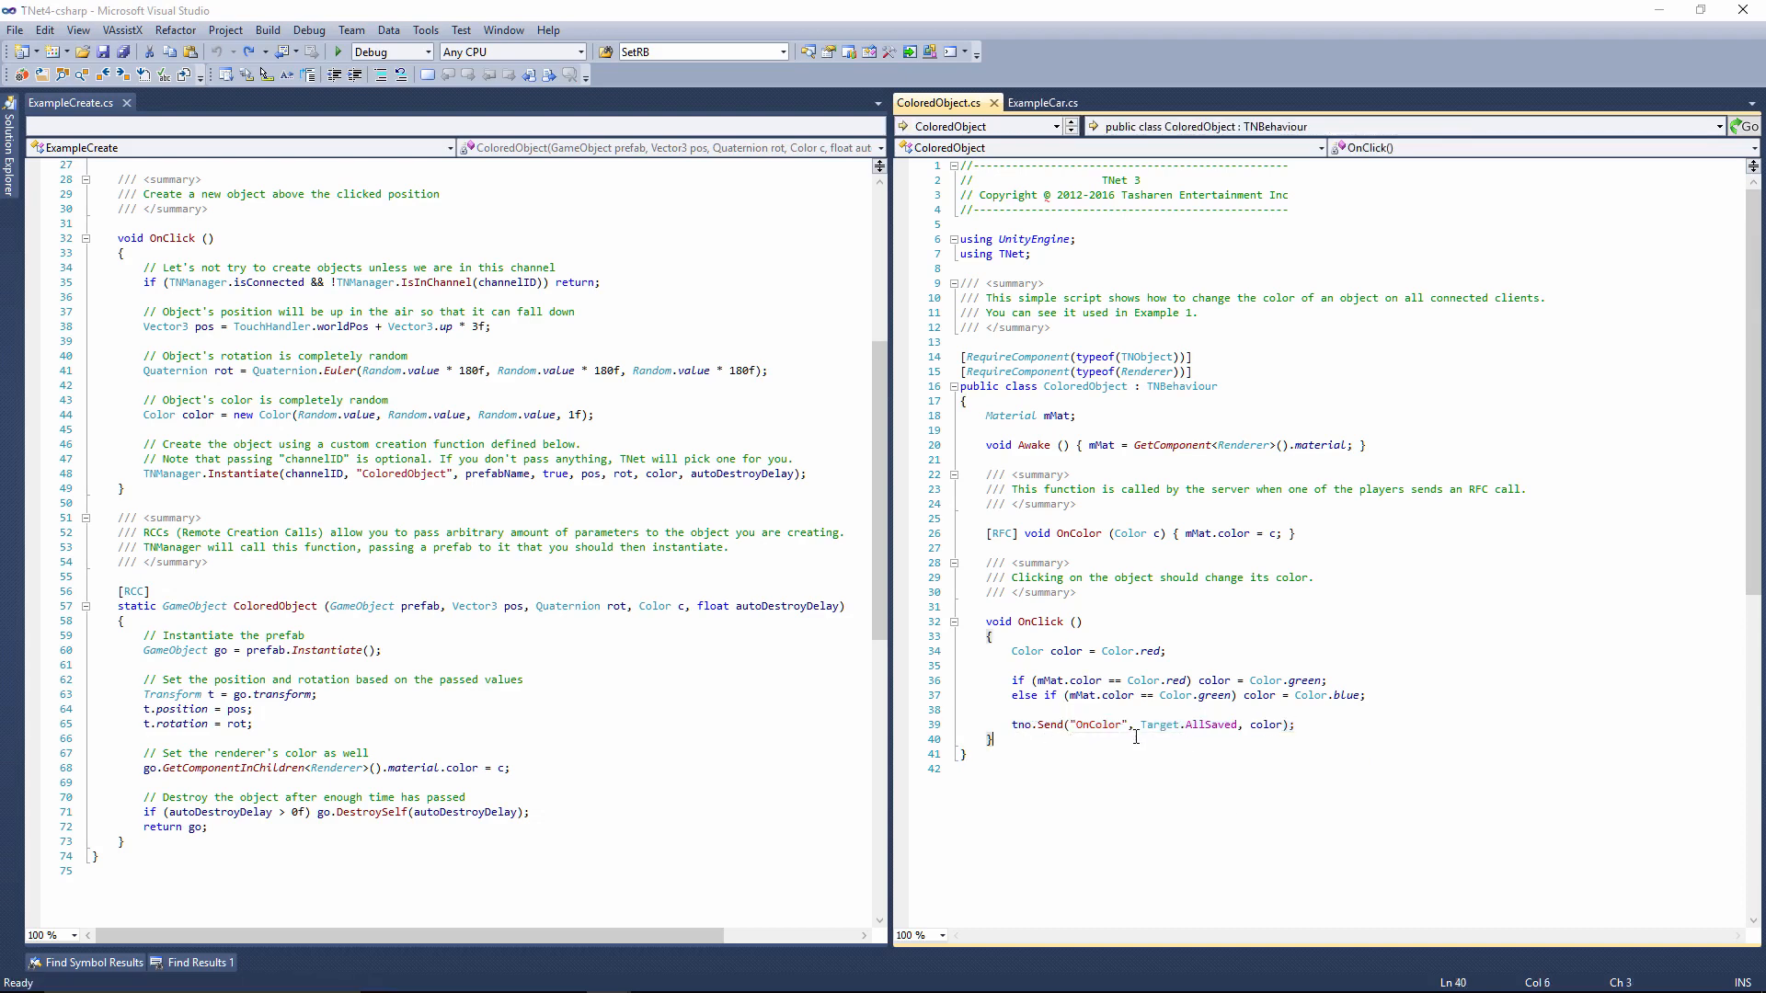
{"action": "mouse_move", "coordinate": [1266, 724]}
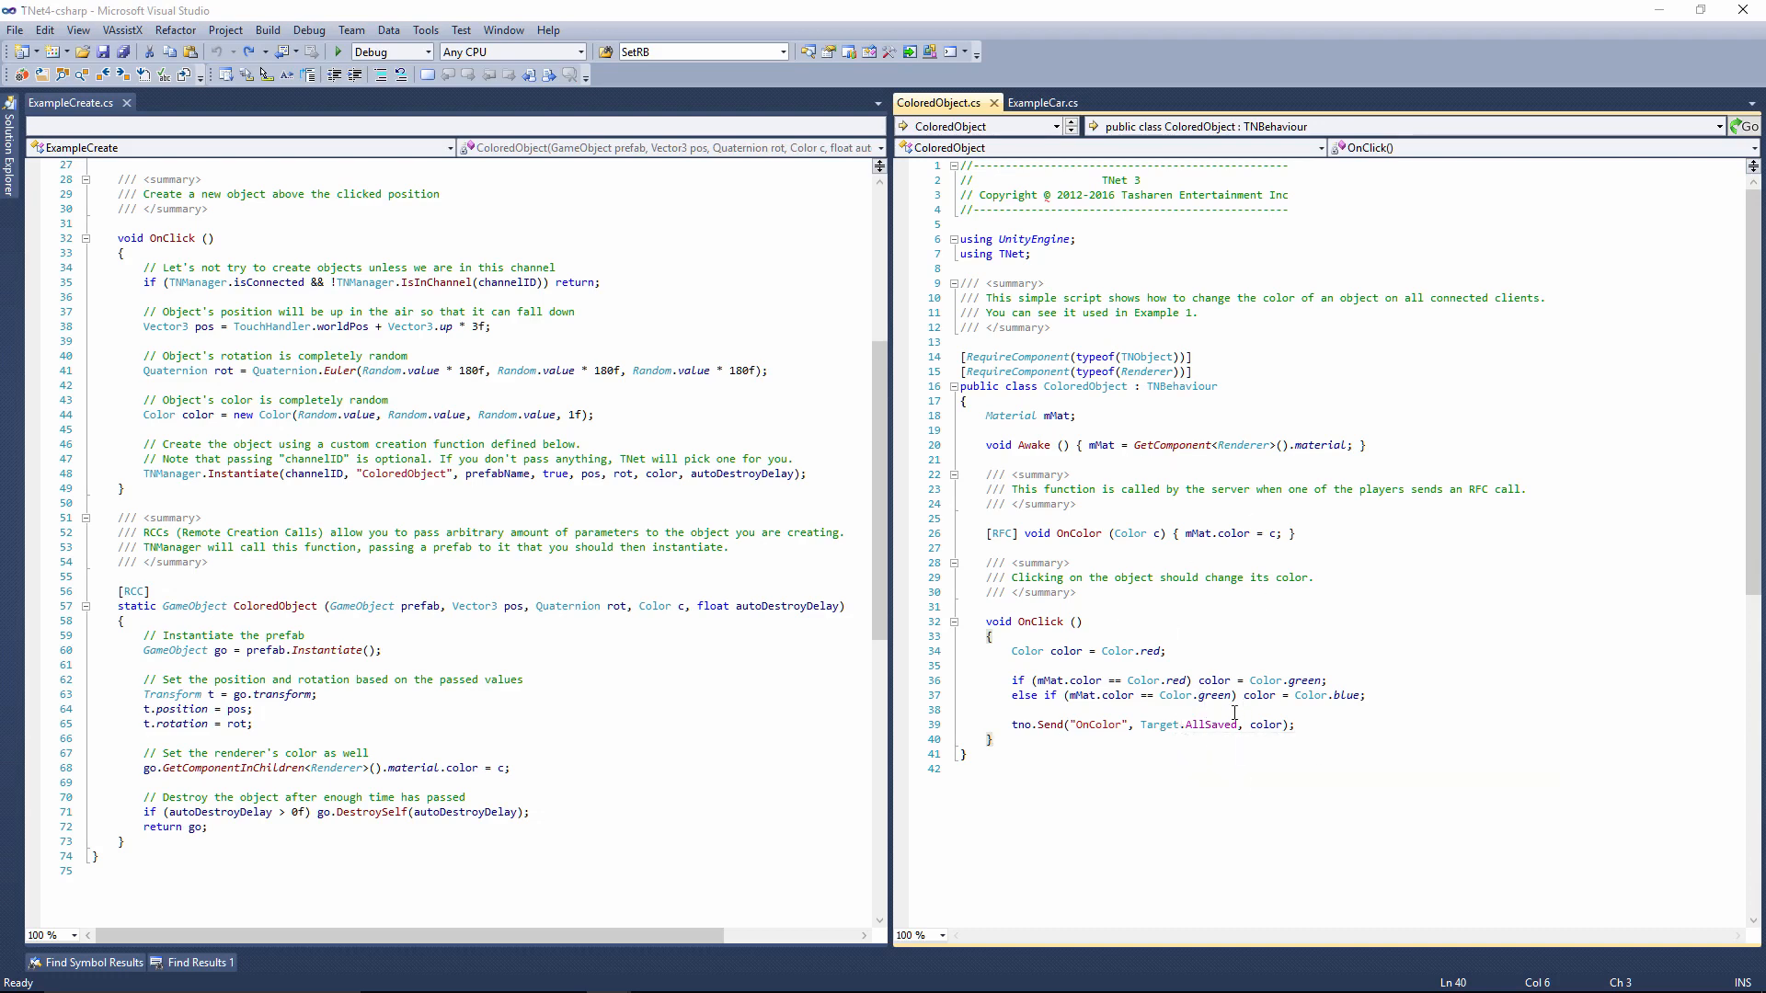
{"action": "mouse_move", "coordinate": [1375, 709]}
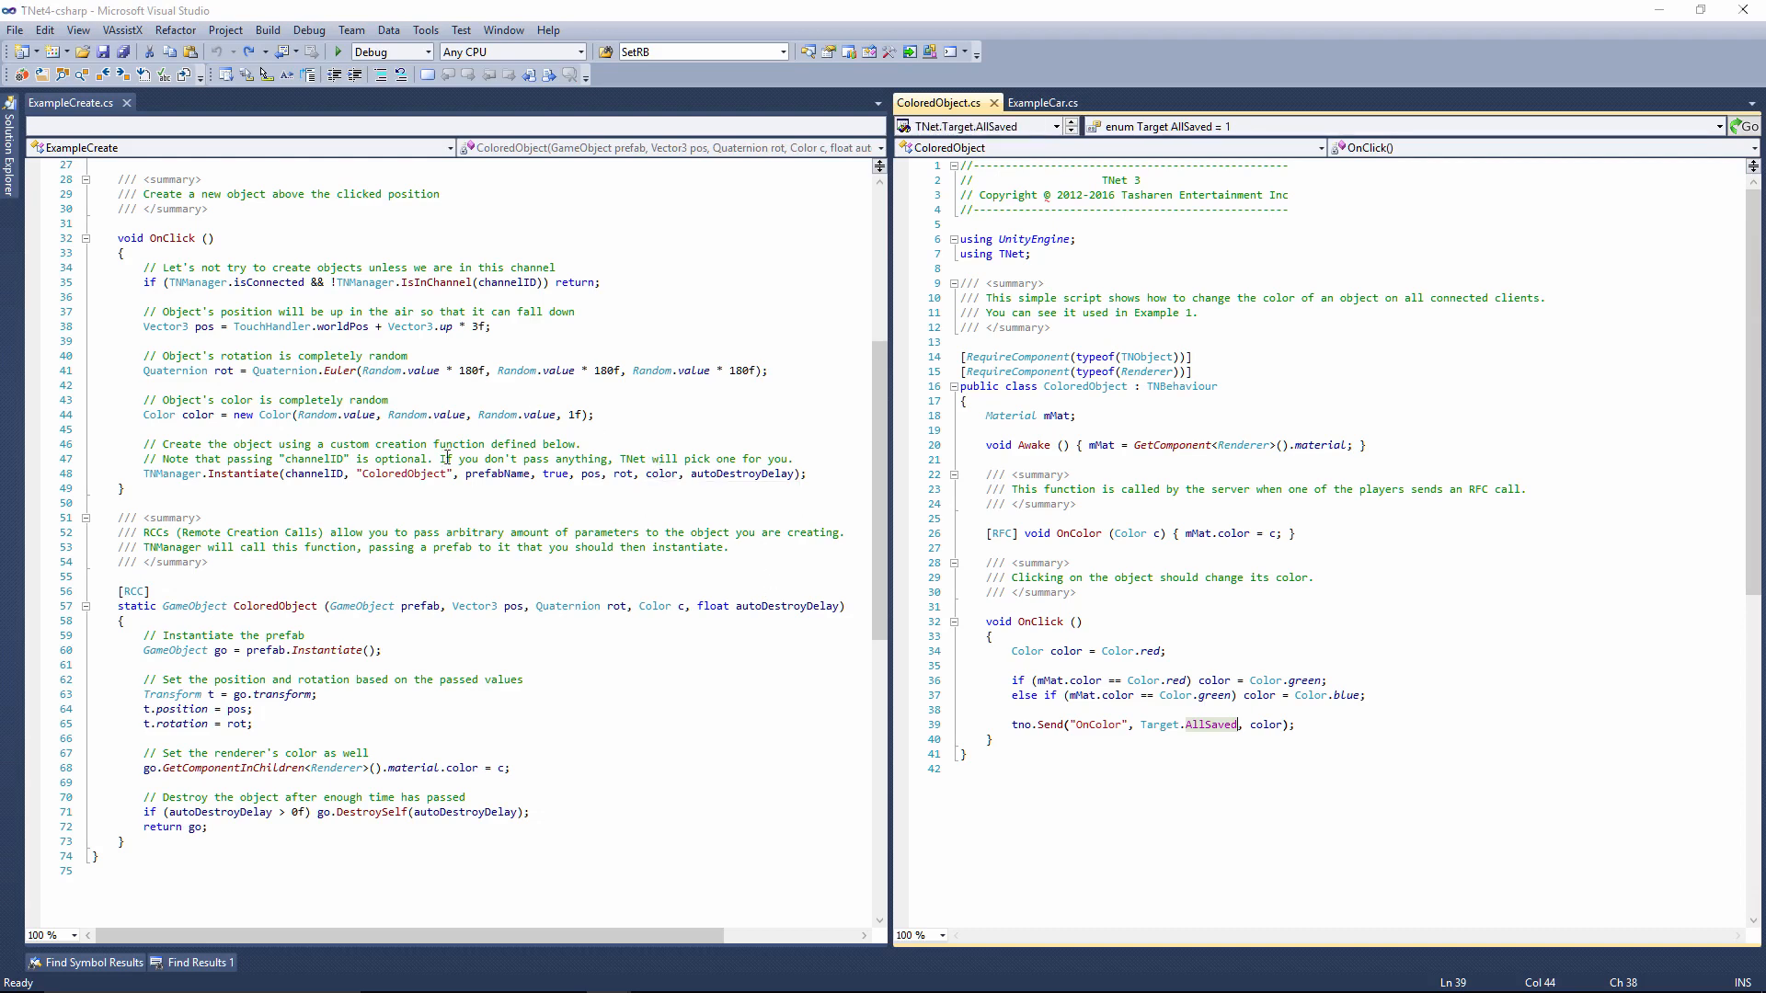
{"action": "mouse_move", "coordinate": [333, 497]}
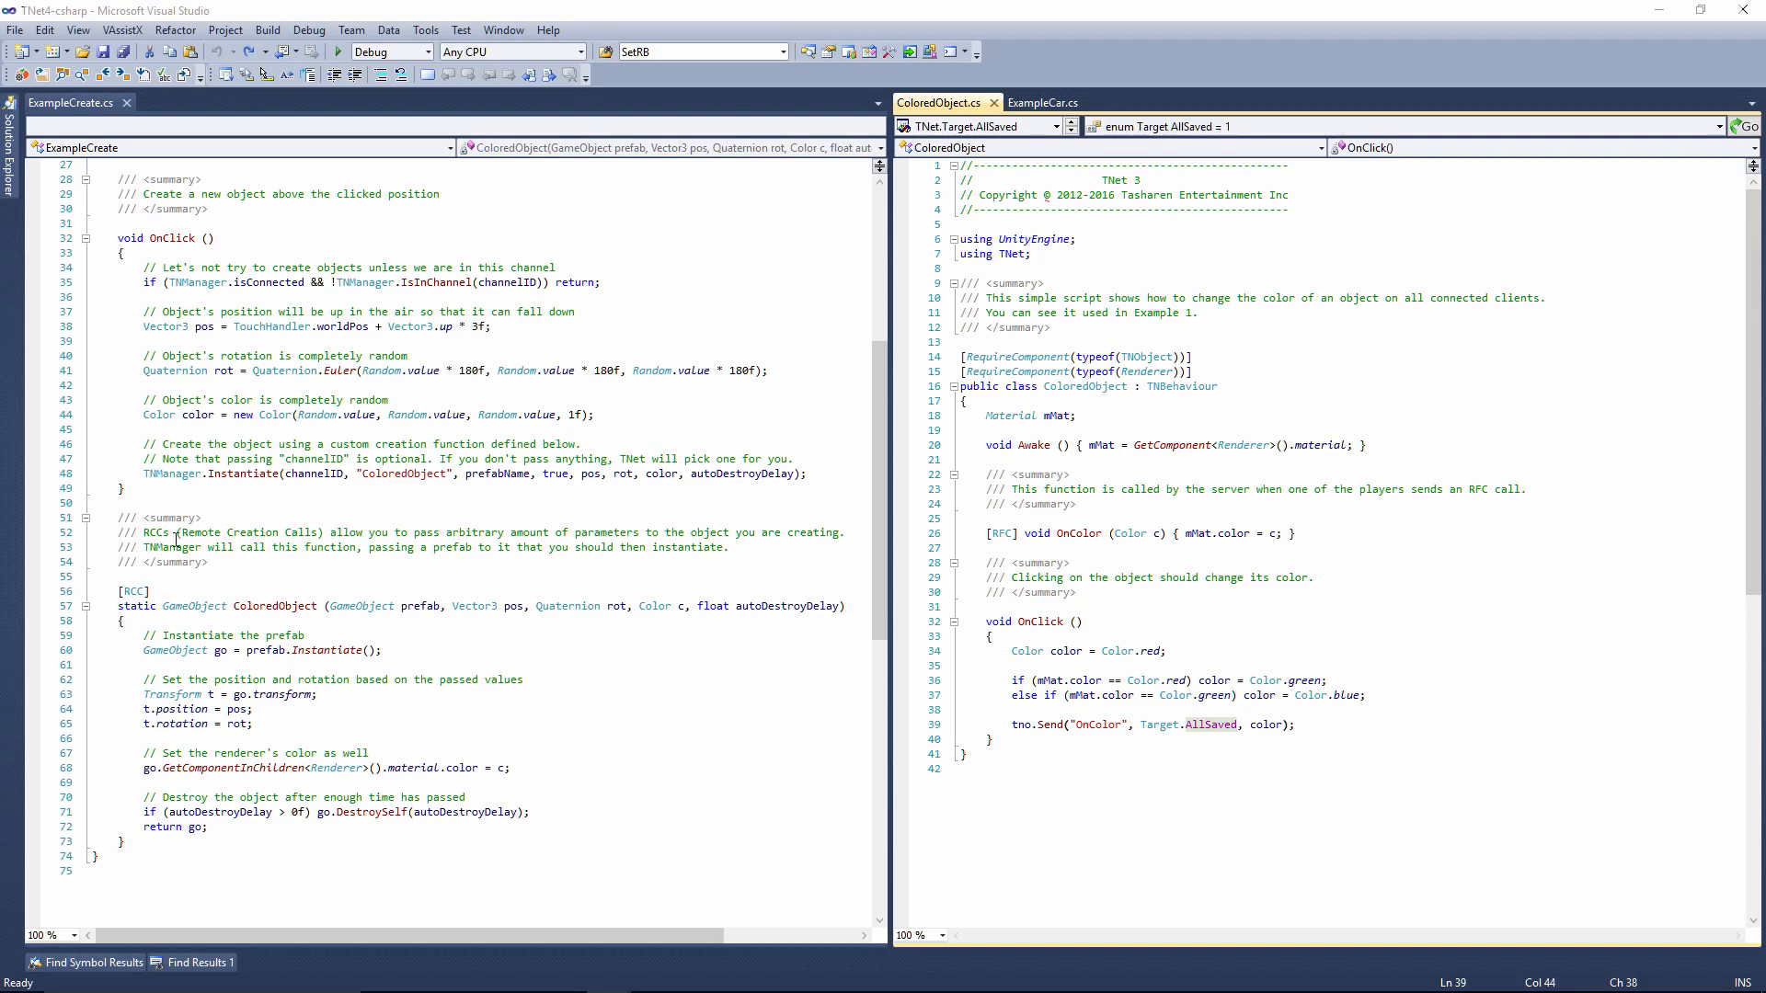
{"action": "left_click", "coordinate": [1002, 532]}
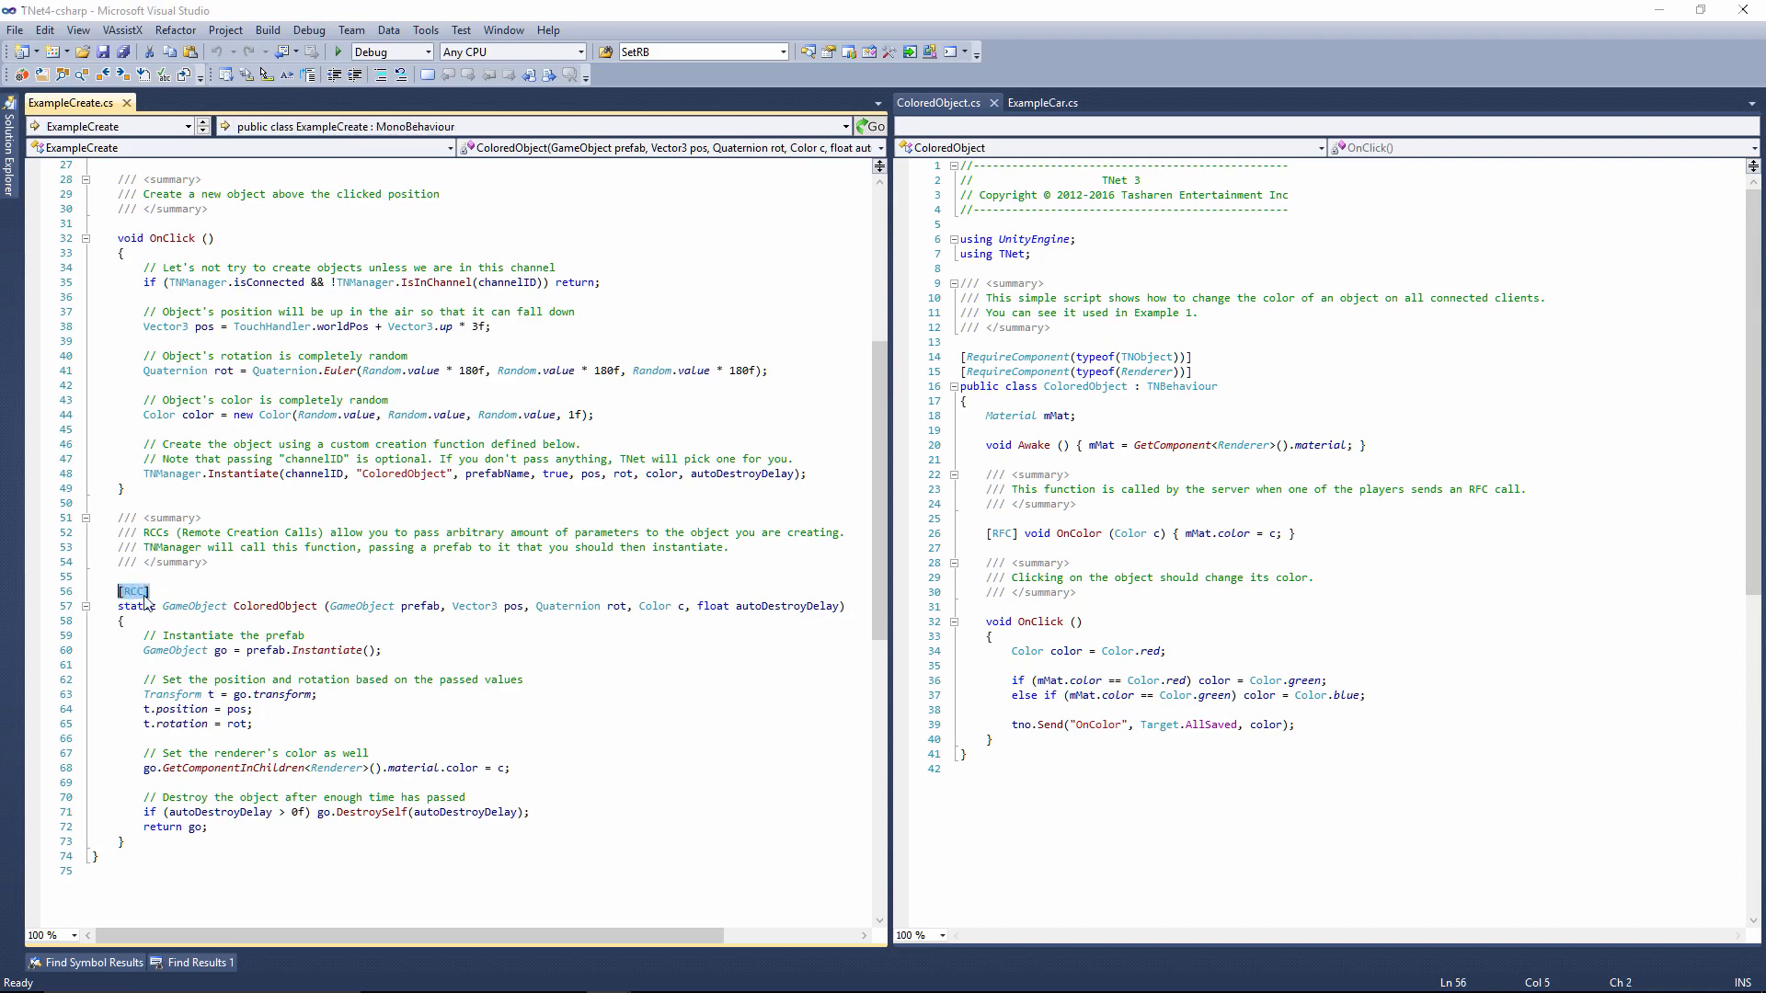
{"action": "left_click", "coordinate": [282, 592]}
{"action": "type", "text": "Object"}
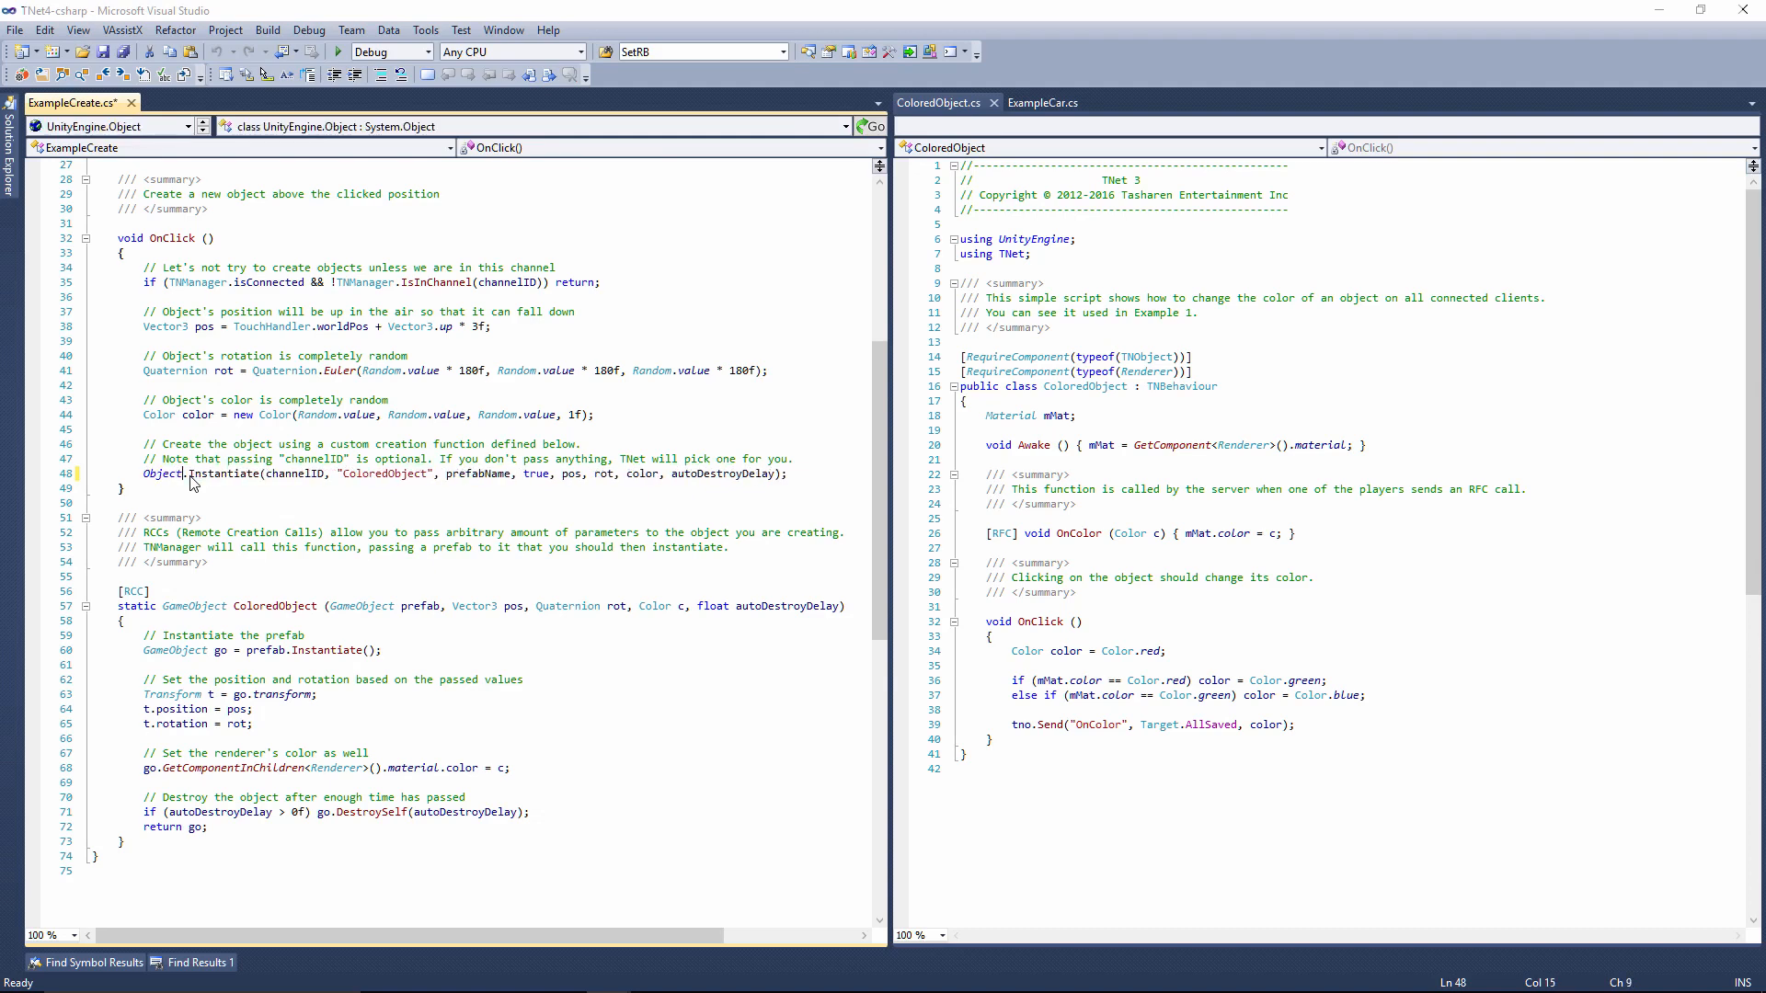
{"action": "double_click", "coordinate": [162, 473]}
{"action": "type", "text": "TNManager"}
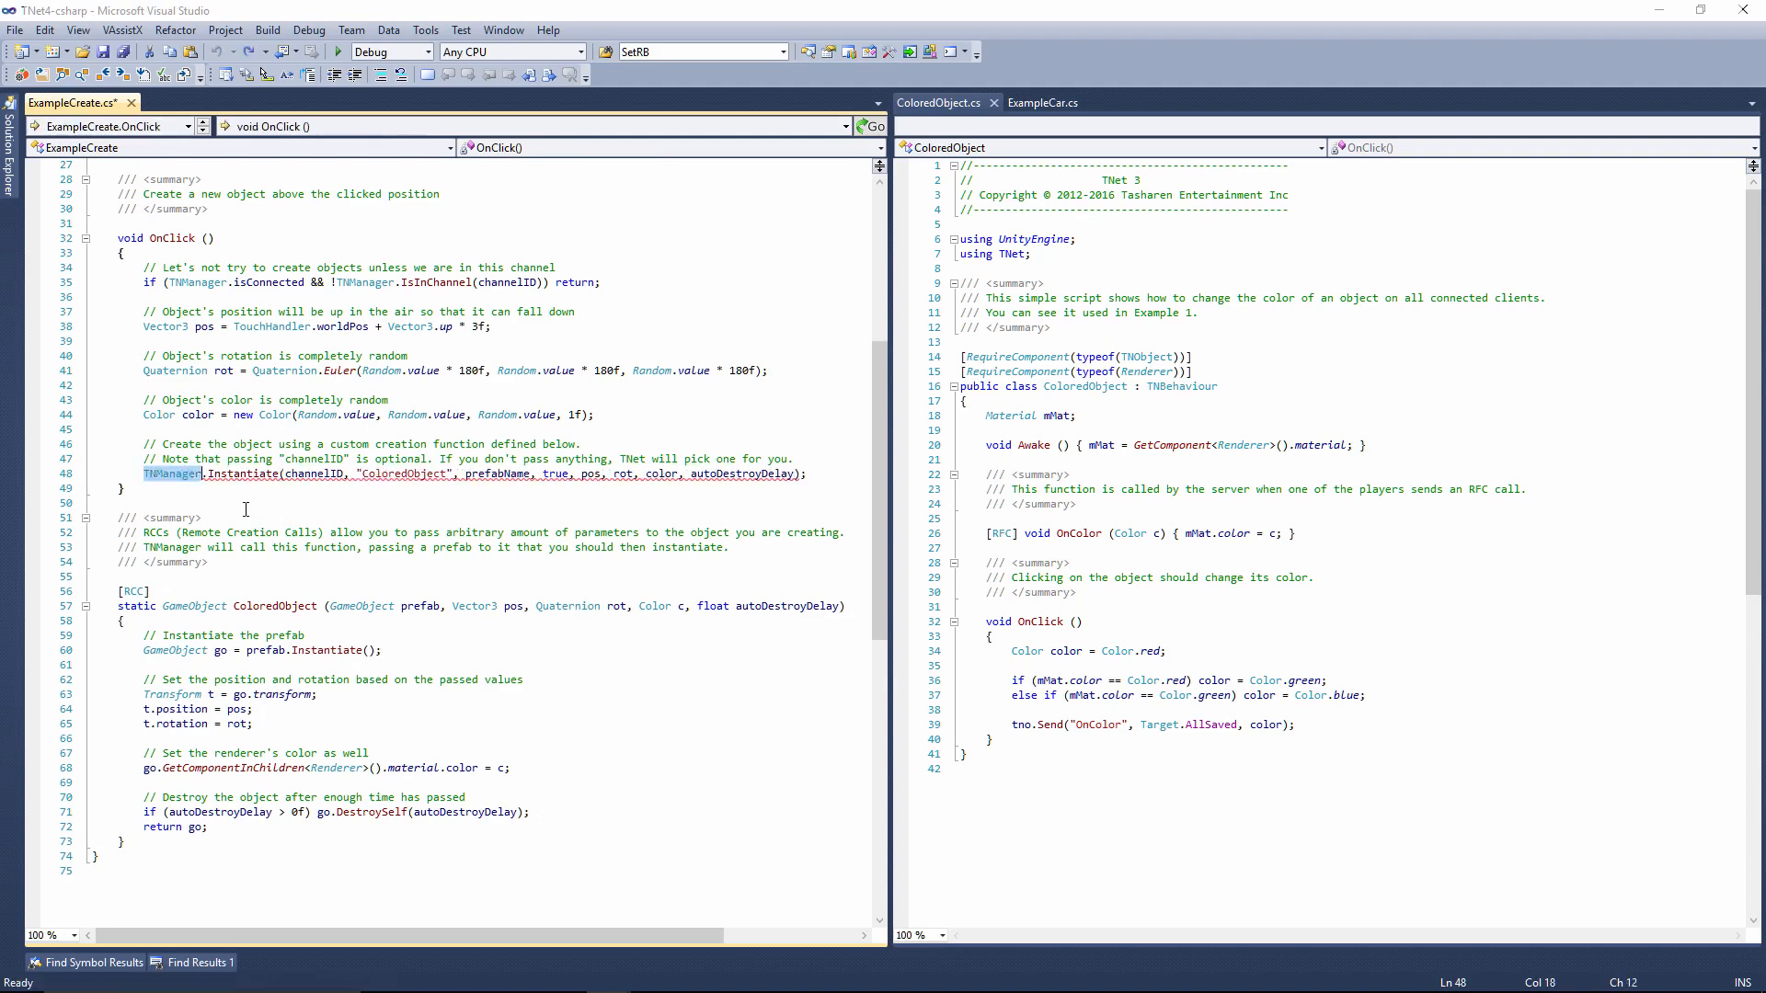
{"action": "left_click", "coordinate": [117, 502]}
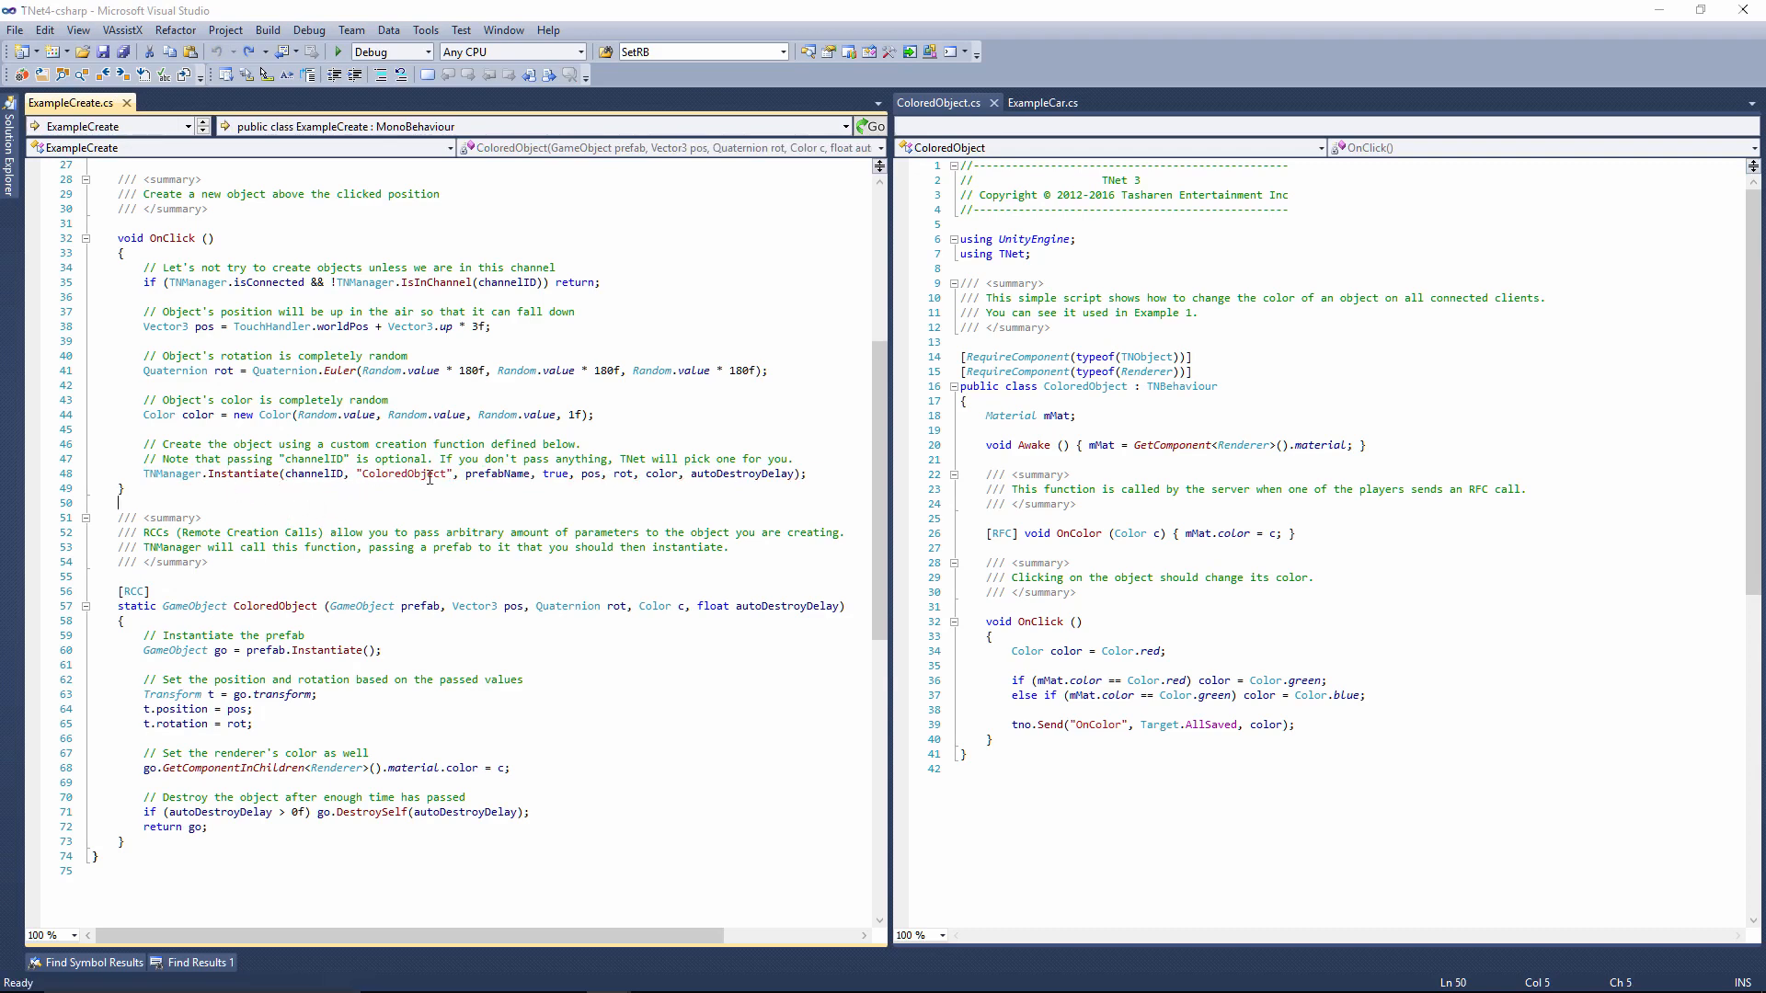
{"action": "double_click", "coordinate": [405, 473]}
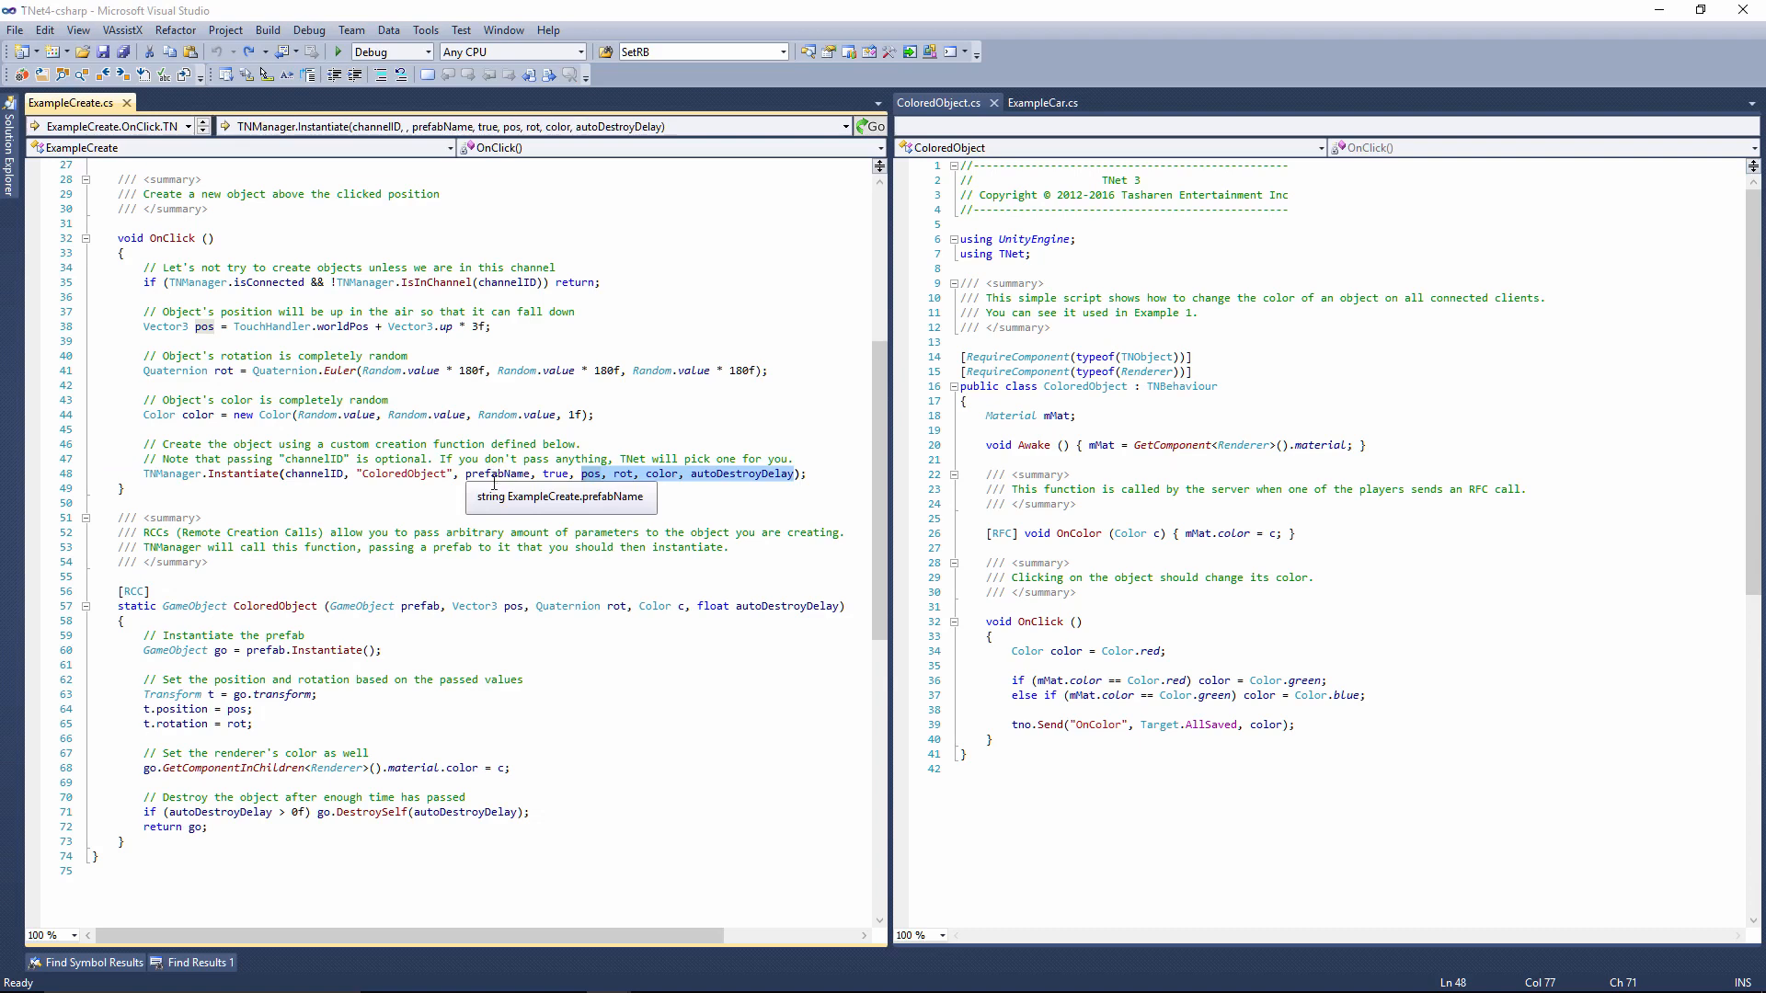
{"action": "mouse_move", "coordinate": [529, 486]}
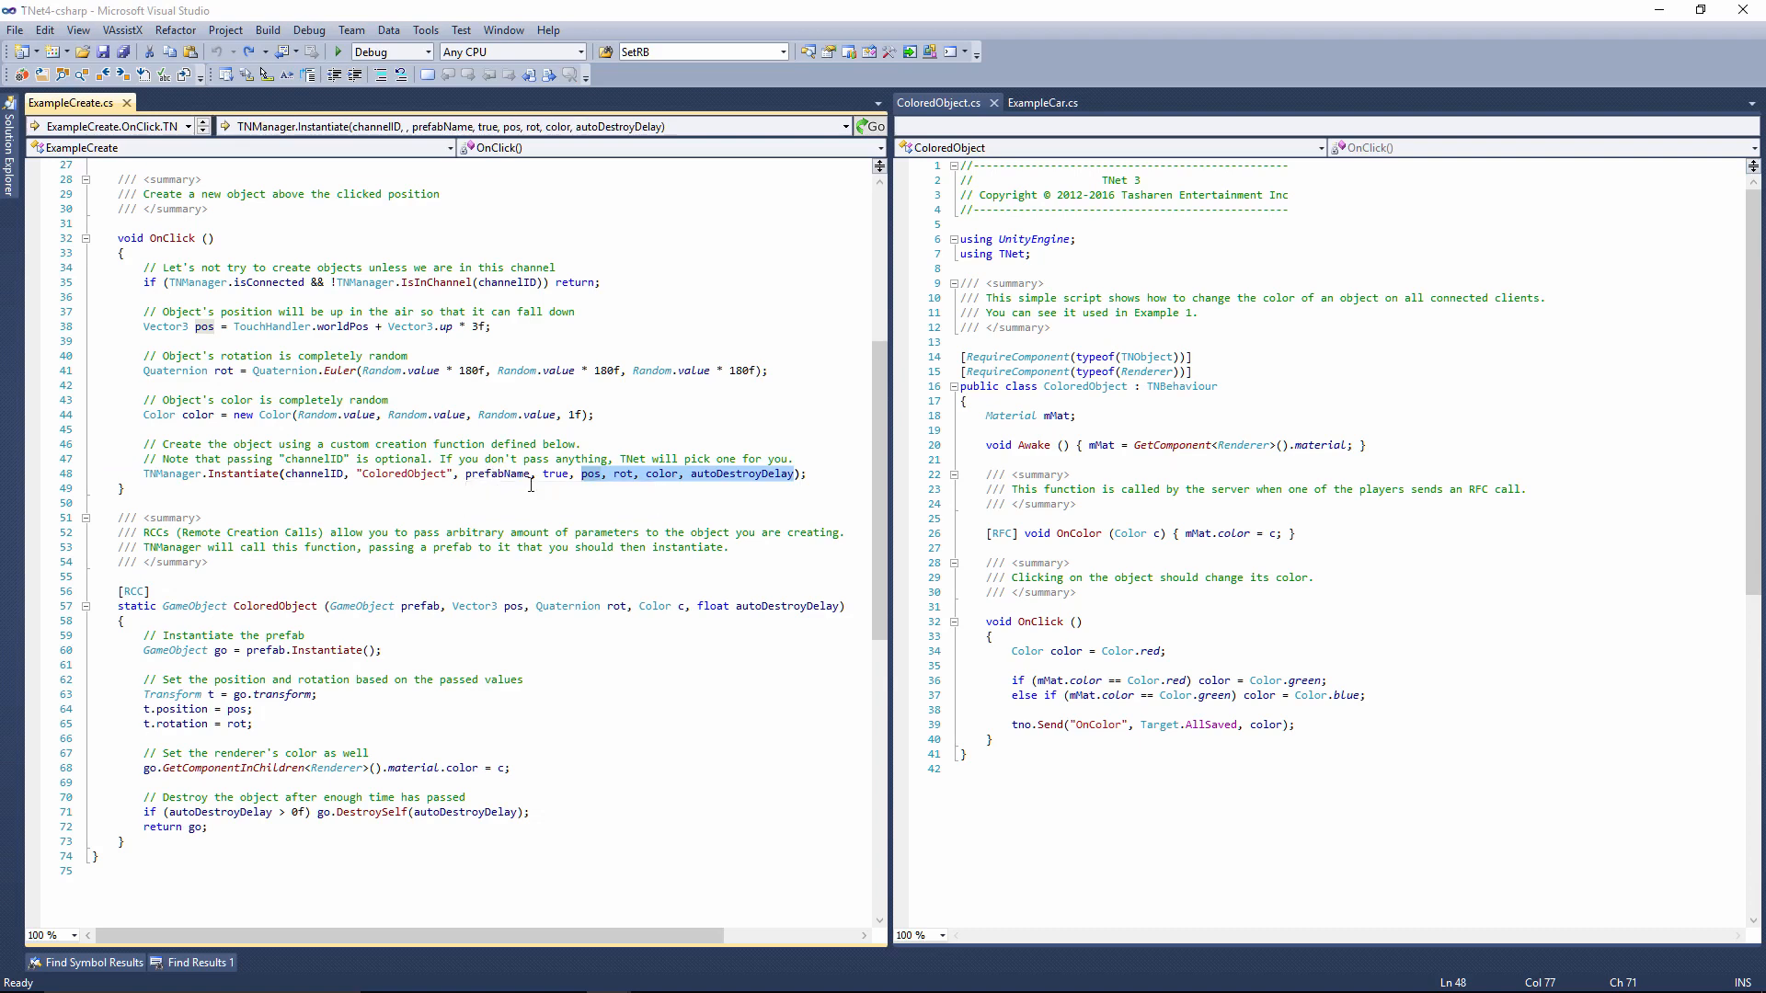
{"action": "mouse_move", "coordinate": [503, 529]}
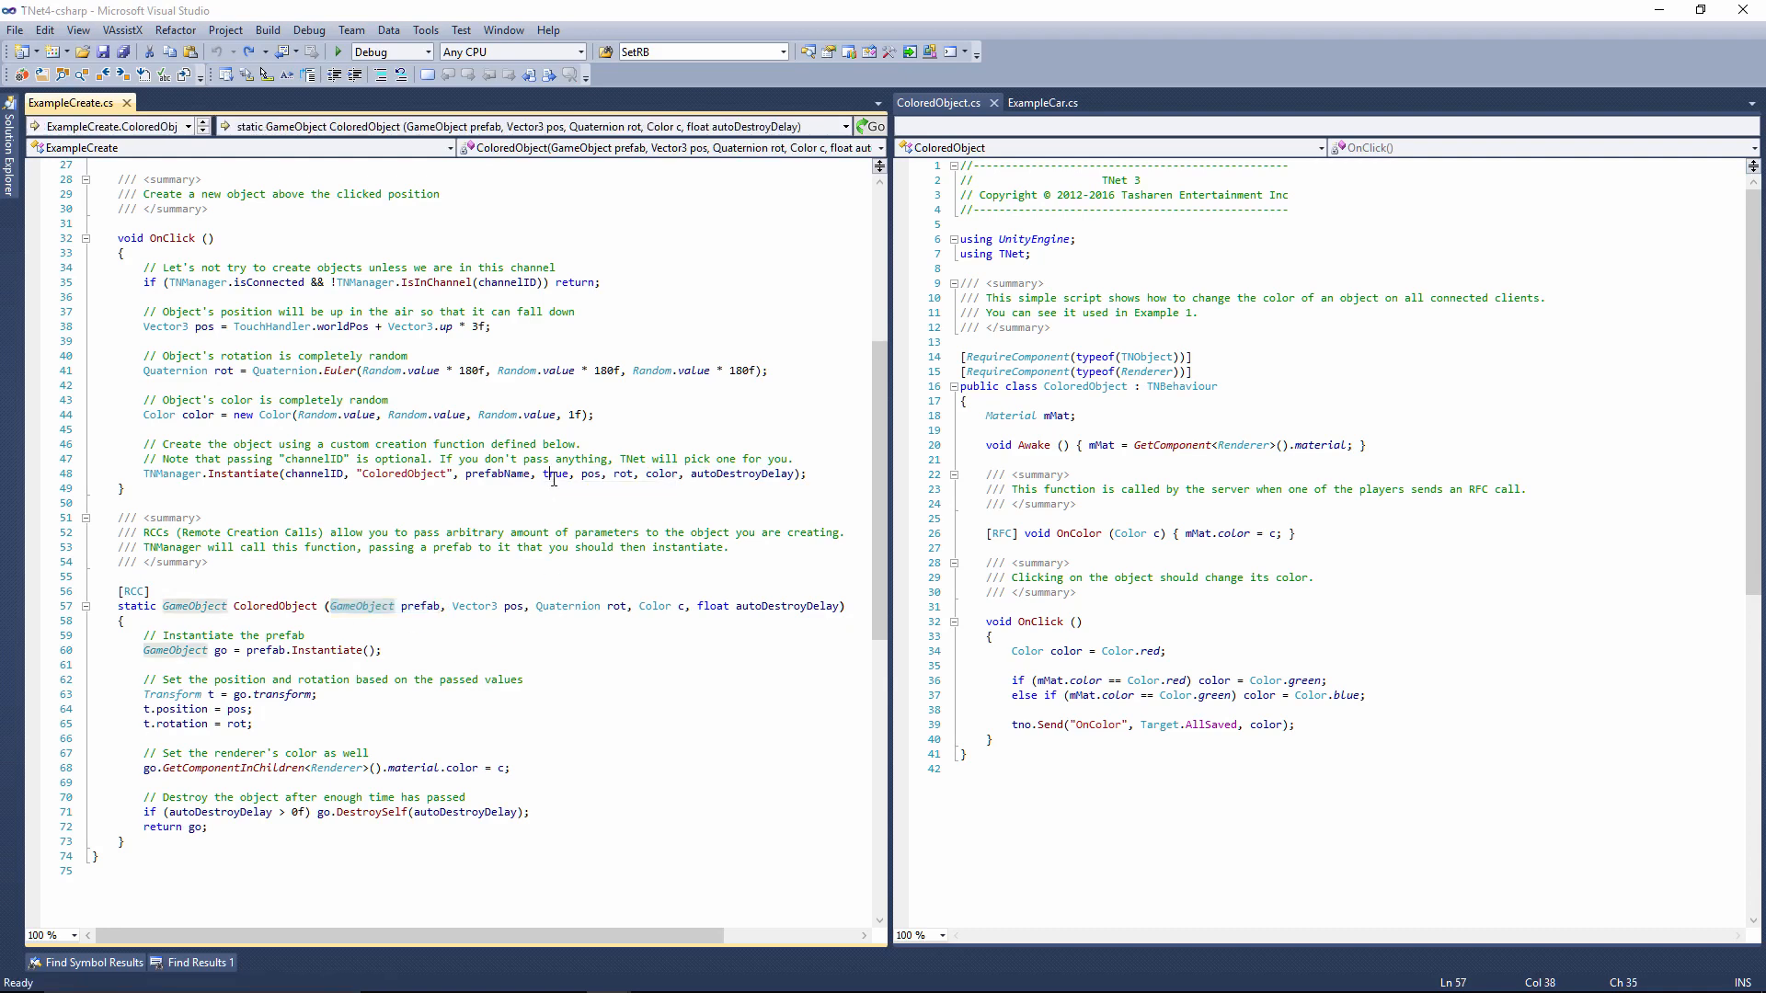
{"action": "double_click", "coordinate": [553, 473]}
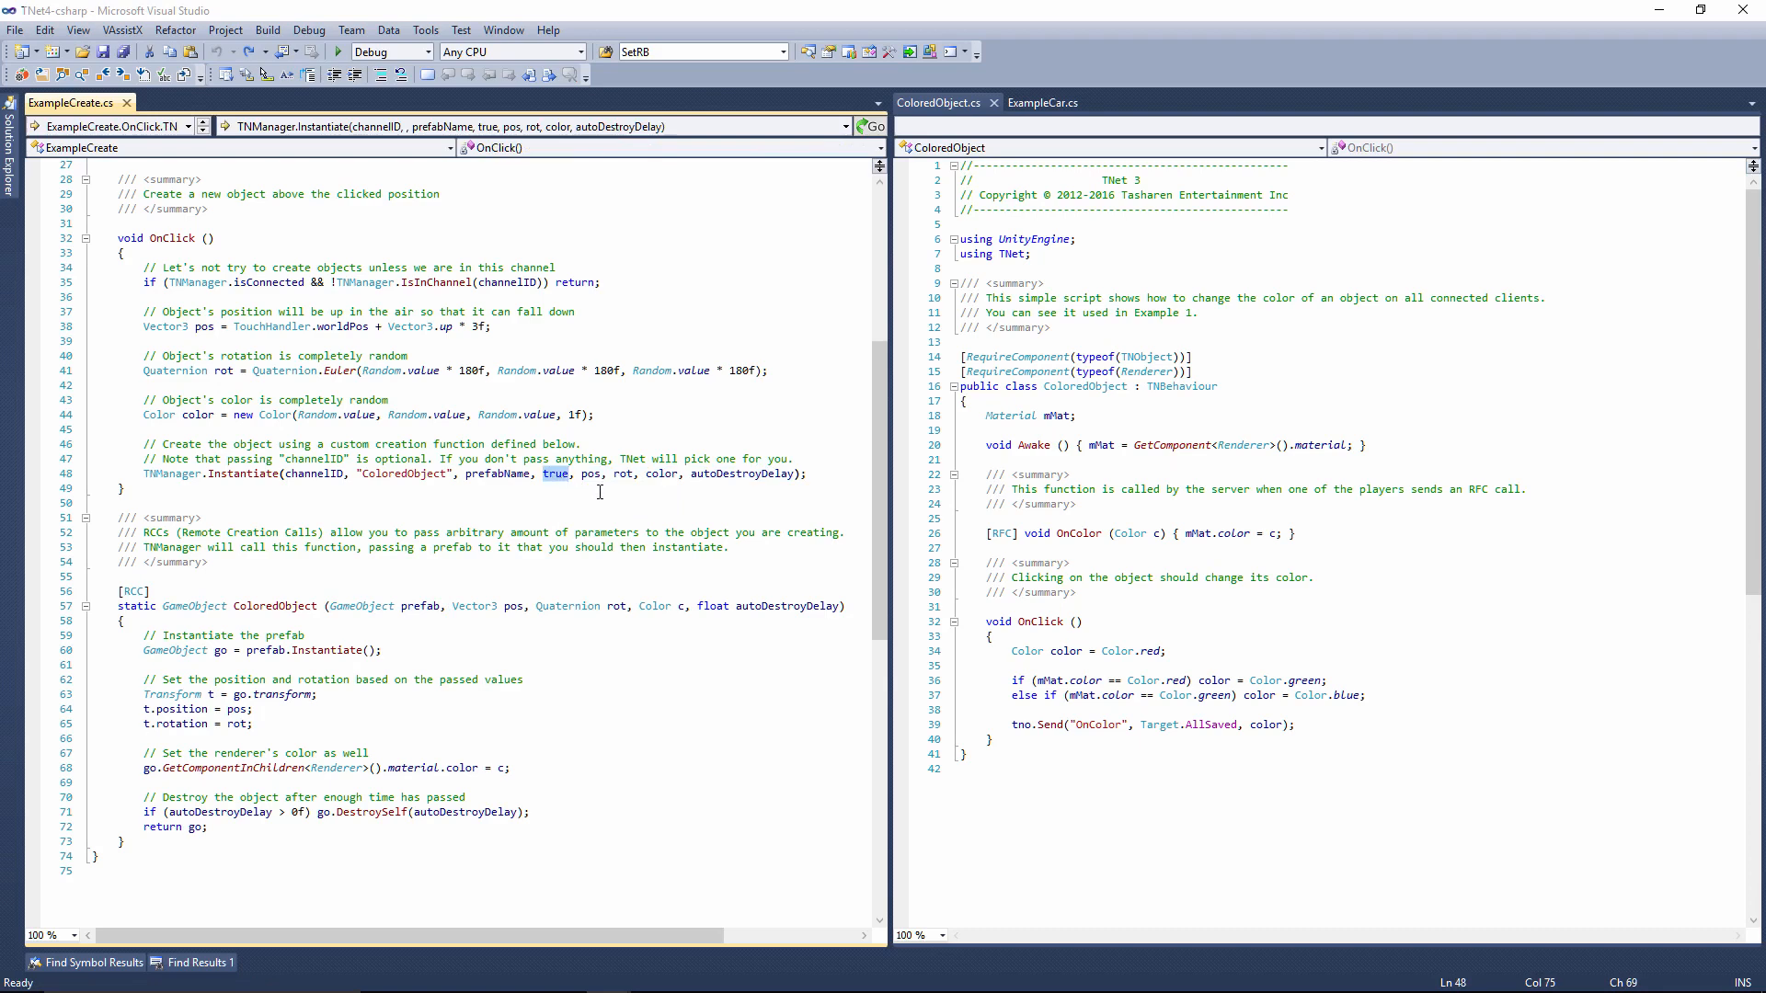
{"action": "mouse_move", "coordinate": [628, 509]}
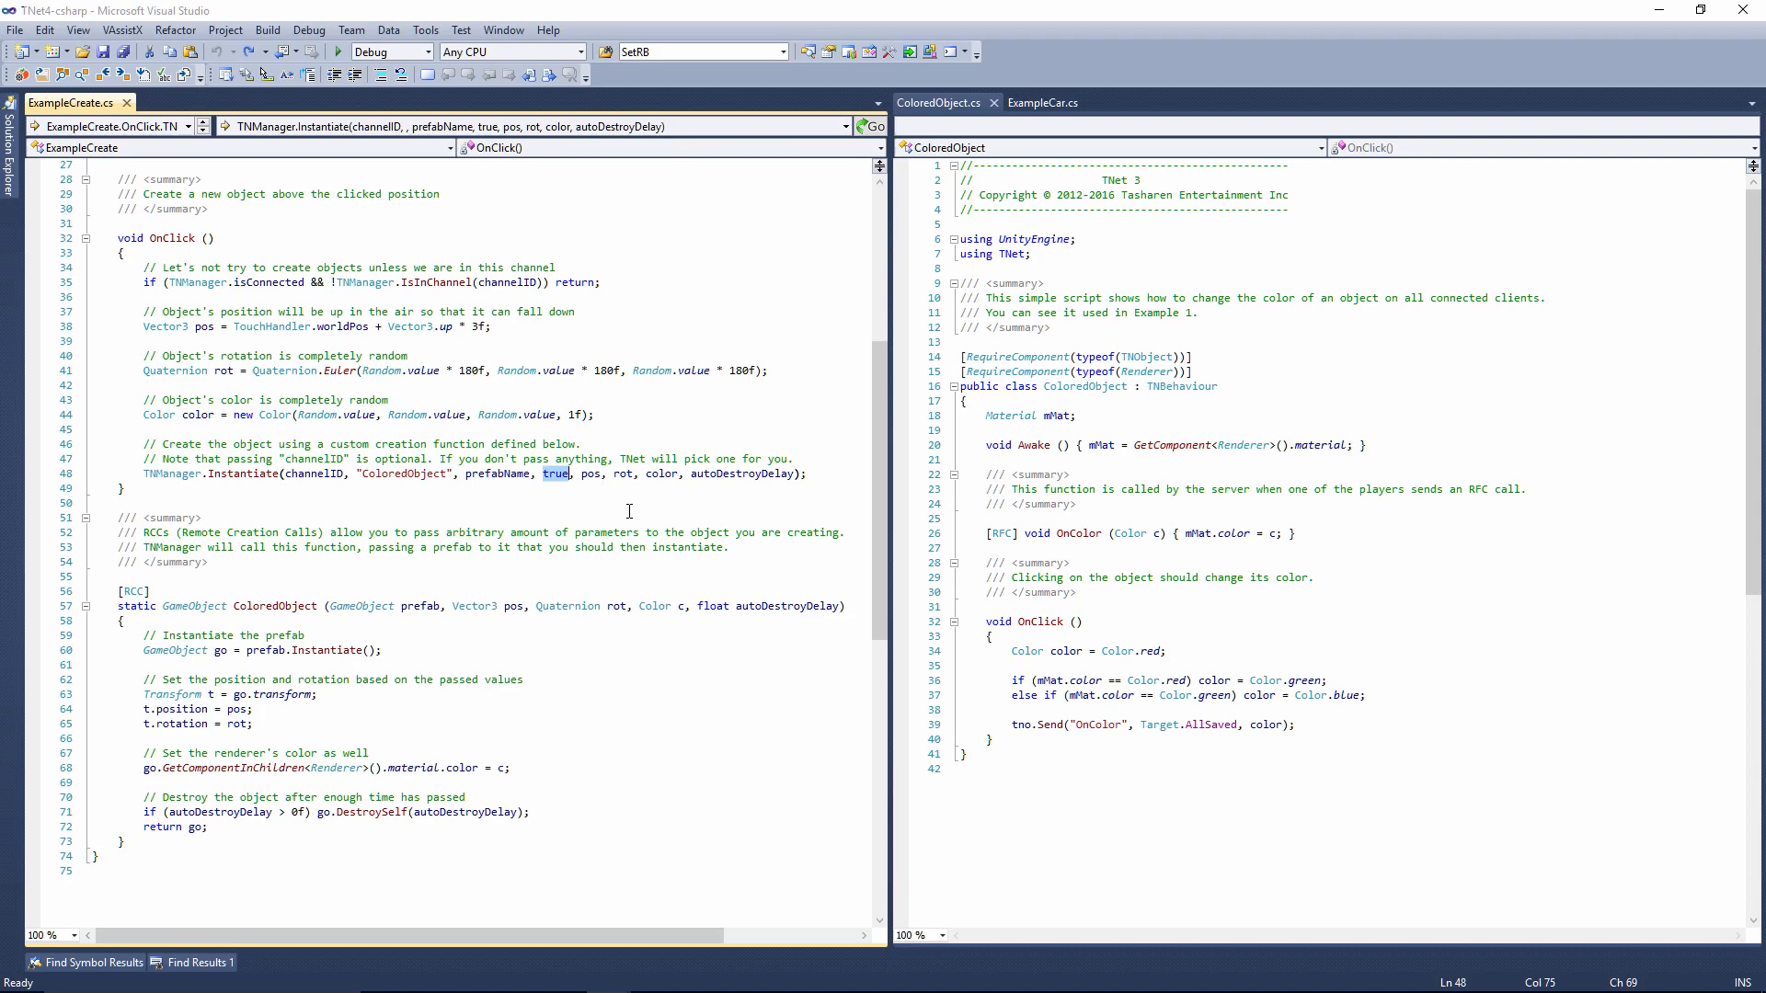
{"action": "type", "text": "false"}
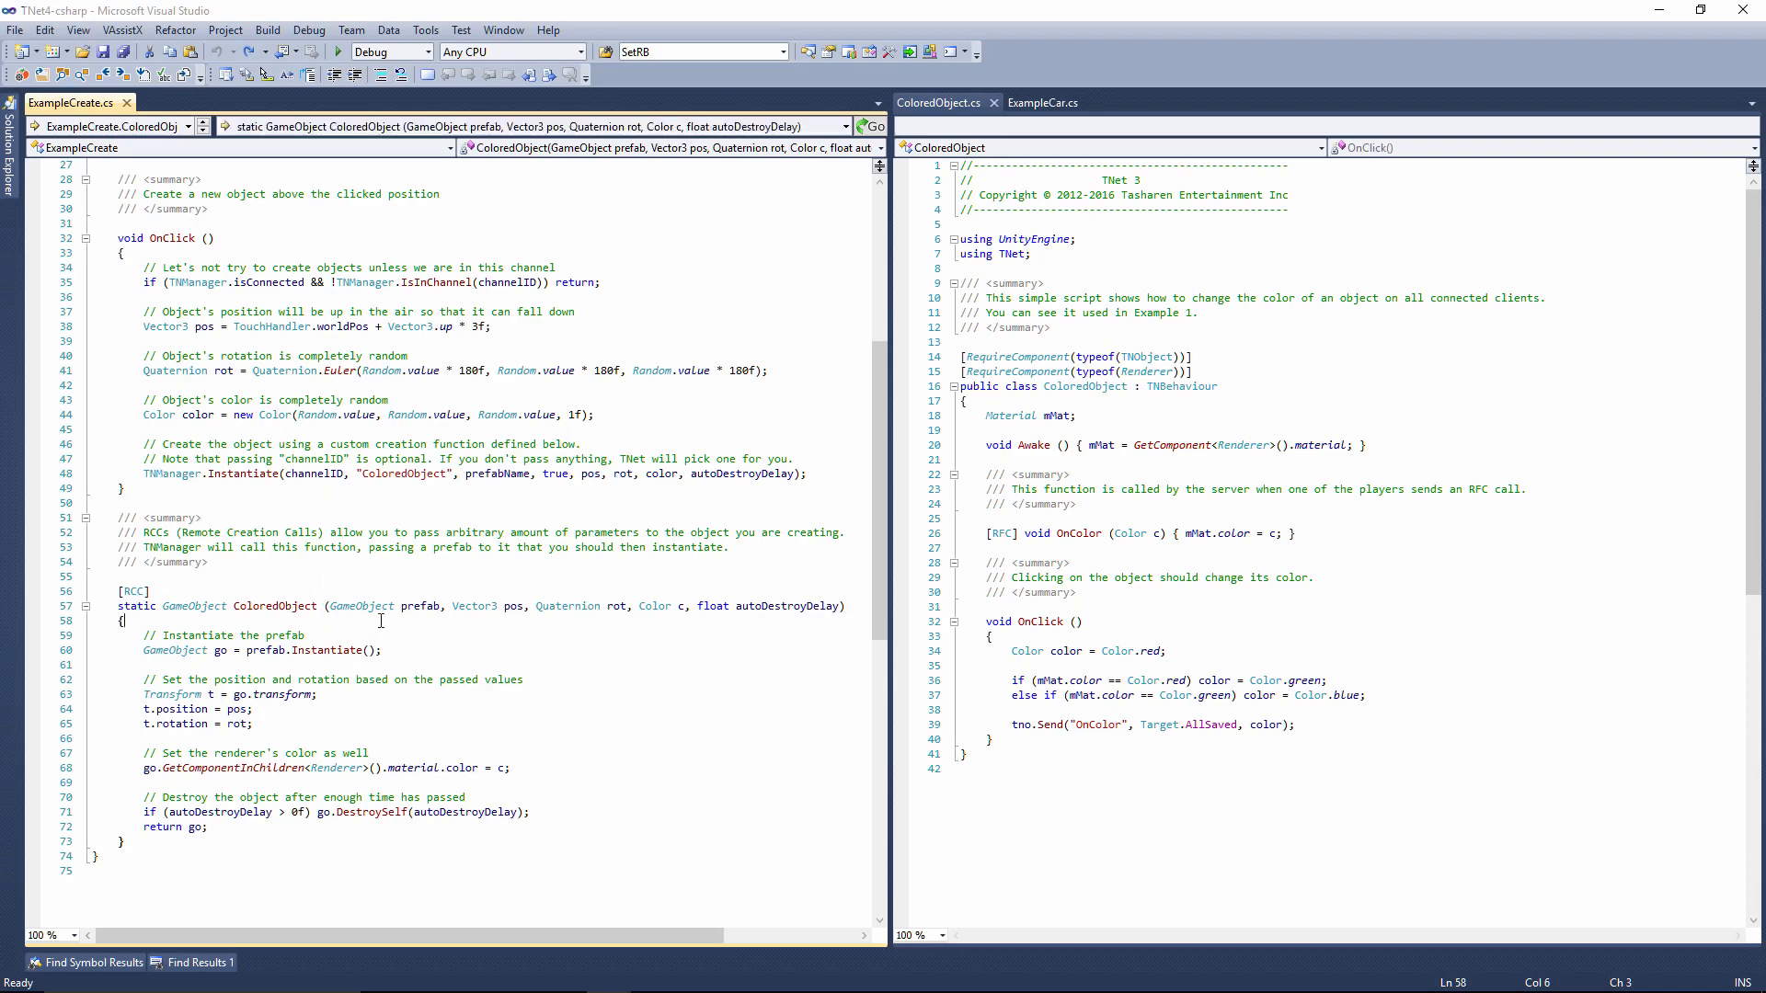
{"action": "double_click", "coordinate": [383, 606]}
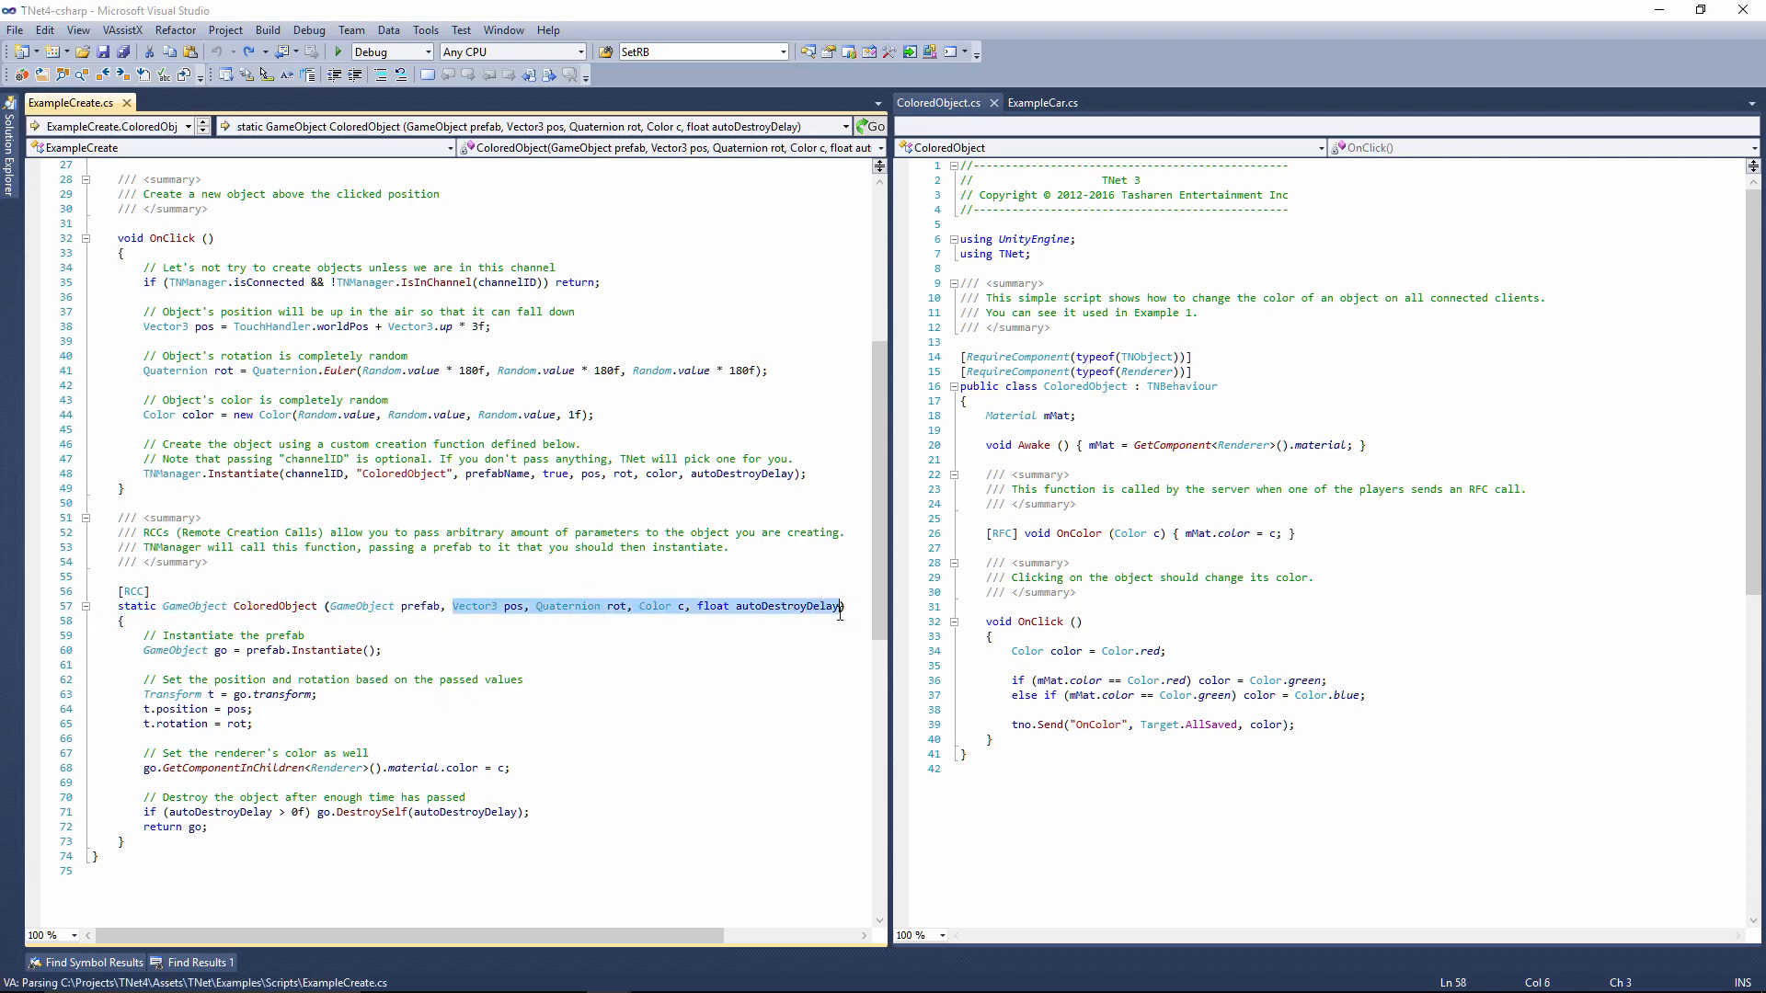
{"action": "mouse_move", "coordinate": [792, 468]}
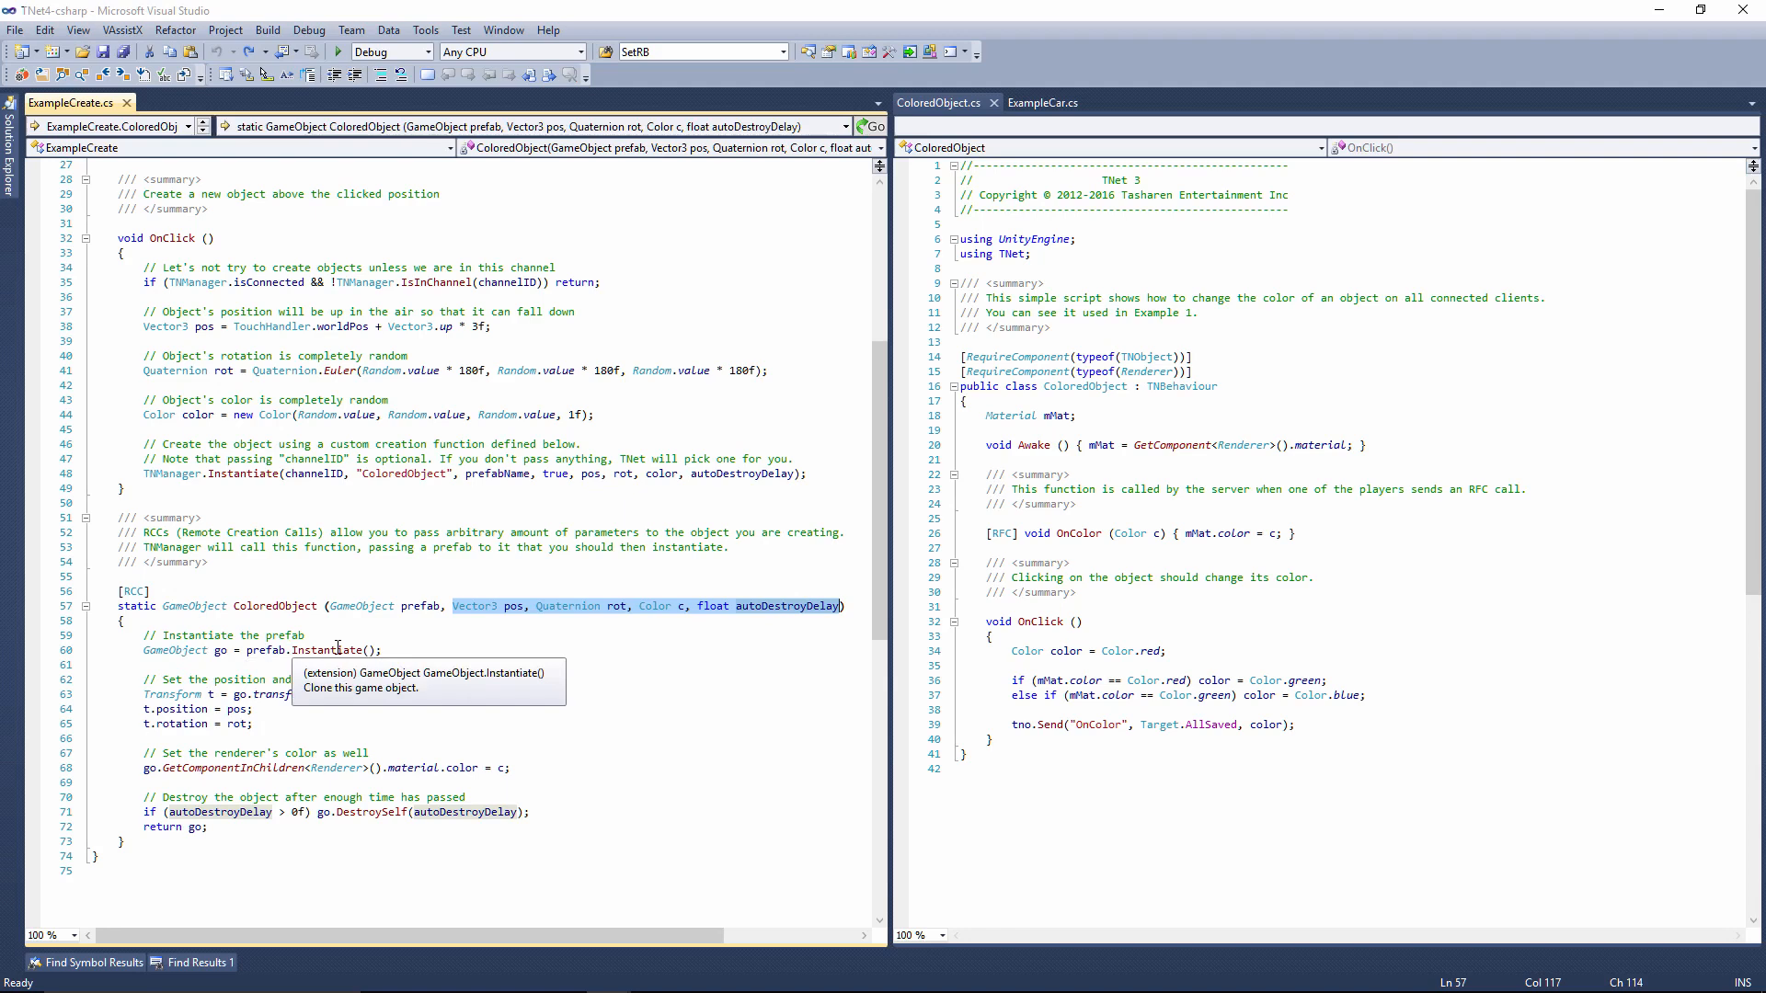
{"action": "mouse_move", "coordinate": [375, 694]}
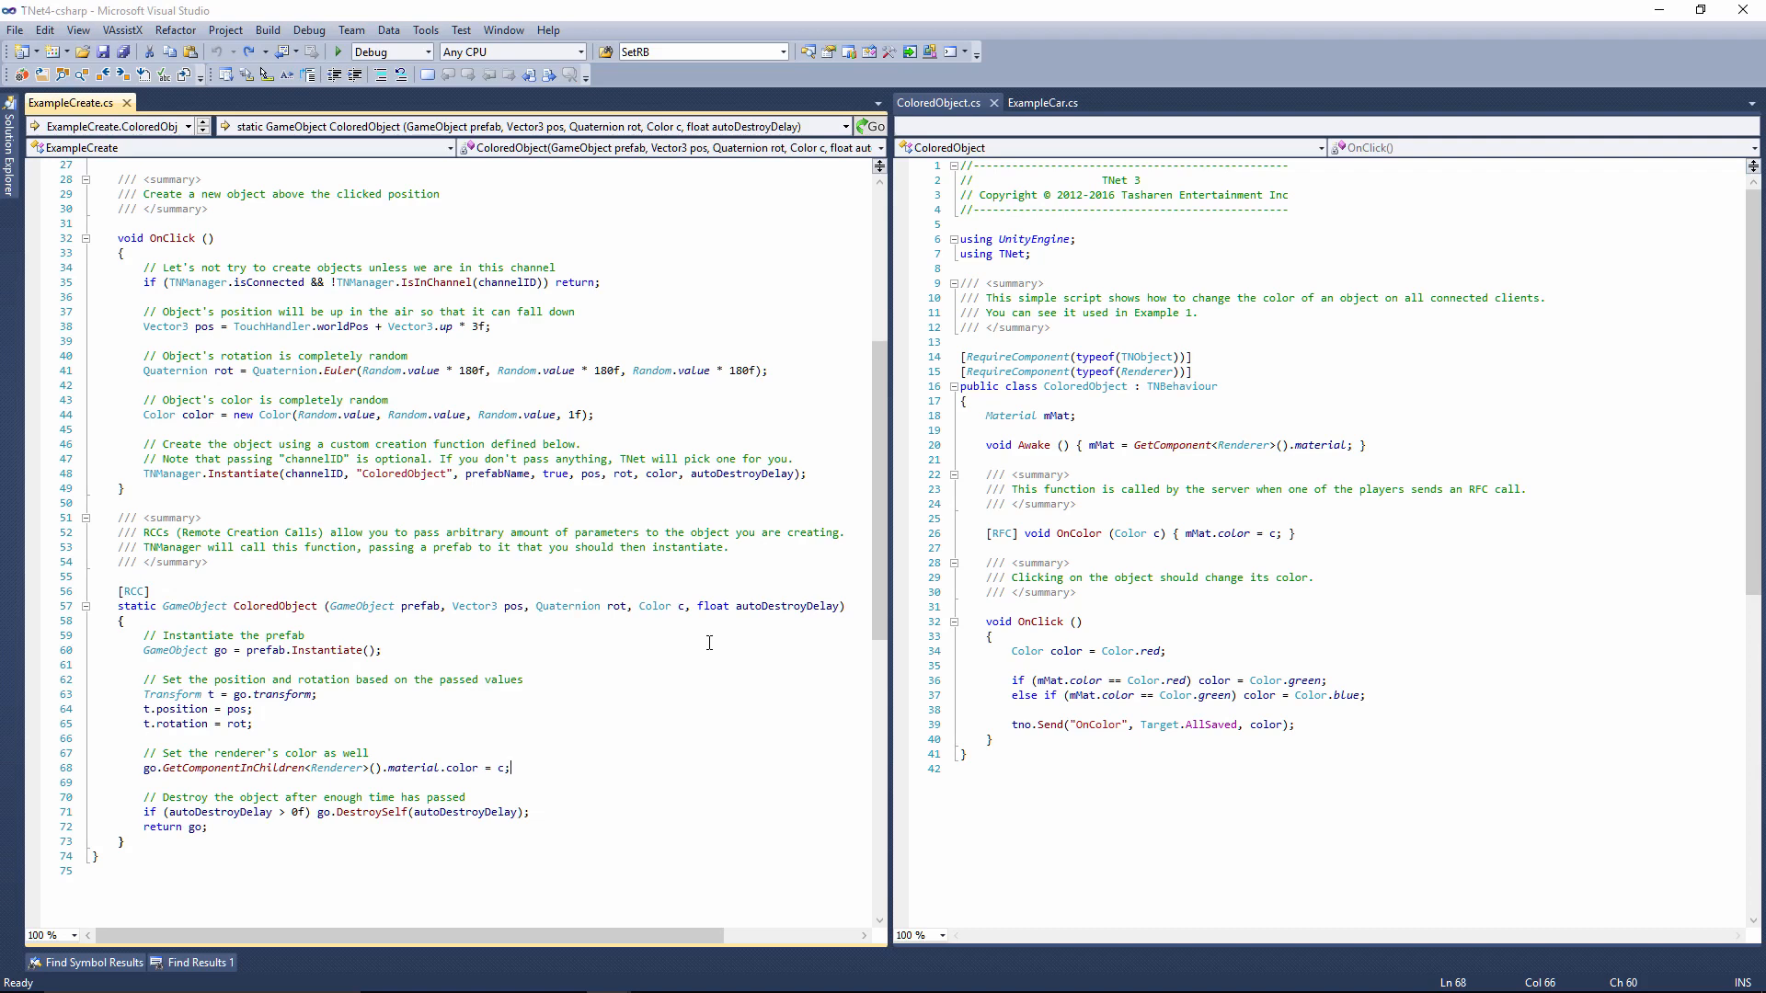
{"action": "mouse_move", "coordinate": [771, 446]}
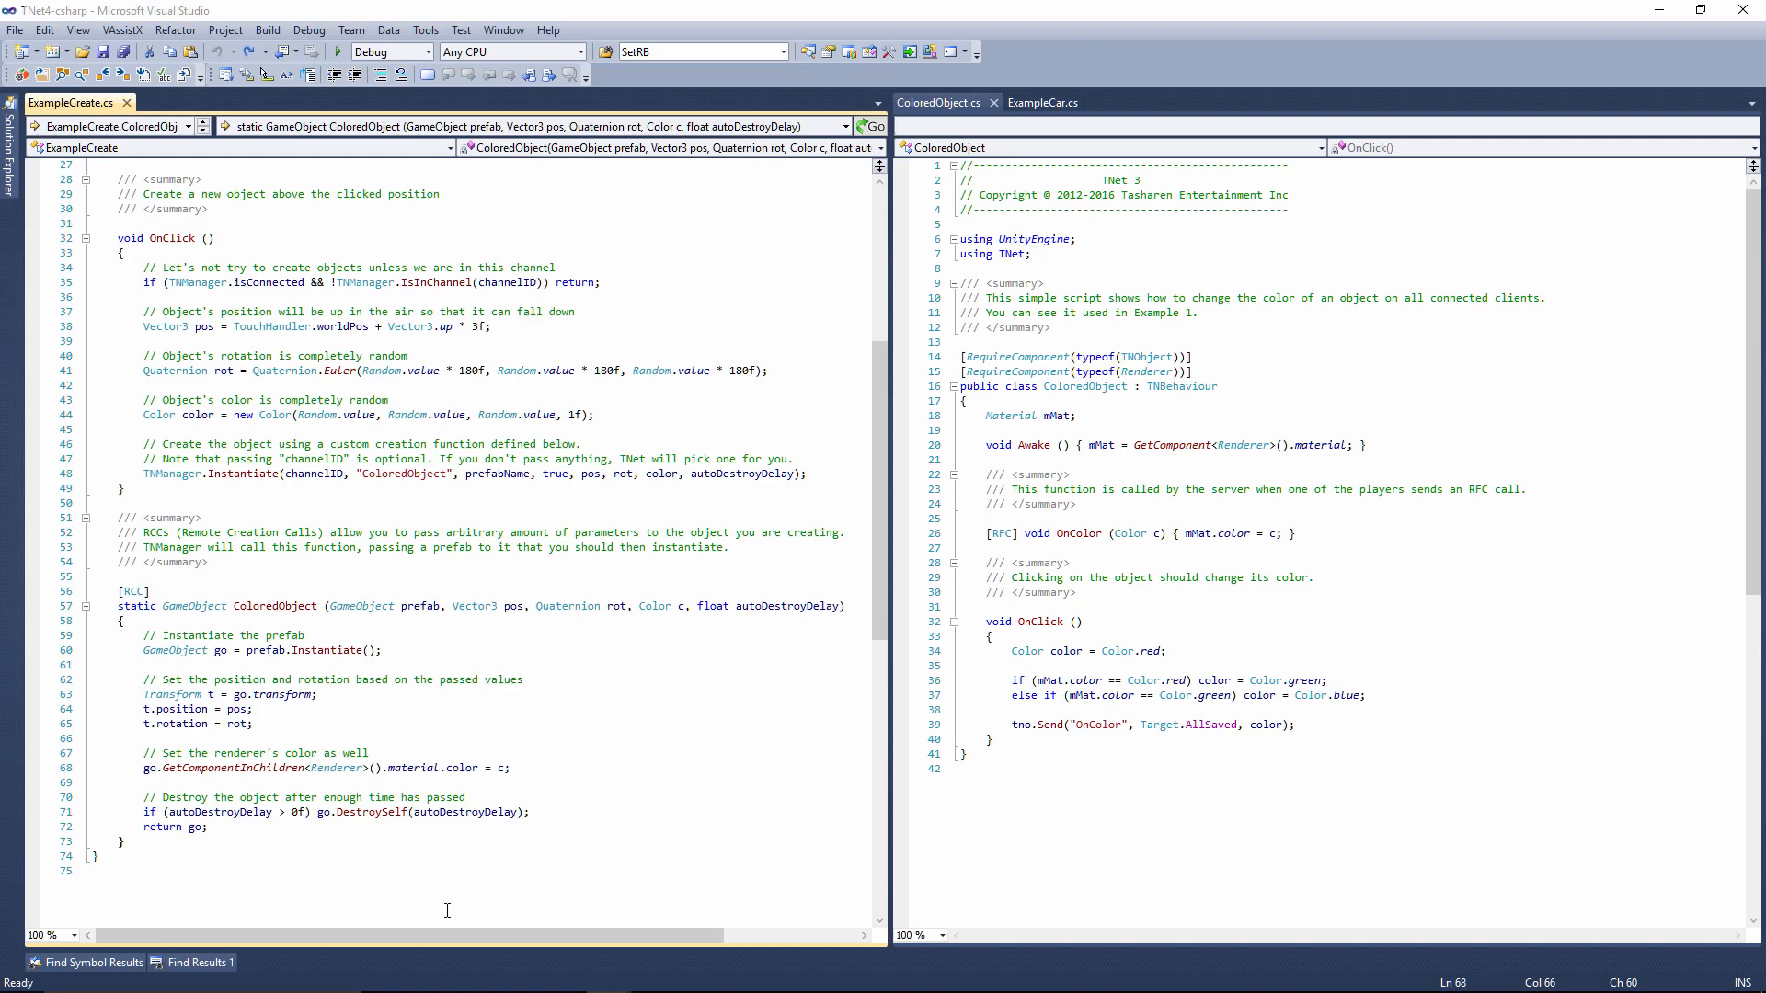
{"action": "mouse_move", "coordinate": [376, 812]}
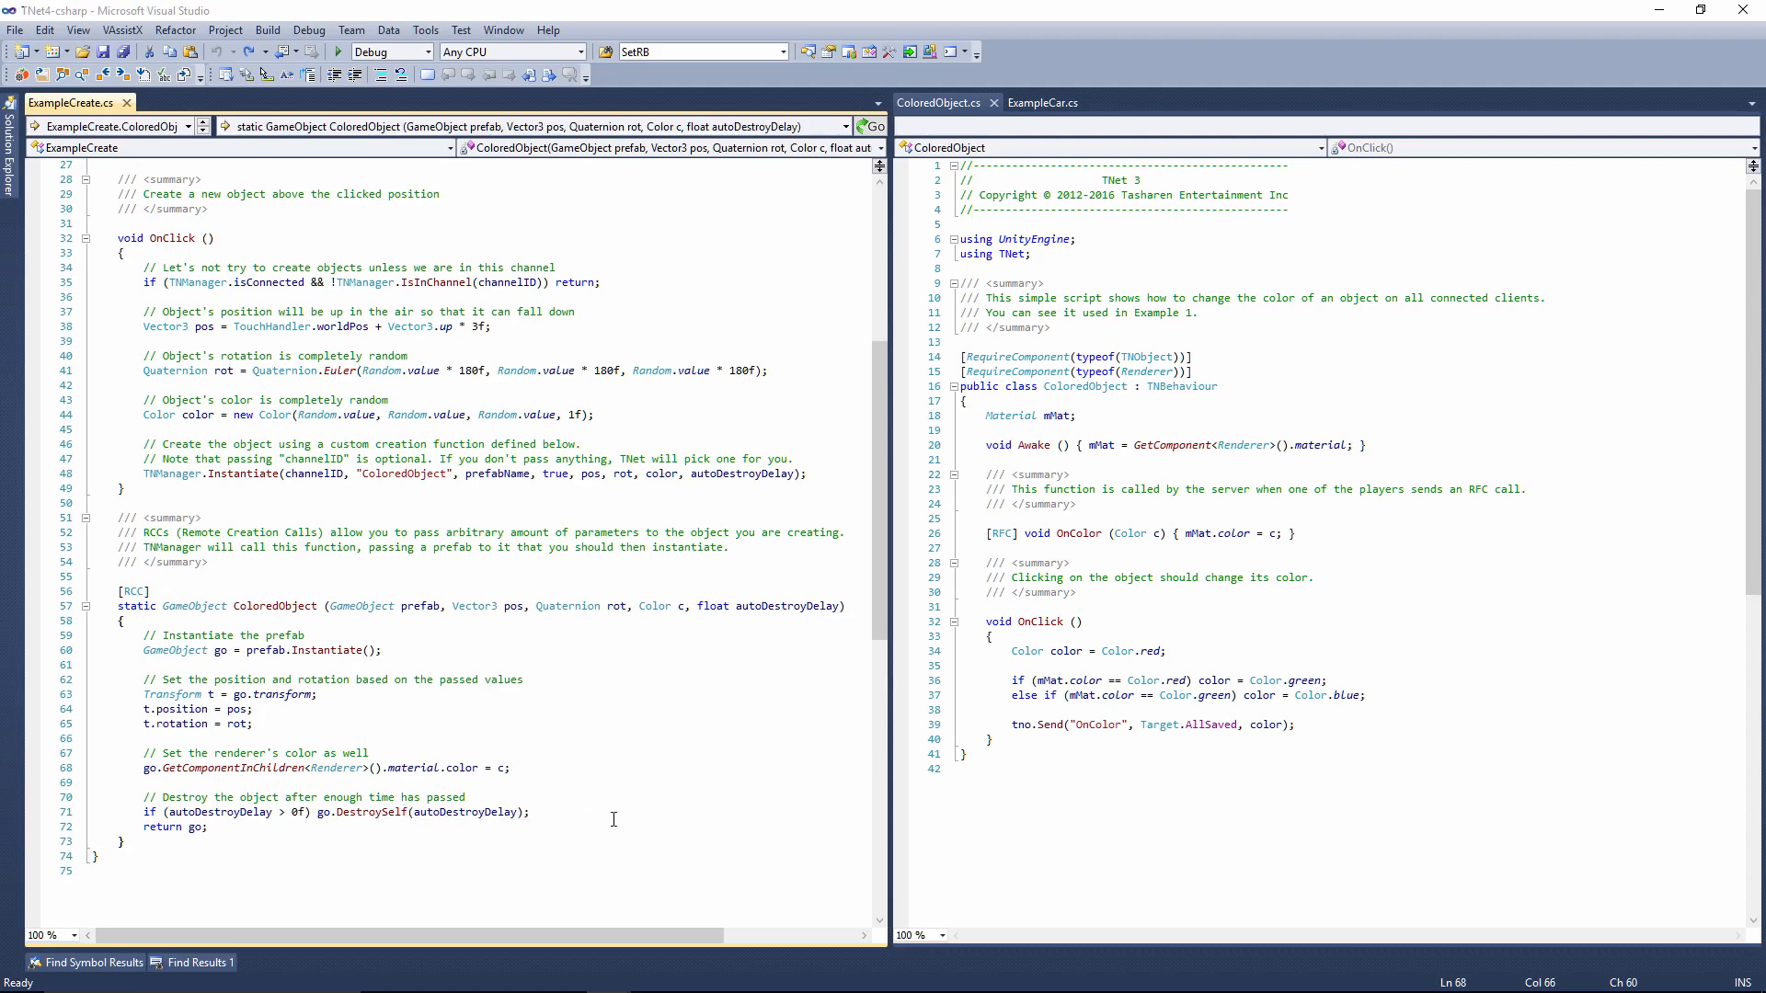
{"action": "type", "text": "Object.Destroy(game"}
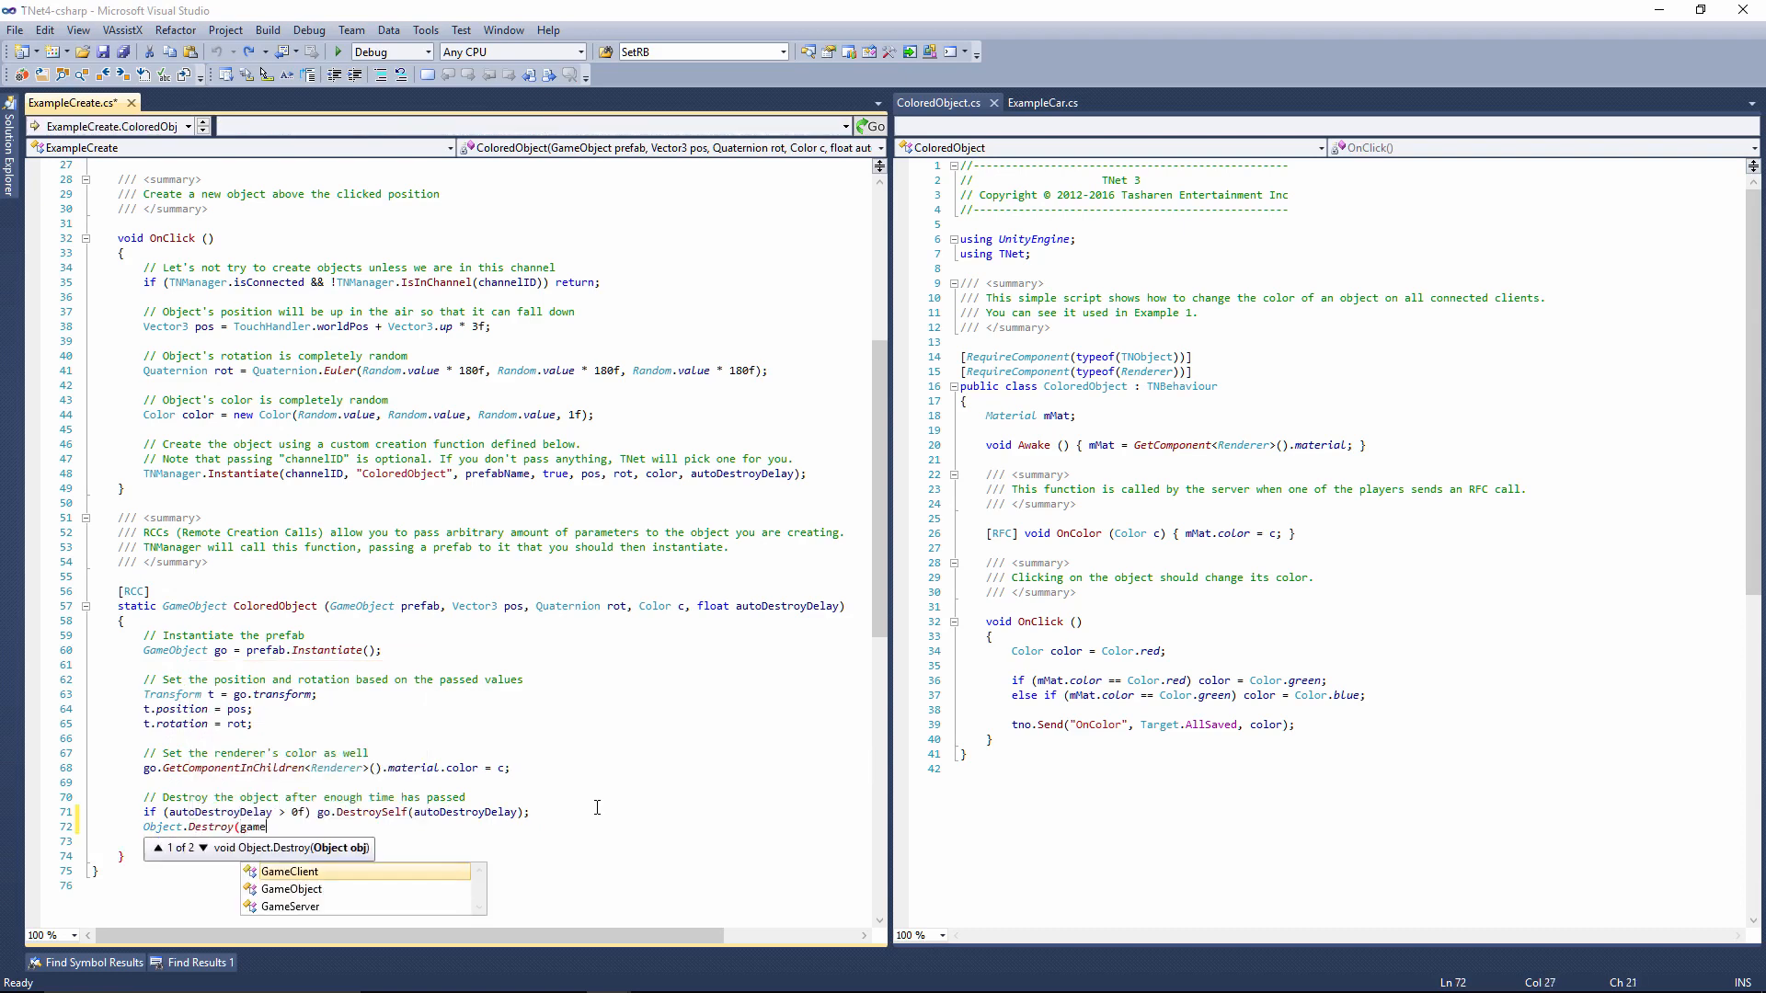
{"action": "type", "text": "O"}
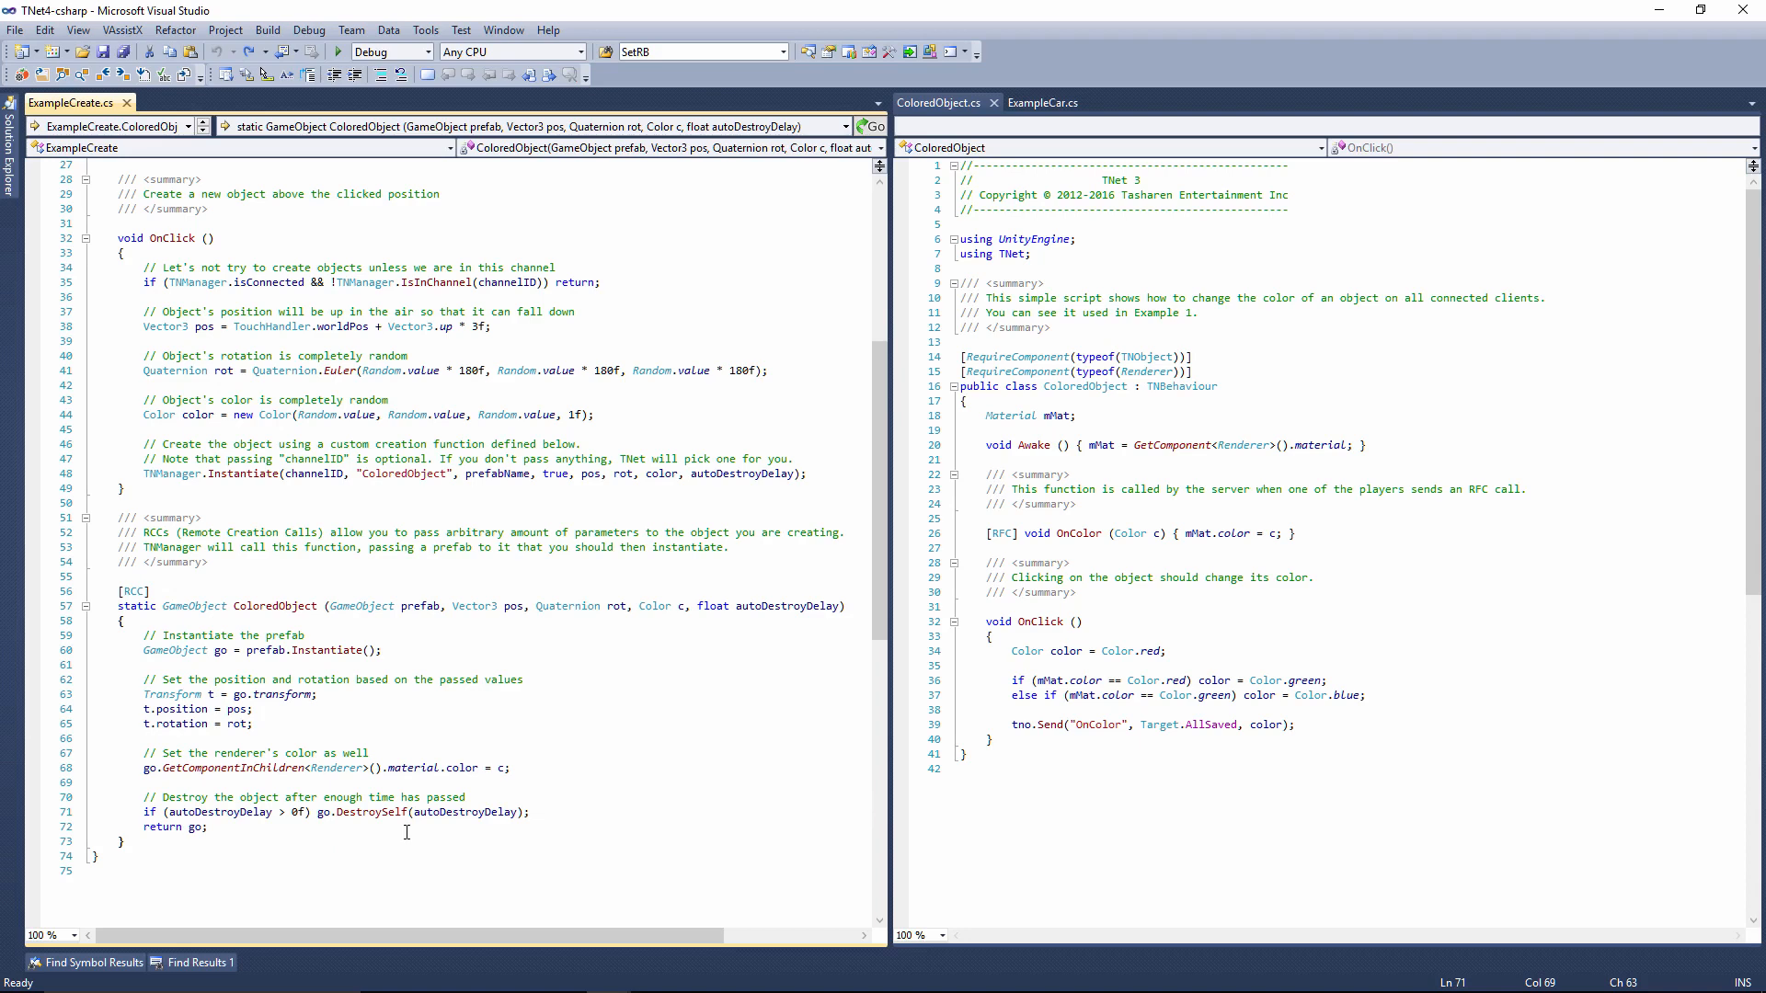
{"action": "mouse_move", "coordinate": [357, 811]}
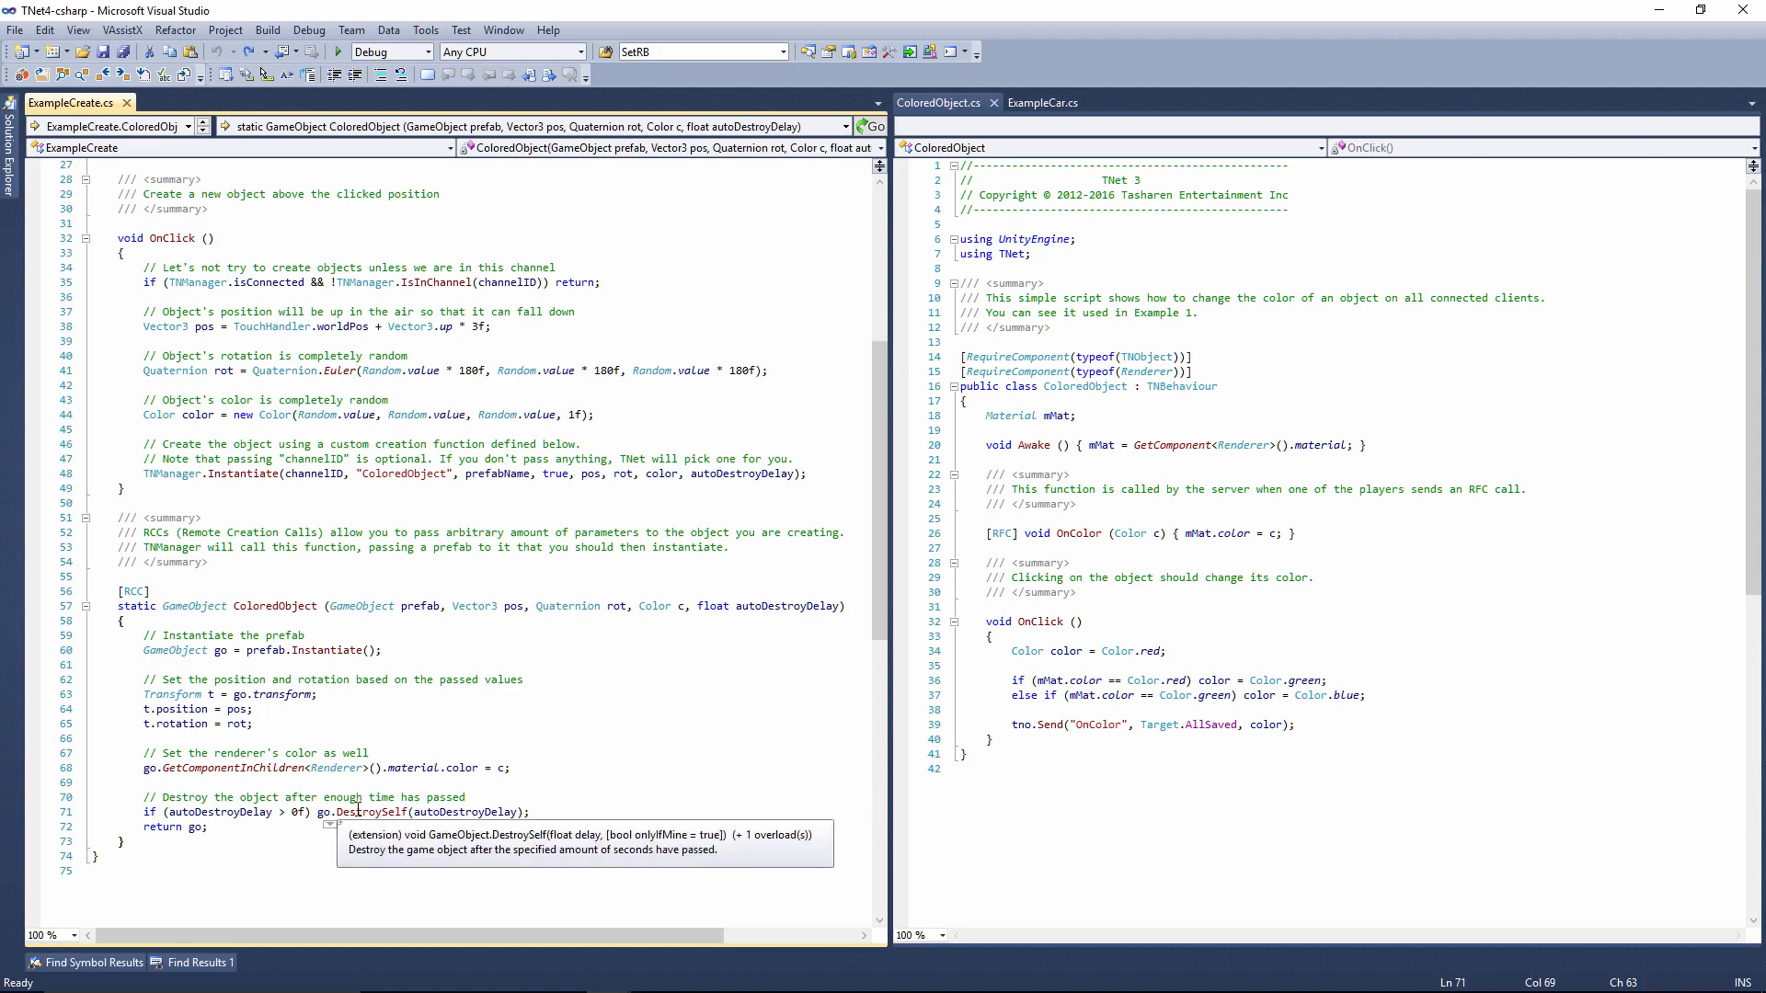
{"action": "mouse_move", "coordinate": [415, 798]}
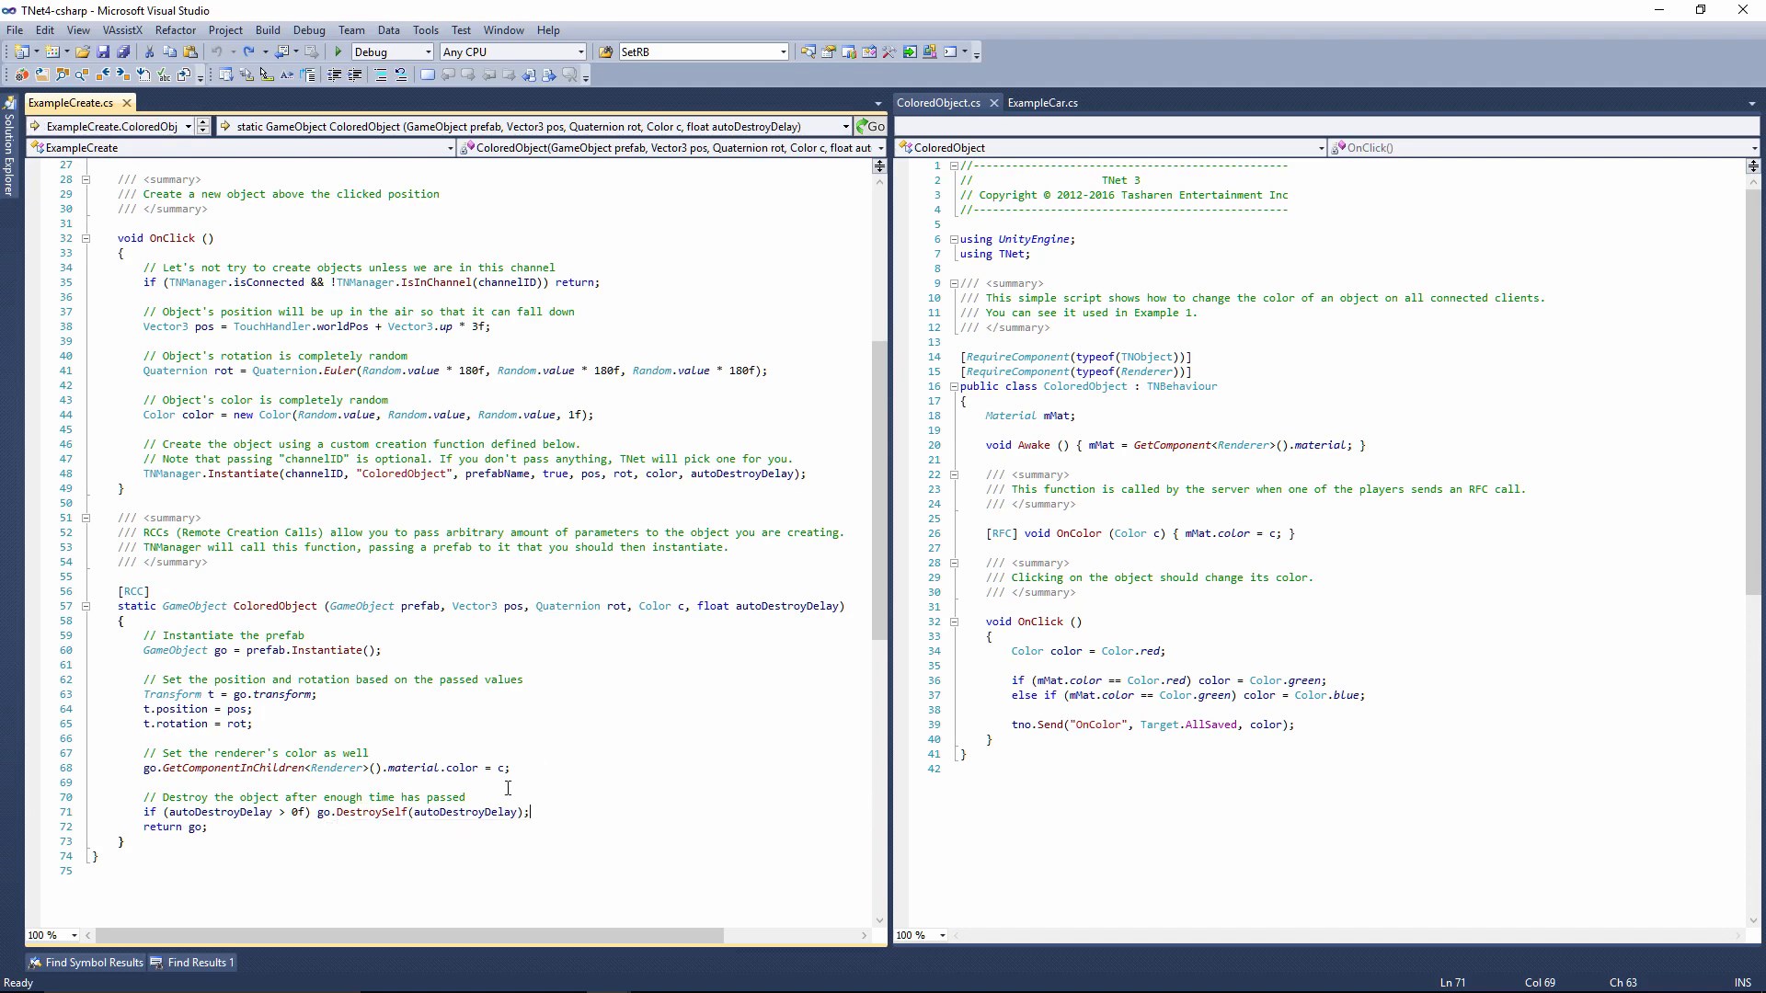
{"action": "mouse_move", "coordinate": [387, 812]}
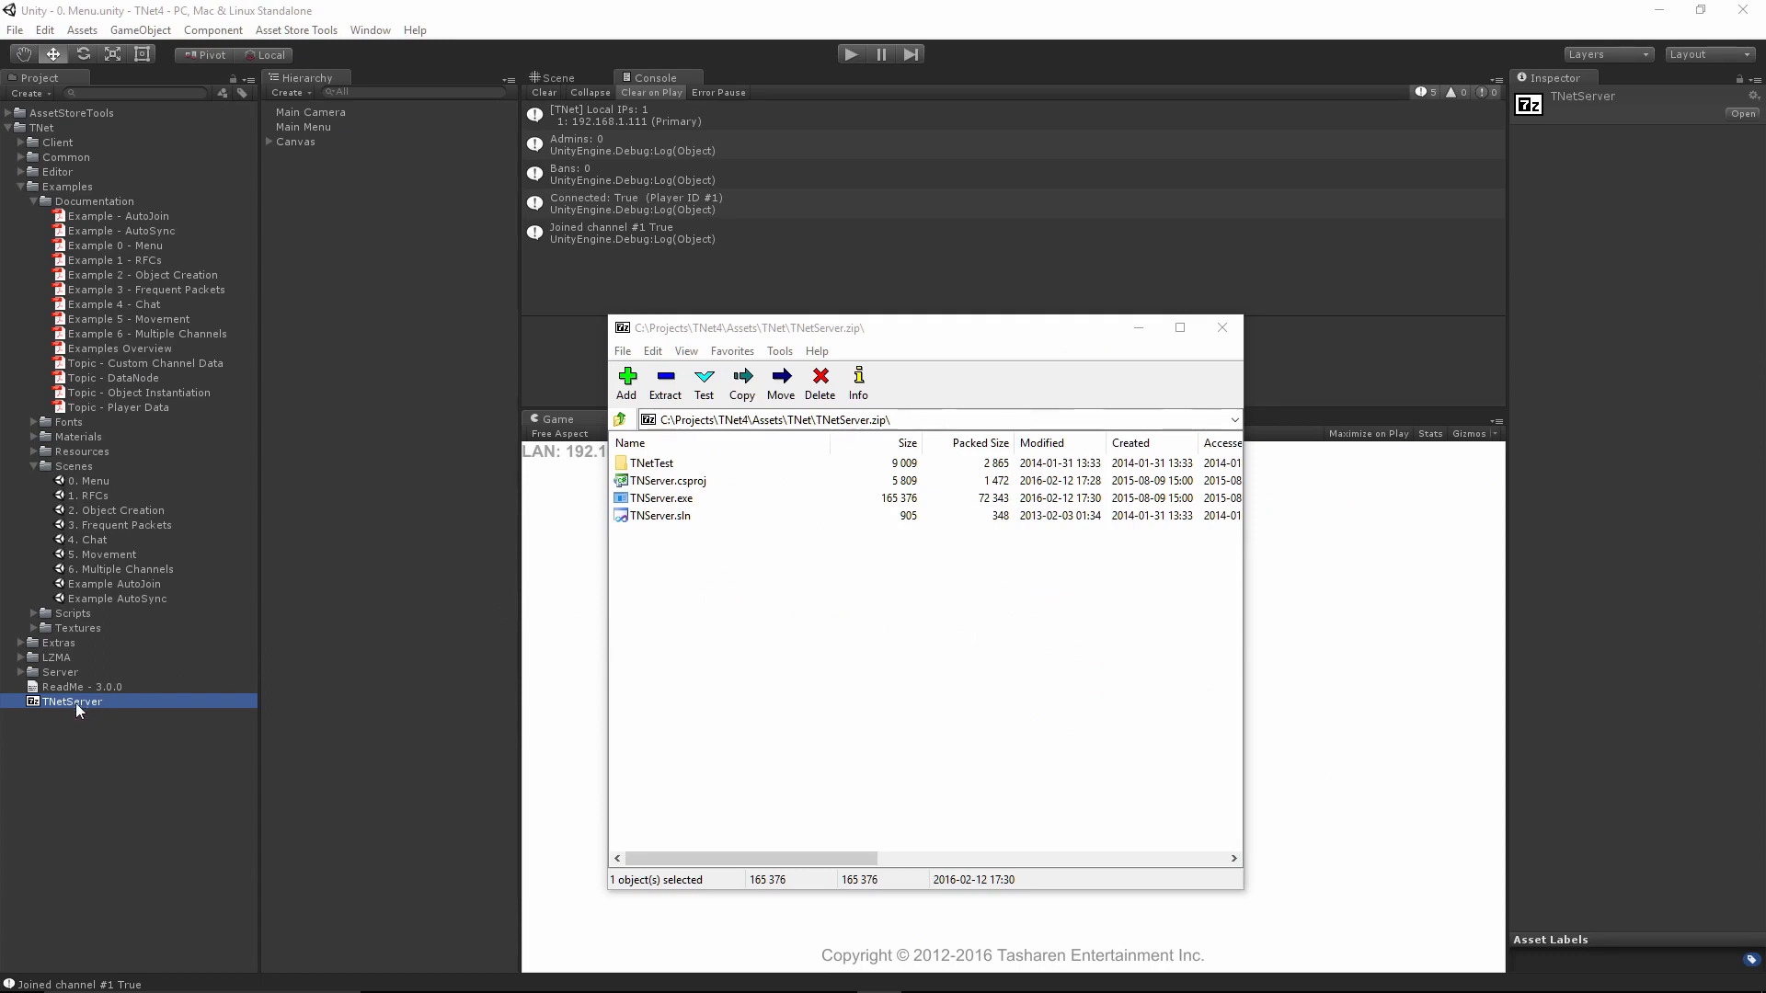
{"action": "mouse_move", "coordinate": [746, 615]}
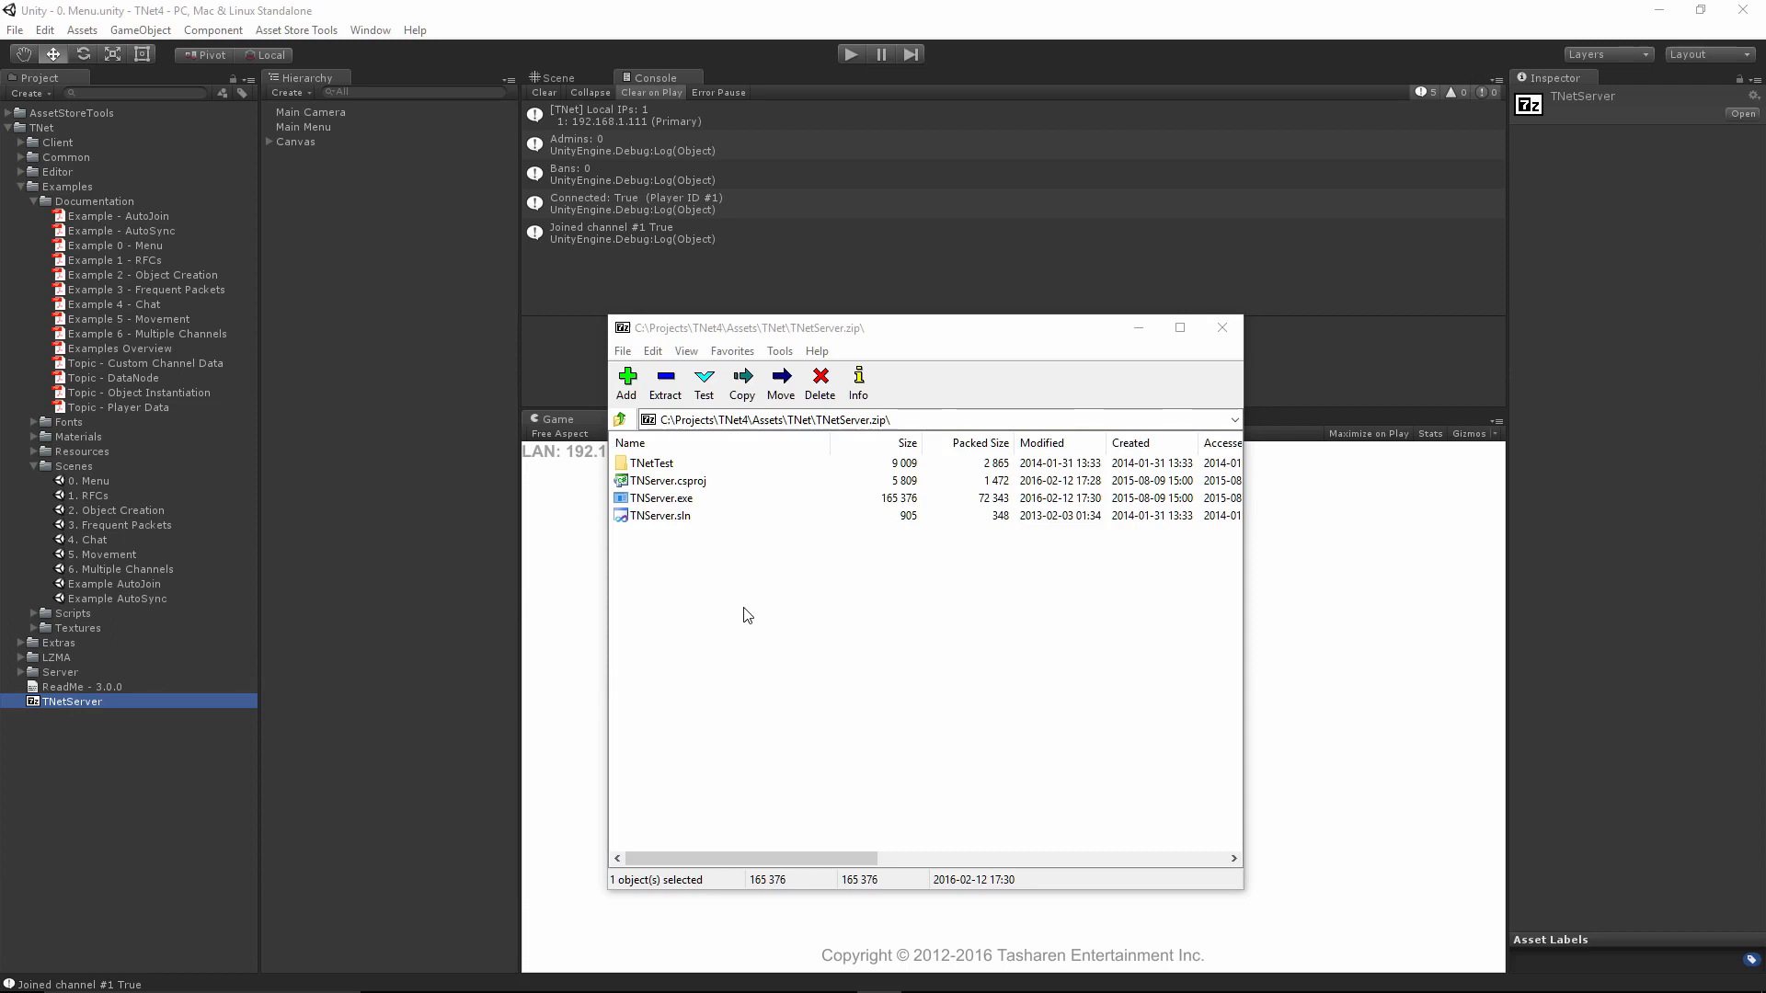
{"action": "mouse_move", "coordinate": [687, 510]}
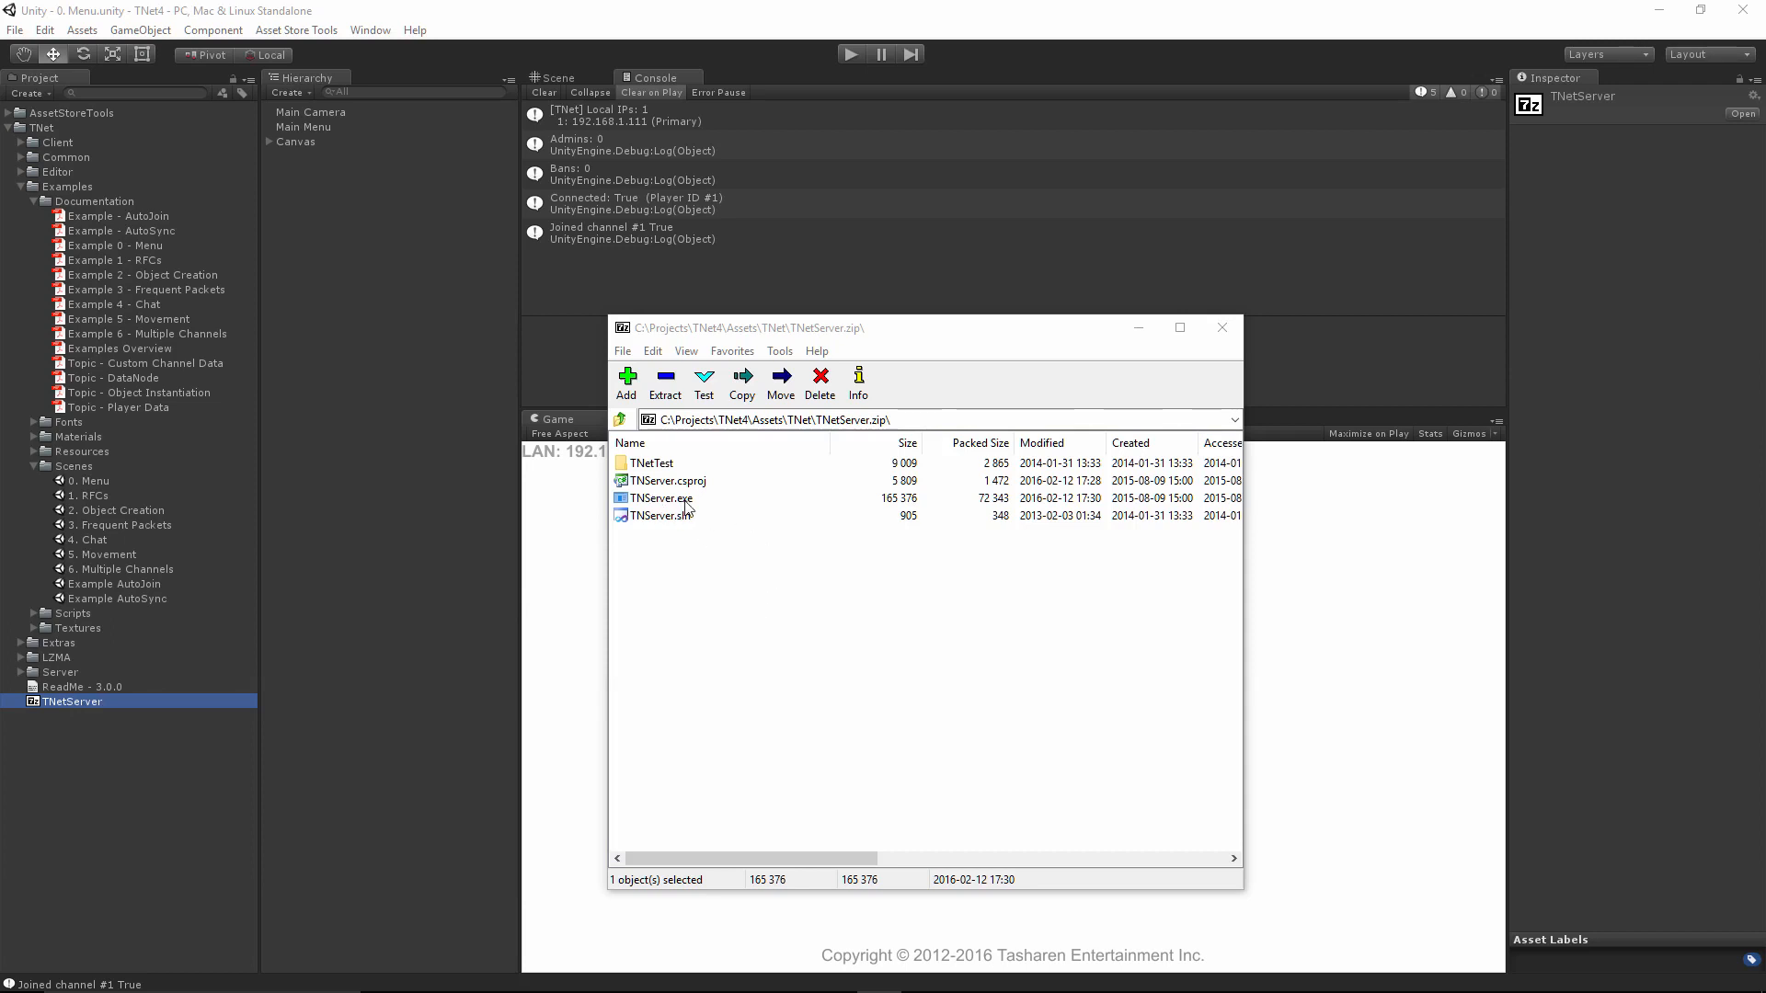
{"action": "mouse_move", "coordinate": [910, 515]}
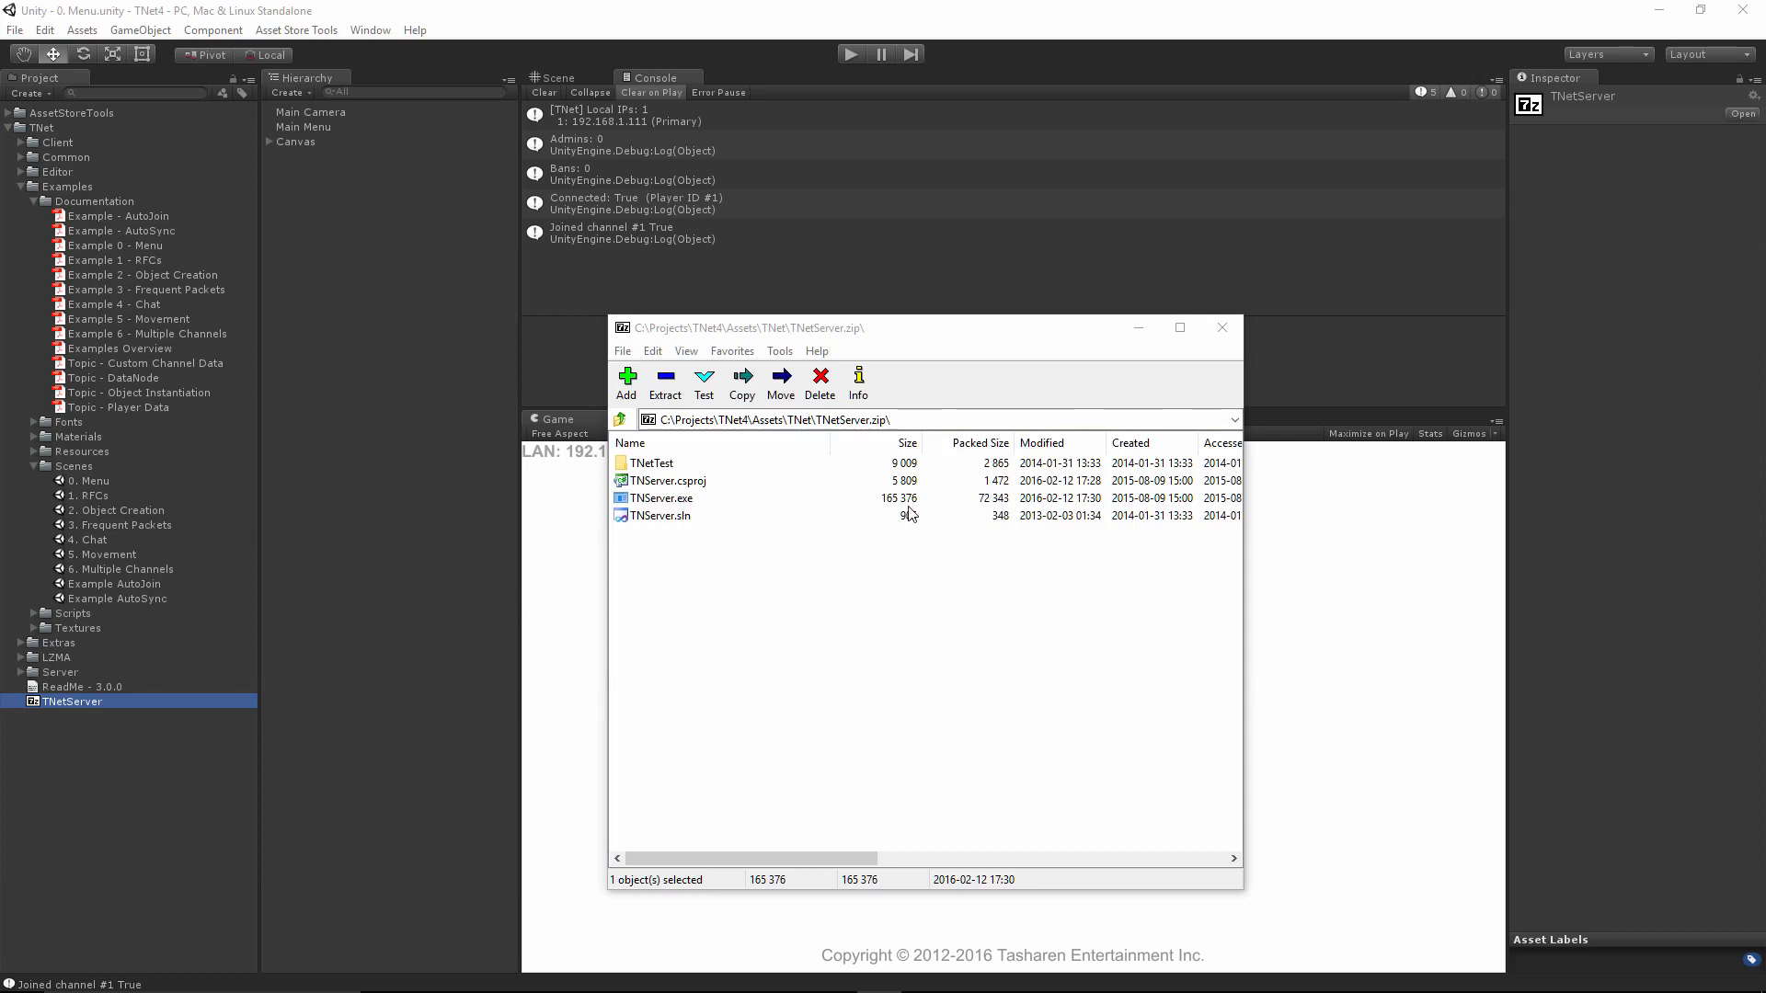
{"action": "mouse_move", "coordinate": [920, 521]}
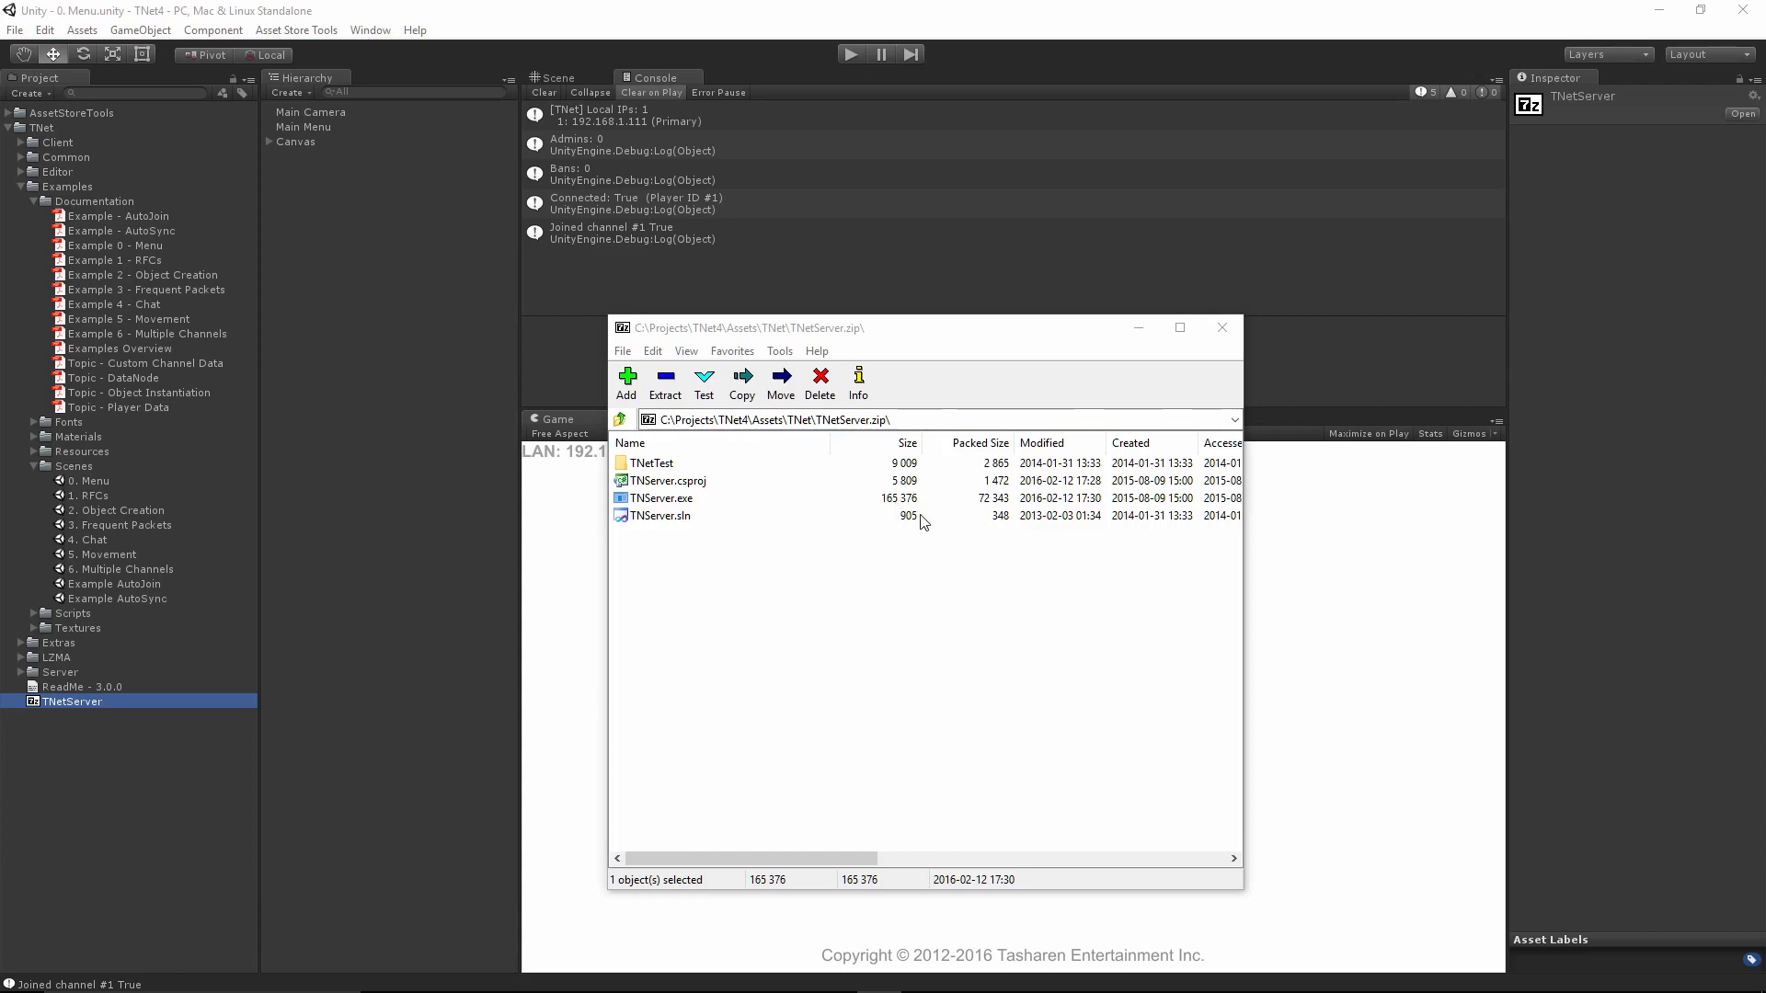
{"action": "mouse_move", "coordinate": [926, 556]}
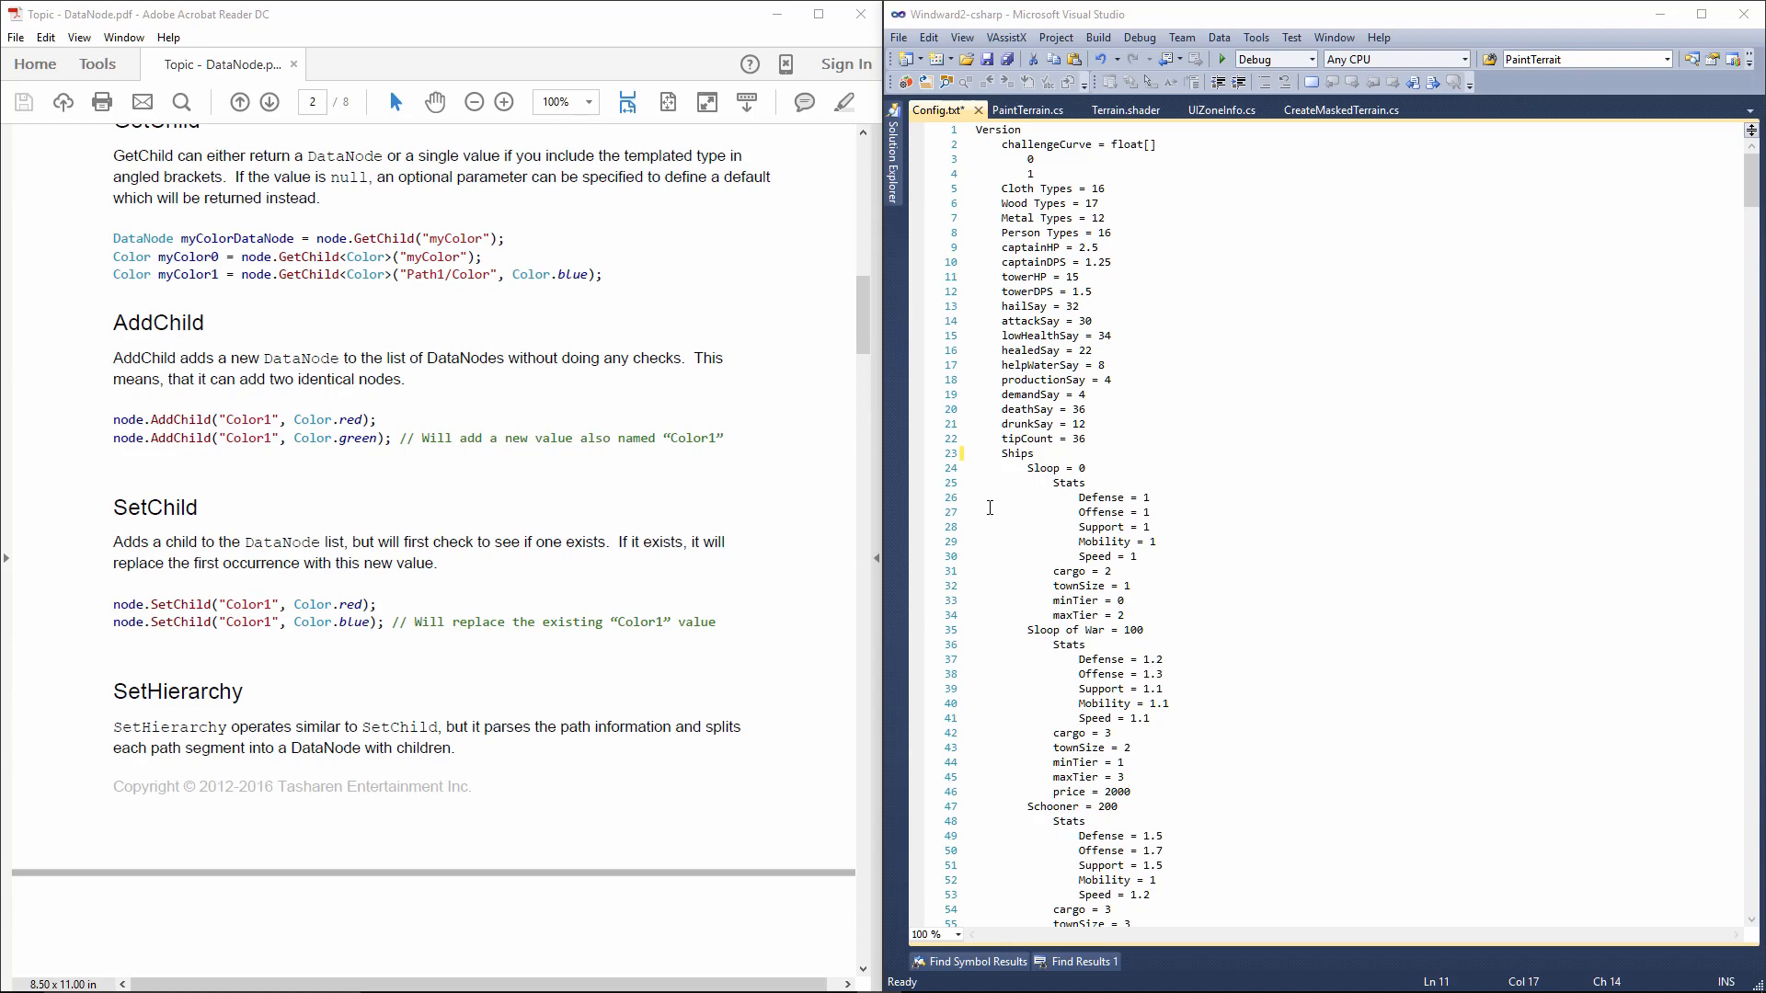
{"action": "mouse_move", "coordinate": [543, 321]}
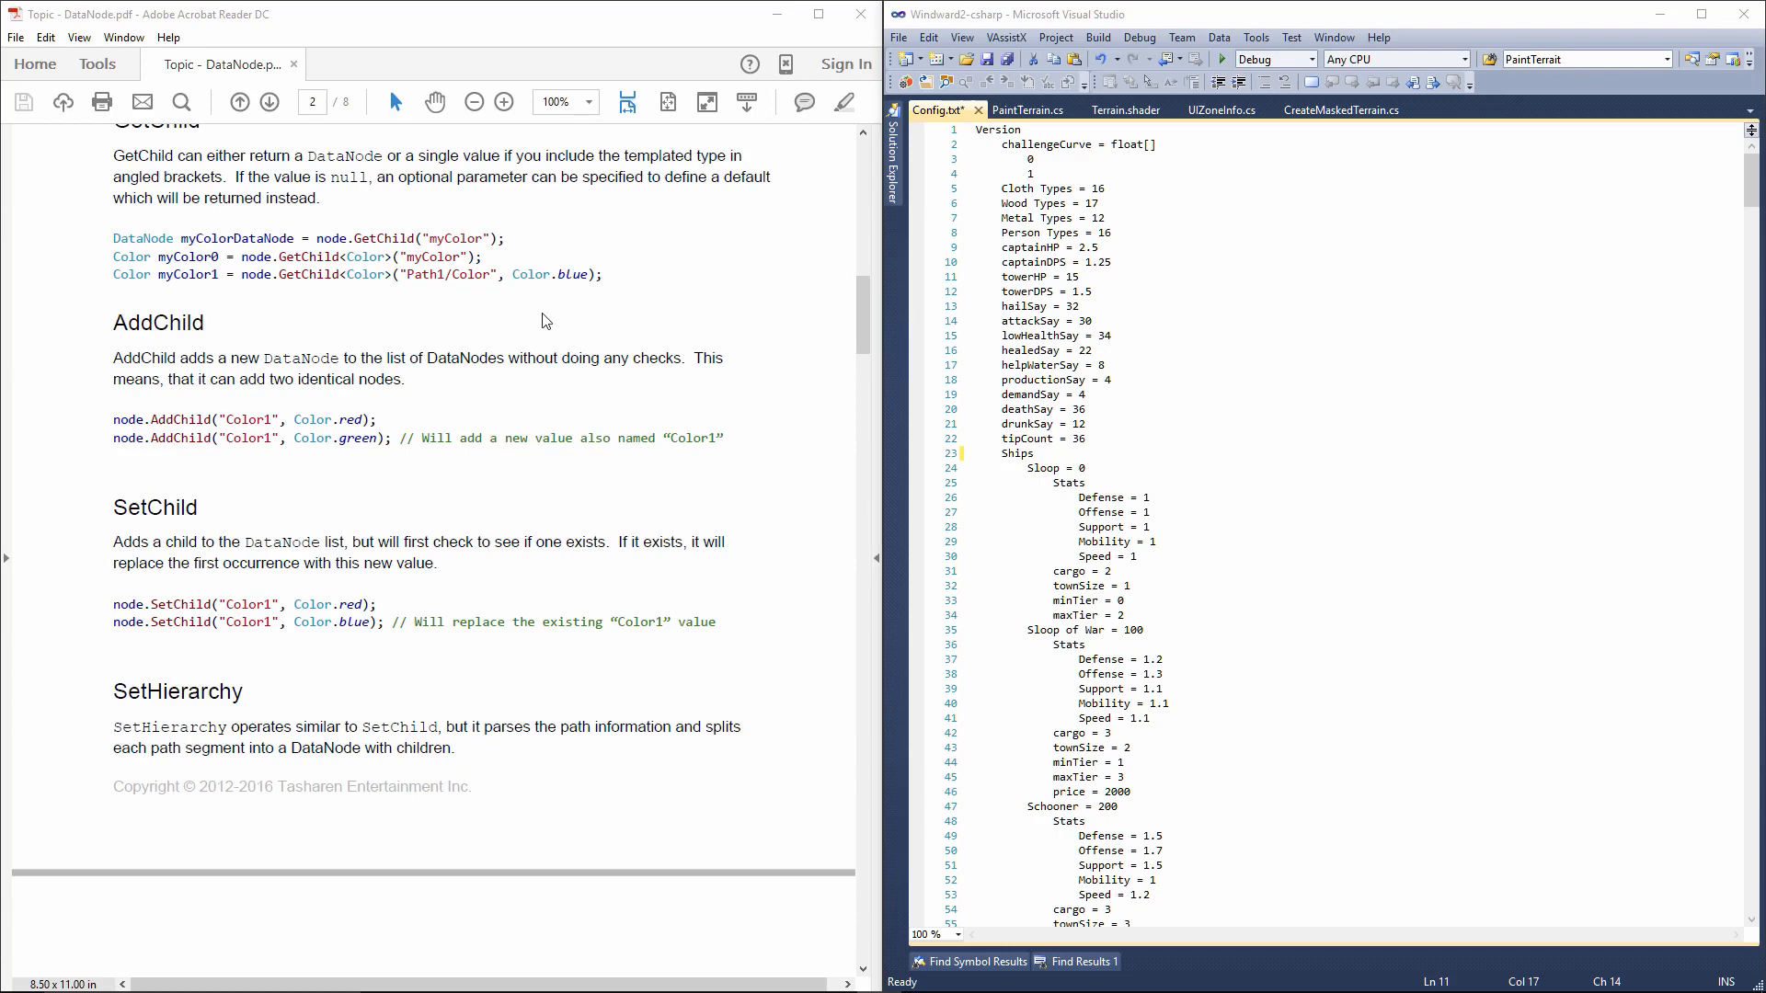
Highlight the GetChild<Color> example call, clear the selection, and focus Config.txt beside the PDF.
{"action": "double_click", "coordinate": [332, 274]}
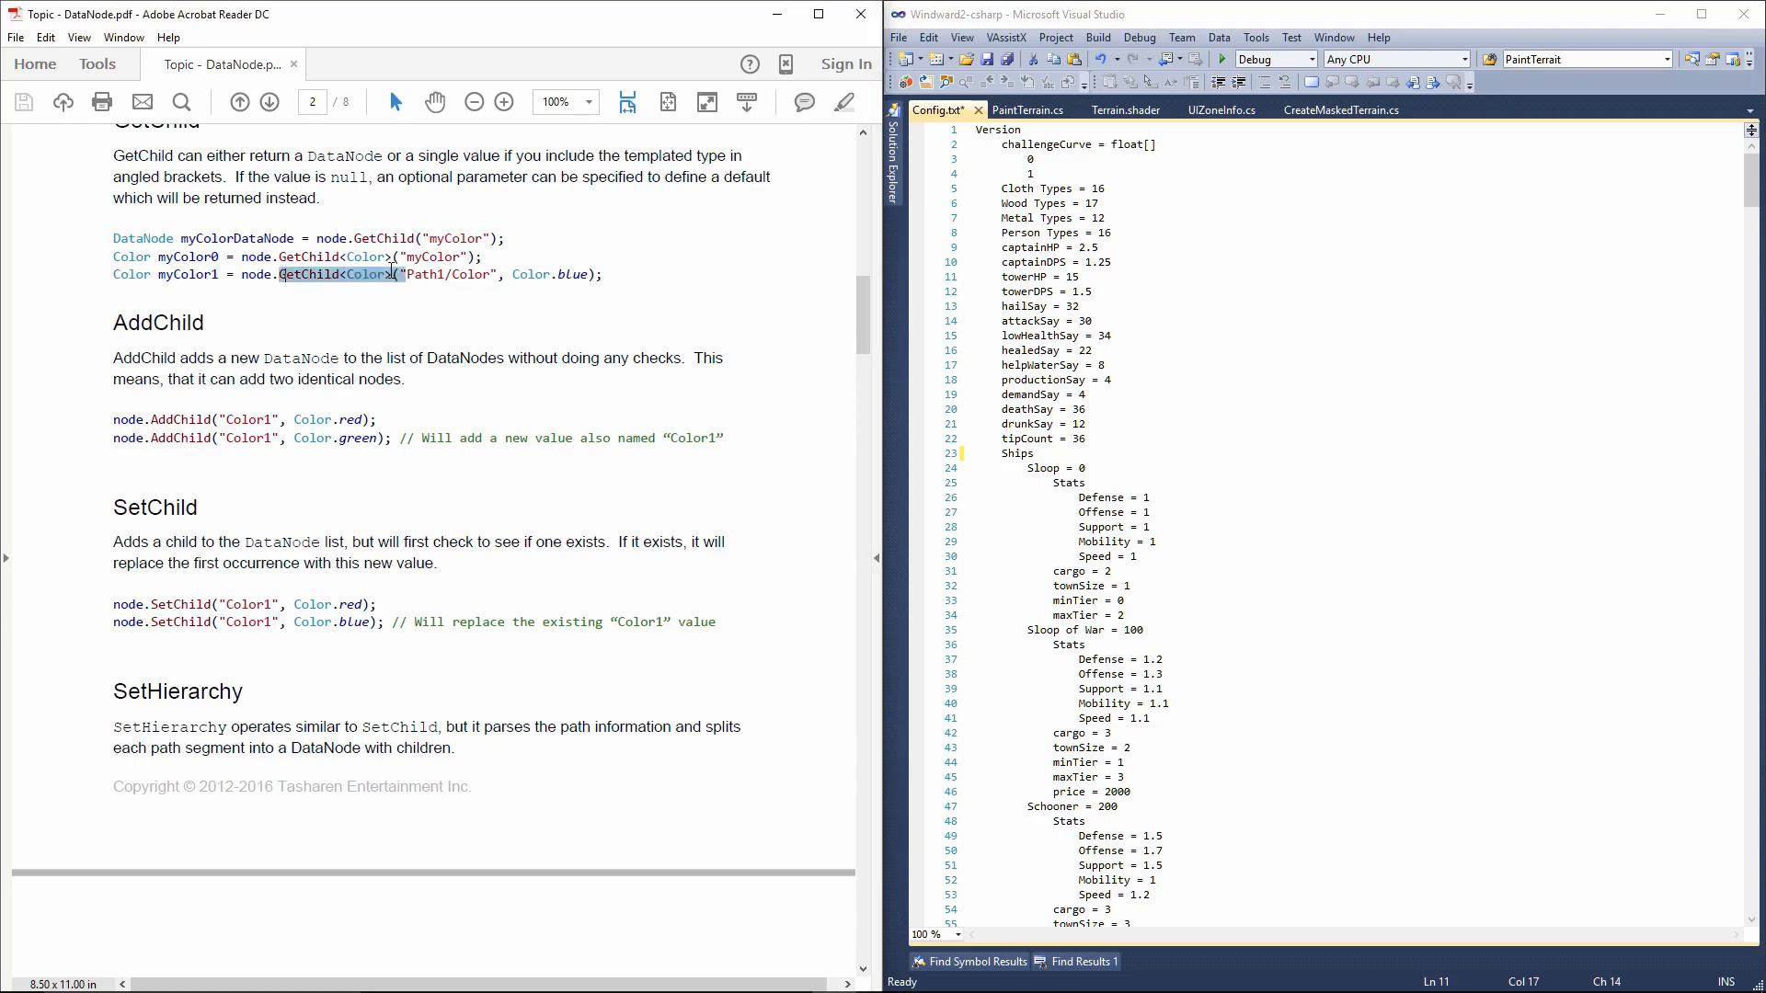
{"action": "left_click", "coordinate": [440, 334]}
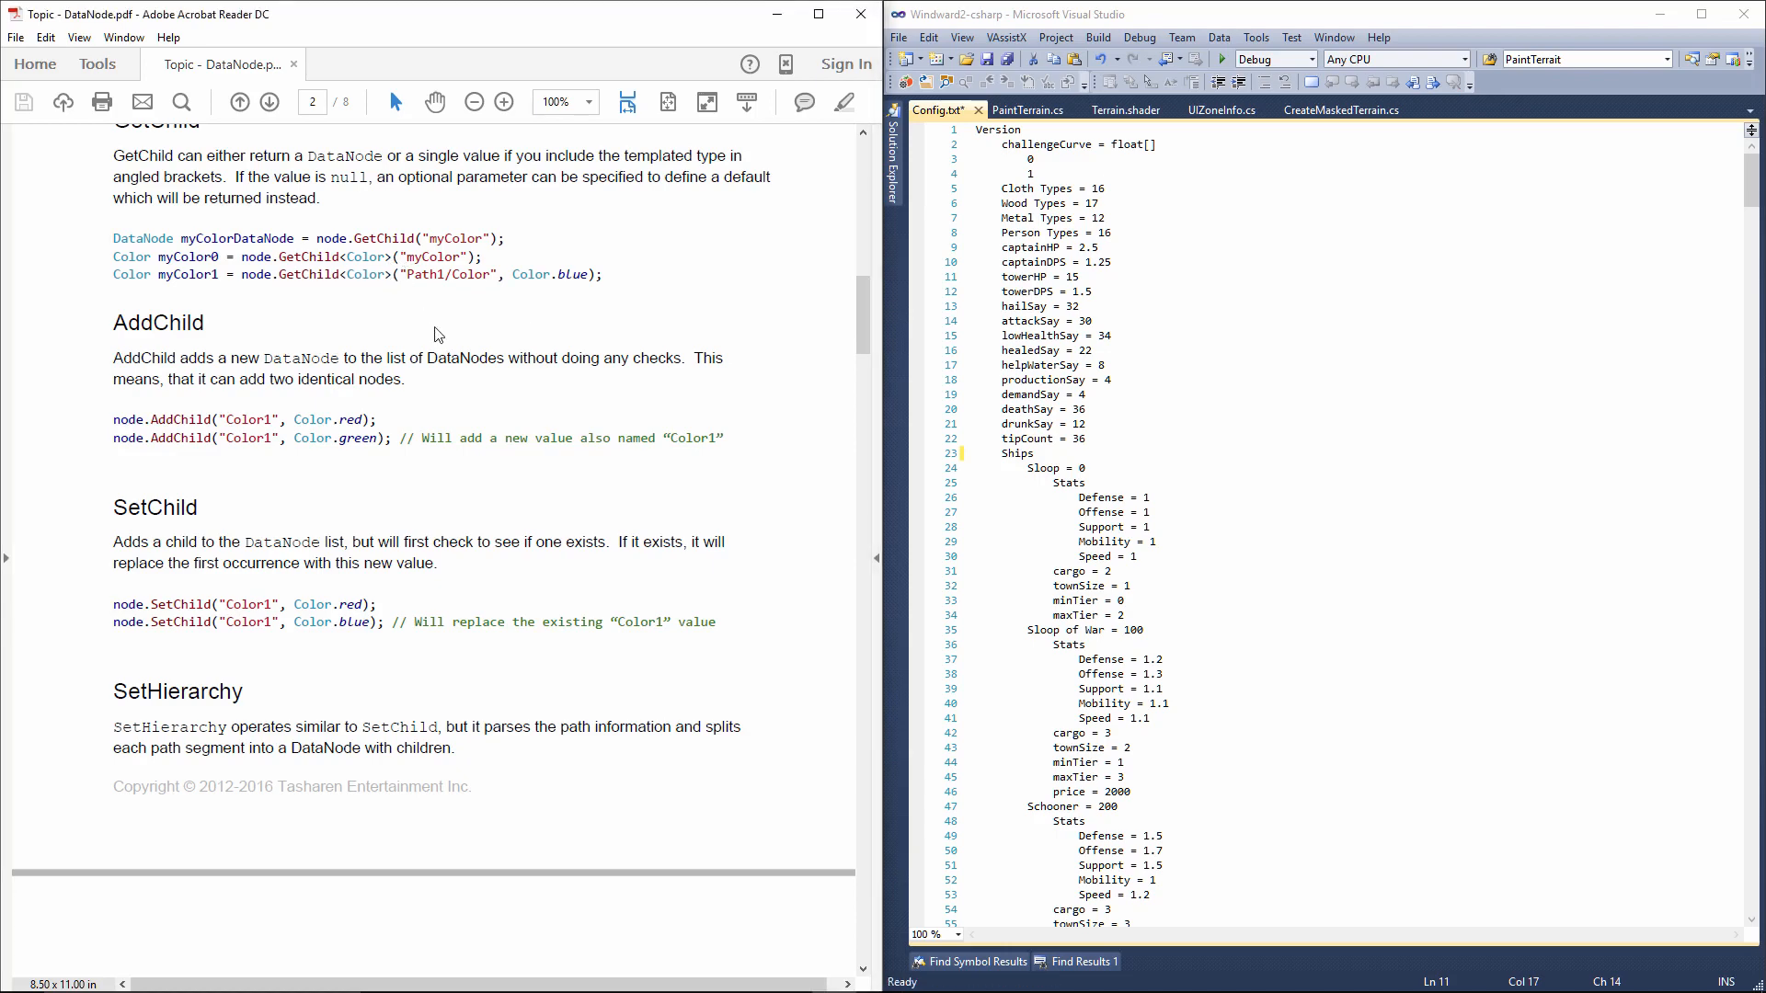
{"action": "mouse_move", "coordinate": [395, 290]}
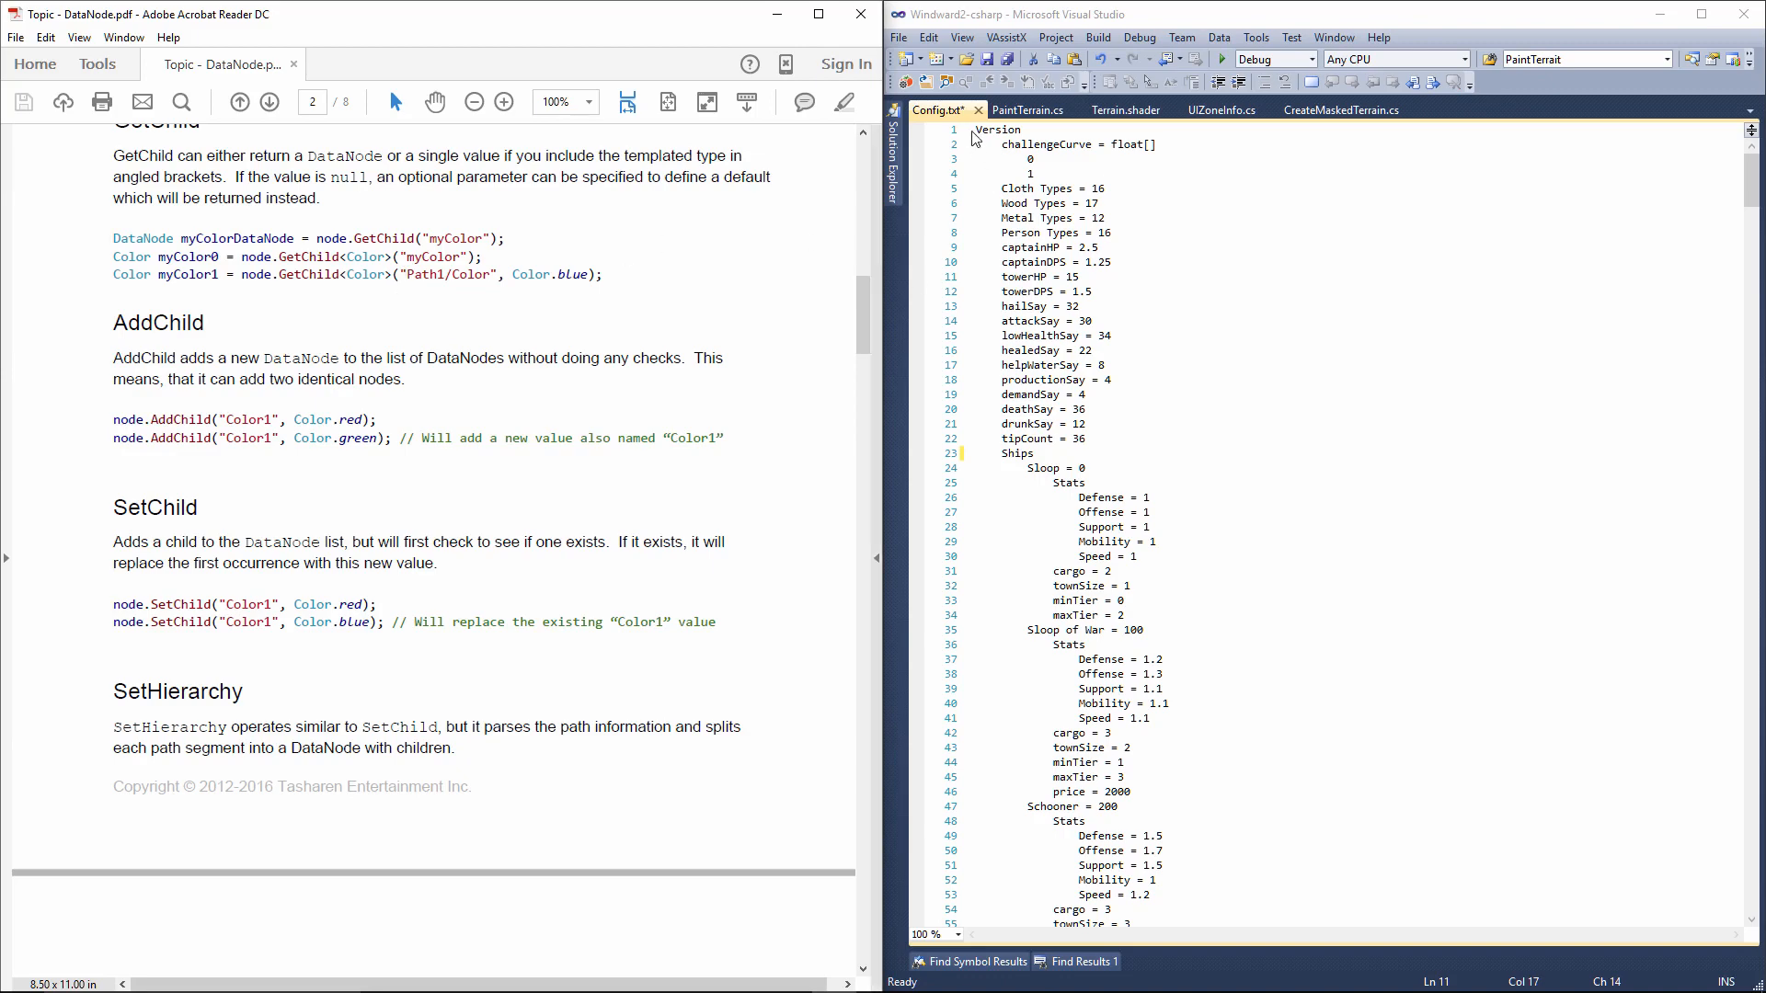
{"action": "left_click", "coordinate": [1086, 438]}
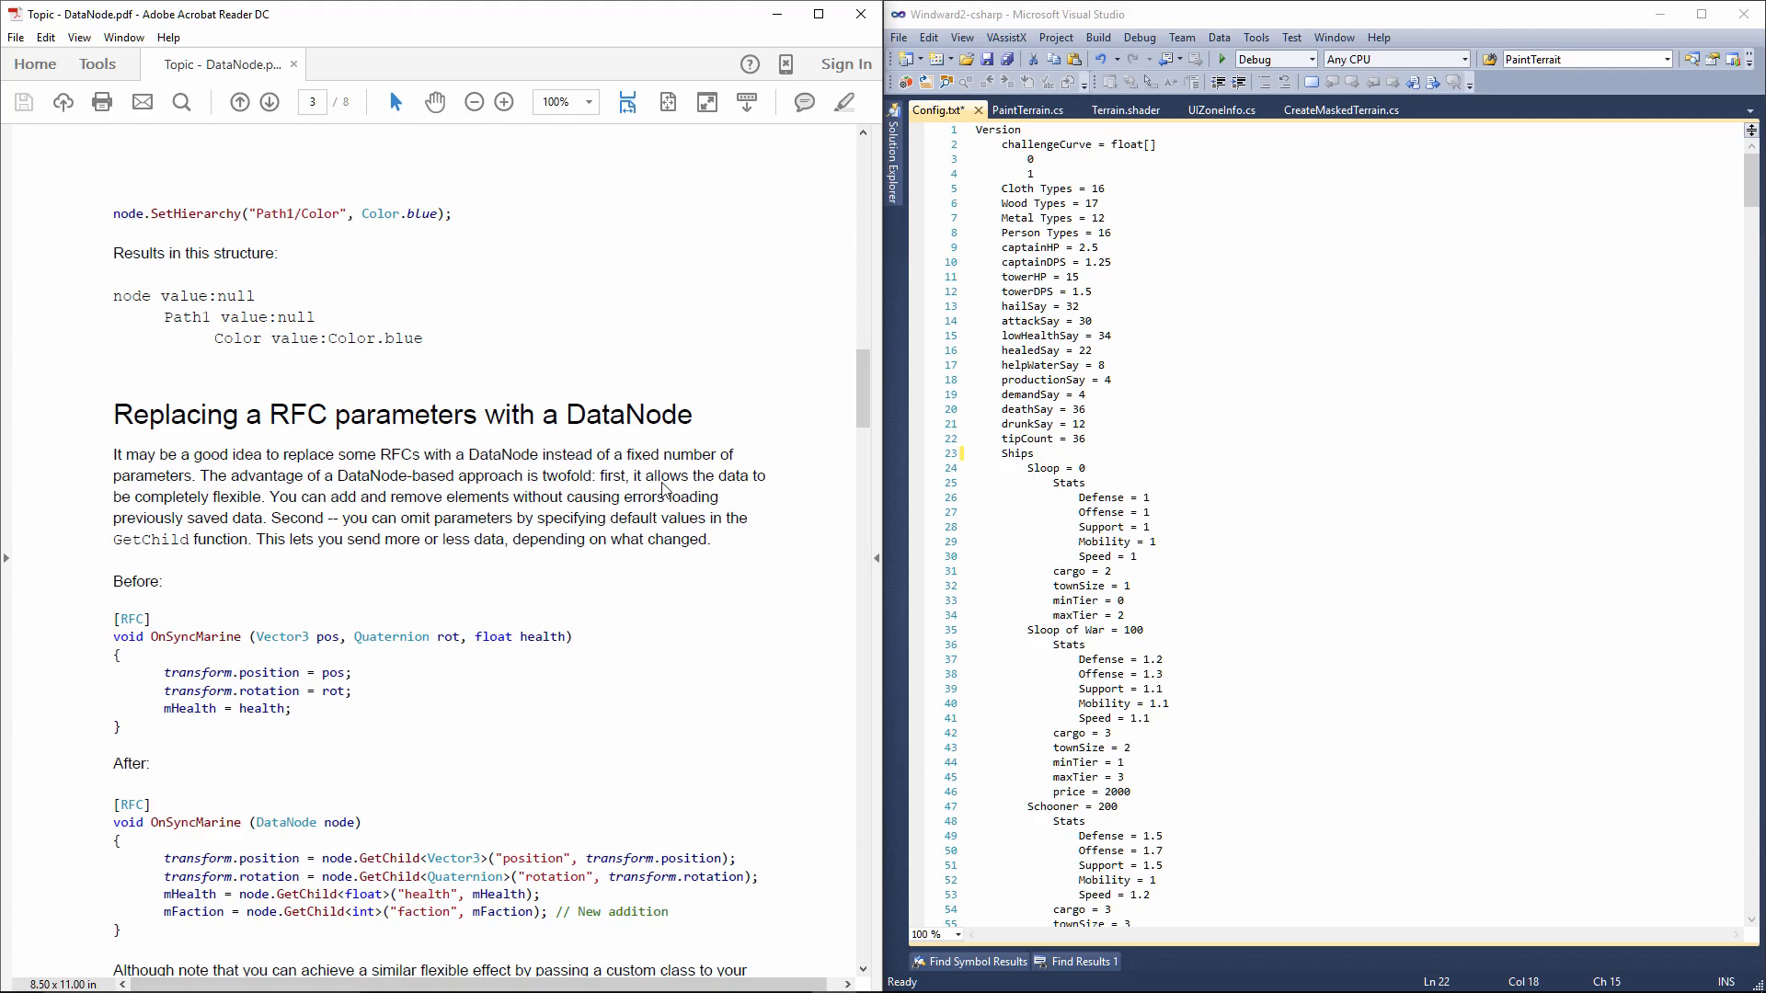
{"action": "mouse_move", "coordinate": [499, 781]}
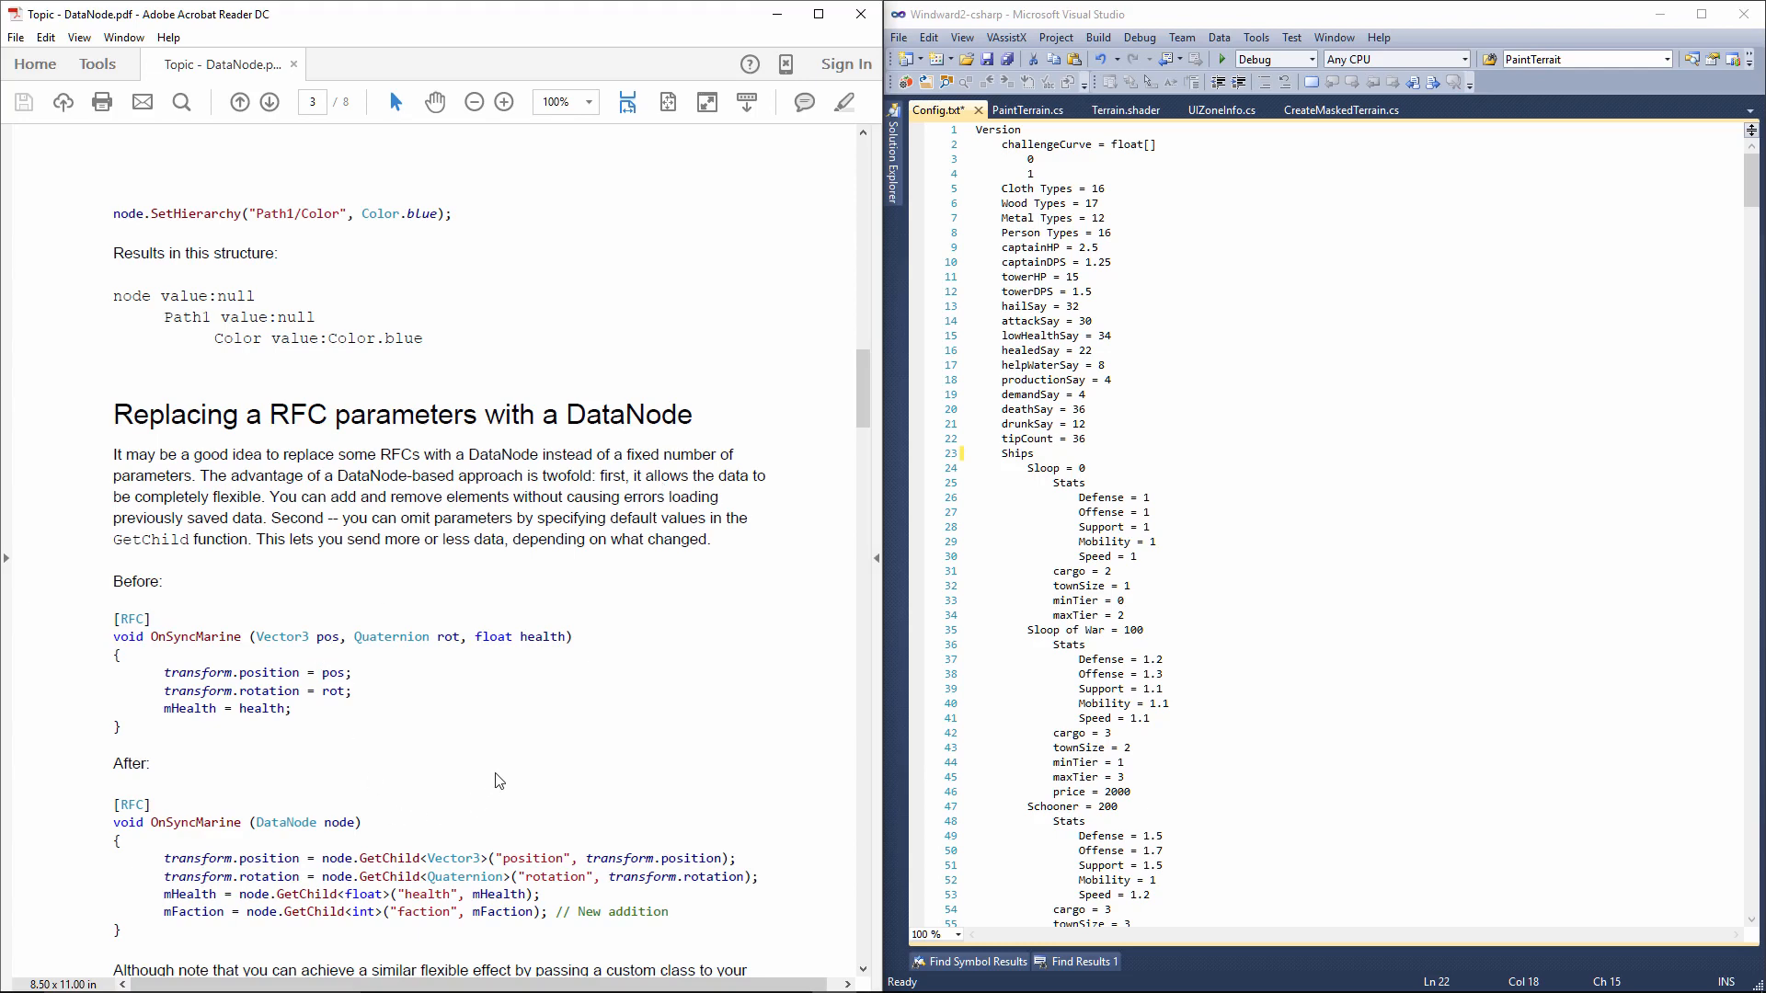
Scroll to page 3's 'Replacing RFC parameters with a DataNode' section, selecting example text.
{"action": "scroll", "scroll_direction": "down", "scroll_amount": 3}
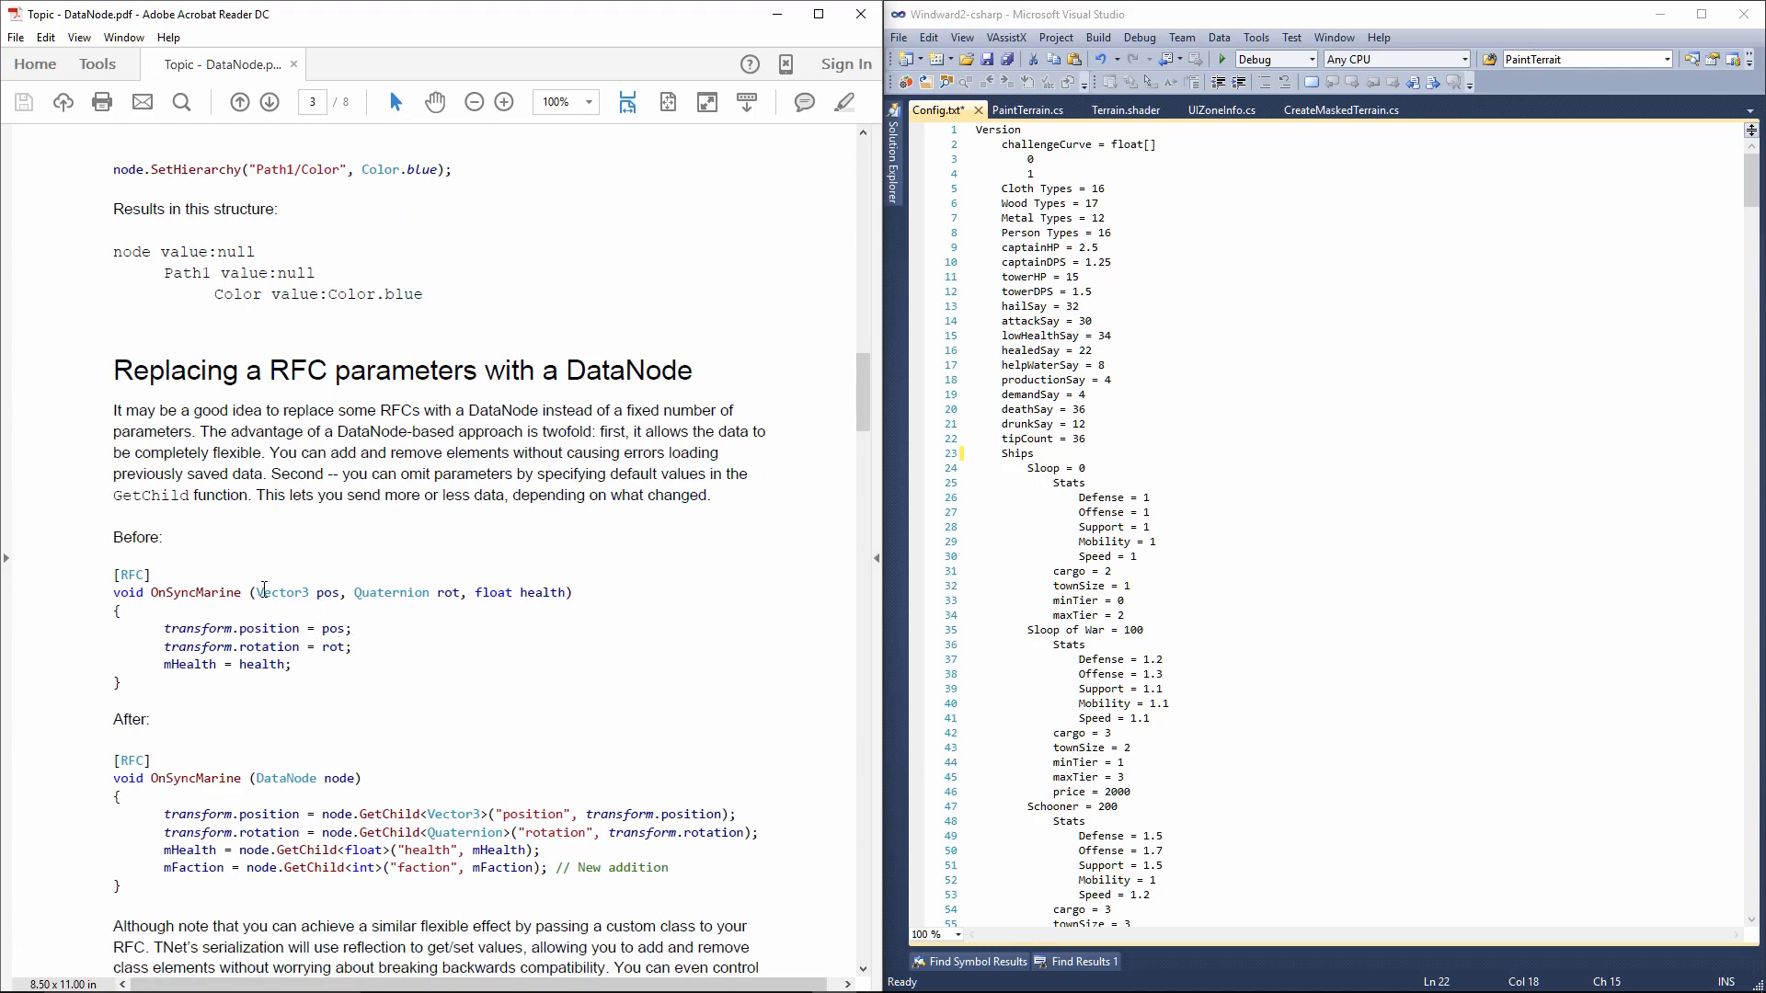
{"action": "left_click_drag", "start_coordinate": [255, 592], "coordinate": [562, 593]}
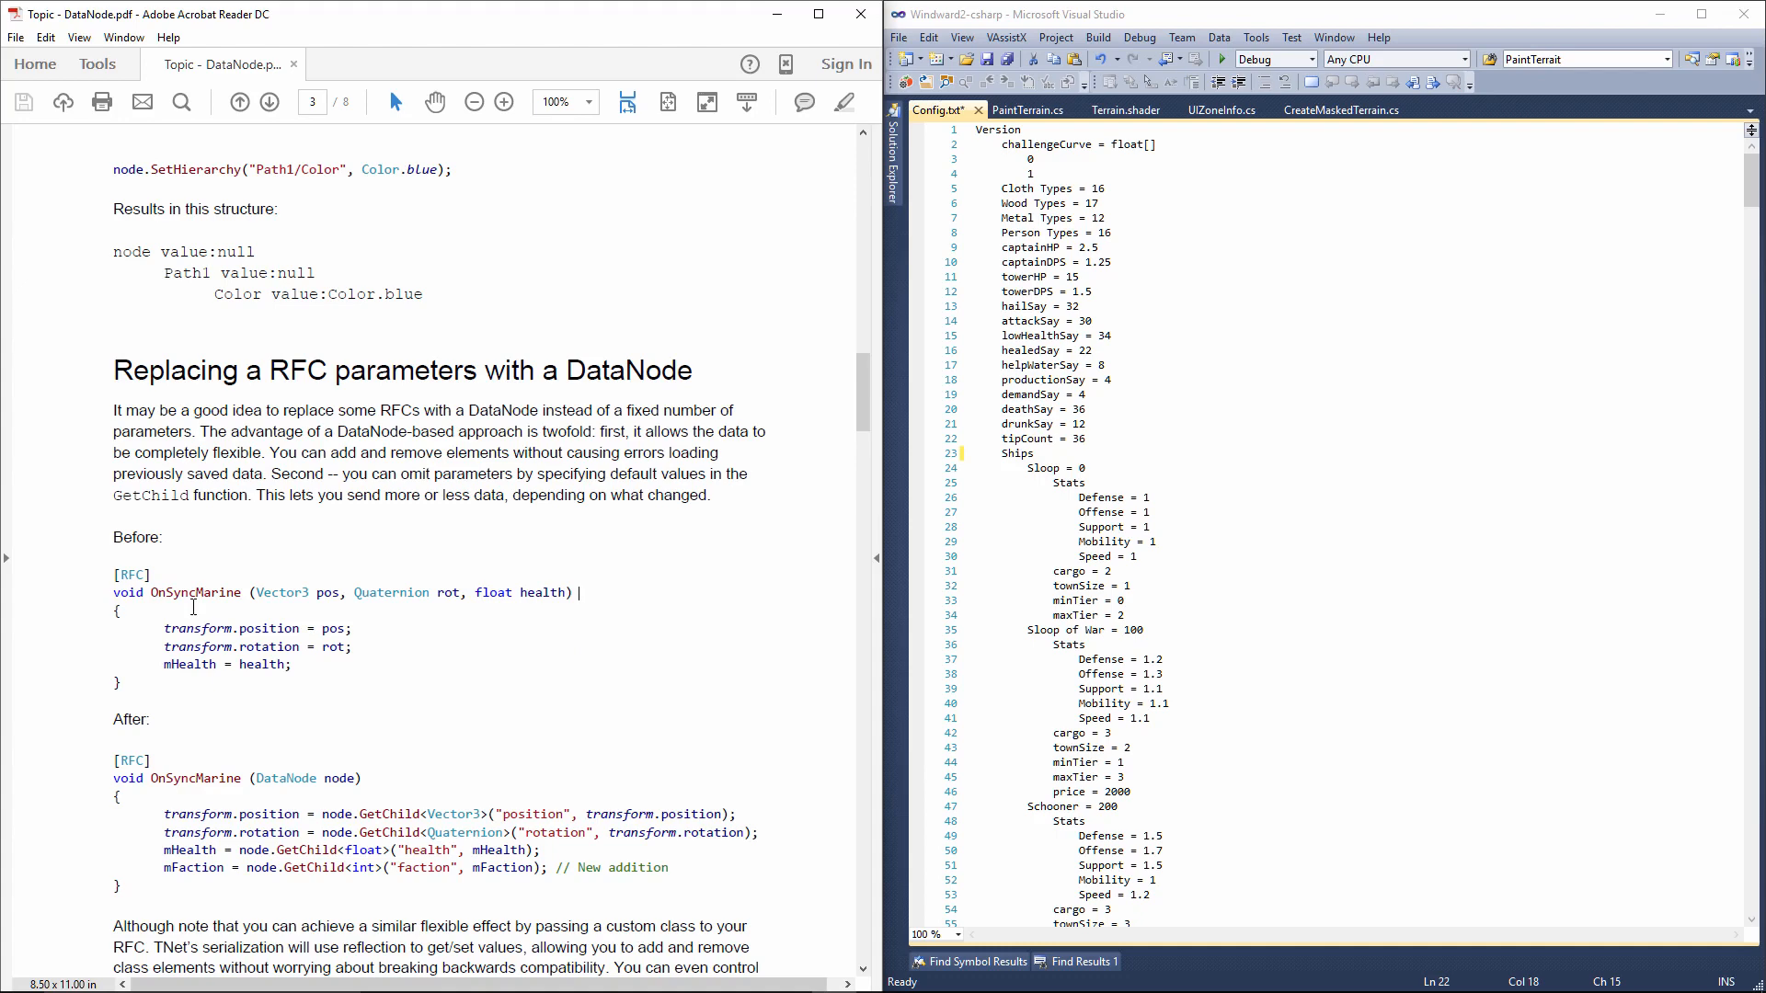
{"action": "double_click", "coordinate": [287, 777]}
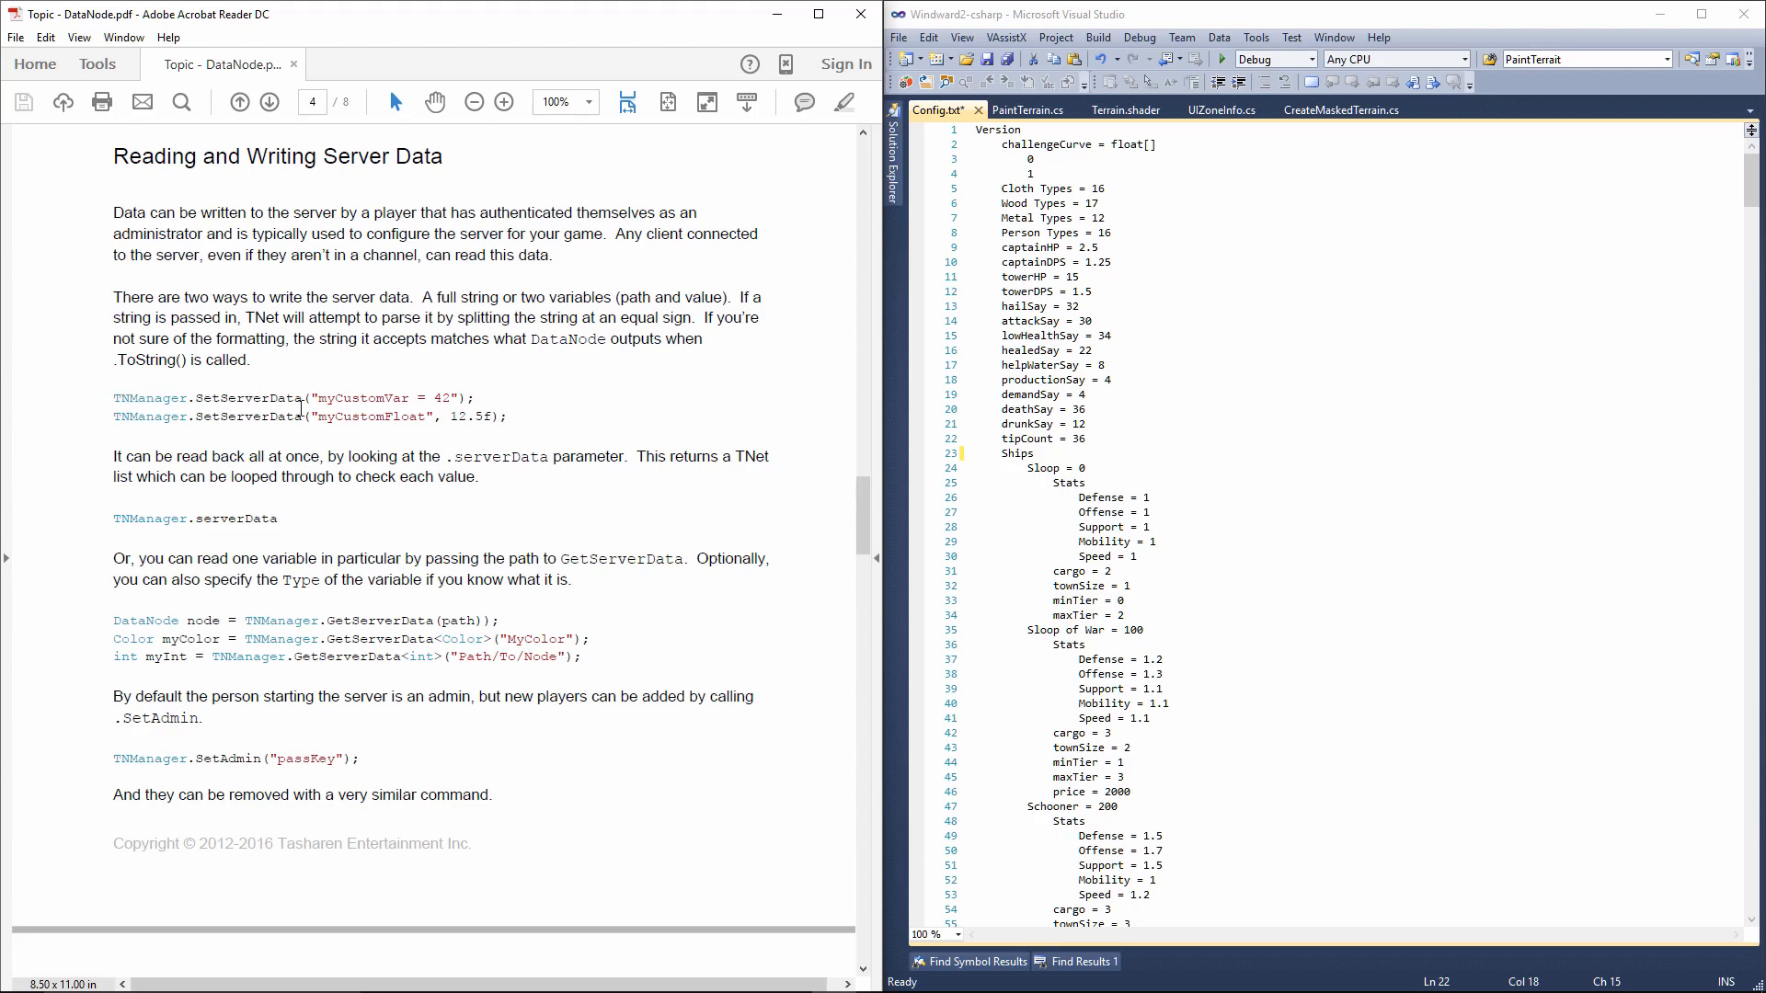
{"action": "mouse_move", "coordinate": [256, 619]}
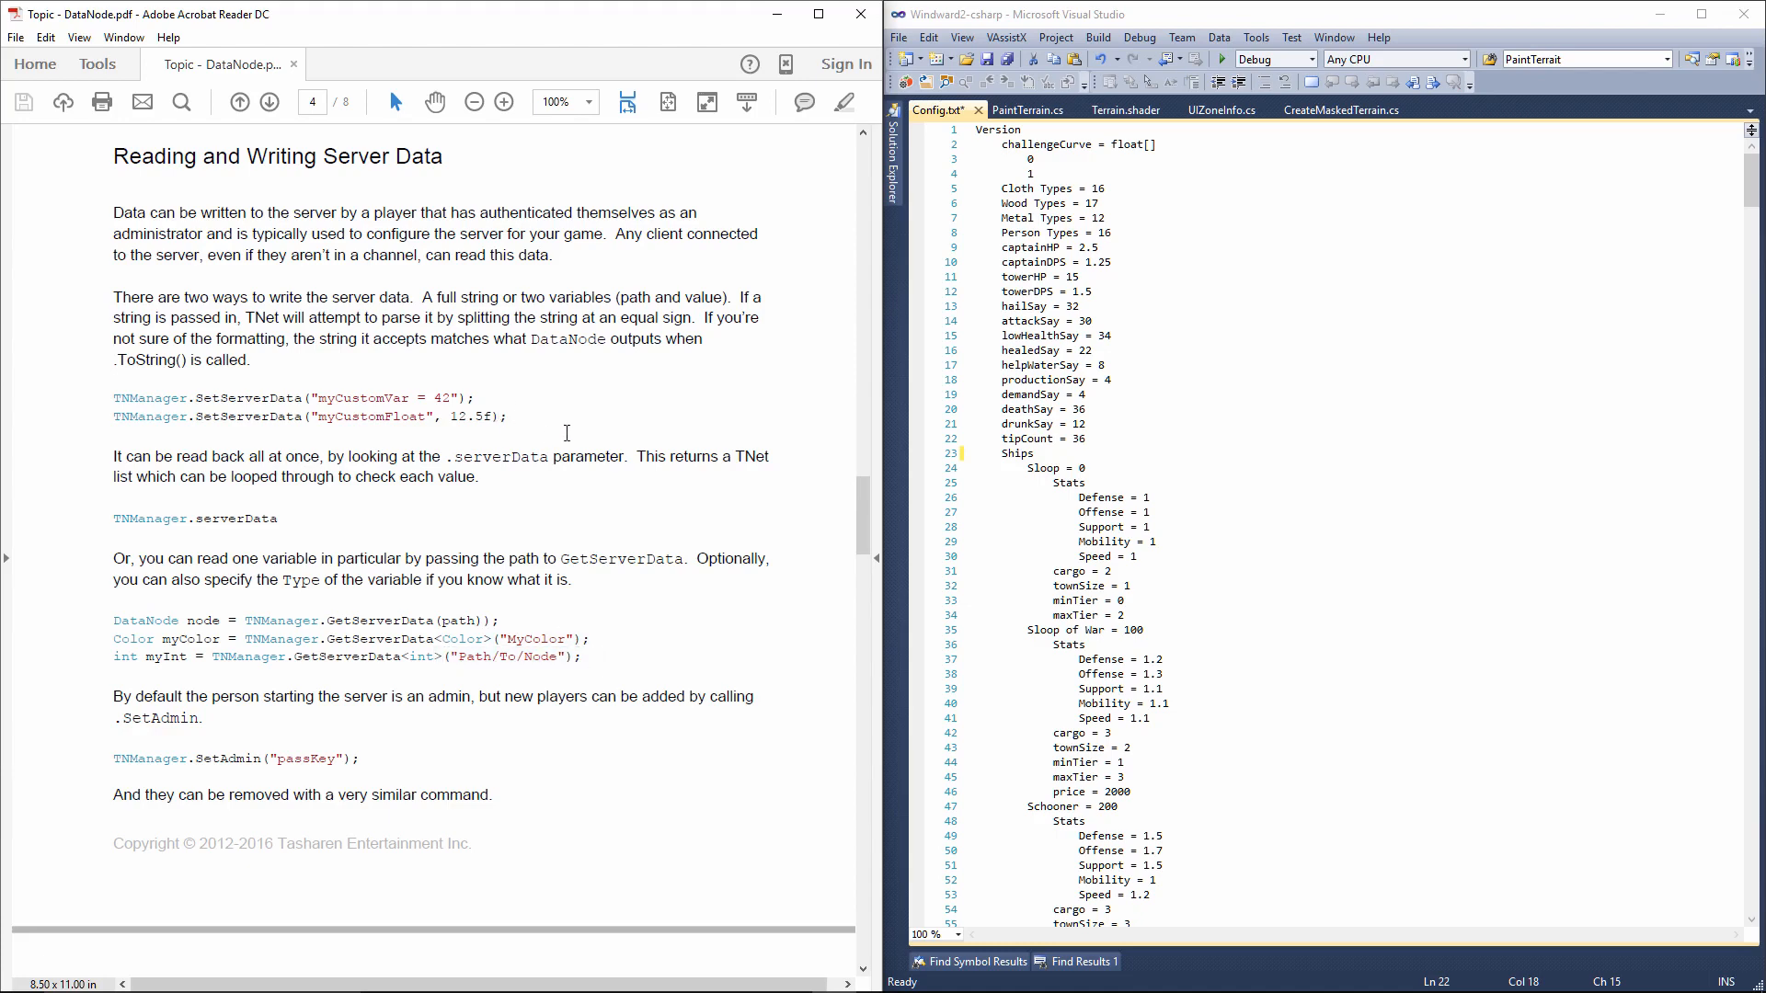
{"action": "mouse_move", "coordinate": [1107, 621]}
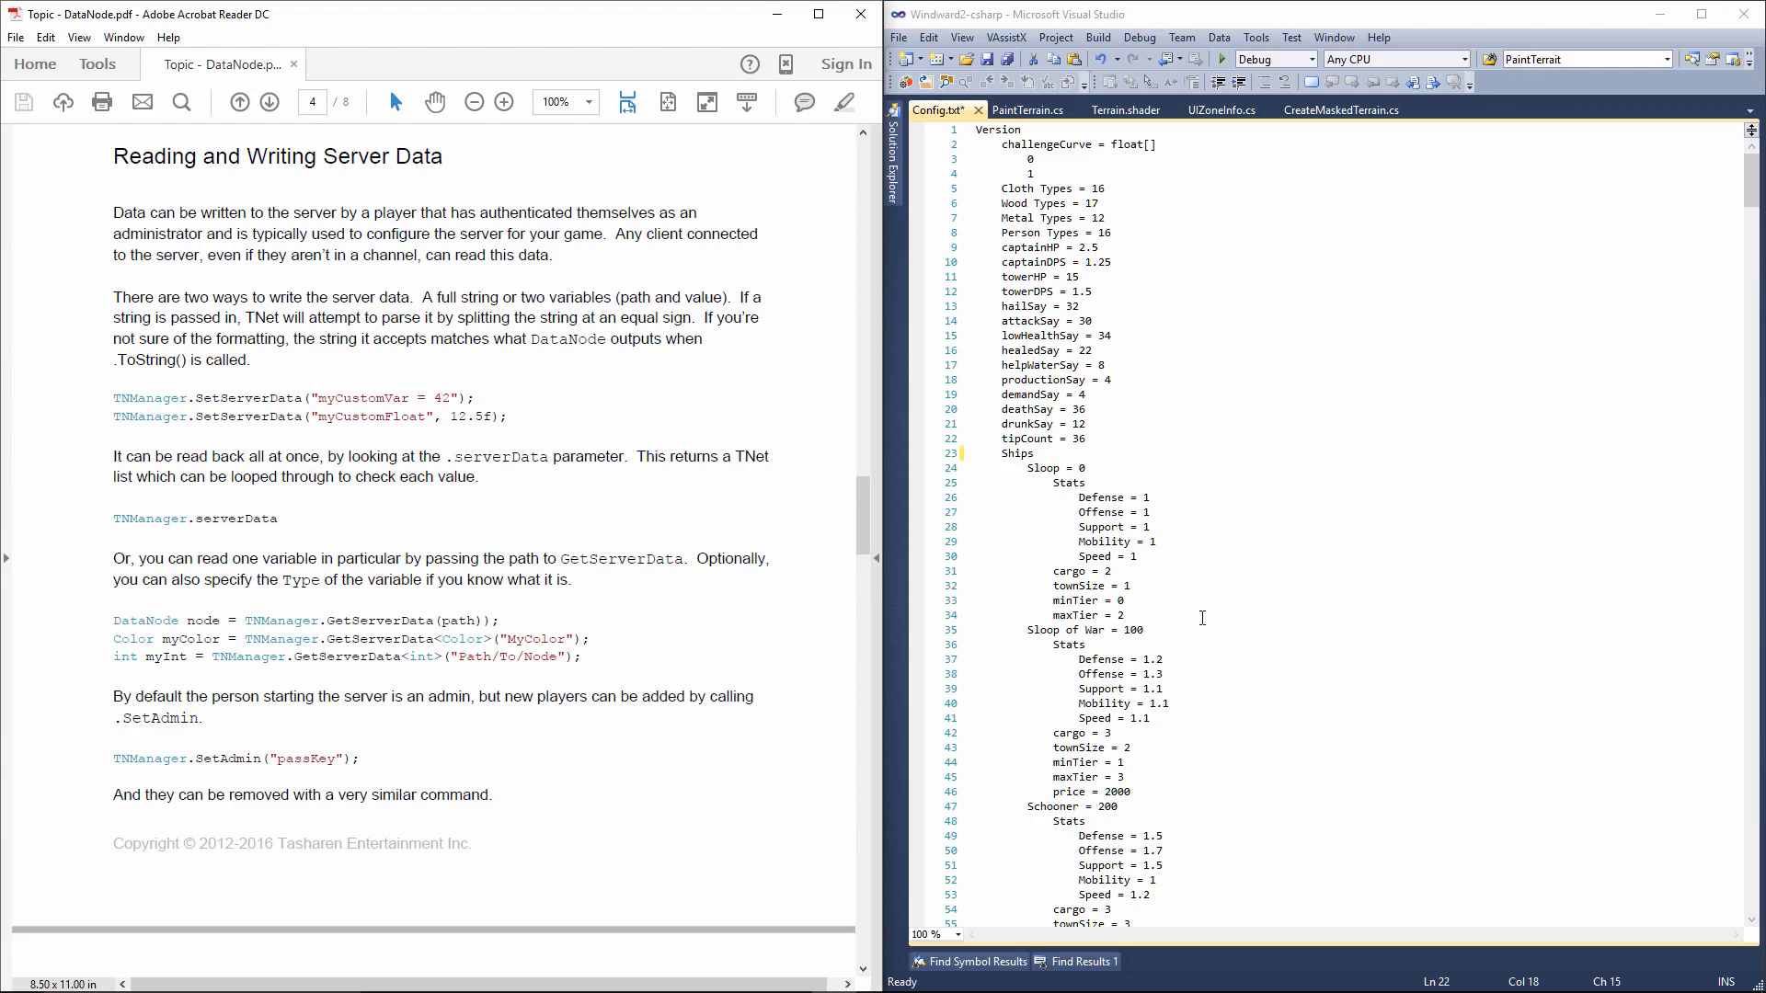
{"action": "mouse_move", "coordinate": [535, 531]}
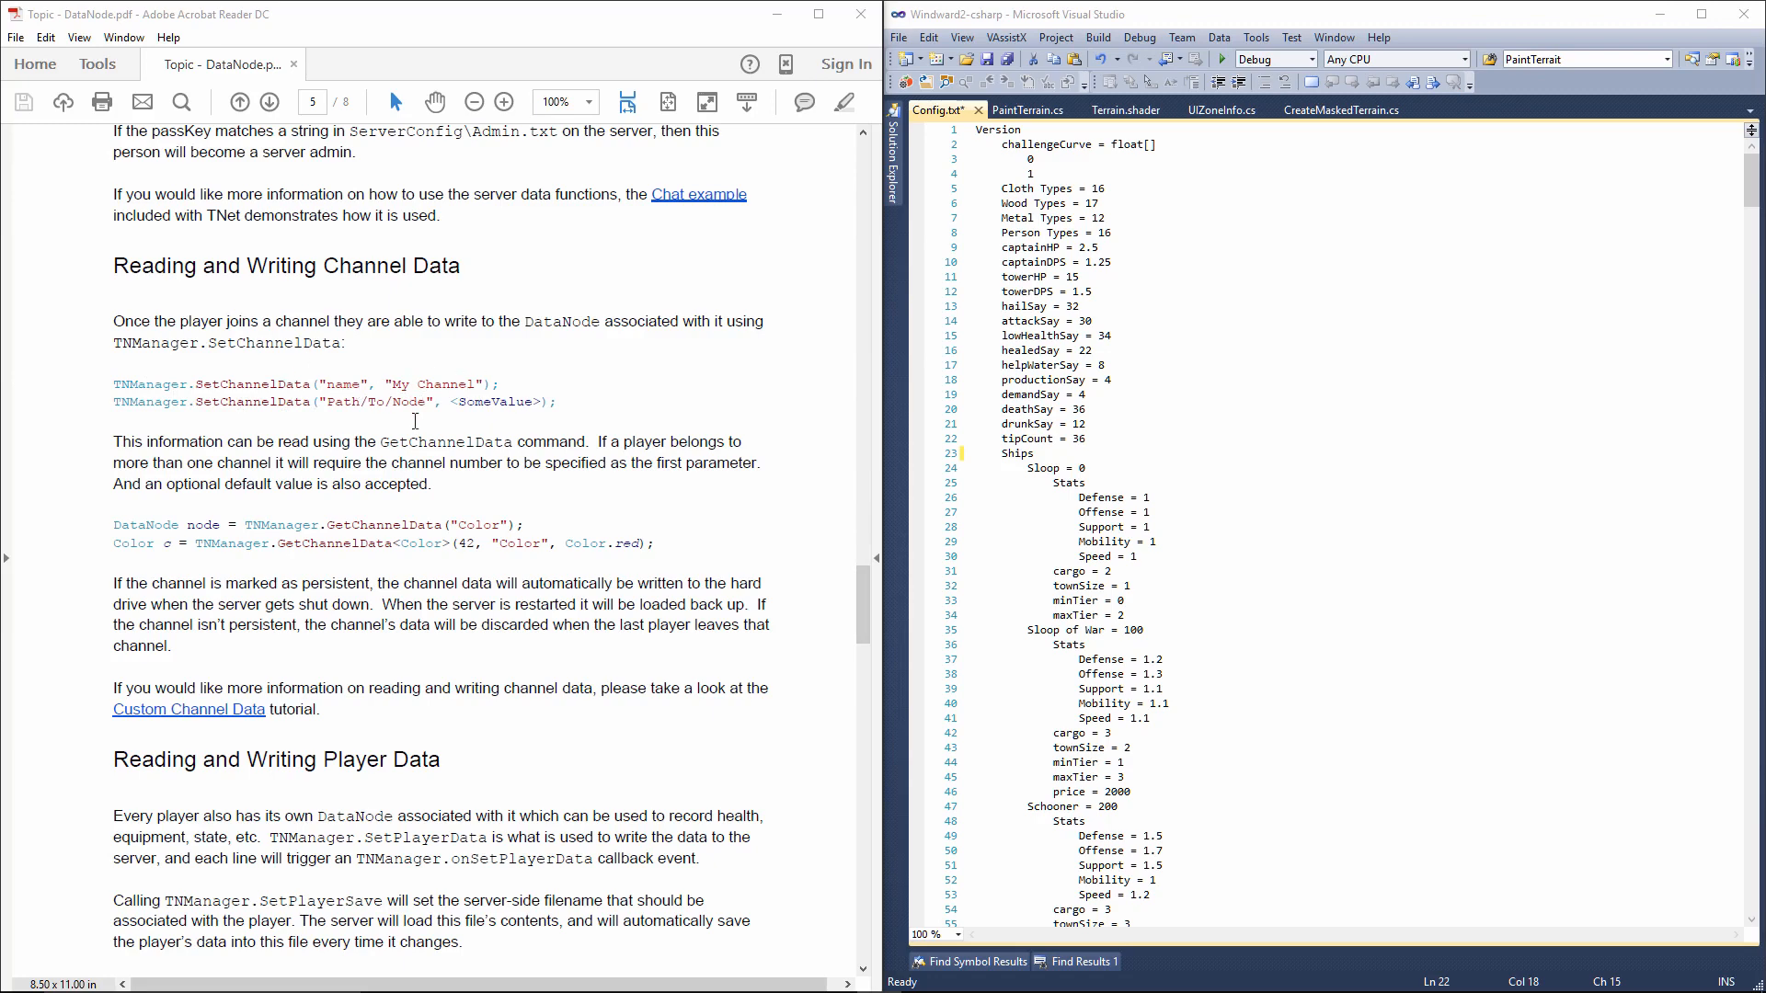
{"action": "mouse_move", "coordinate": [446, 561]}
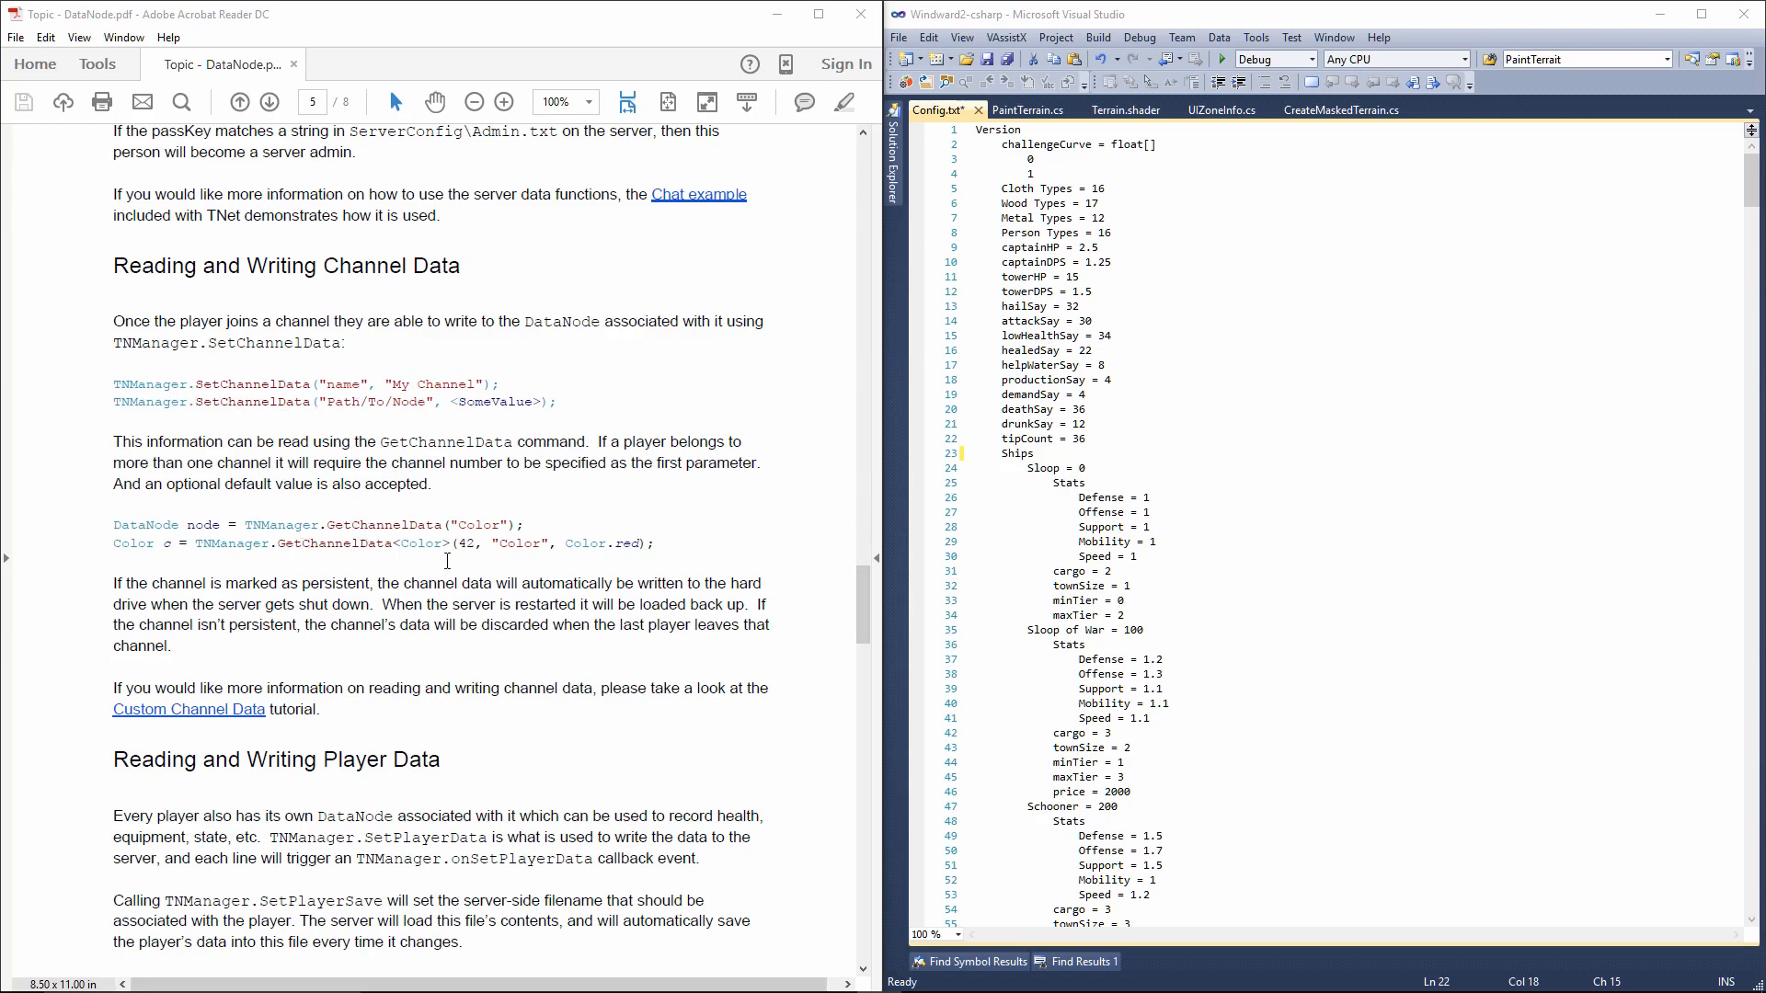
{"action": "mouse_move", "coordinate": [583, 562]}
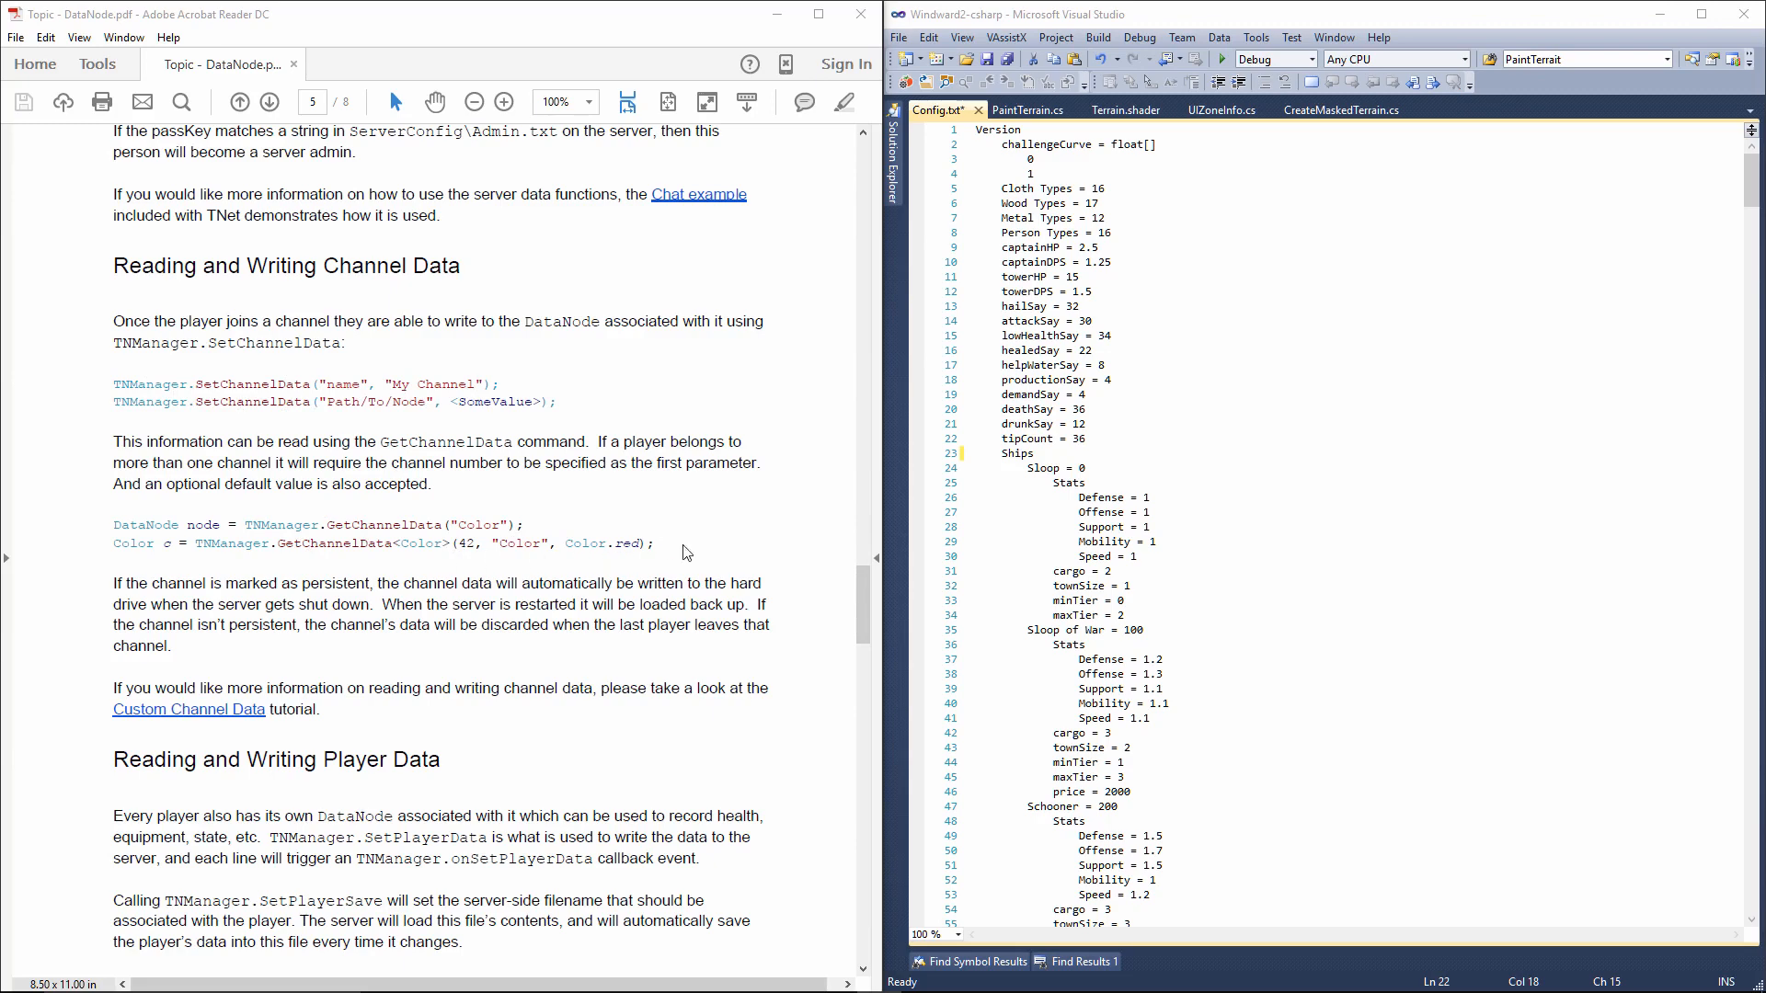
{"action": "mouse_move", "coordinate": [548, 458]}
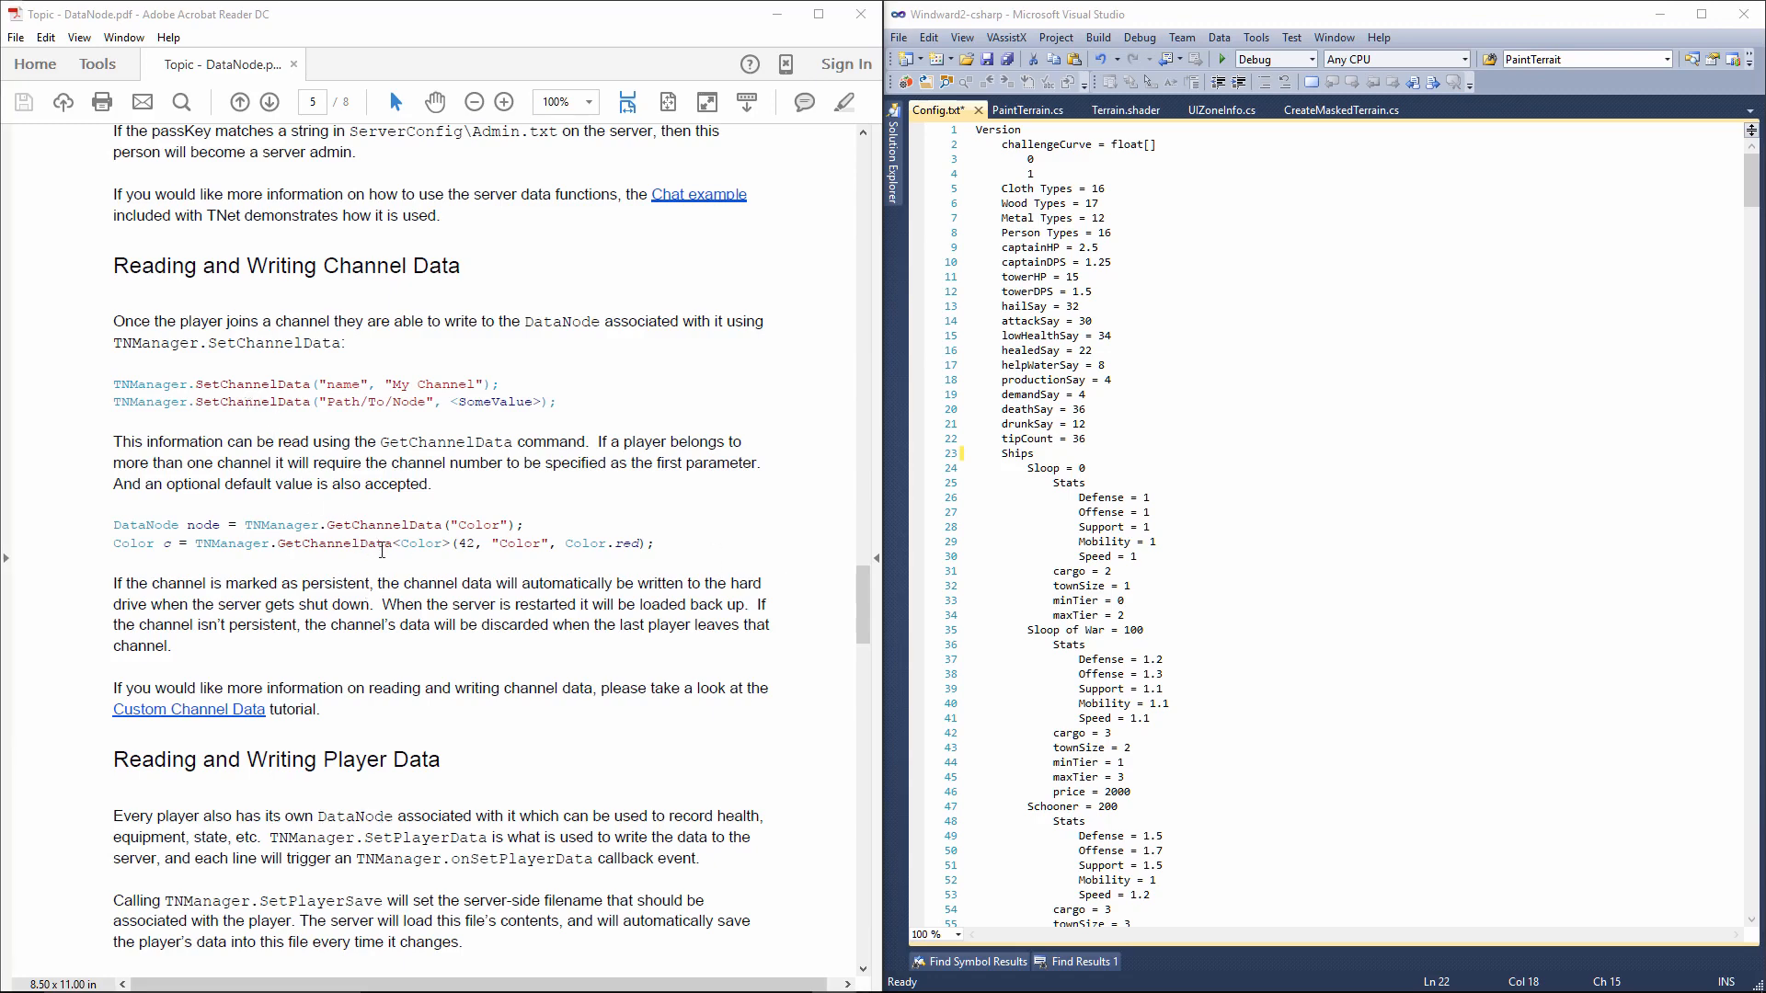
{"action": "mouse_move", "coordinate": [772, 511]}
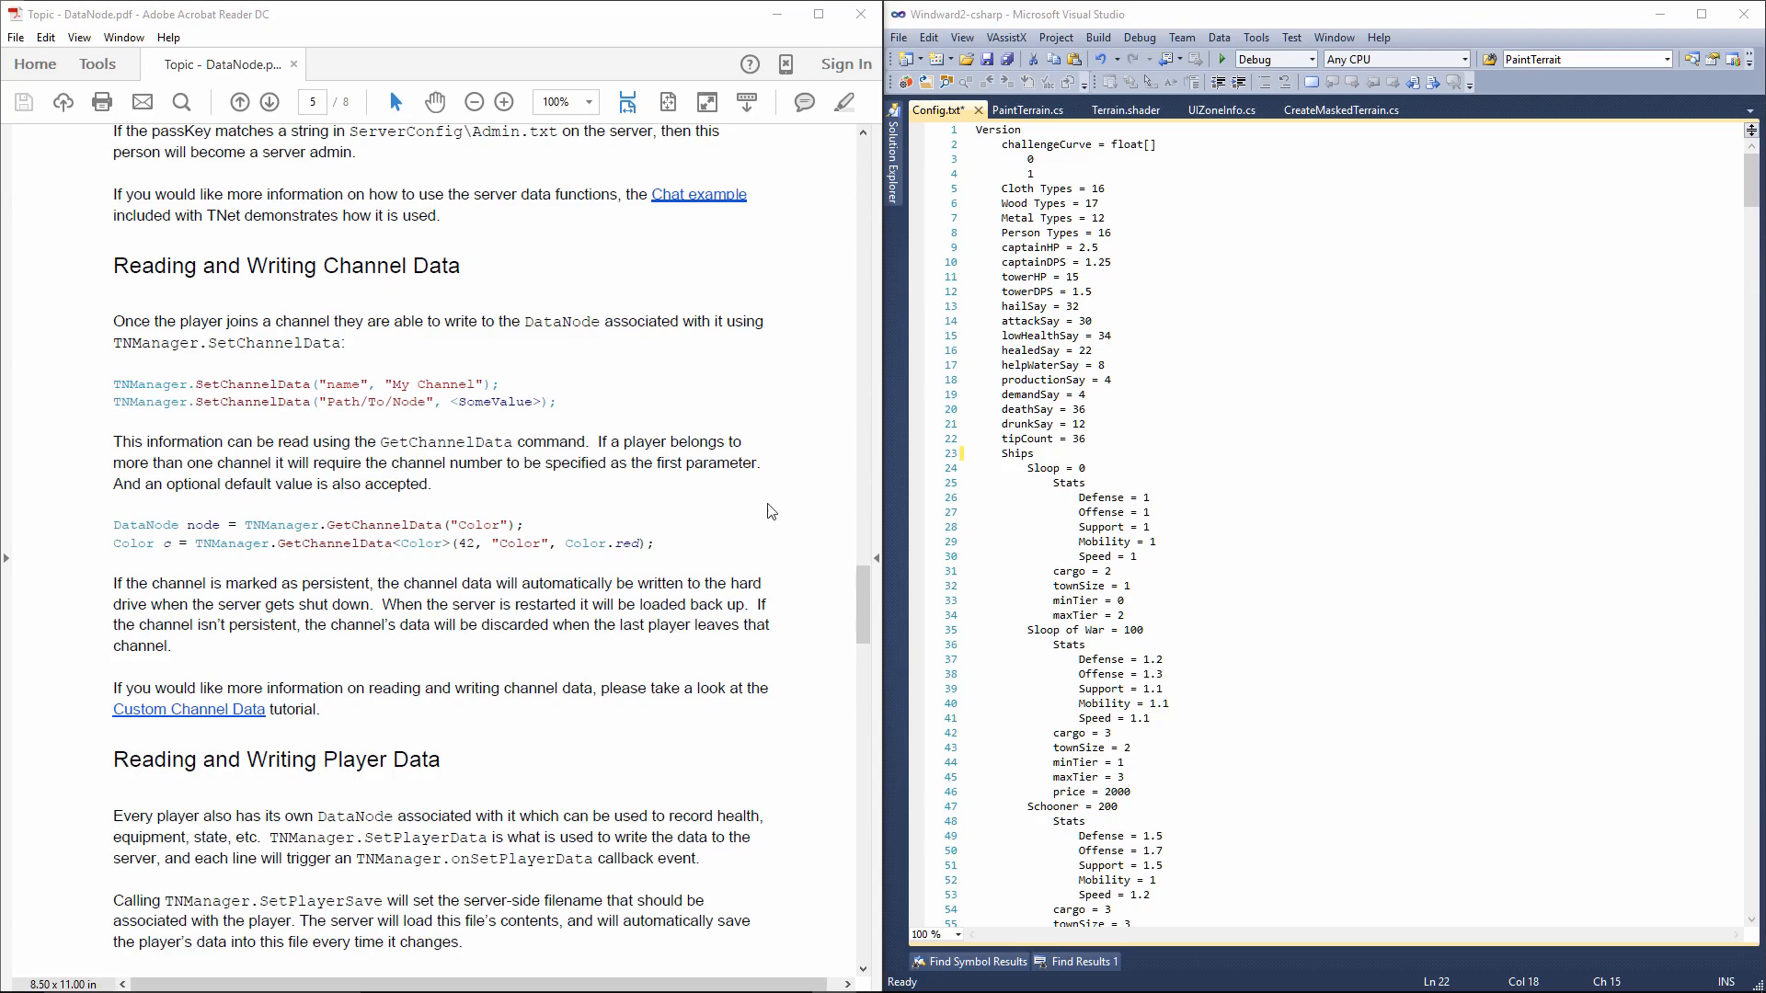
{"action": "mouse_move", "coordinate": [817, 558]}
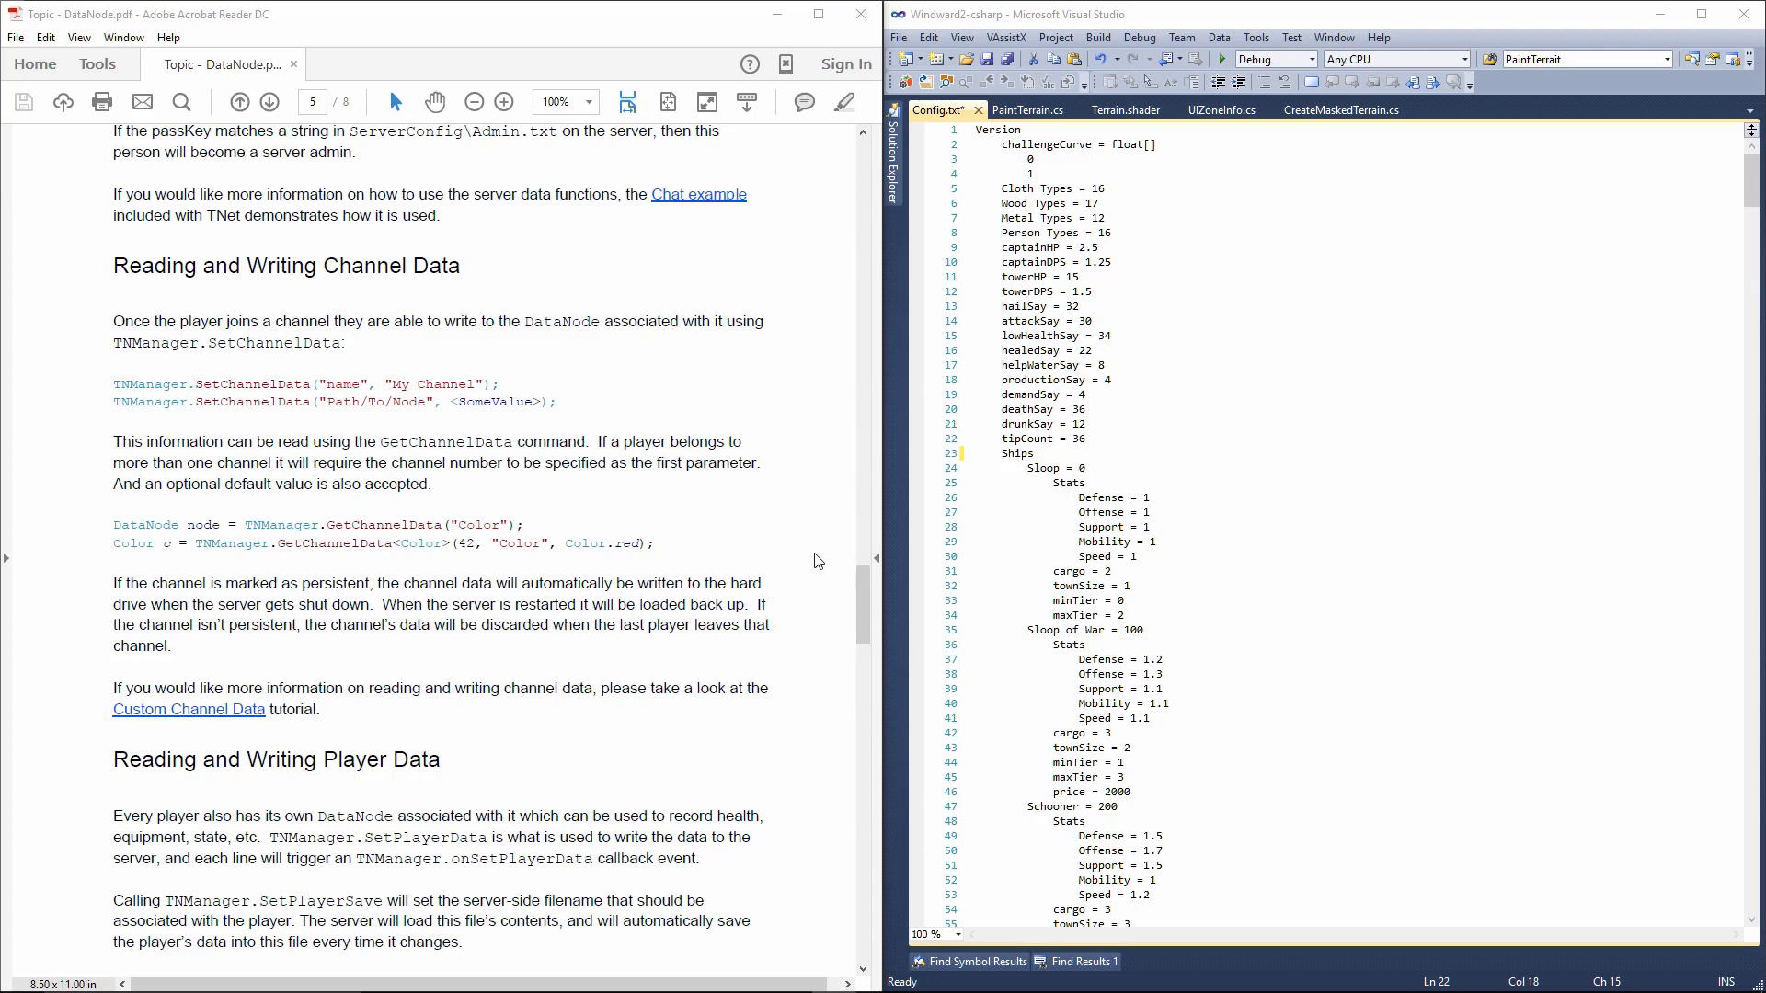
{"action": "mouse_move", "coordinate": [787, 582]}
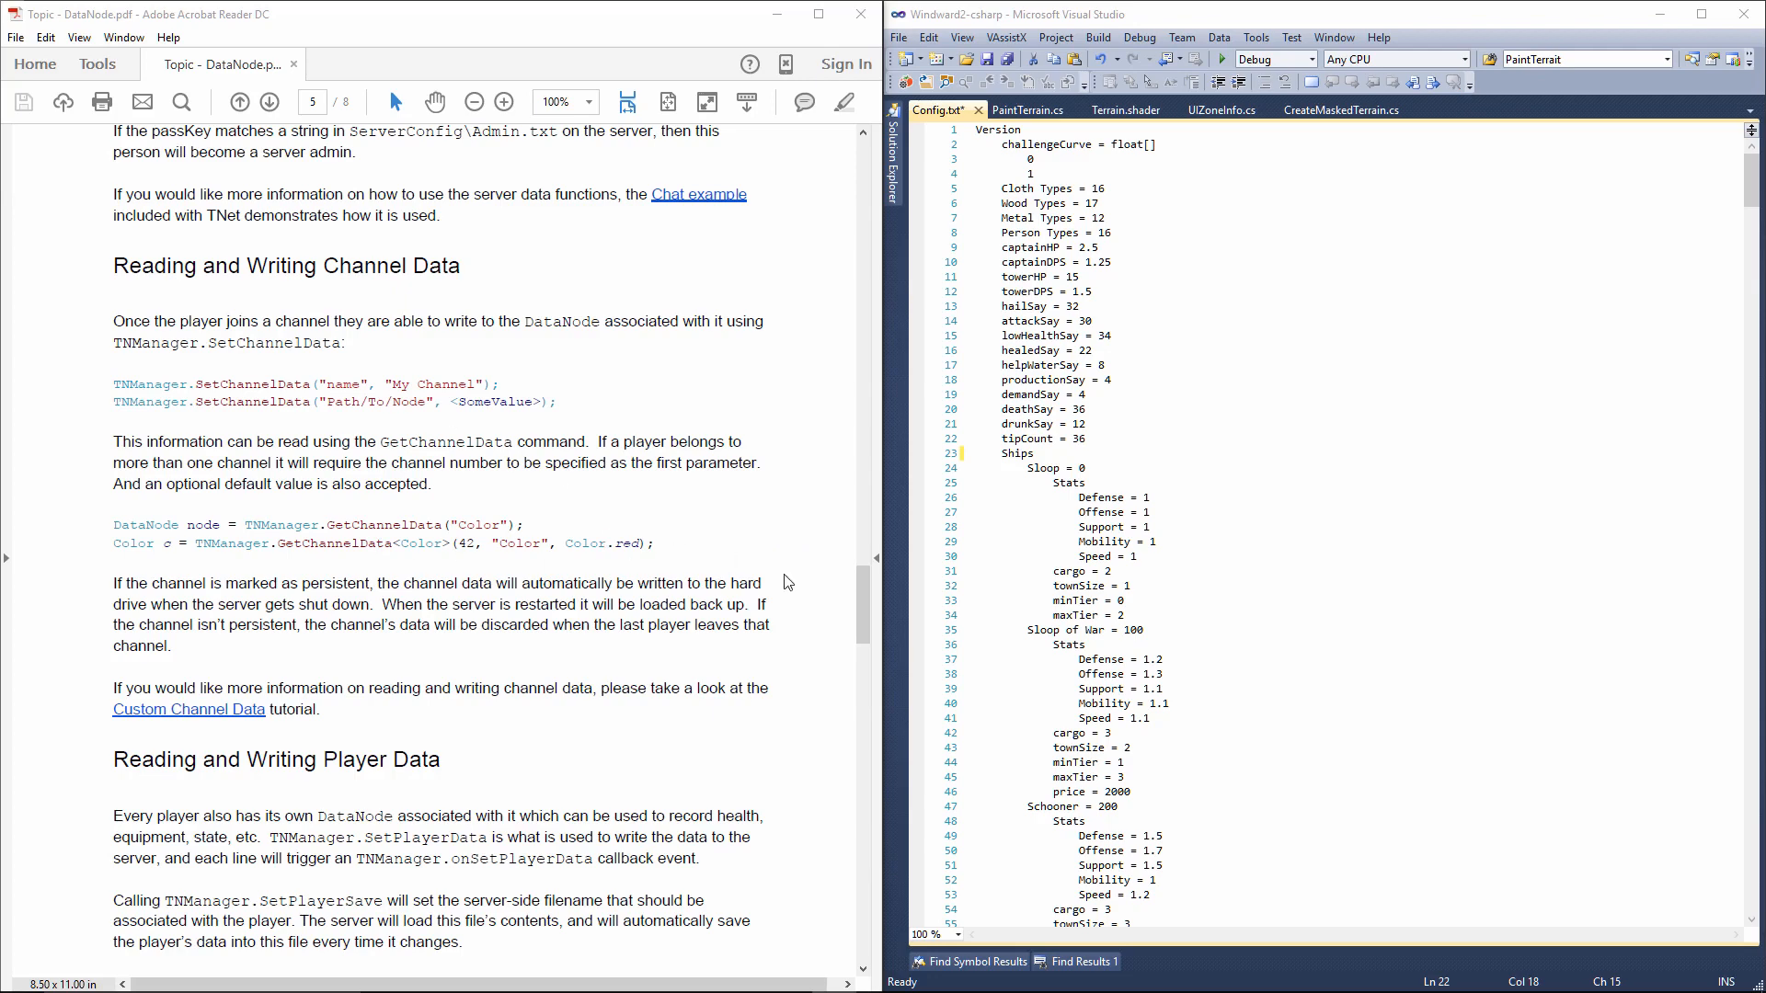
Scroll down to page 6's SetPlayerSave and GetPlayerData code examples.
{"action": "scroll", "scroll_direction": "down", "scroll_amount": 3}
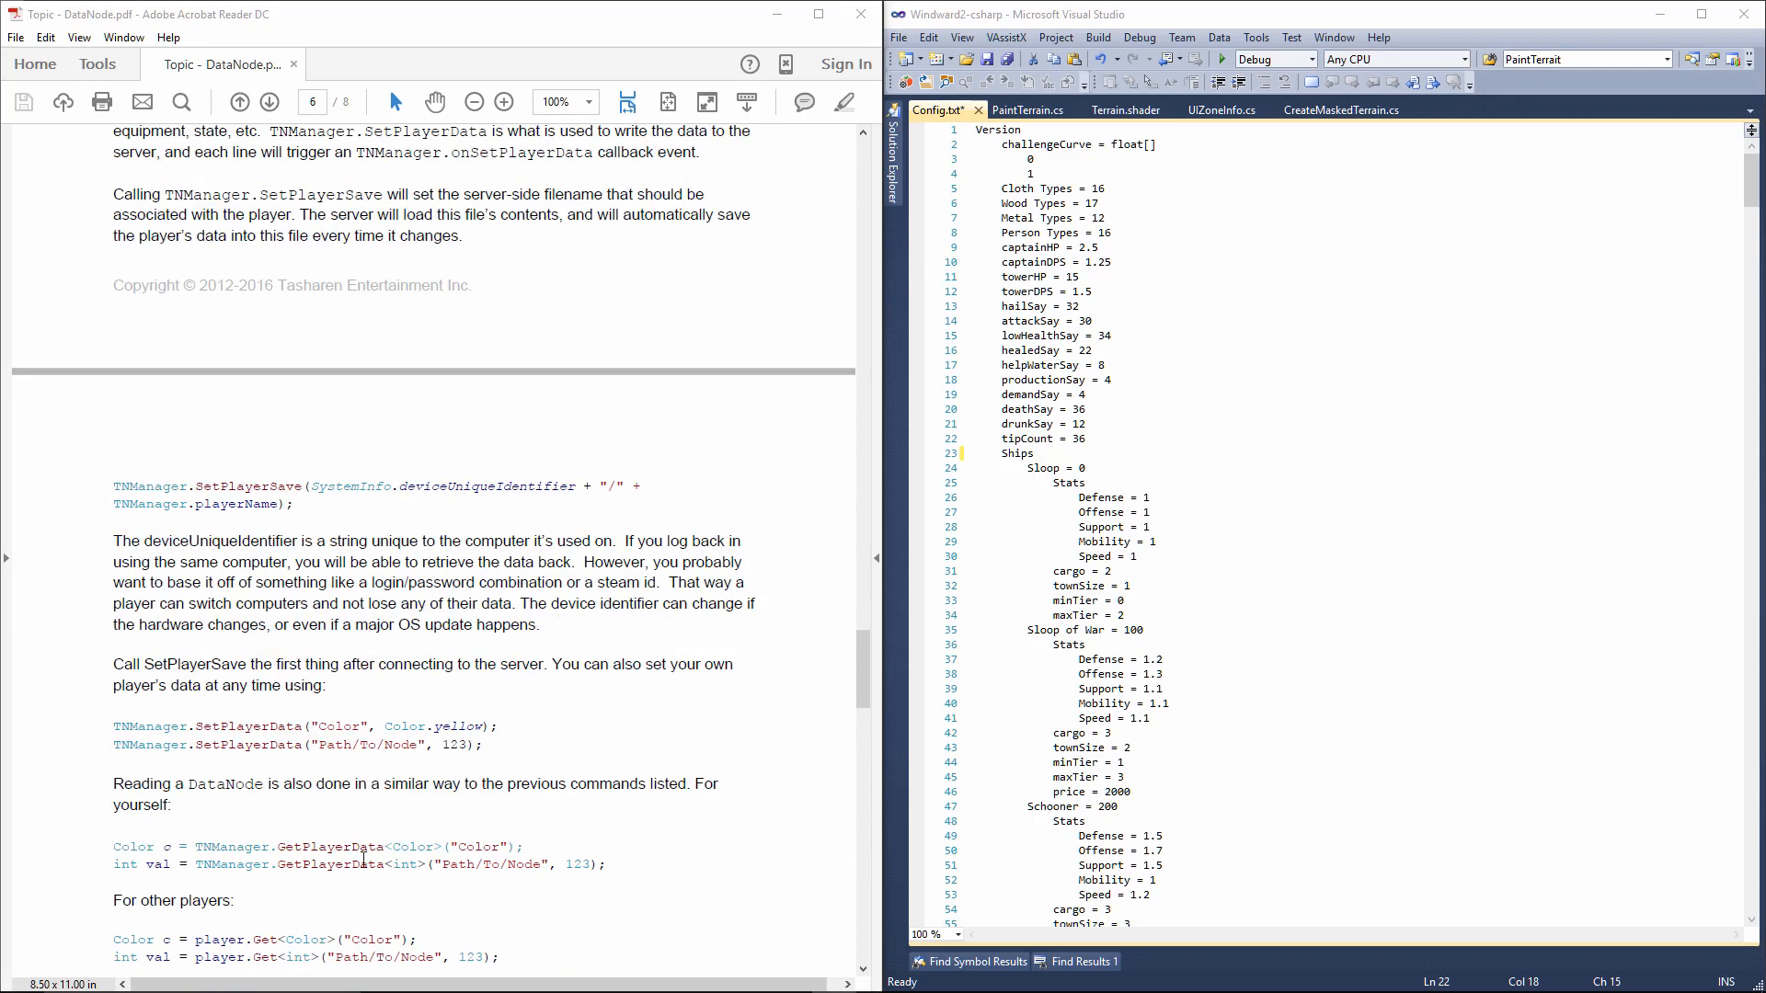
{"action": "mouse_move", "coordinate": [595, 813]}
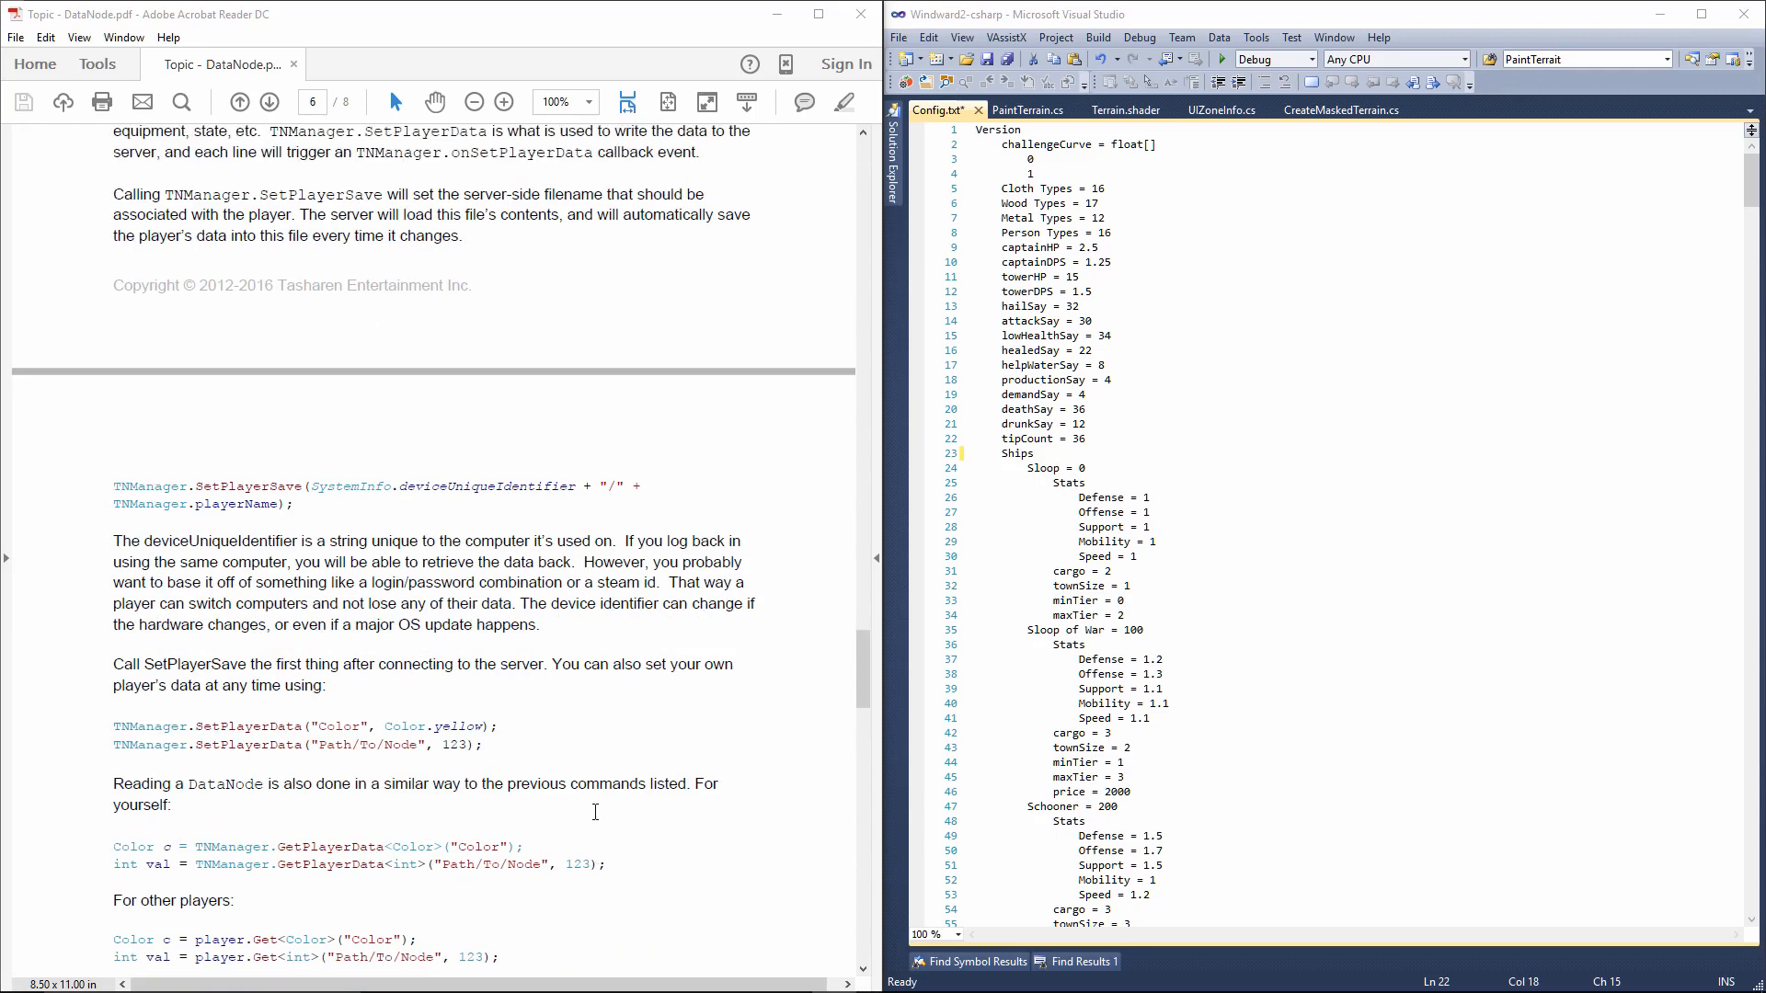
{"action": "scroll", "scroll_direction": "down", "scroll_amount": 3}
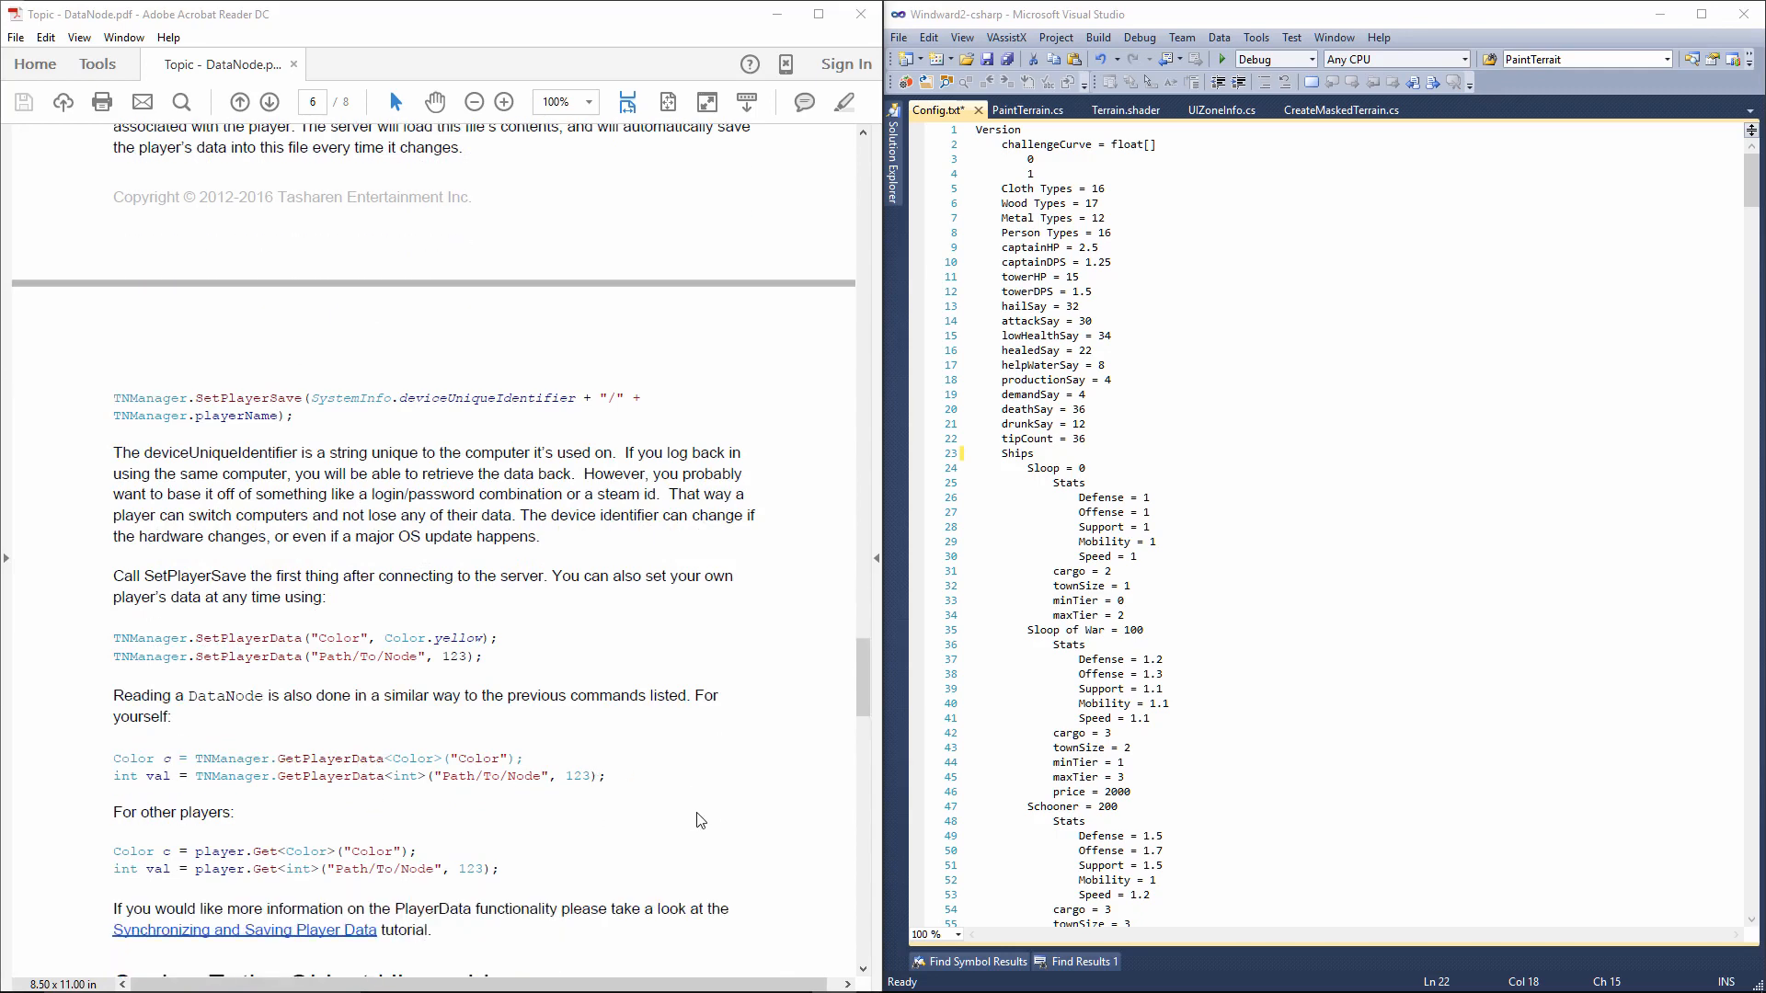
{"action": "mouse_move", "coordinate": [681, 798]}
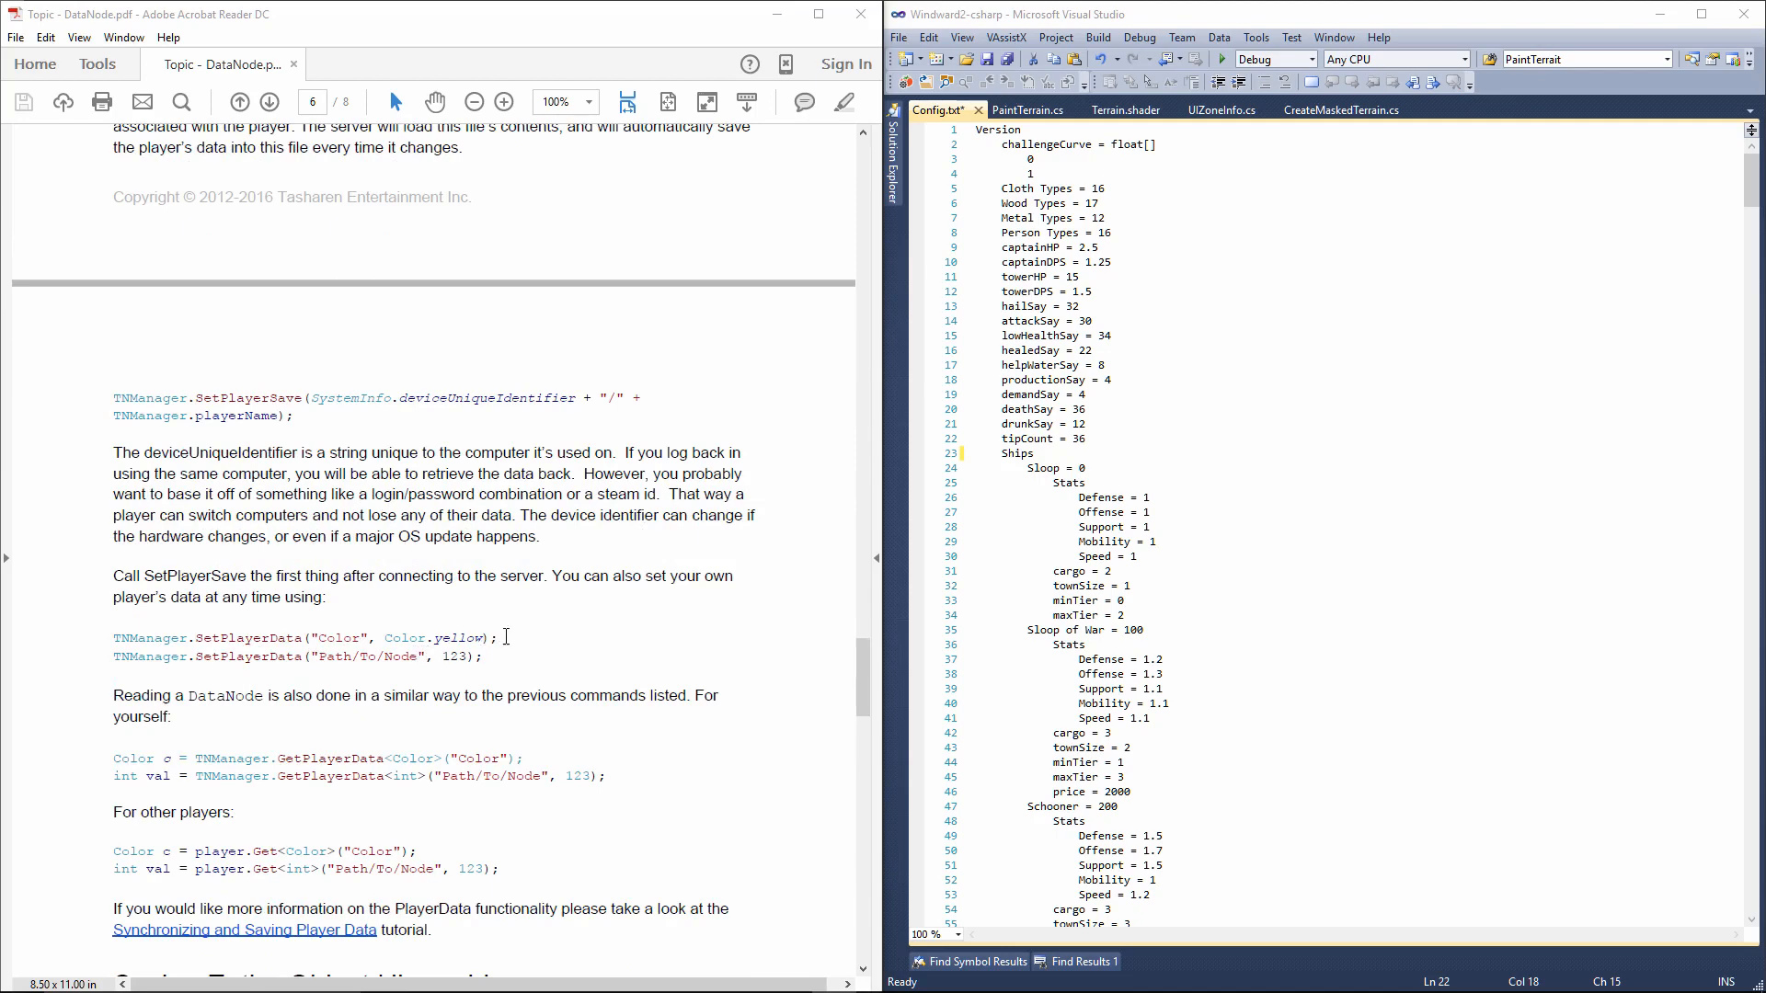
{"action": "mouse_move", "coordinate": [552, 659]}
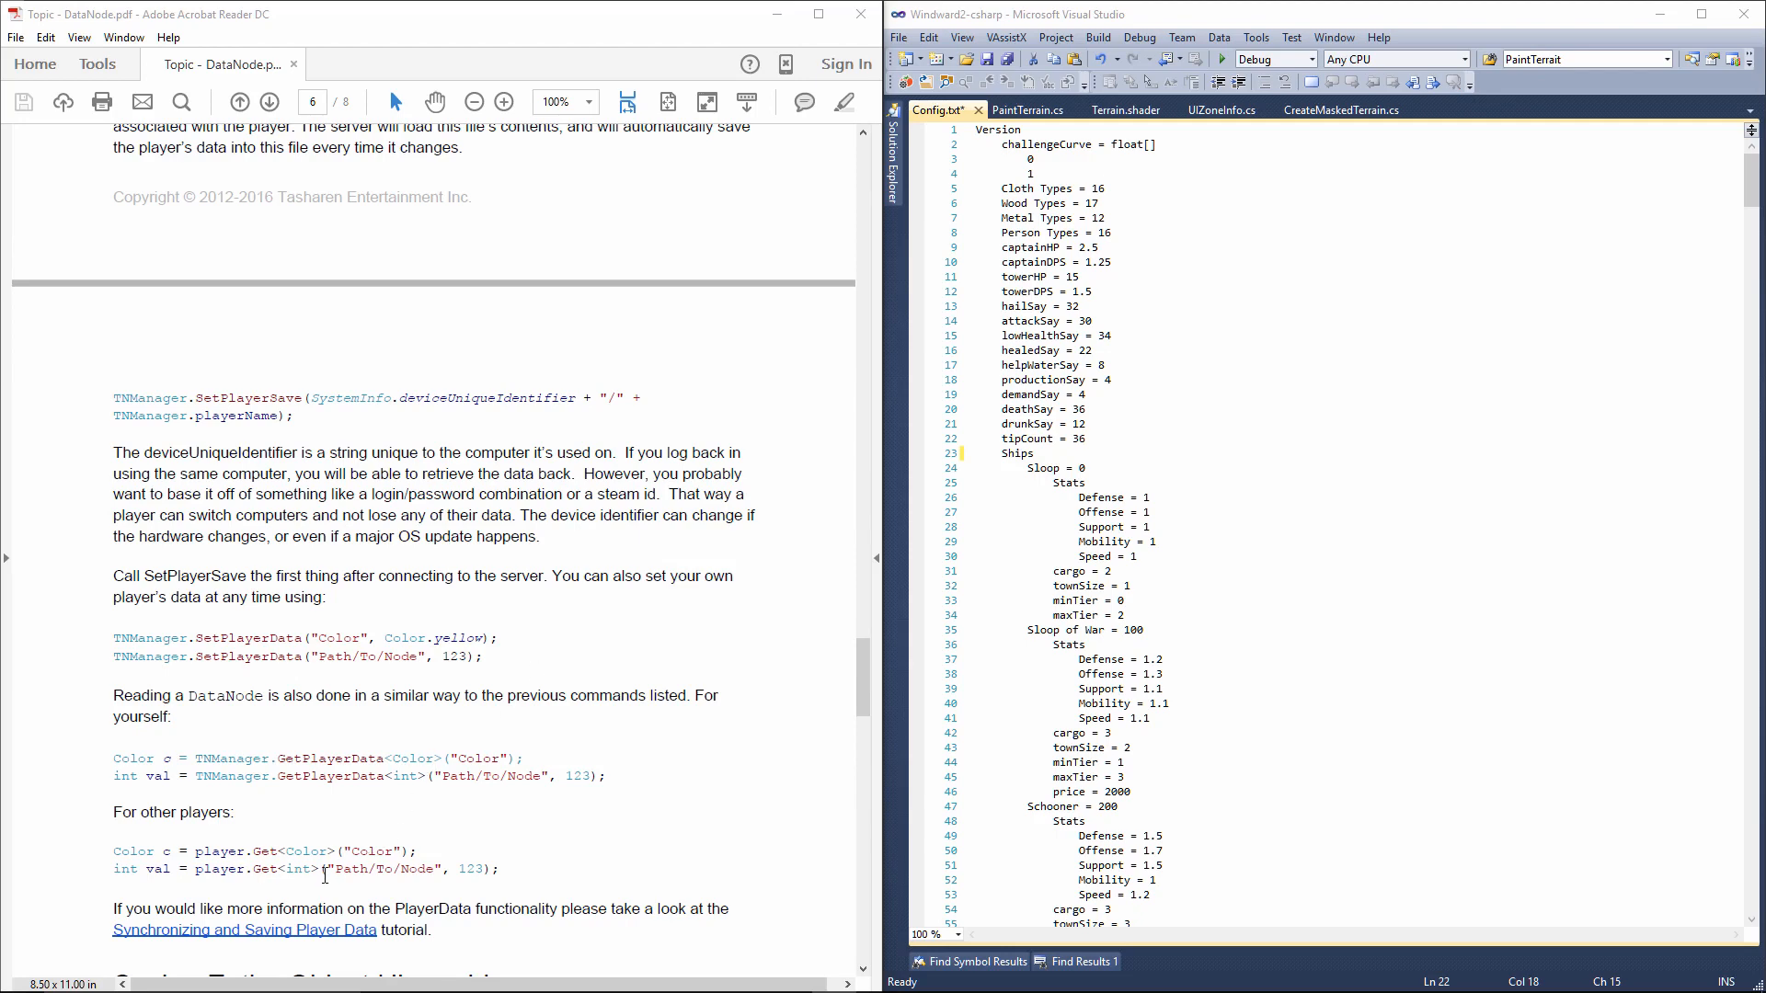
{"action": "double_click", "coordinate": [221, 851]}
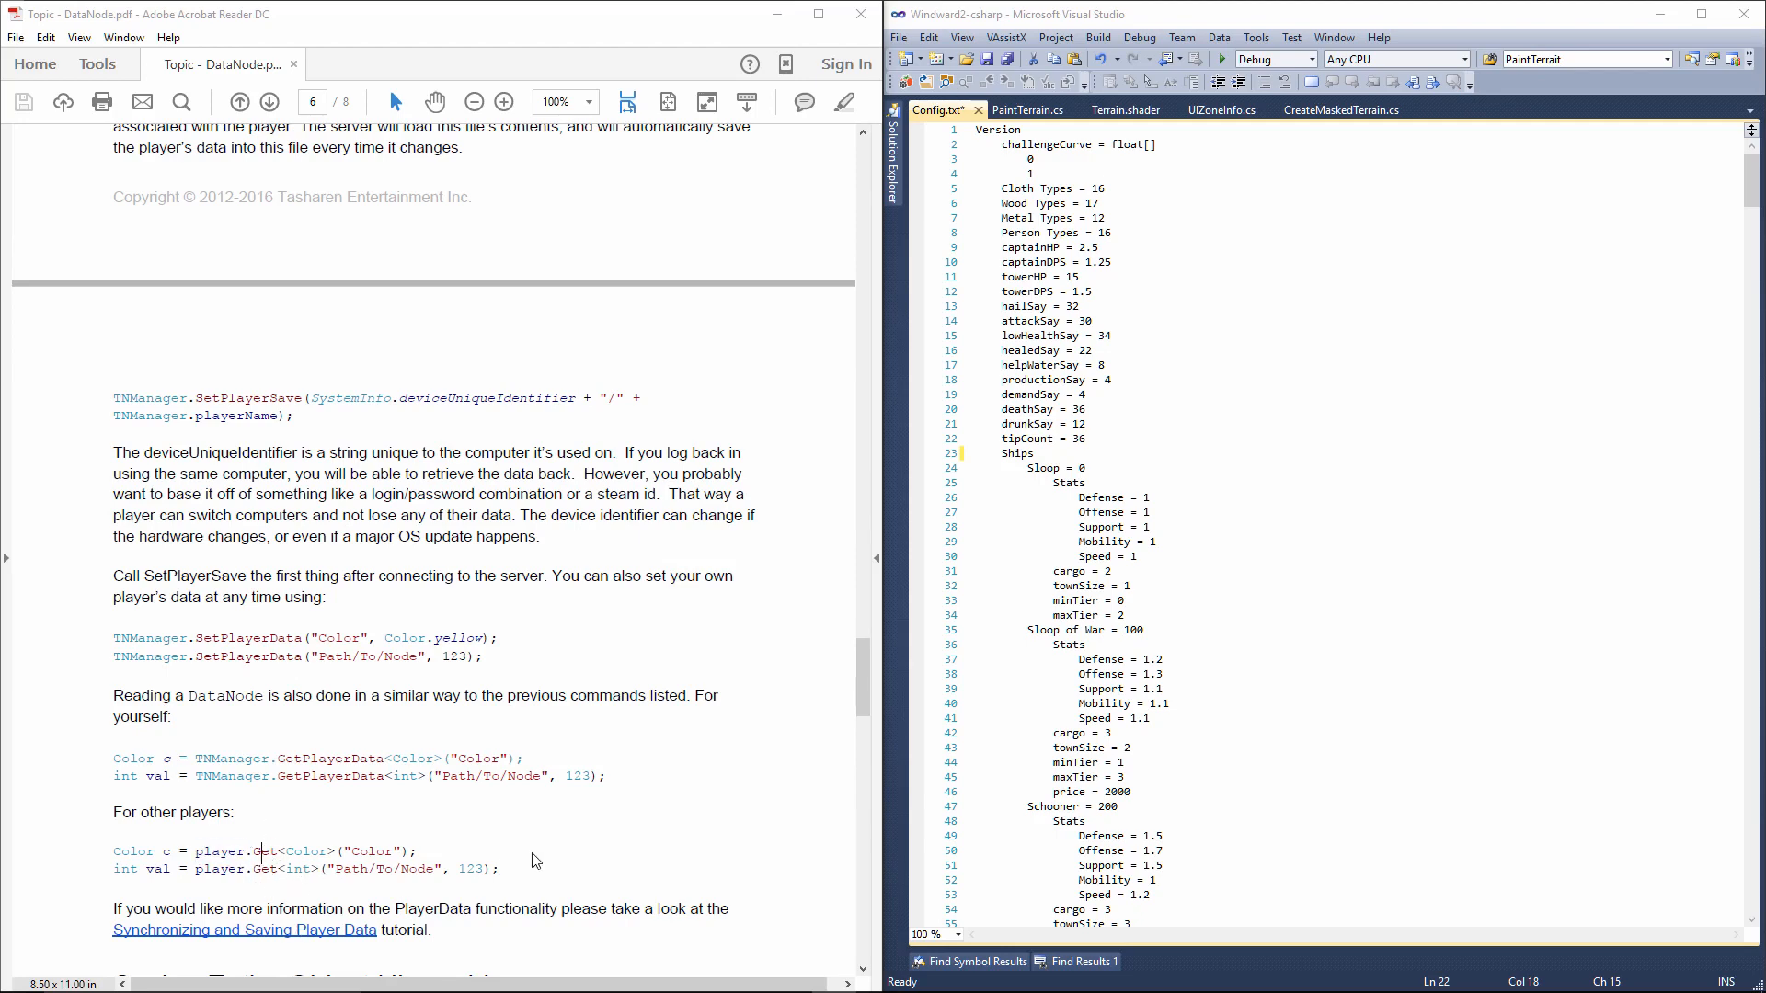
{"action": "mouse_move", "coordinate": [515, 817]}
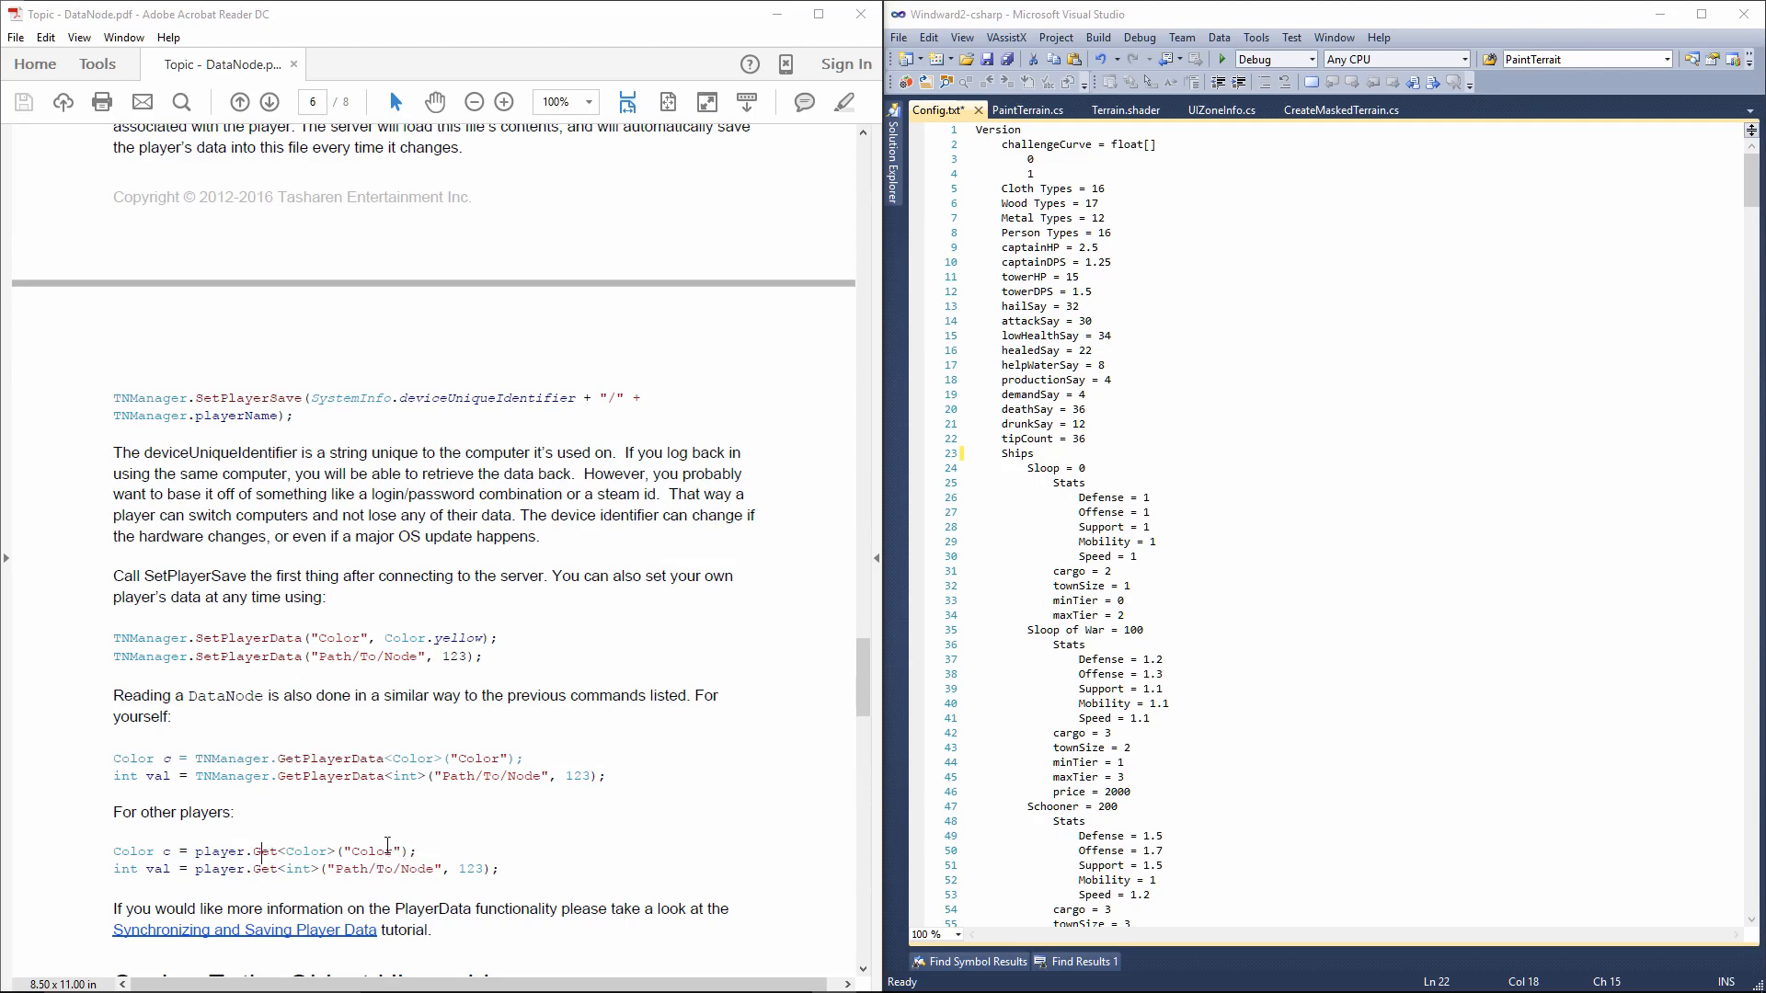
{"action": "scroll", "scroll_direction": "down", "scroll_amount": 3}
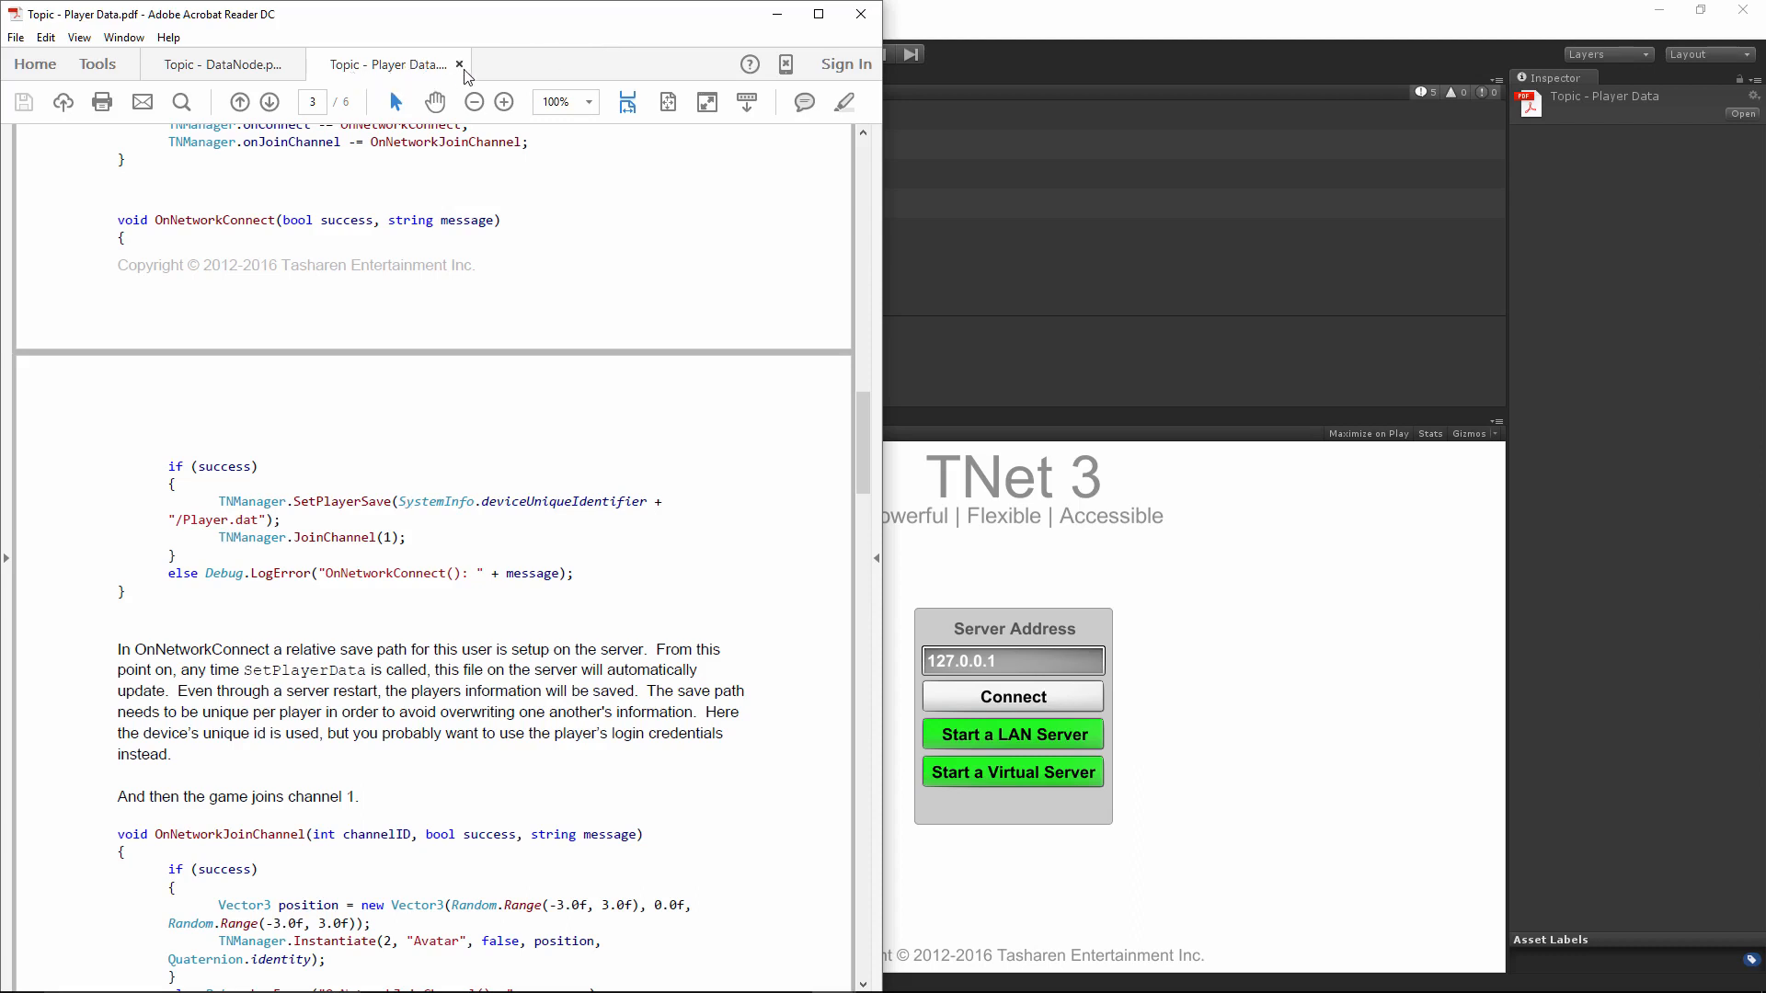
{"action": "mouse_move", "coordinate": [460, 70]}
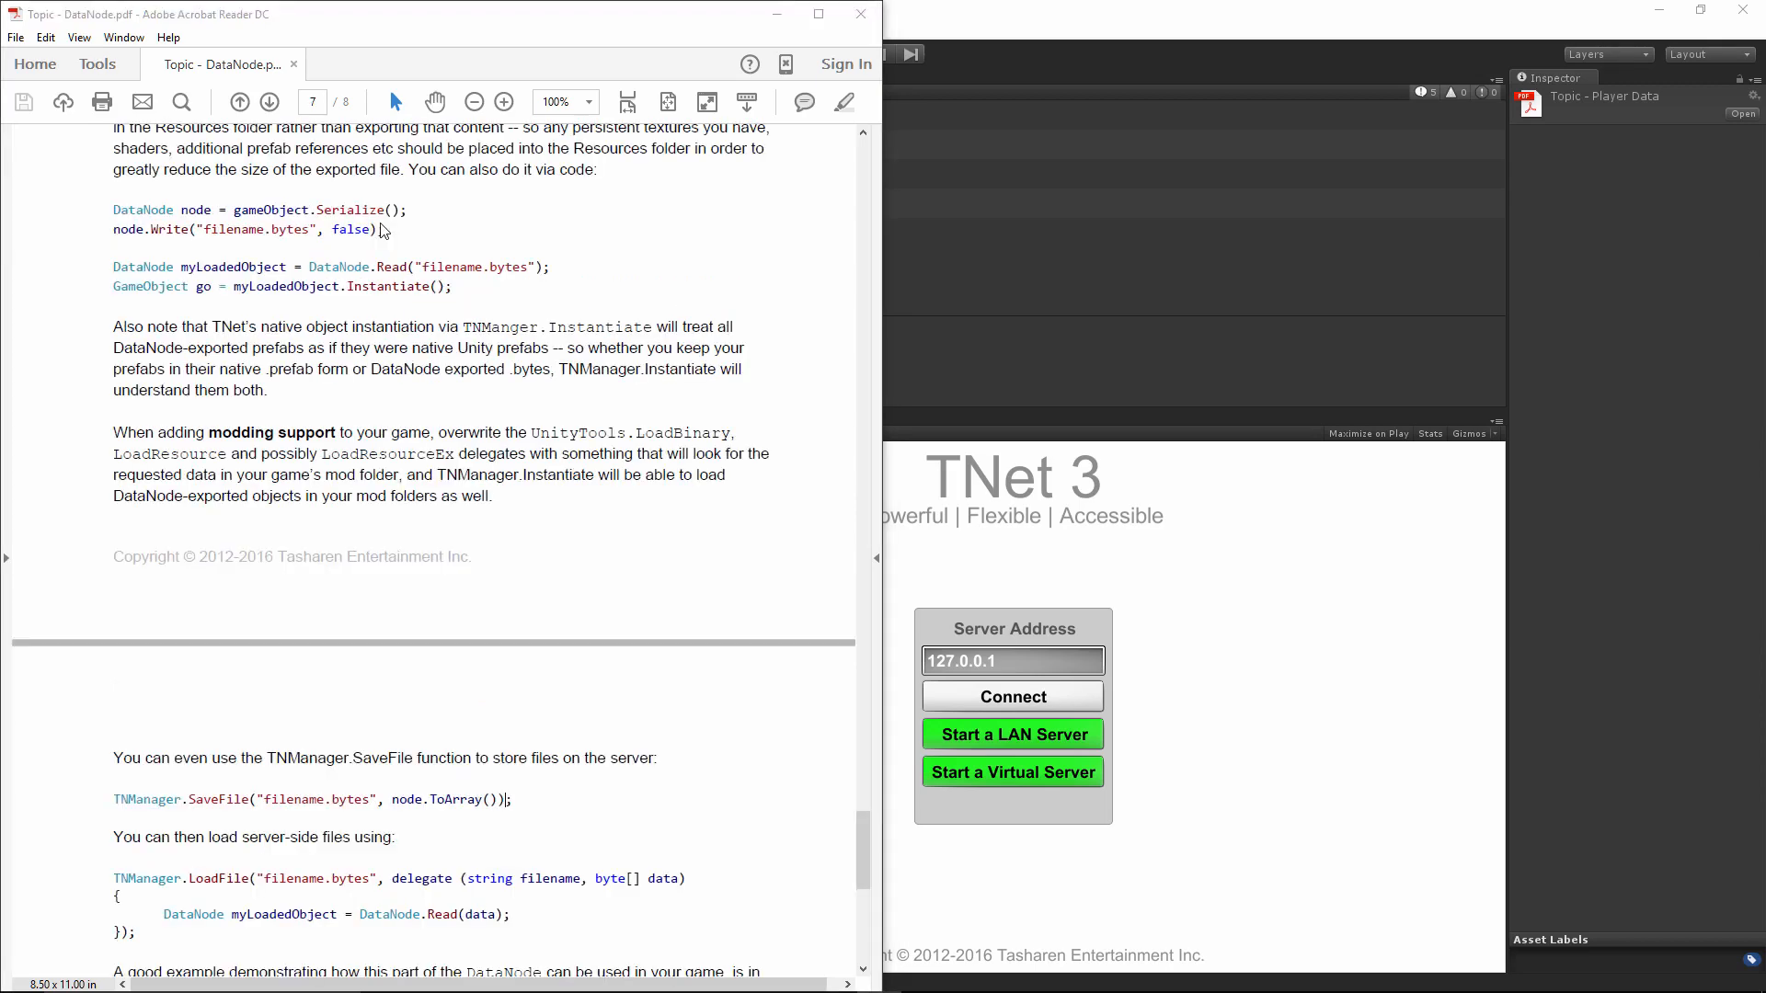
{"action": "mouse_move", "coordinate": [253, 212]}
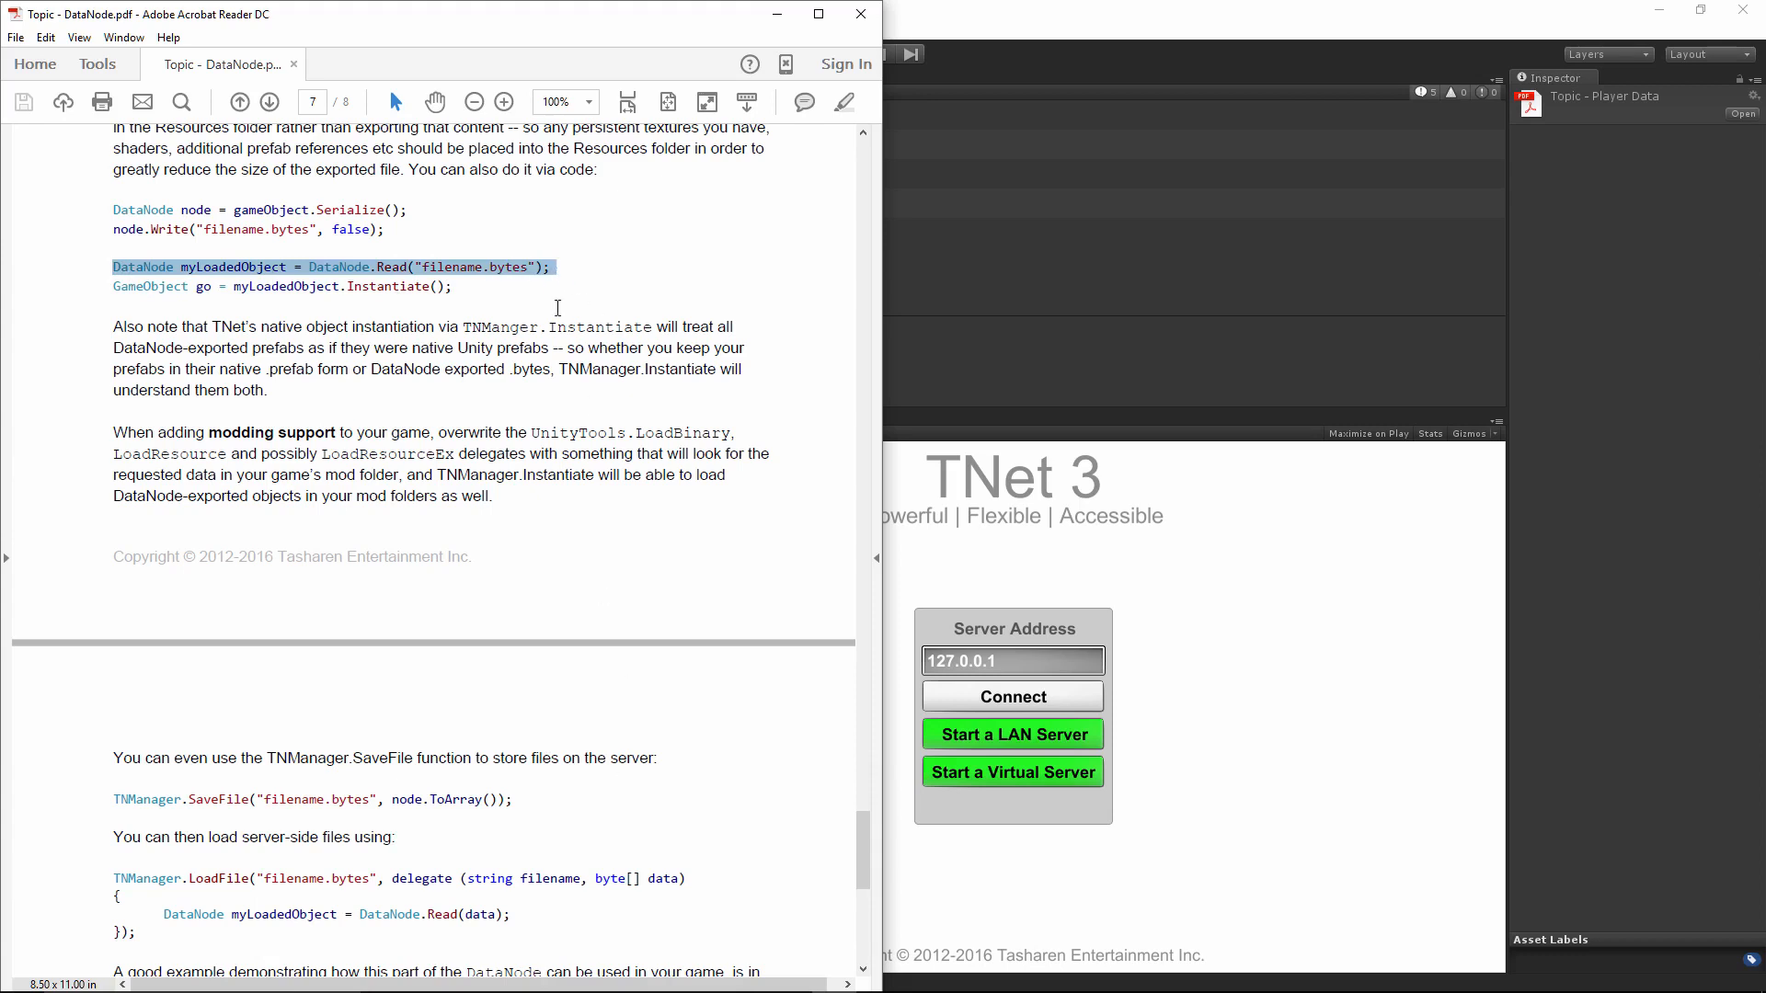
{"action": "mouse_move", "coordinate": [221, 893]}
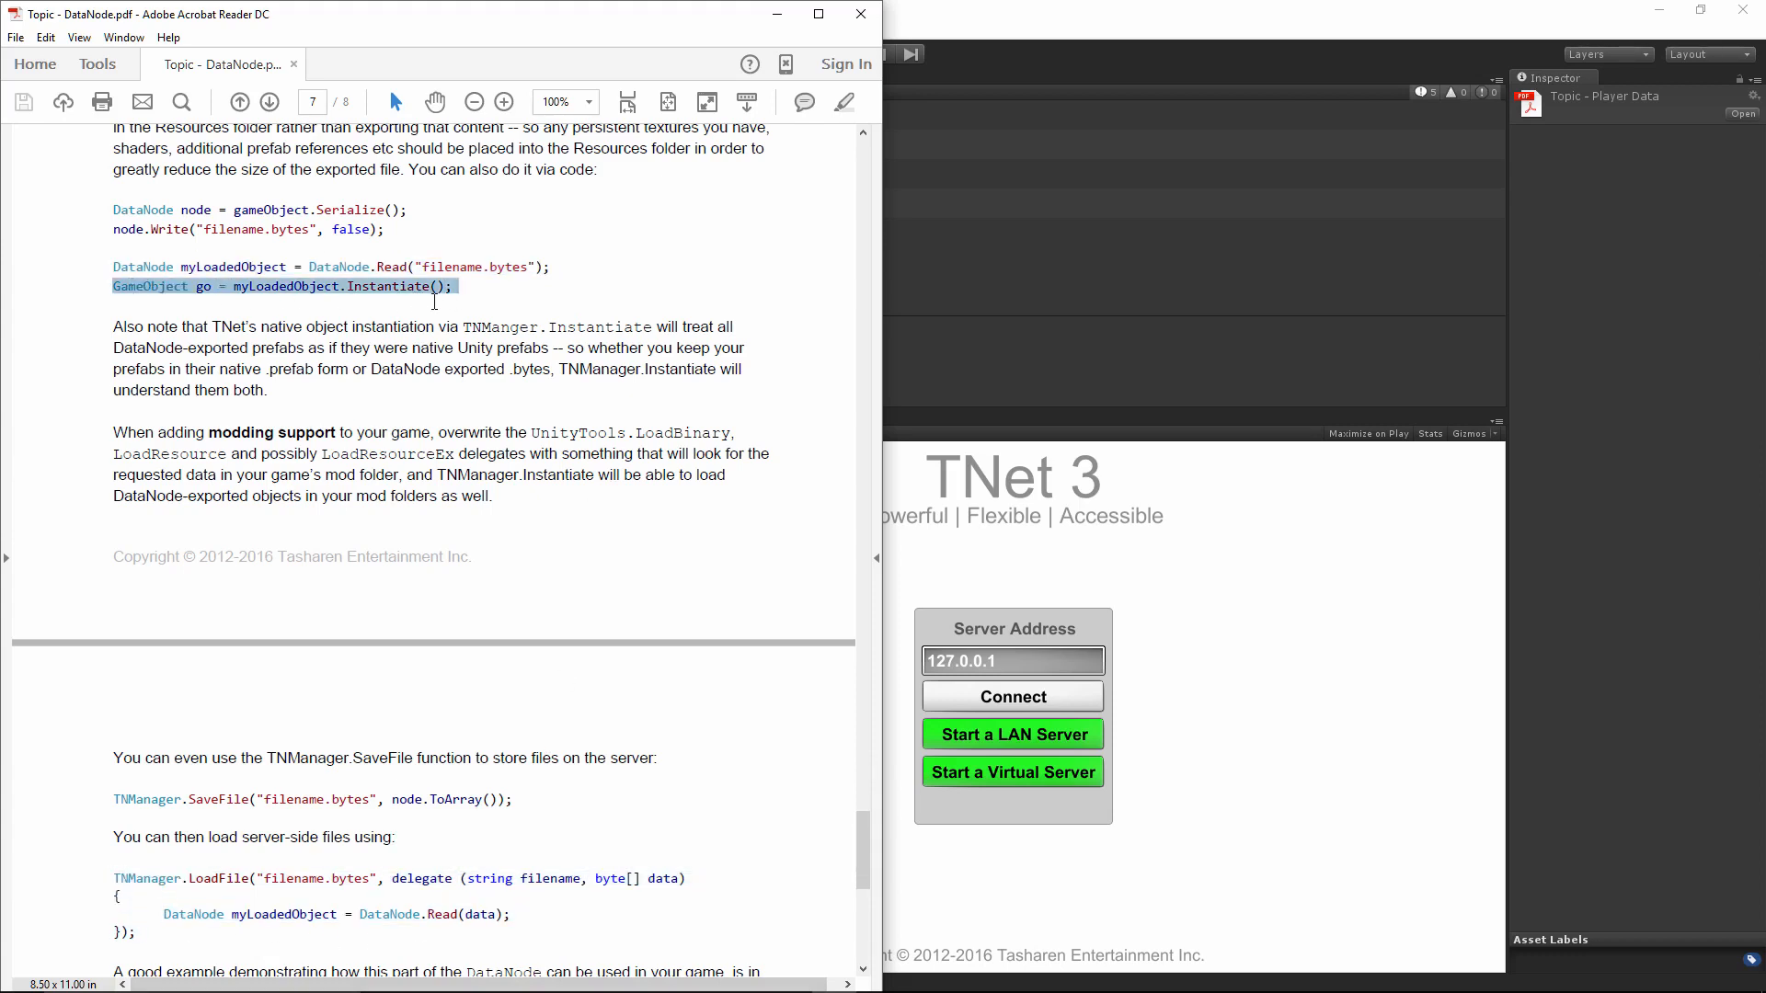
Select code while explaining, then move to page 8's SaveFile/LoadFile and helicopter mod example.
{"action": "left_click", "coordinate": [466, 307]}
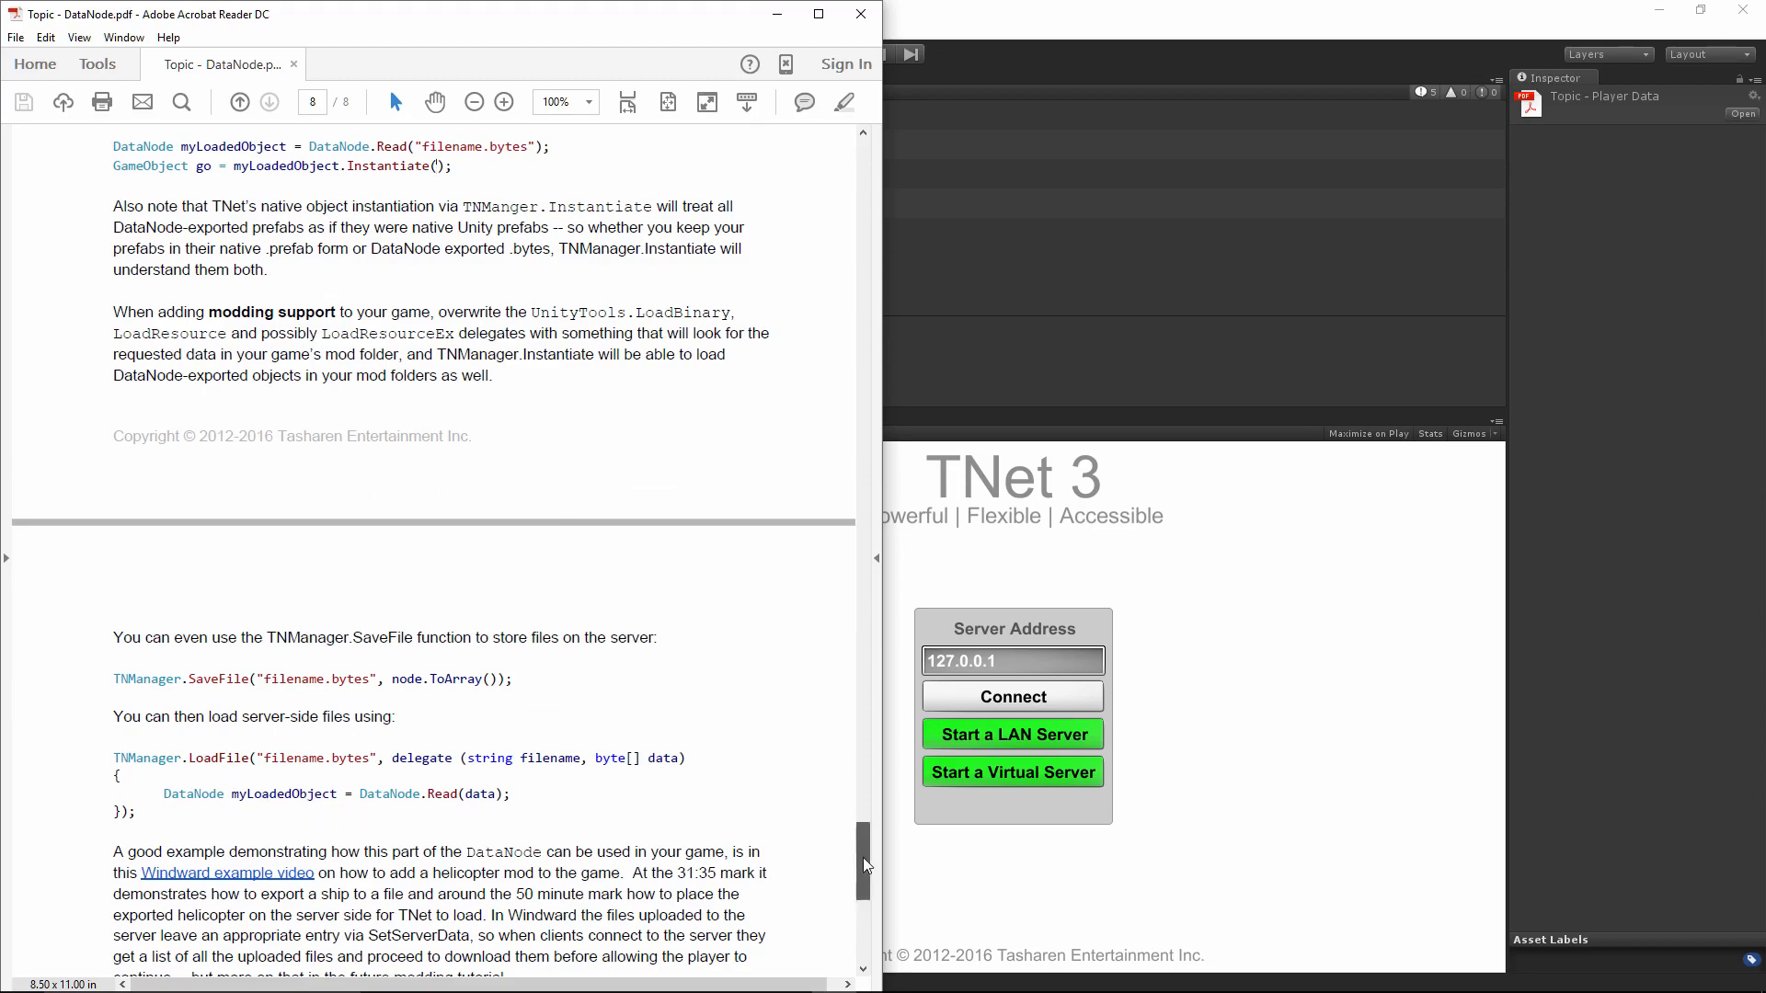
{"action": "left_click_drag", "start_coordinate": [863, 864], "coordinate": [859, 641]}
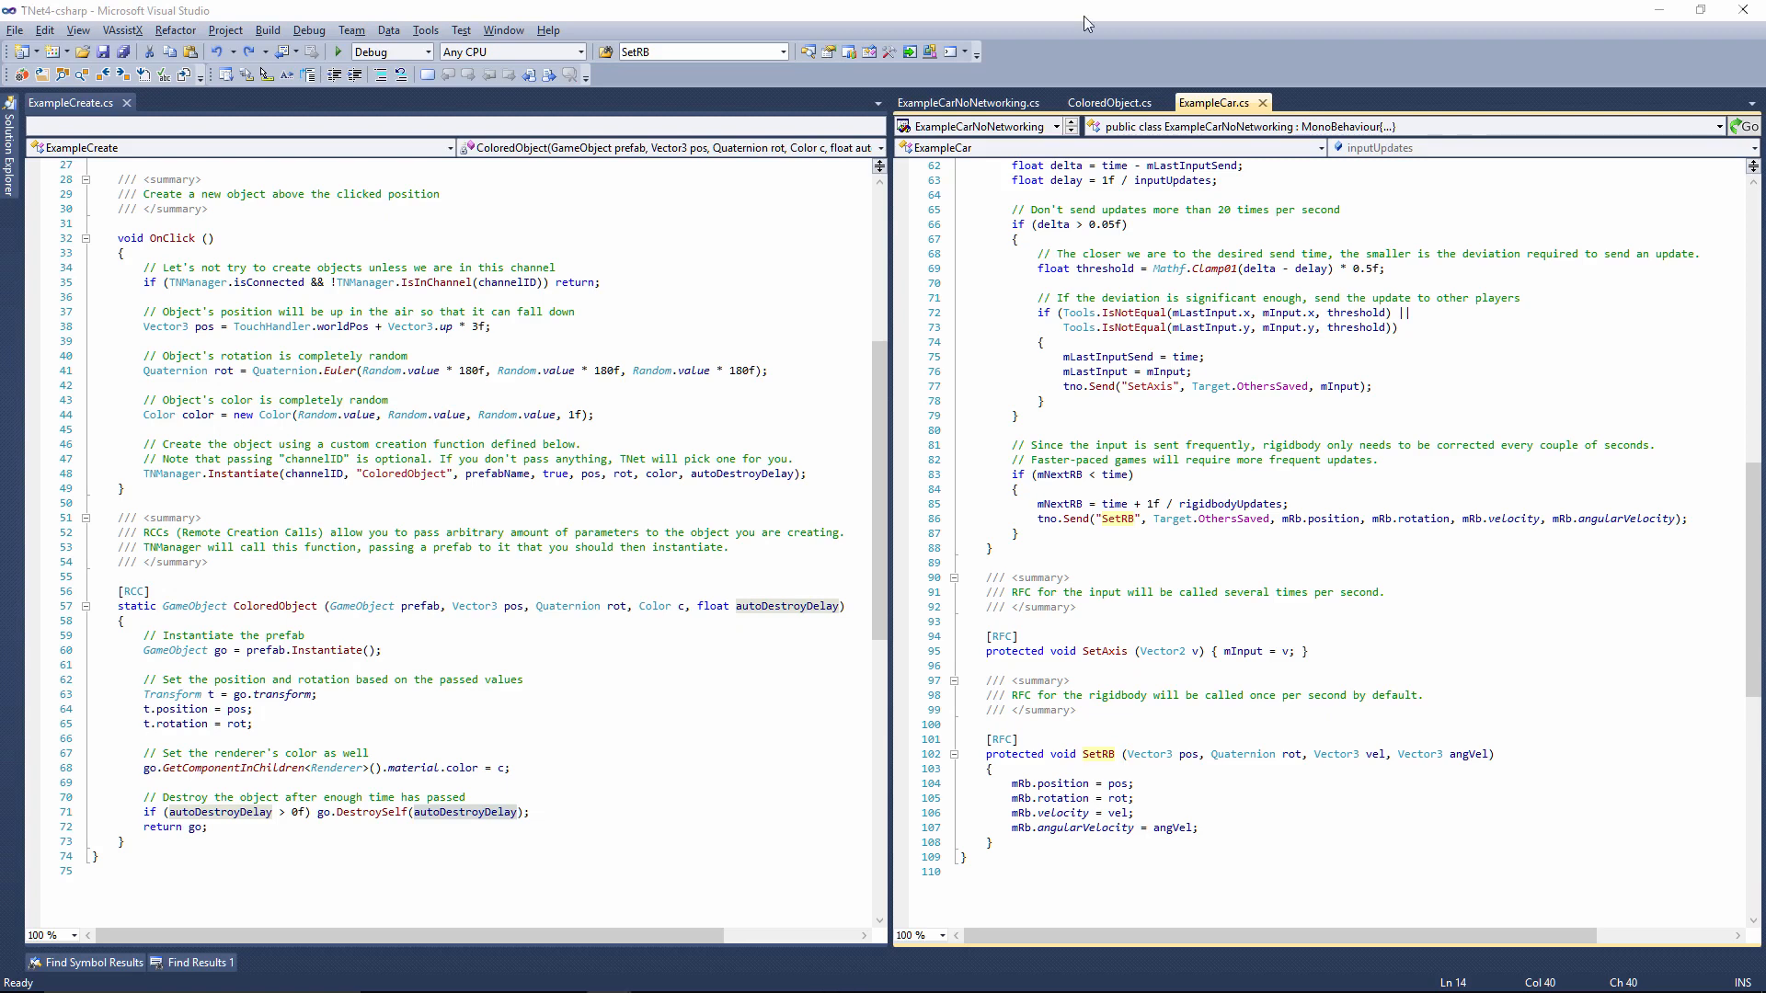
{"action": "mouse_move", "coordinate": [602, 88]}
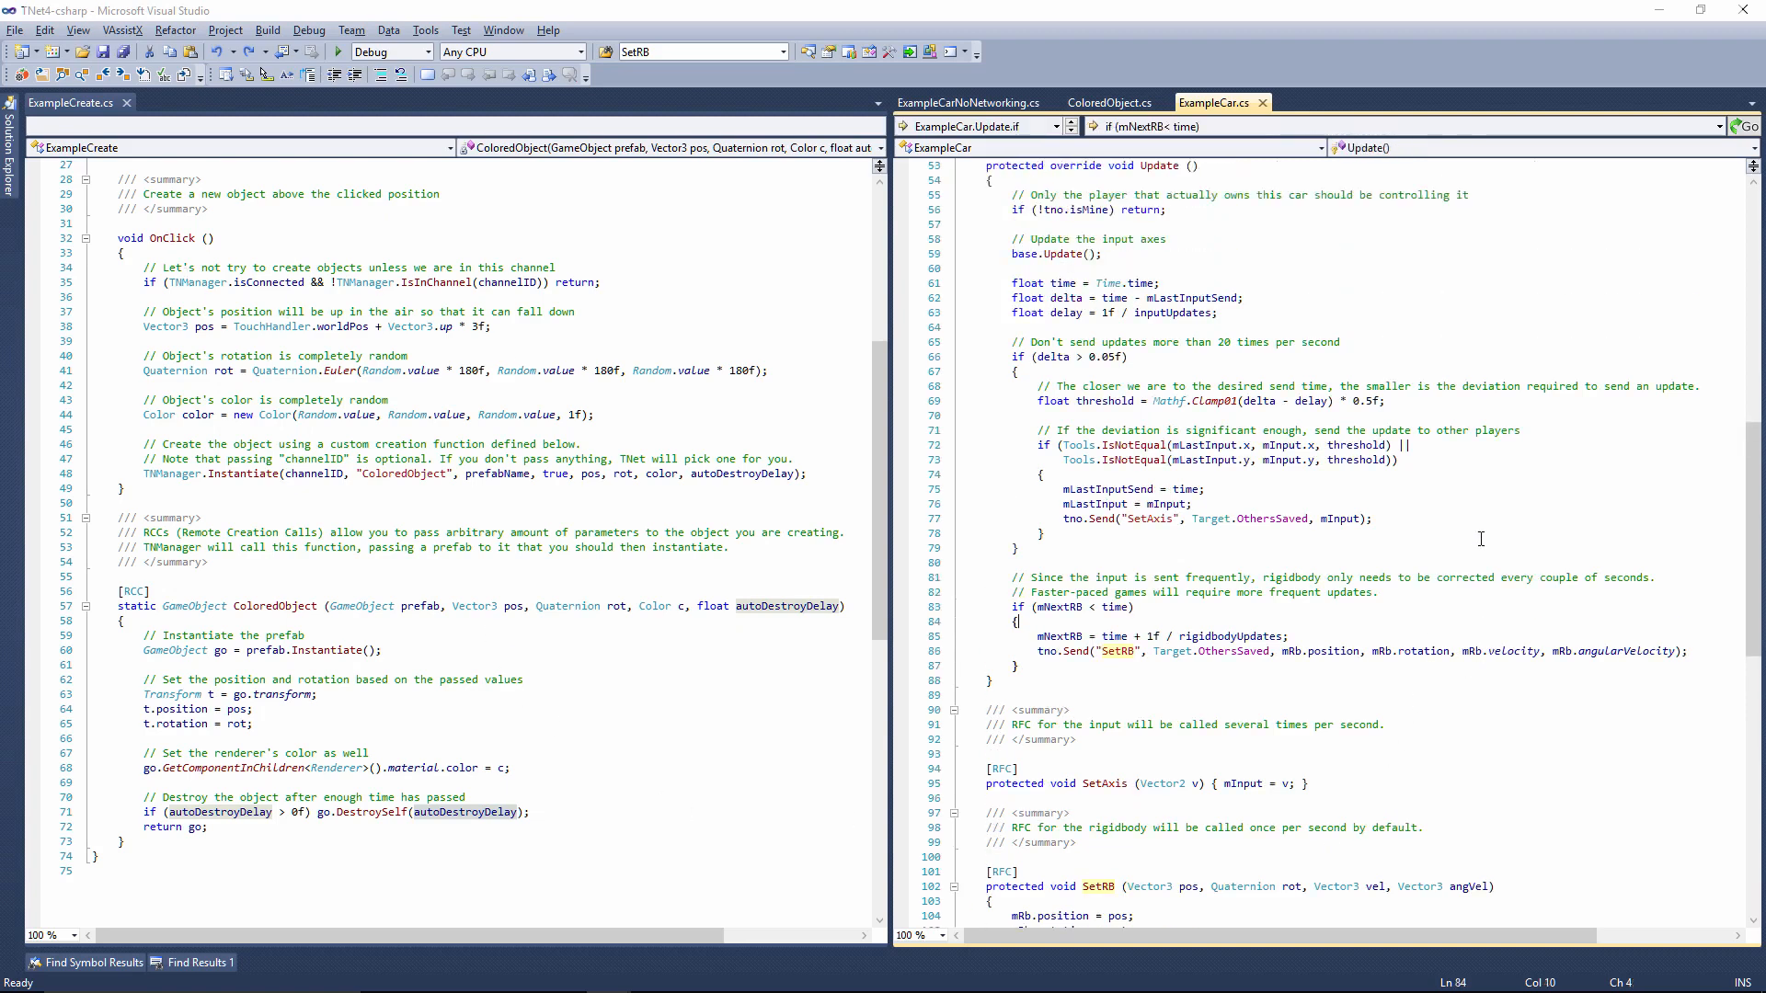
Scroll ExampleCar.cs to the Update method that sends SetAxis and SetRB.
{"action": "scroll", "scroll_direction": "down", "scroll_amount": 3}
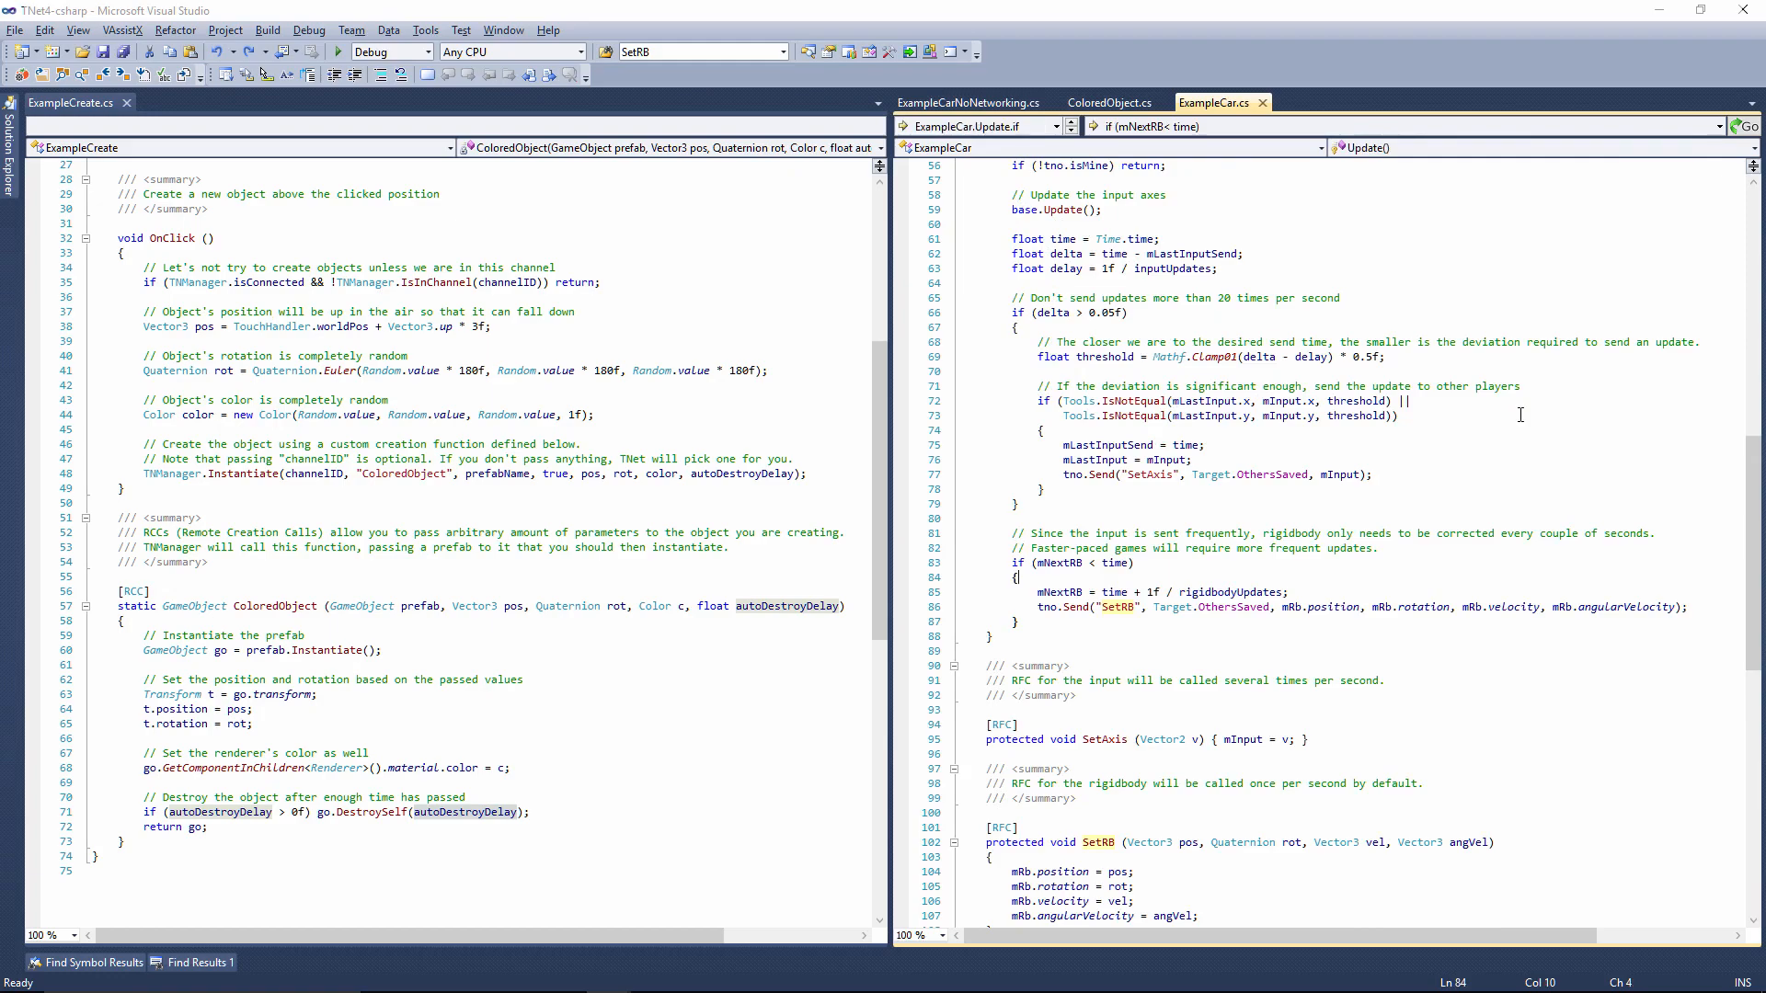